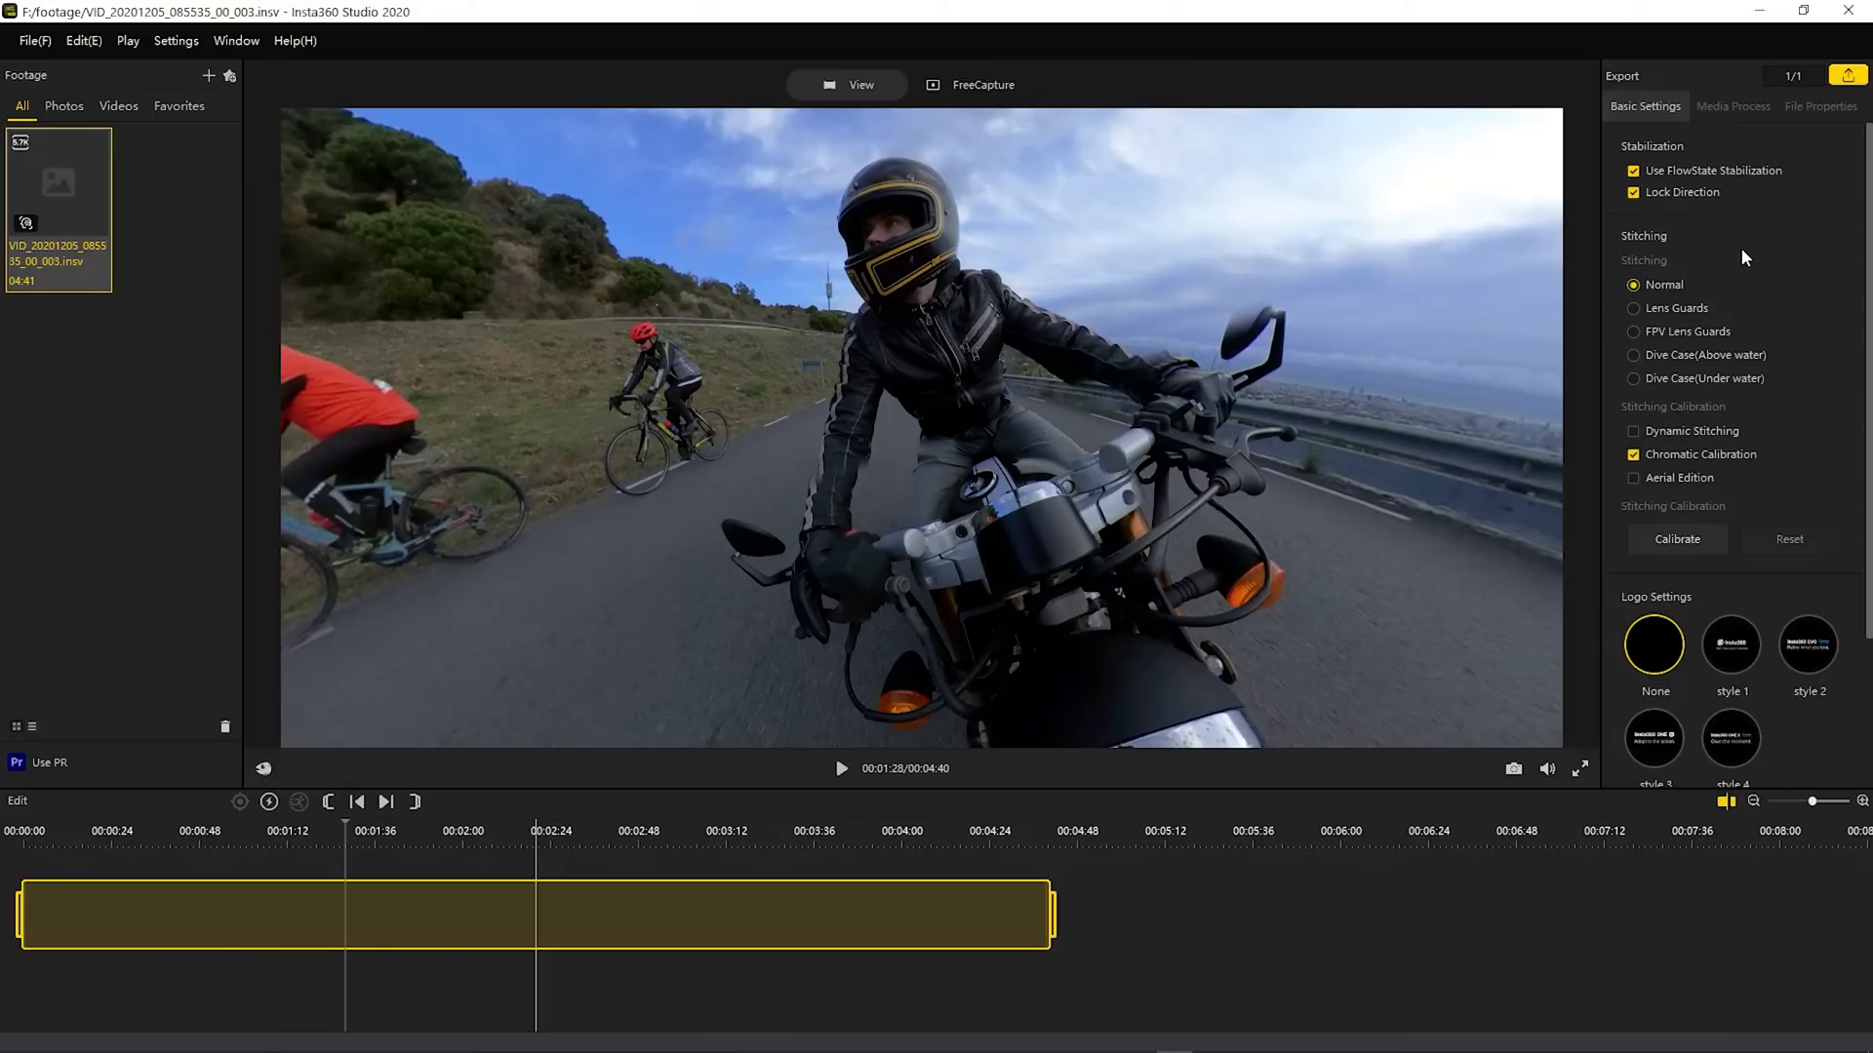
# Export the 360 ride video from Insta360 Studio under the file name 360.mp4
pyautogui.click(1845, 75)
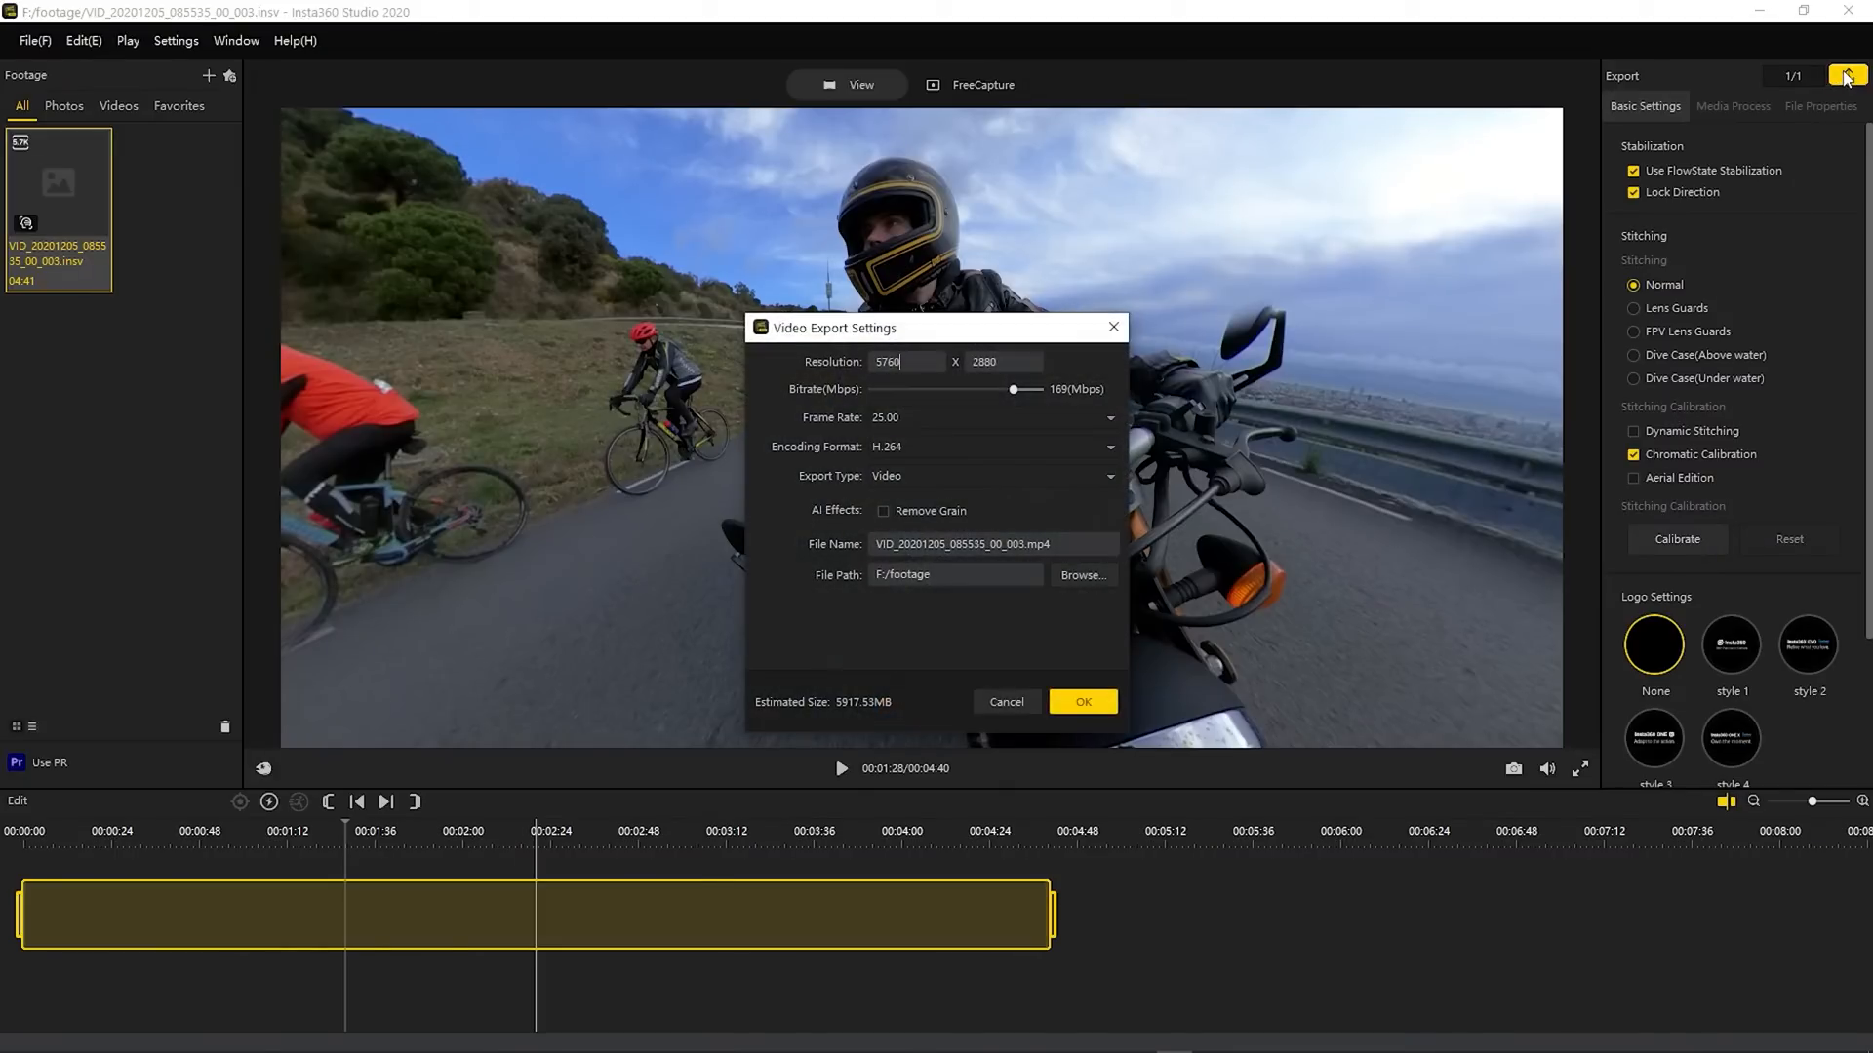
pyautogui.tripleClick(905, 361)
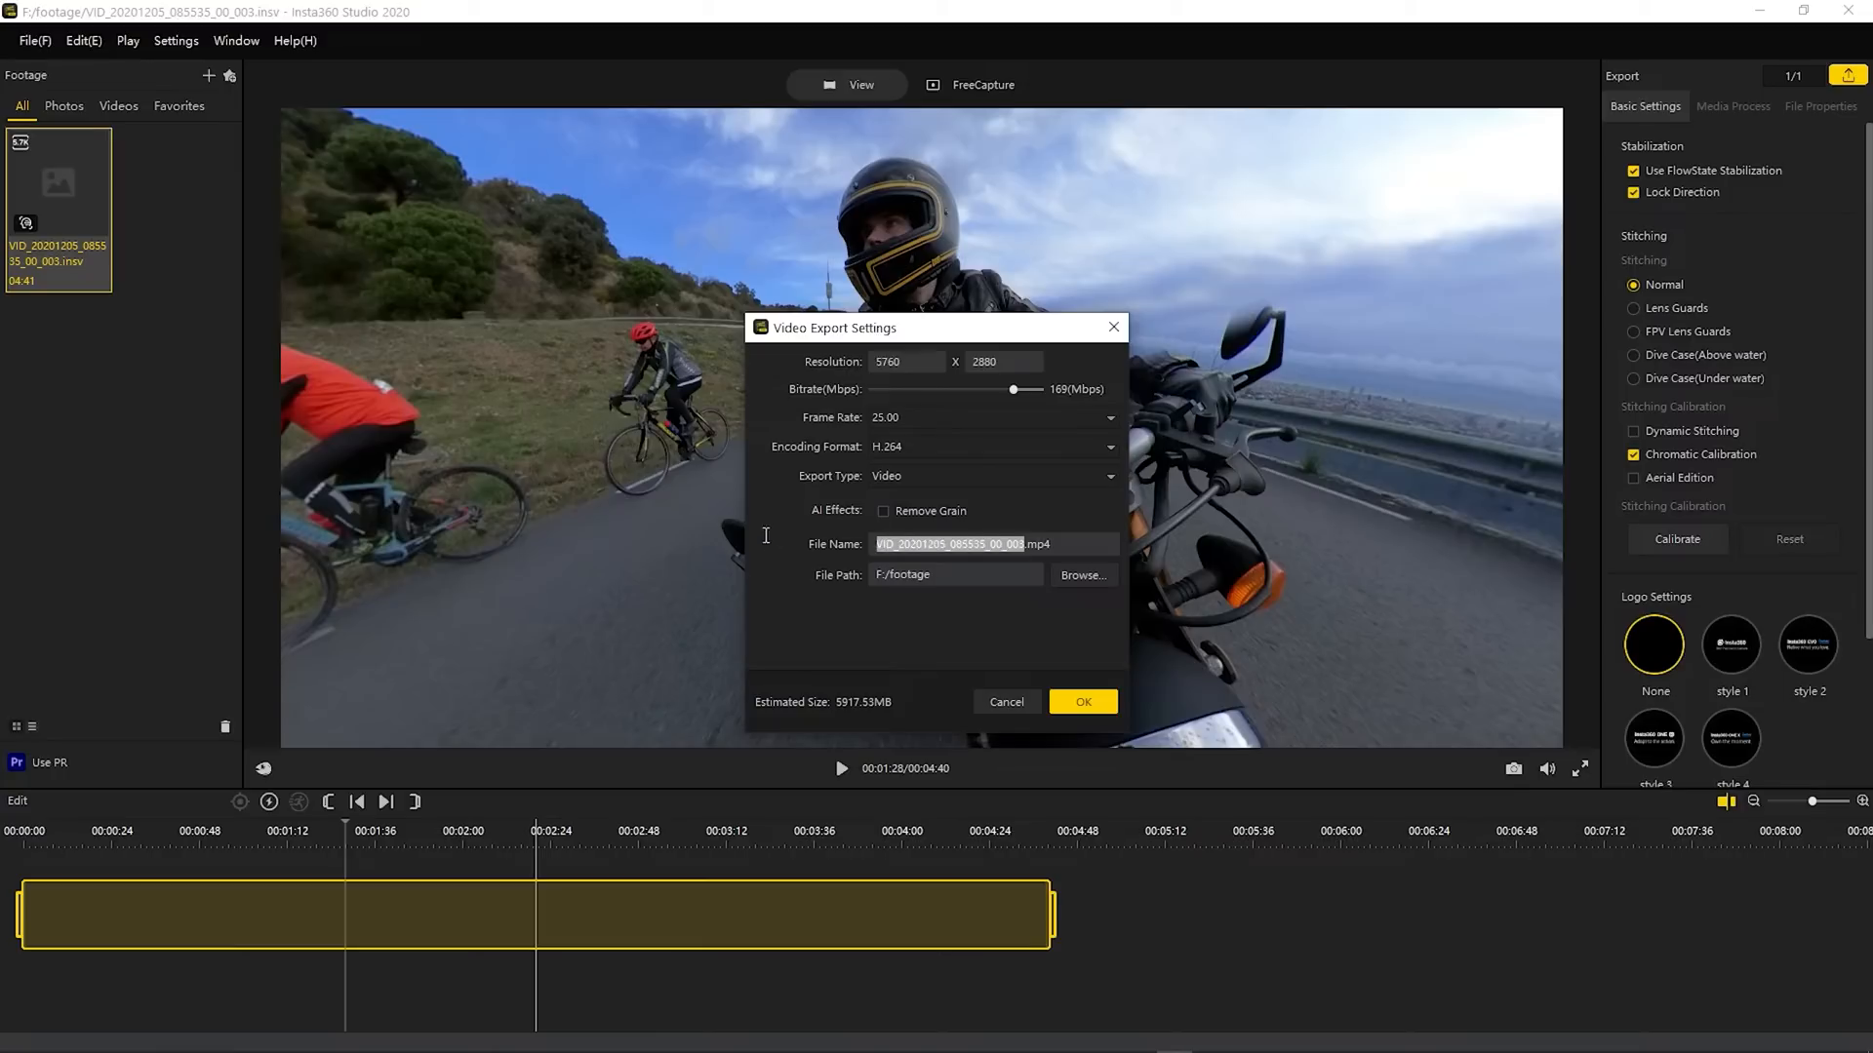
pyautogui.write('360.mp4')
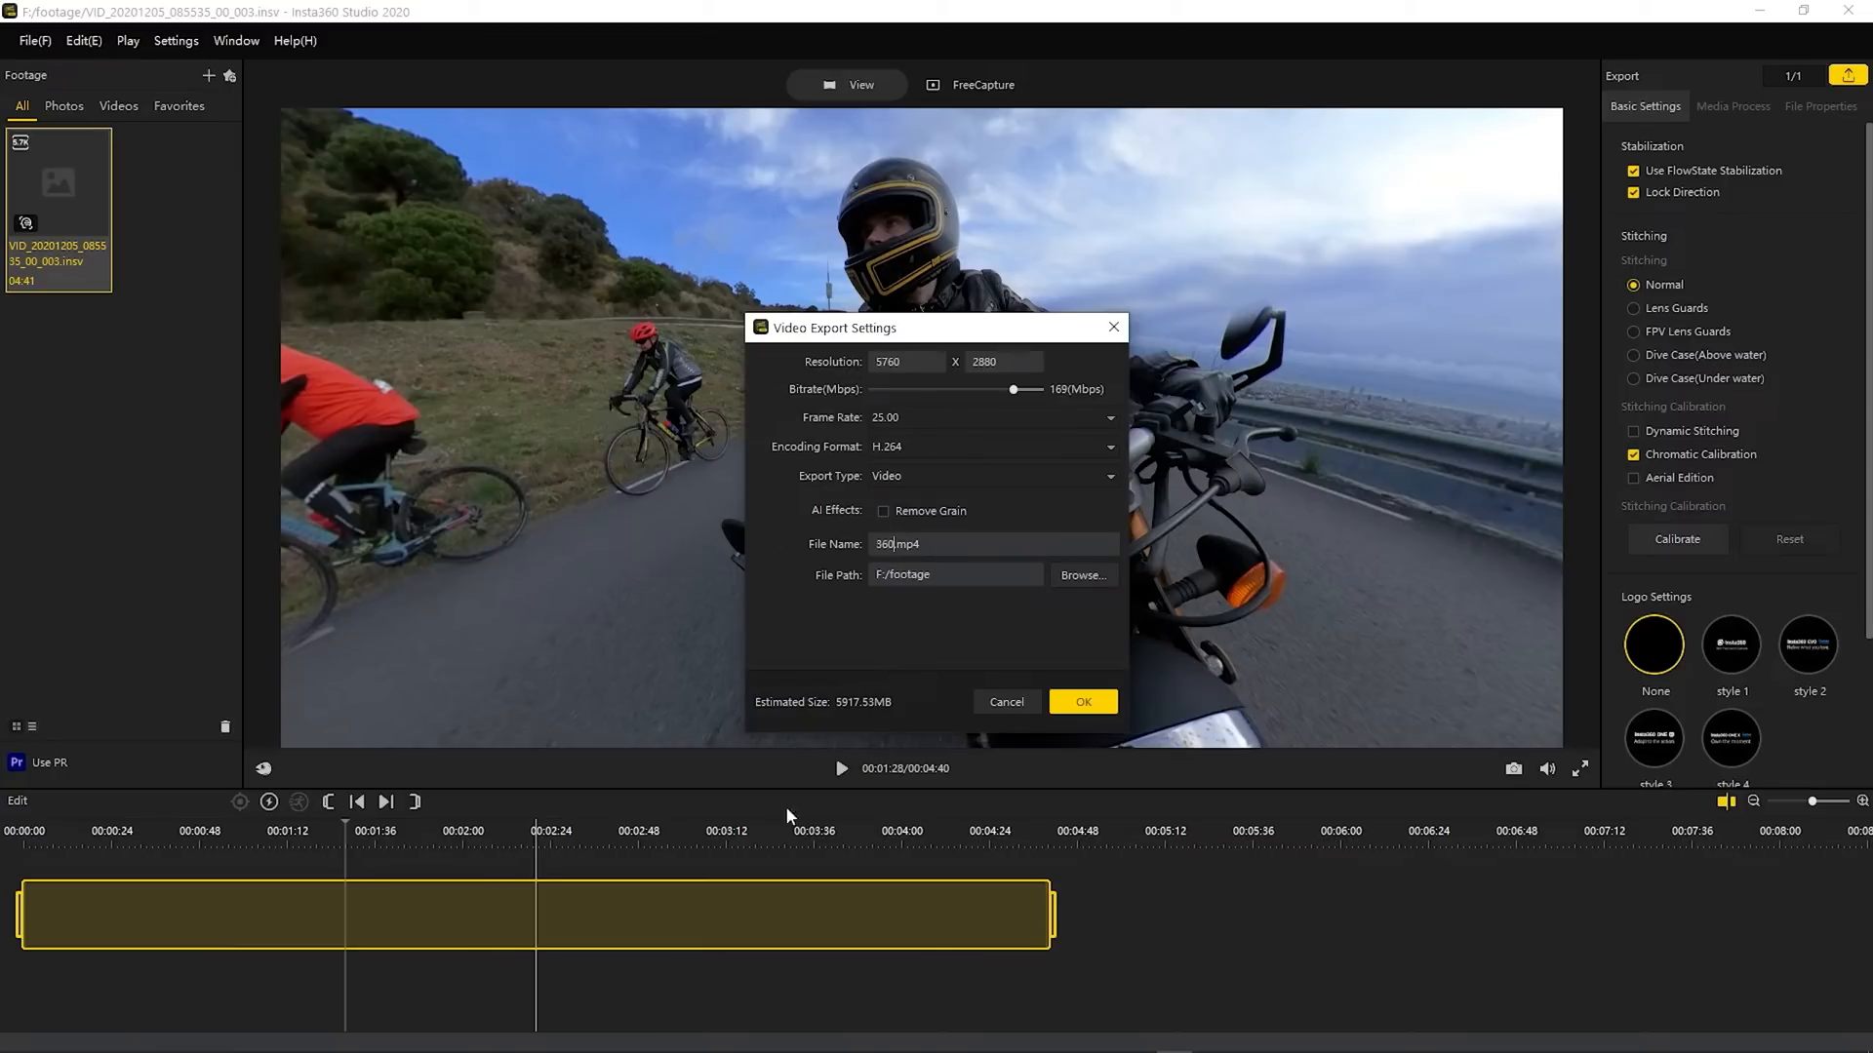
pyautogui.click(1081, 702)
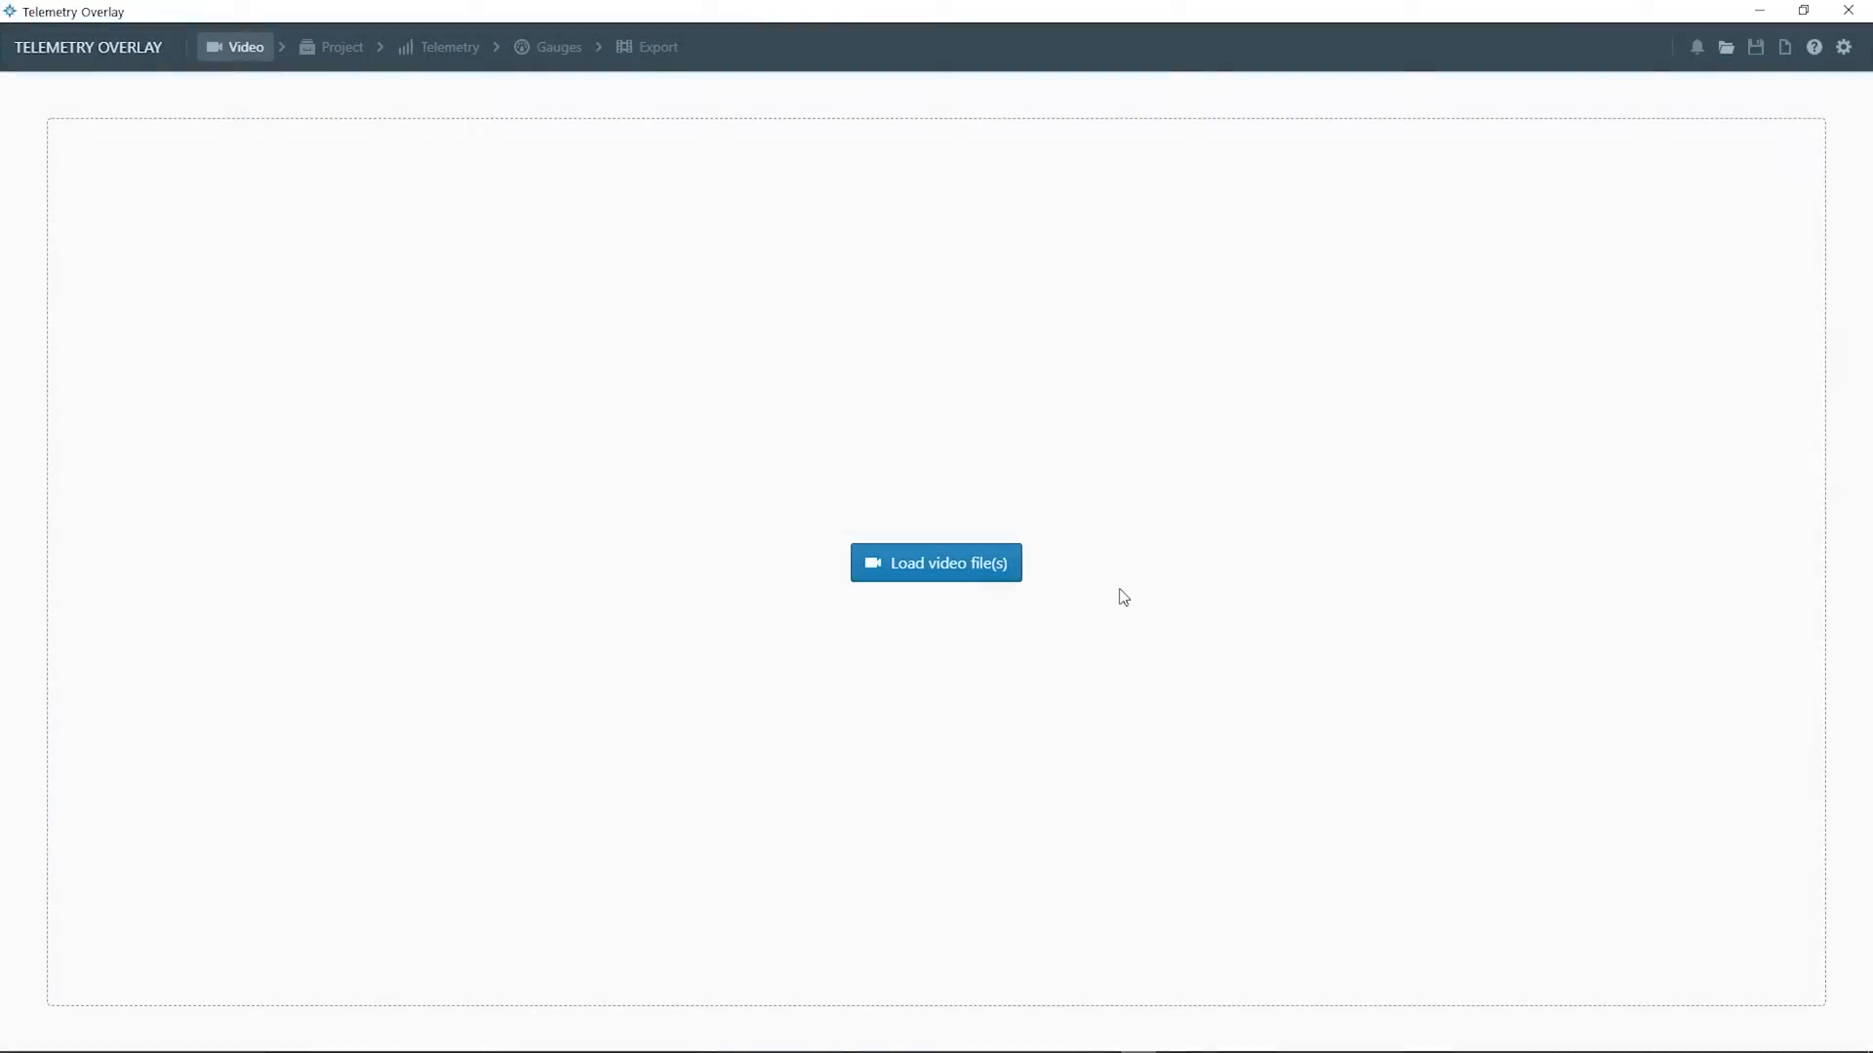
# Load 360.mp4 as the video and the original .insv recording as its telemetry
pyautogui.click(936, 563)
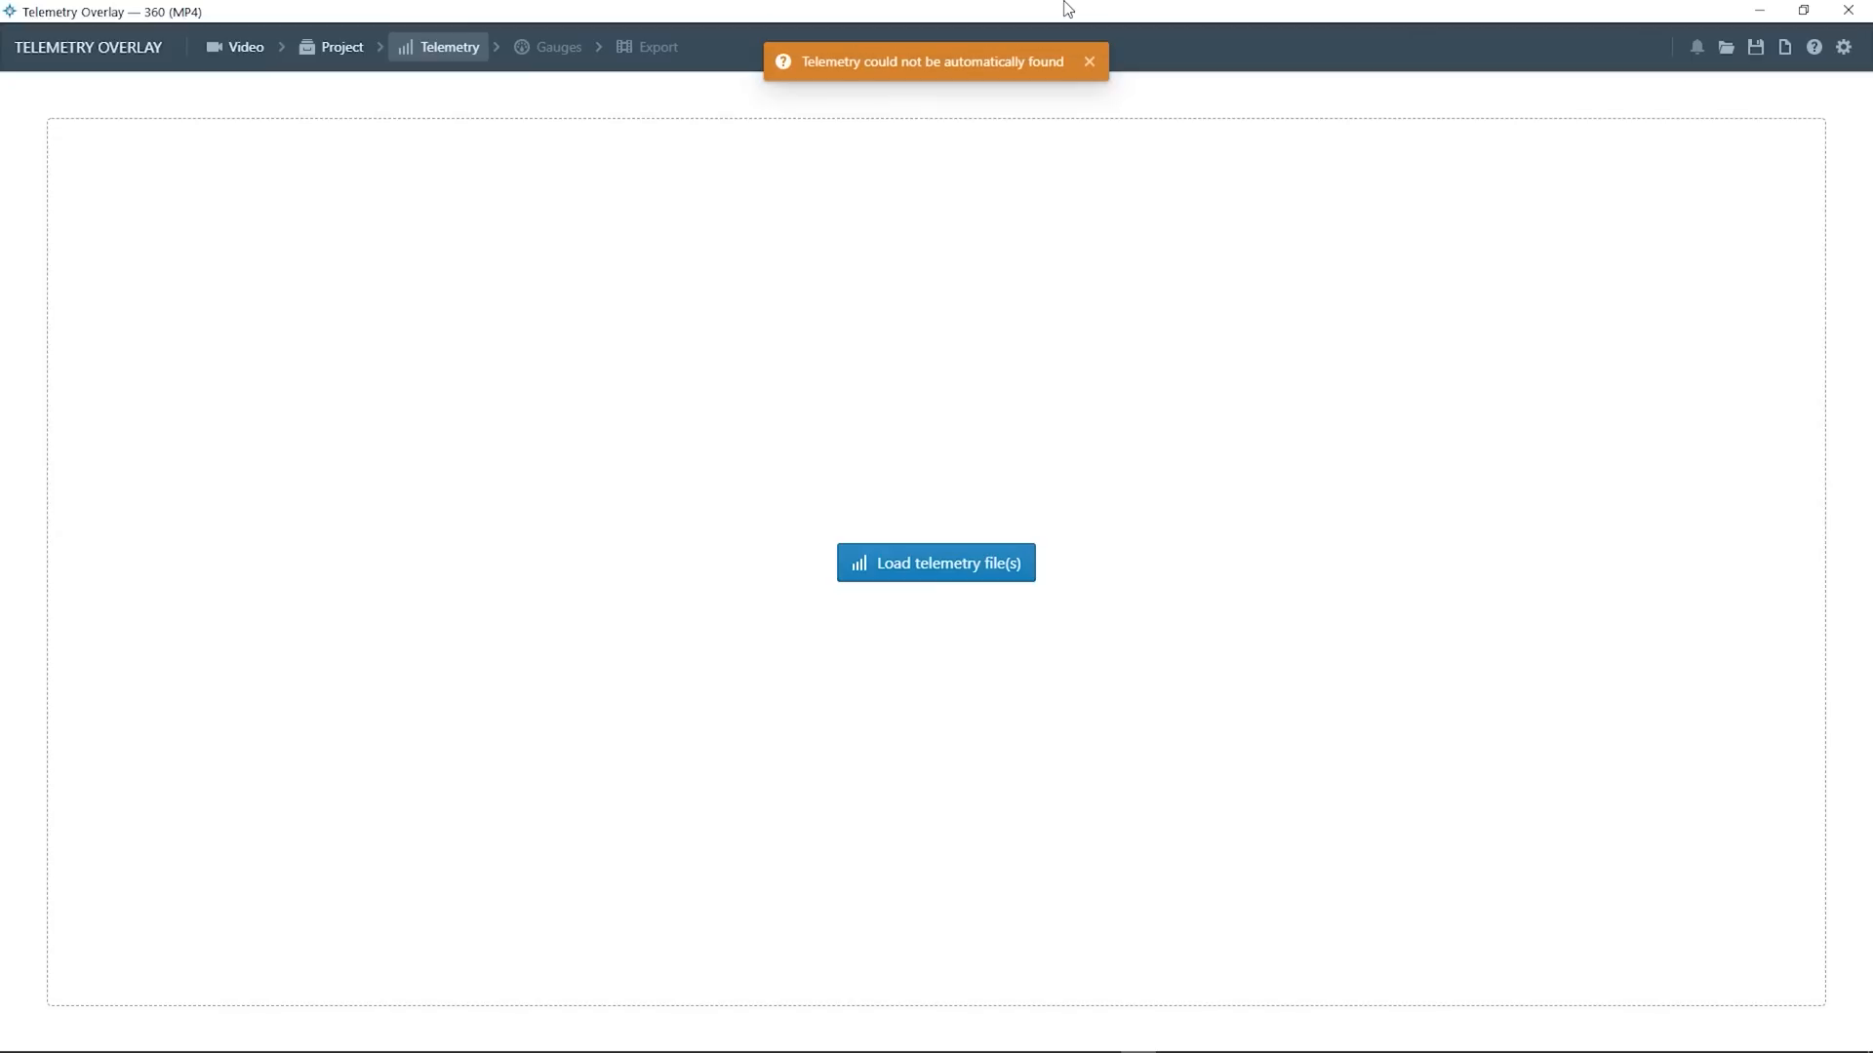
pyautogui.click(1088, 60)
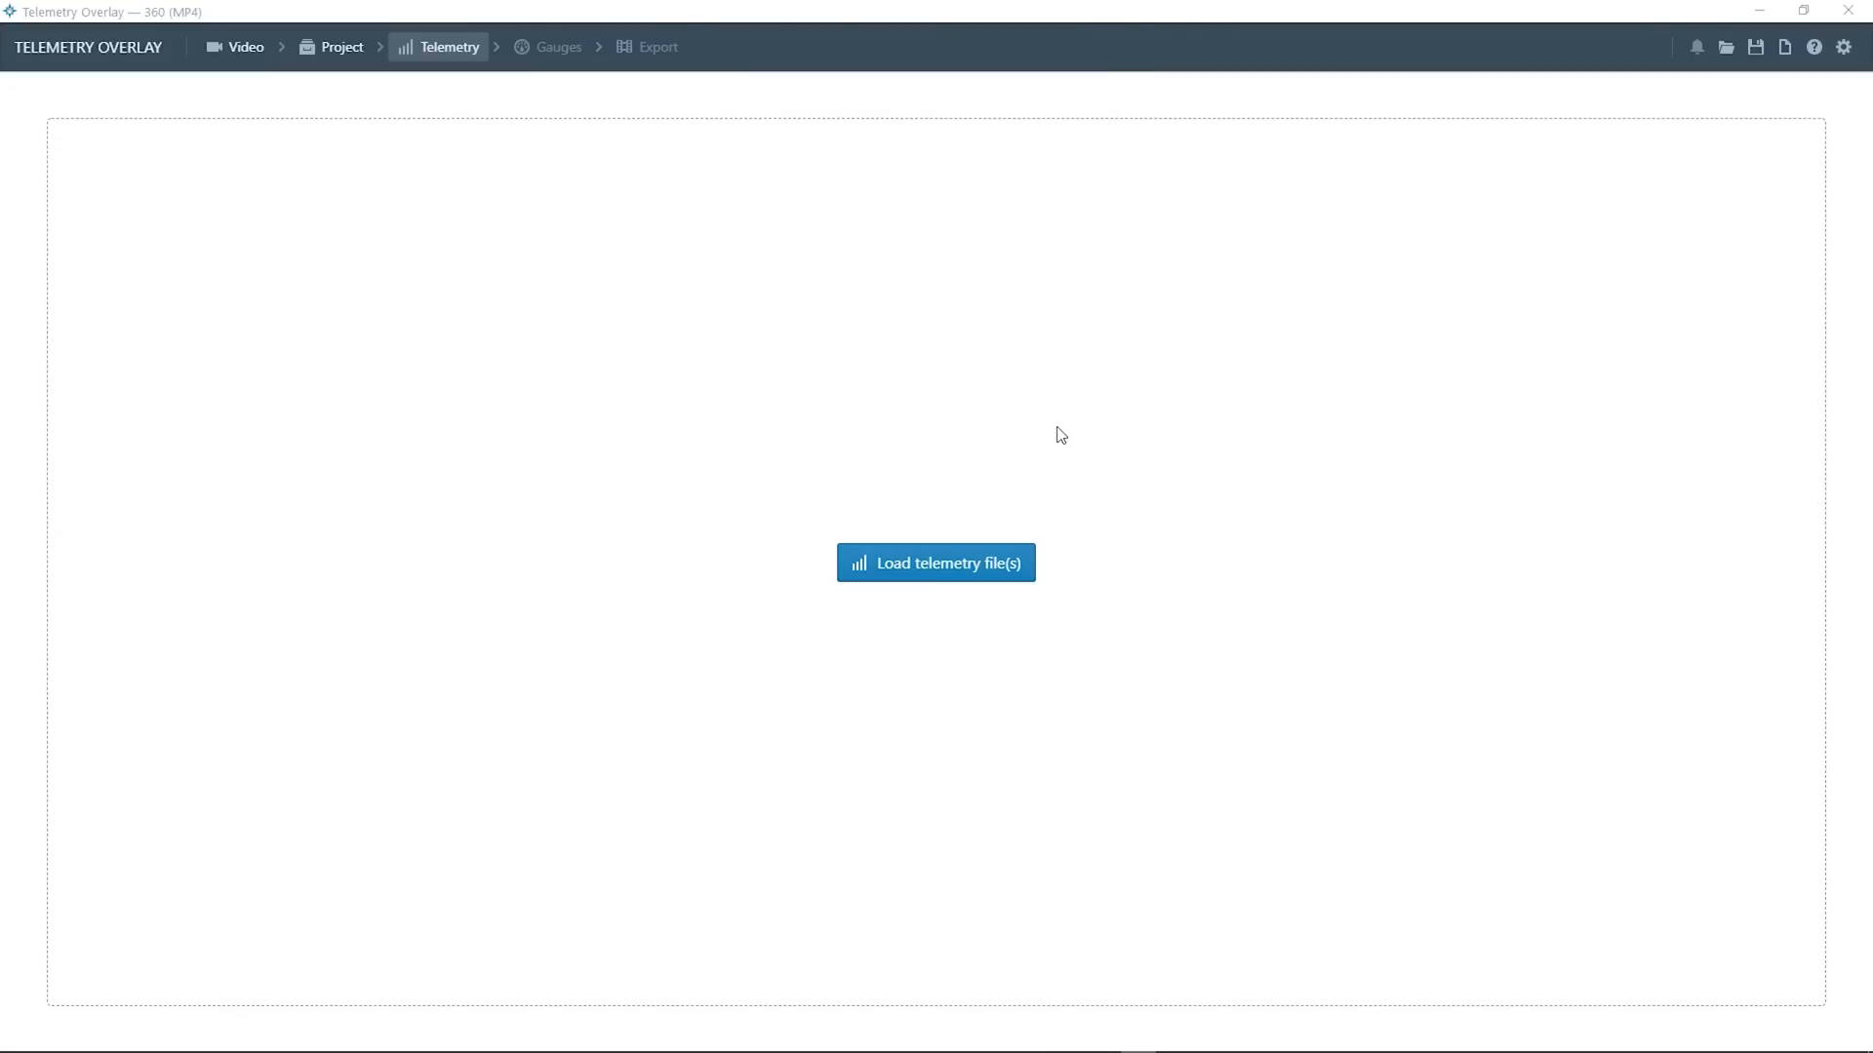
pyautogui.click(935, 563)
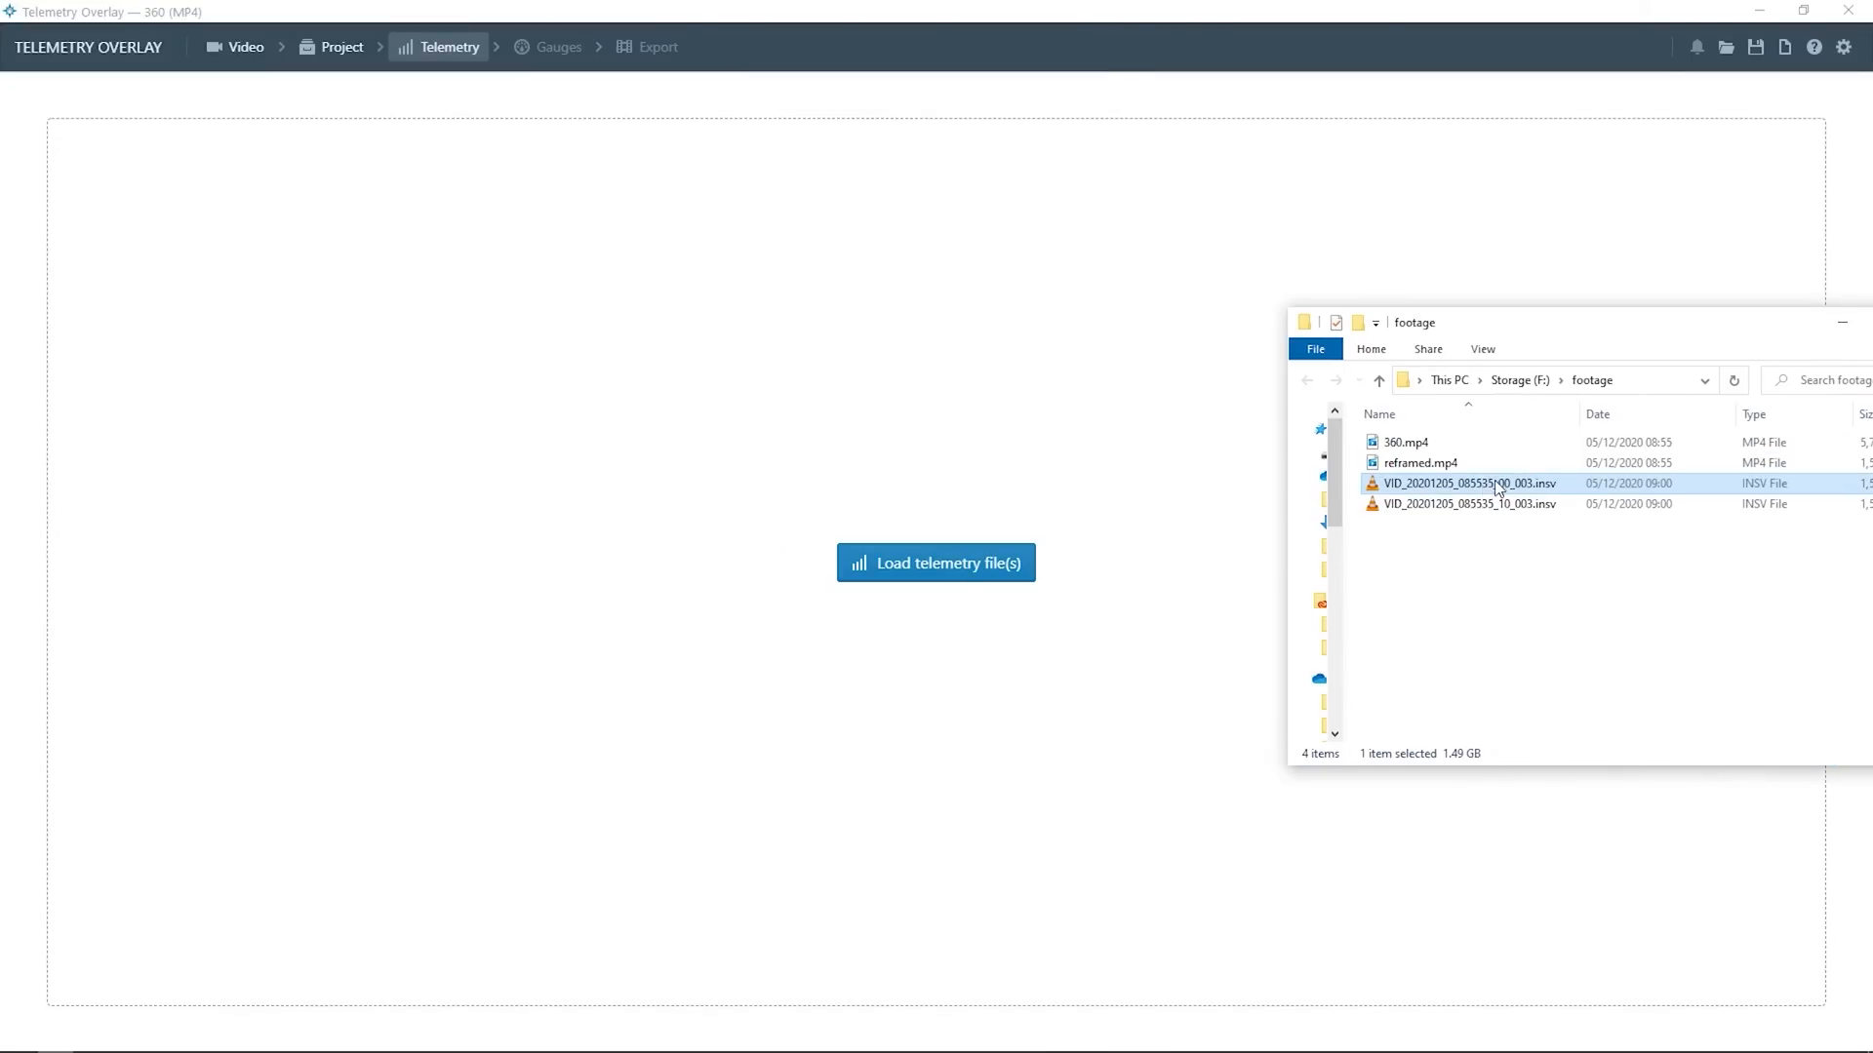
pyautogui.doubleClick(1469, 484)
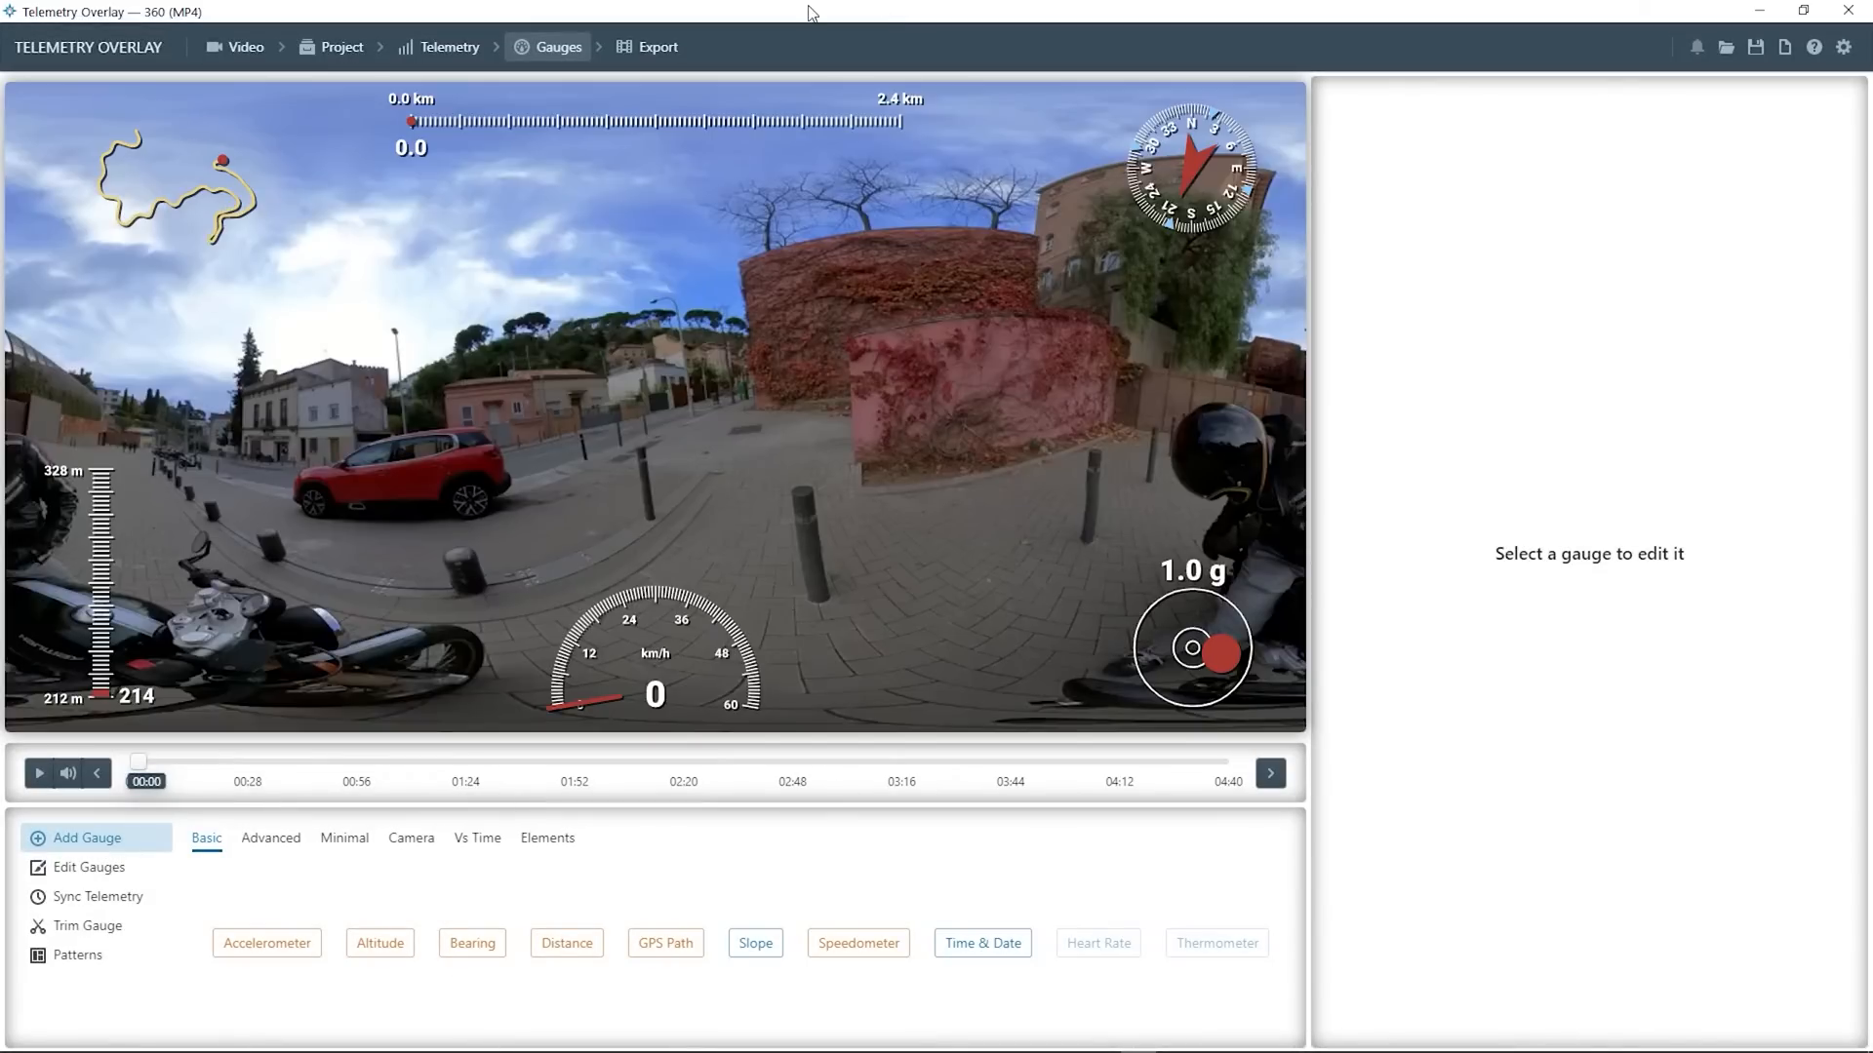
pyautogui.moveTo(1207, 648)
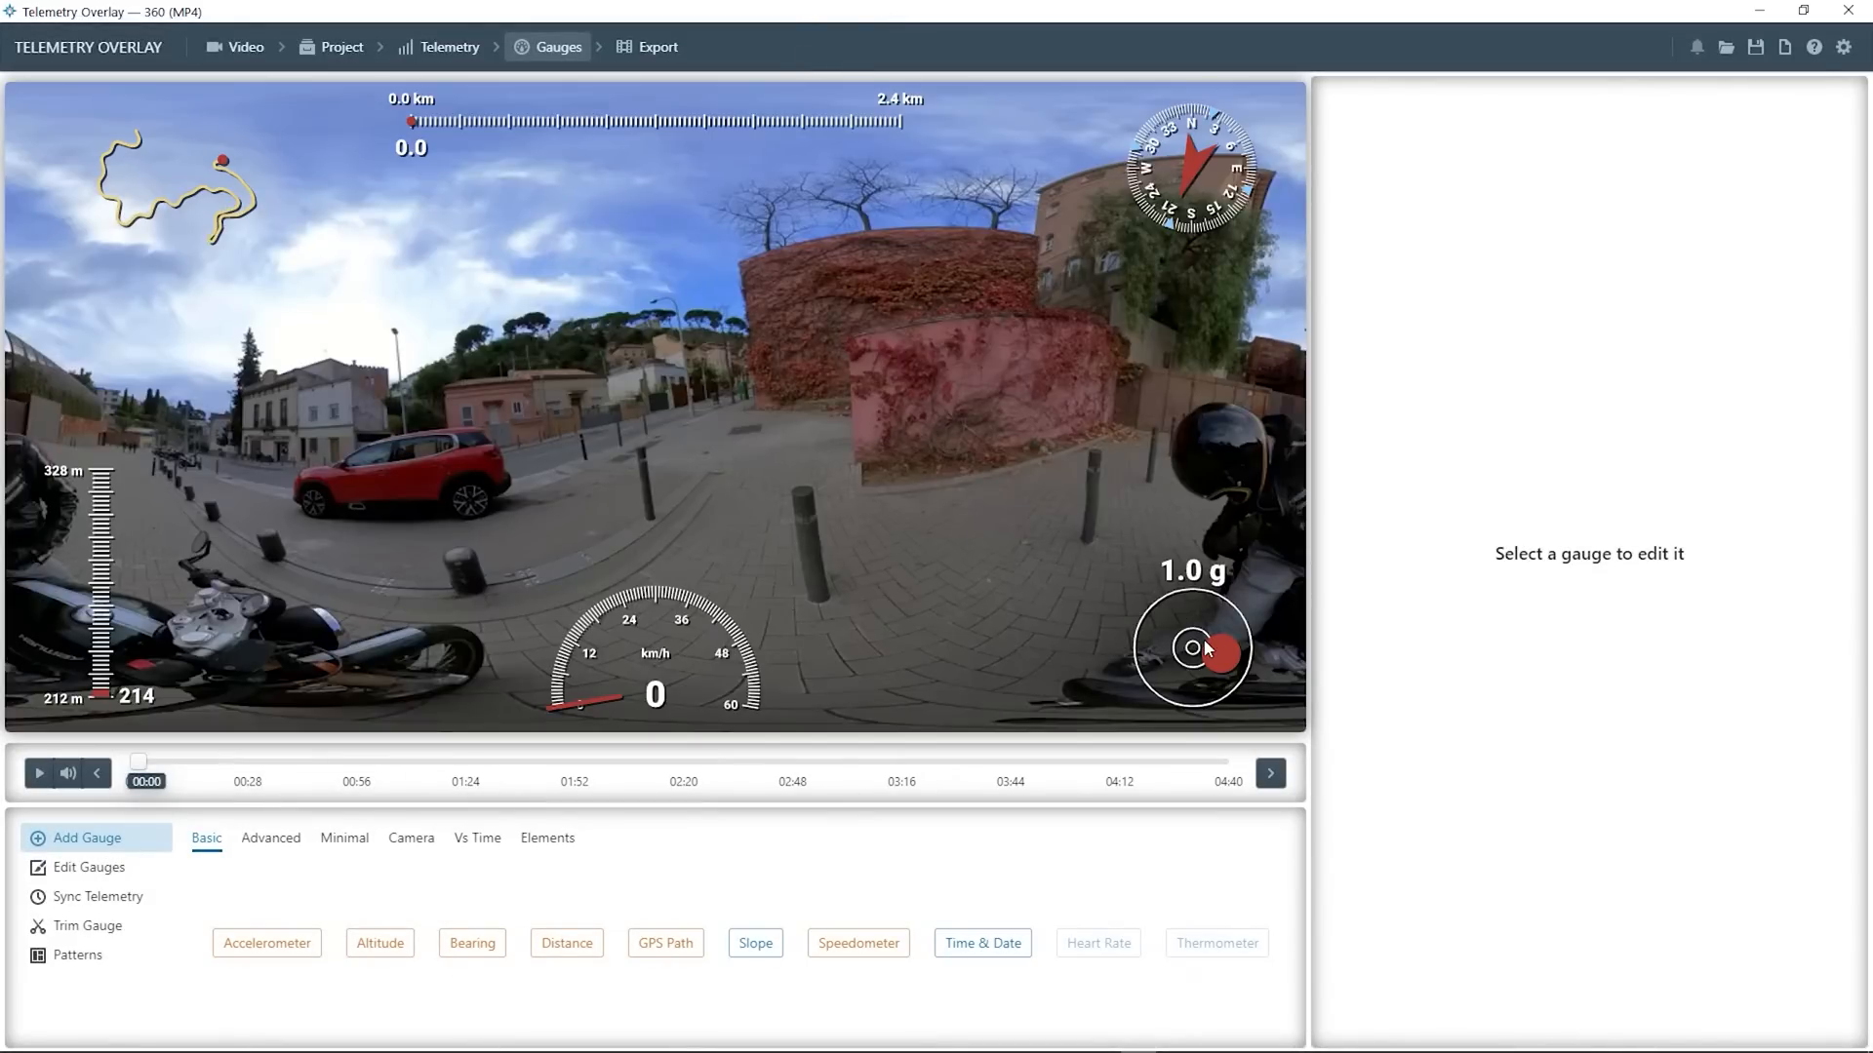
# Delete the Accelerometer and Altitude gauges from the overlay
pyautogui.click(1832, 117)
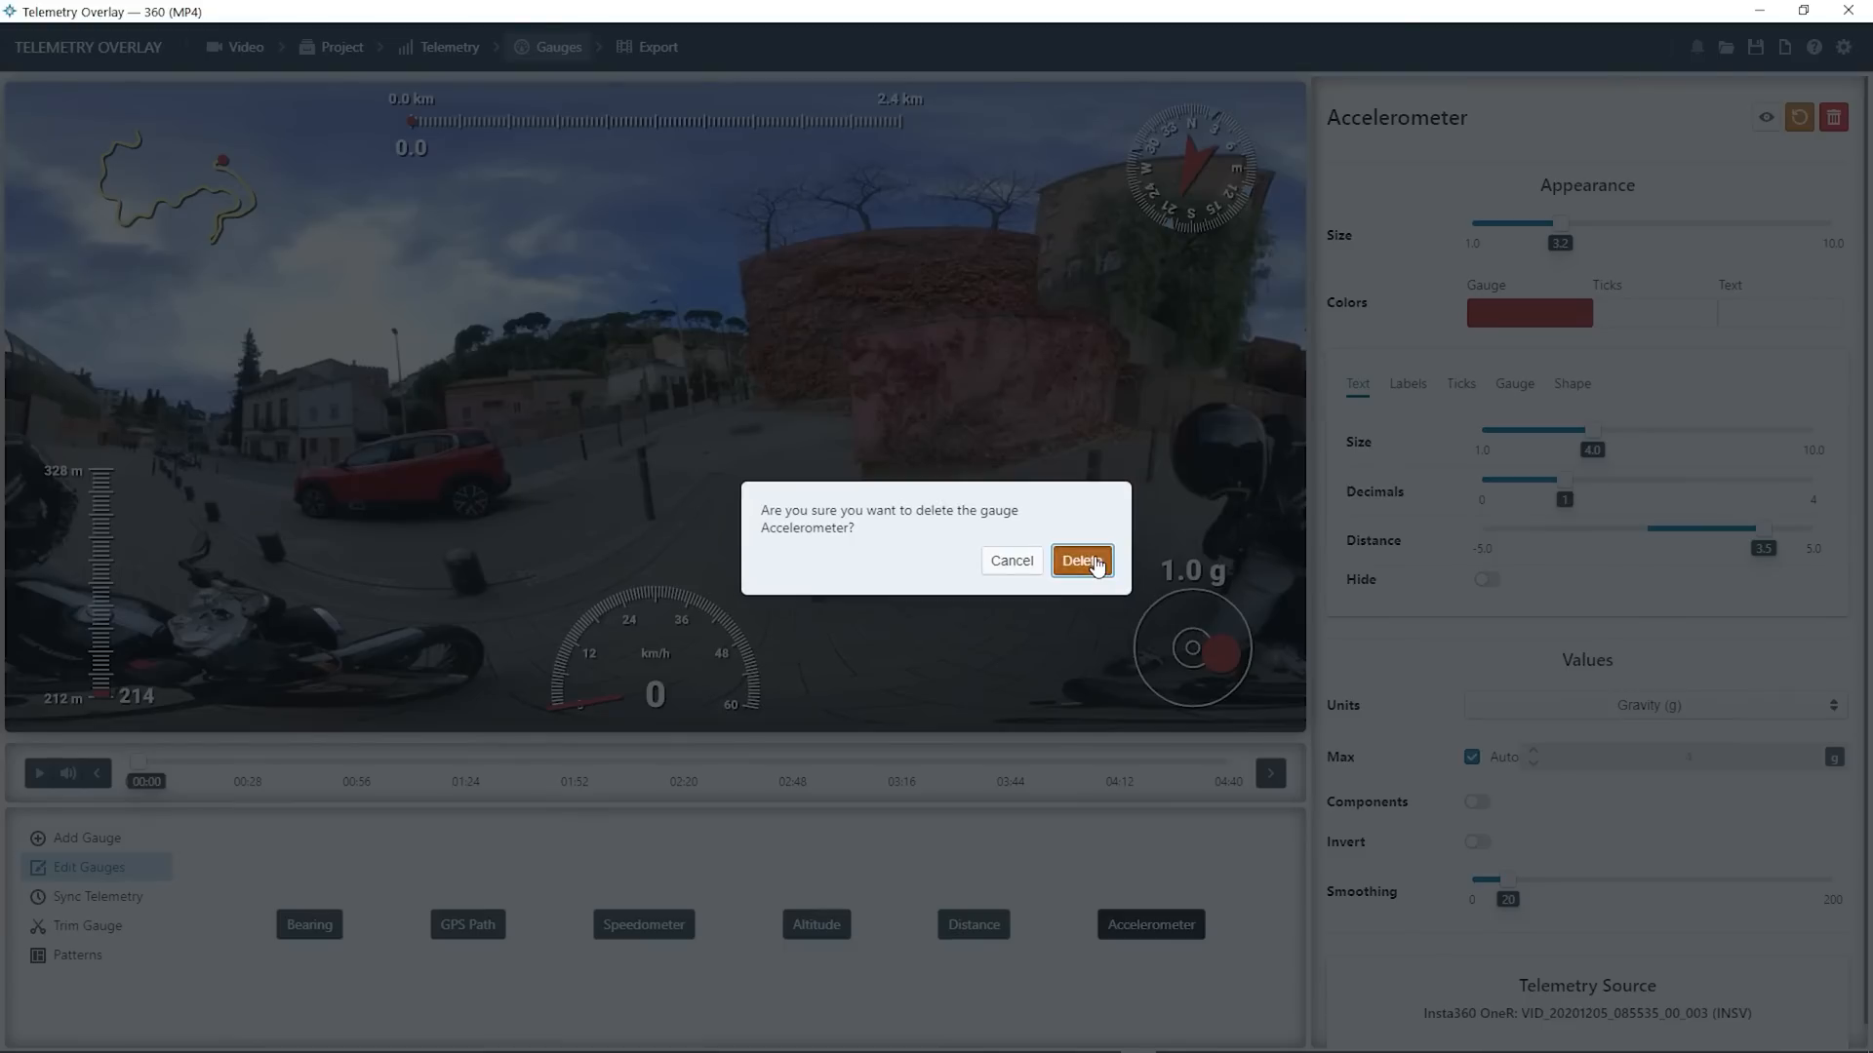
pyautogui.click(1081, 562)
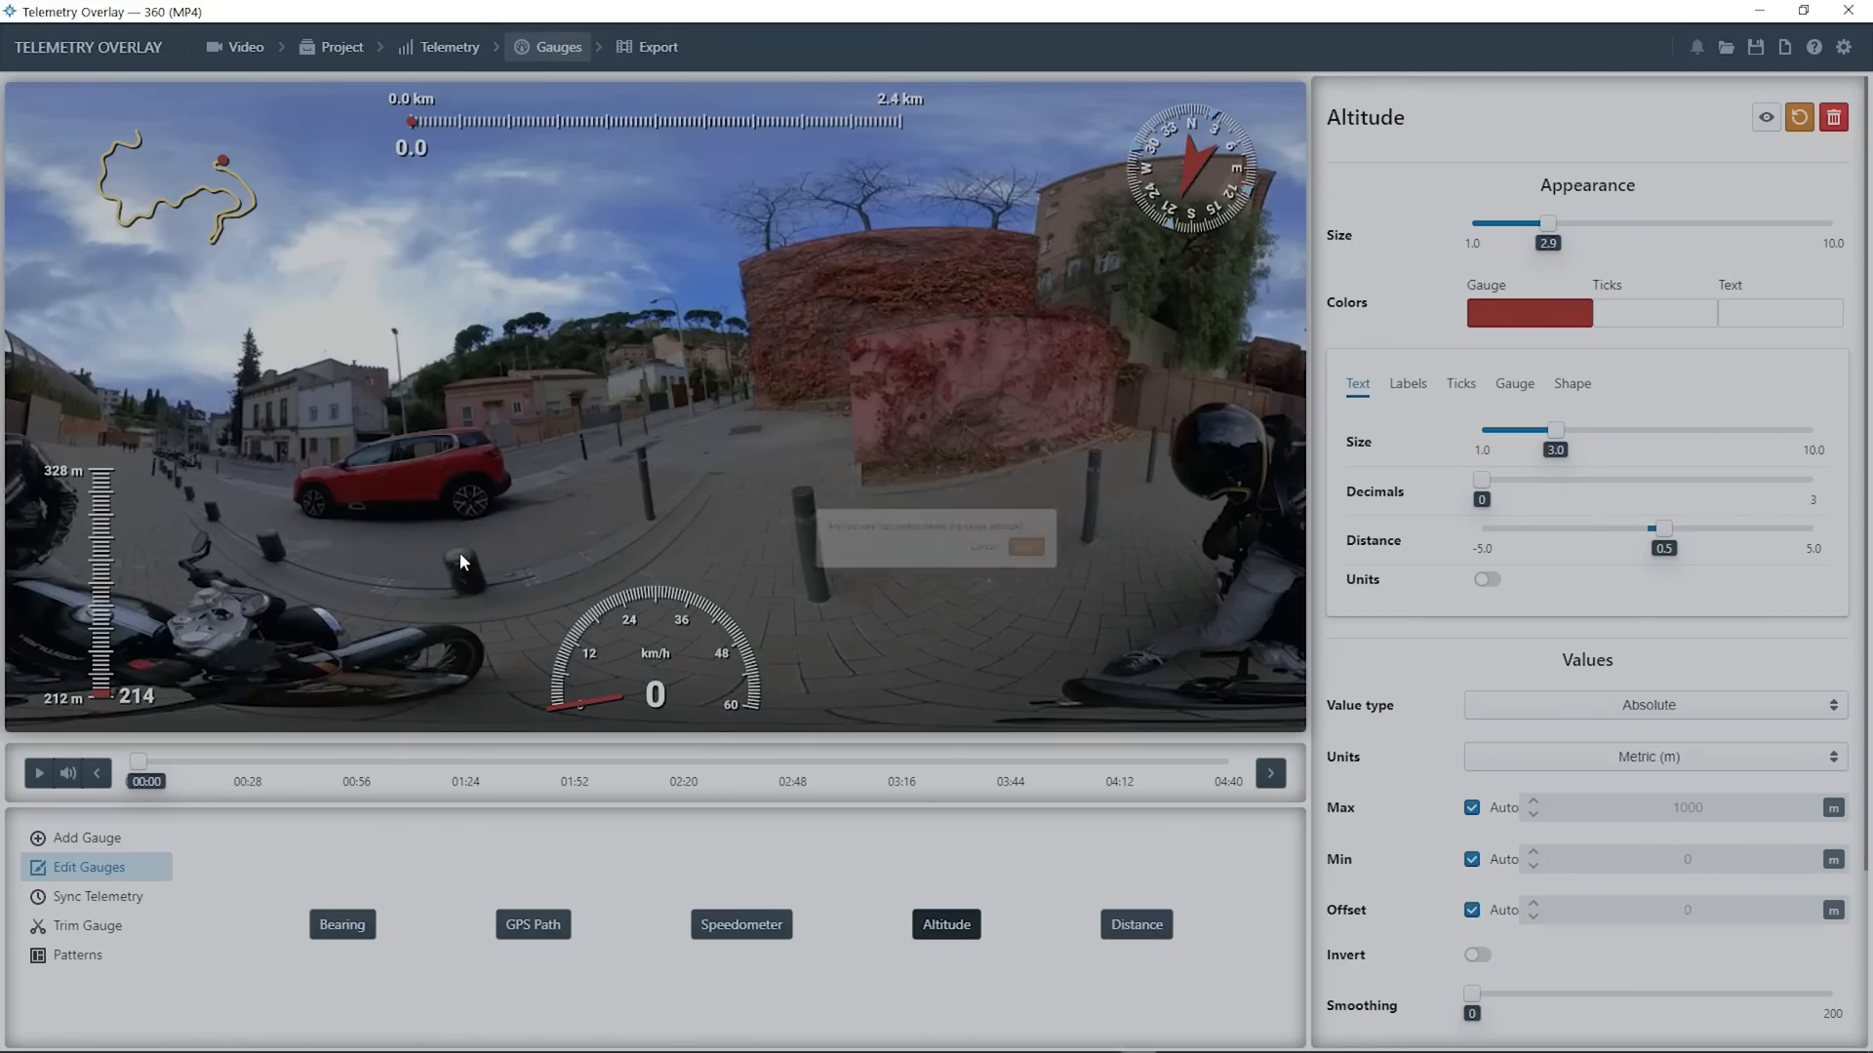
pyautogui.click(1832, 117)
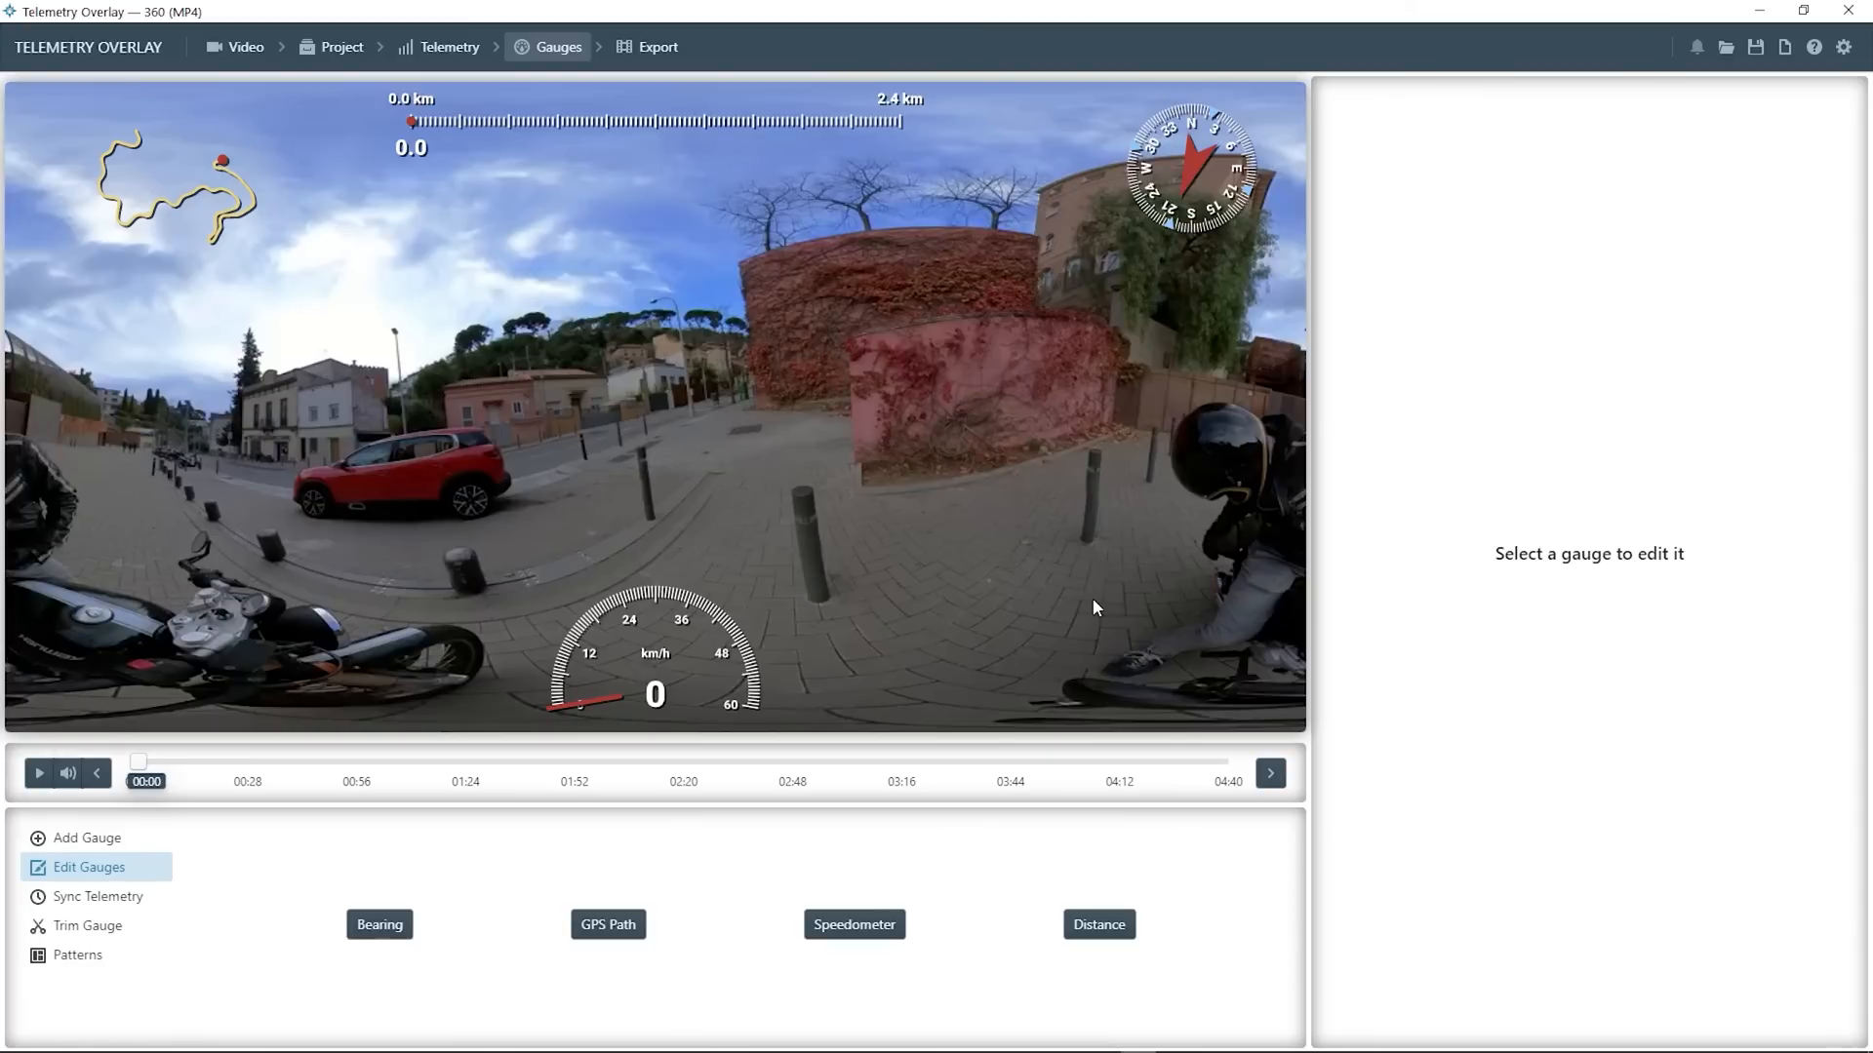
pyautogui.click(1841, 47)
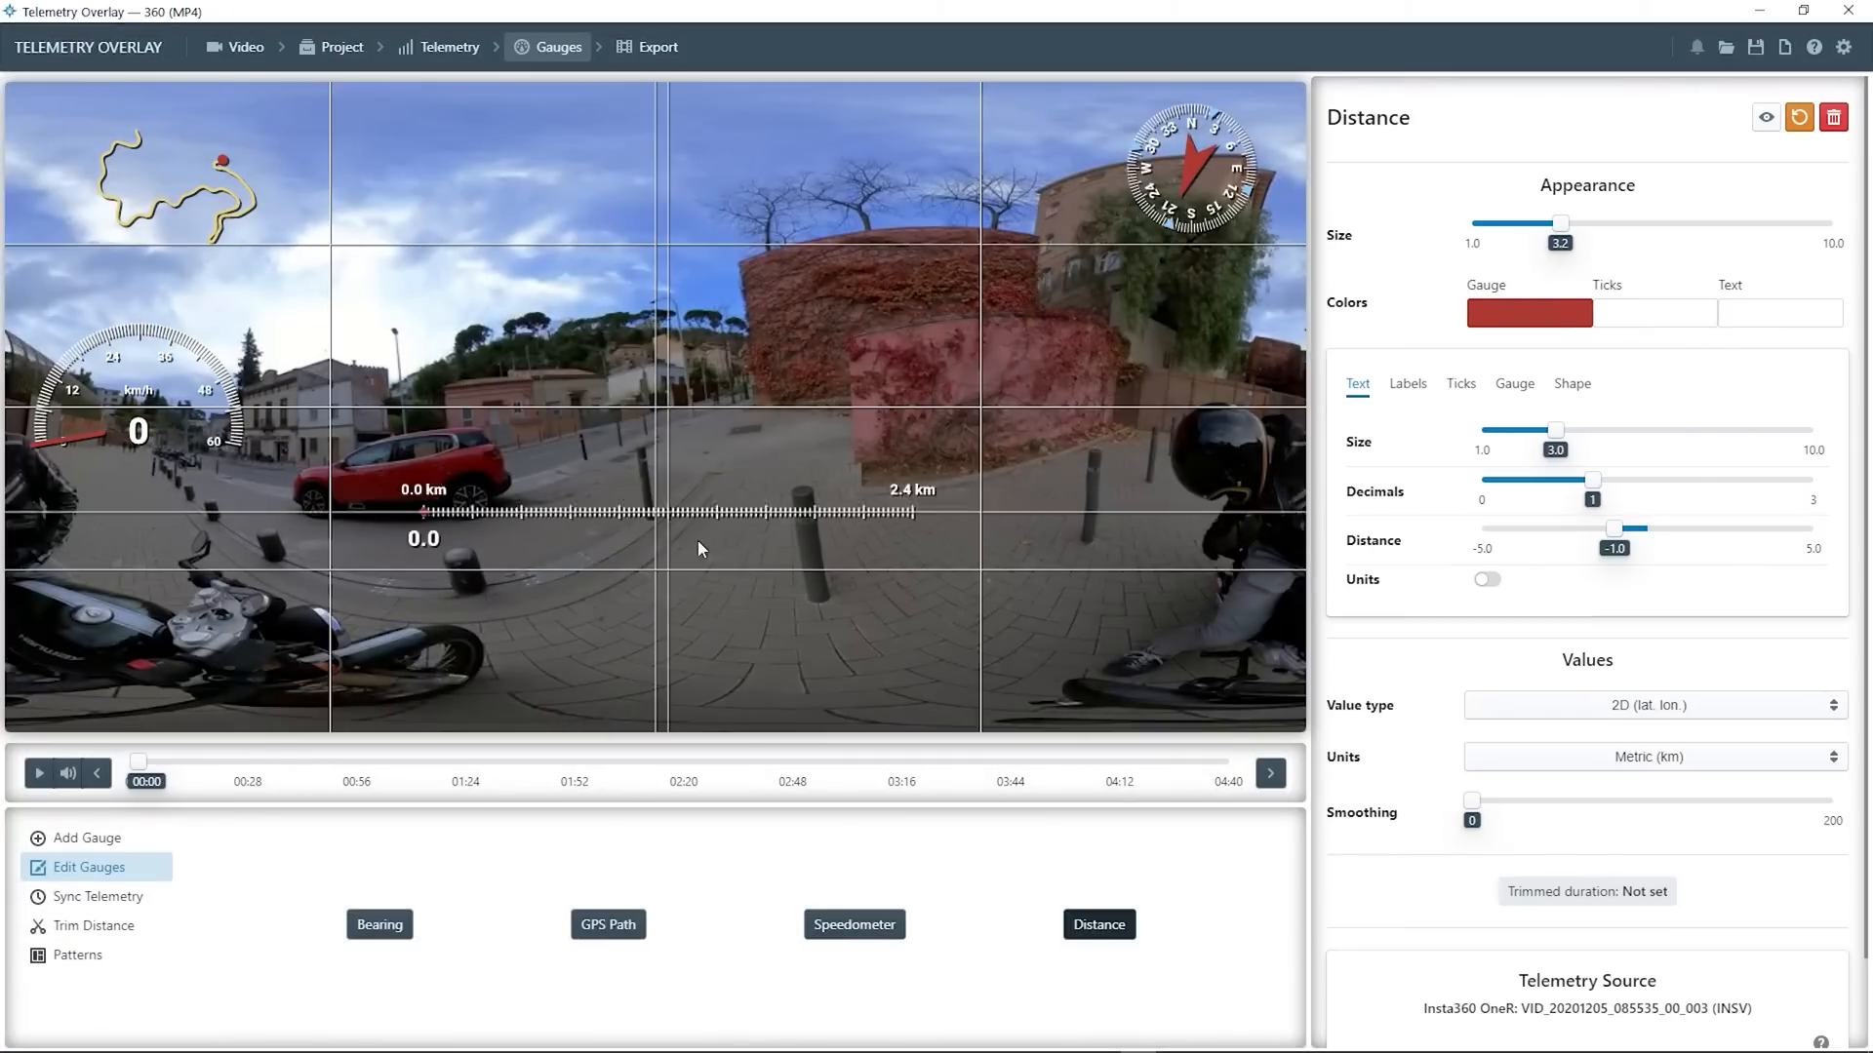
# Make the Bearing compass gauge static
pyautogui.click(380, 924)
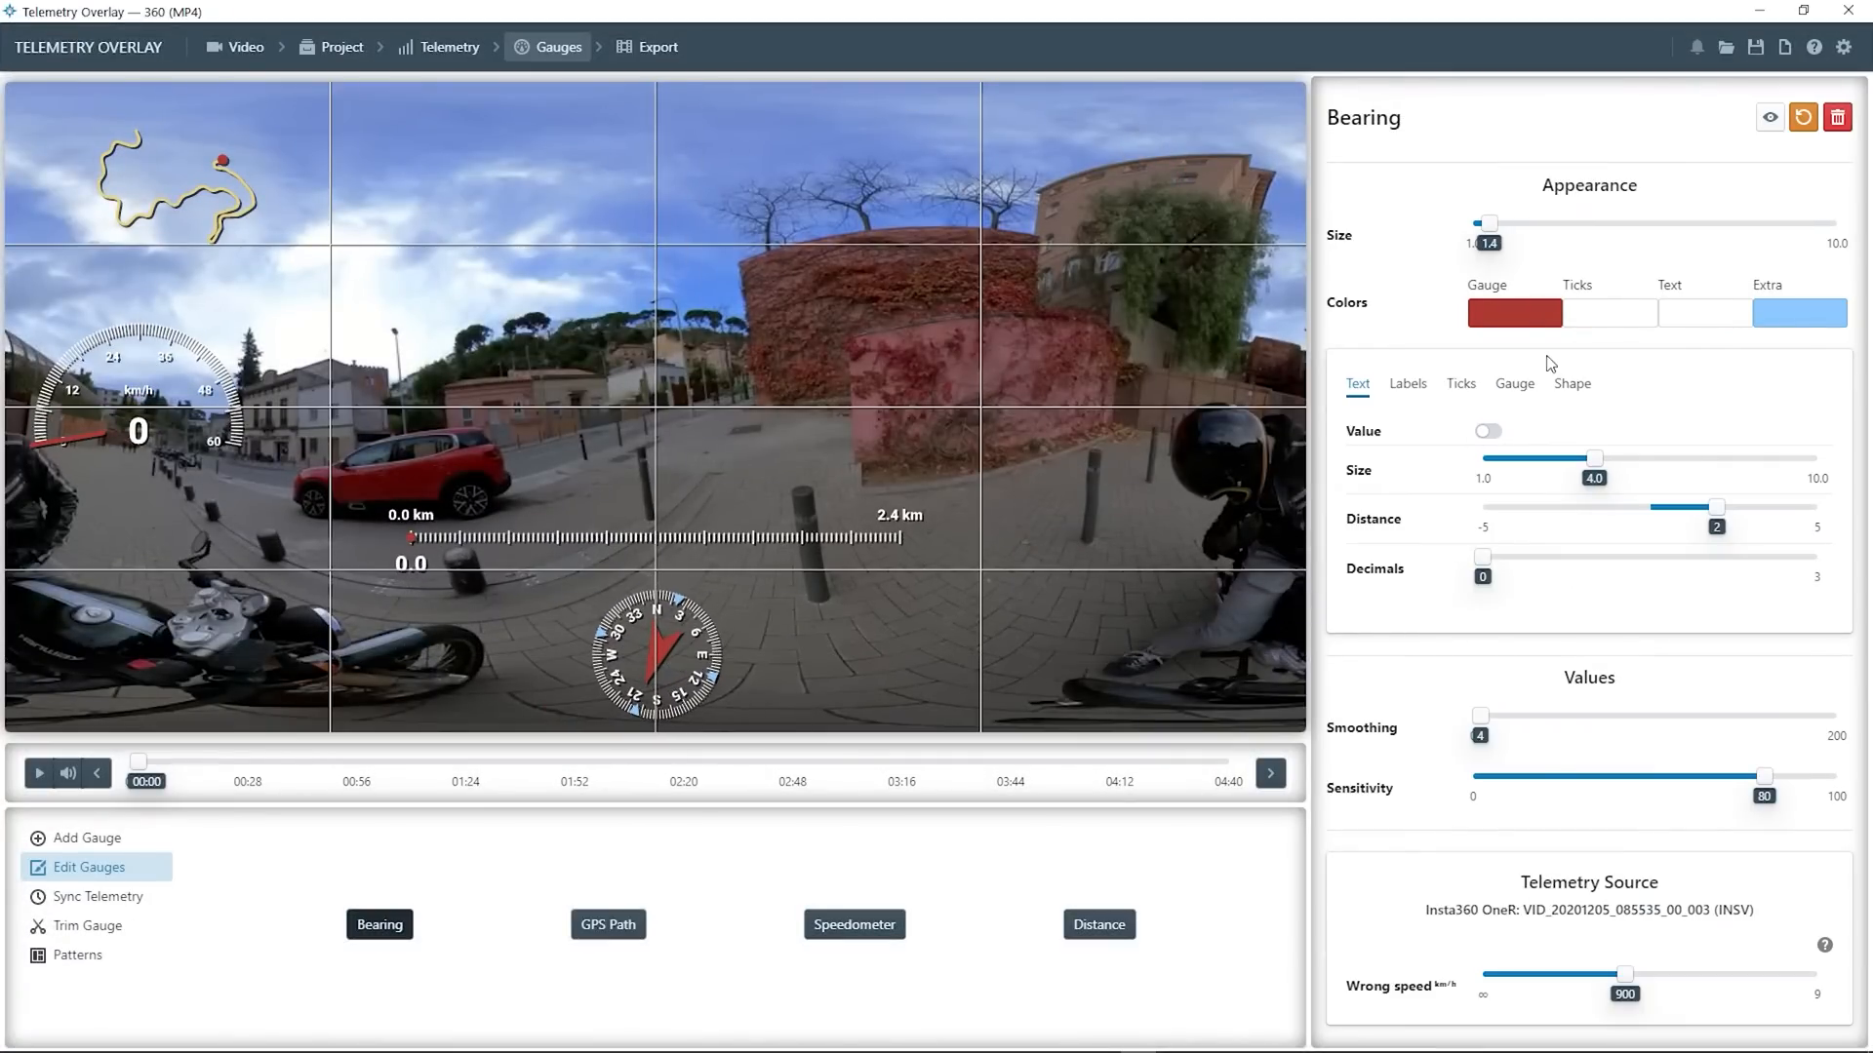
pyautogui.click(1571, 384)
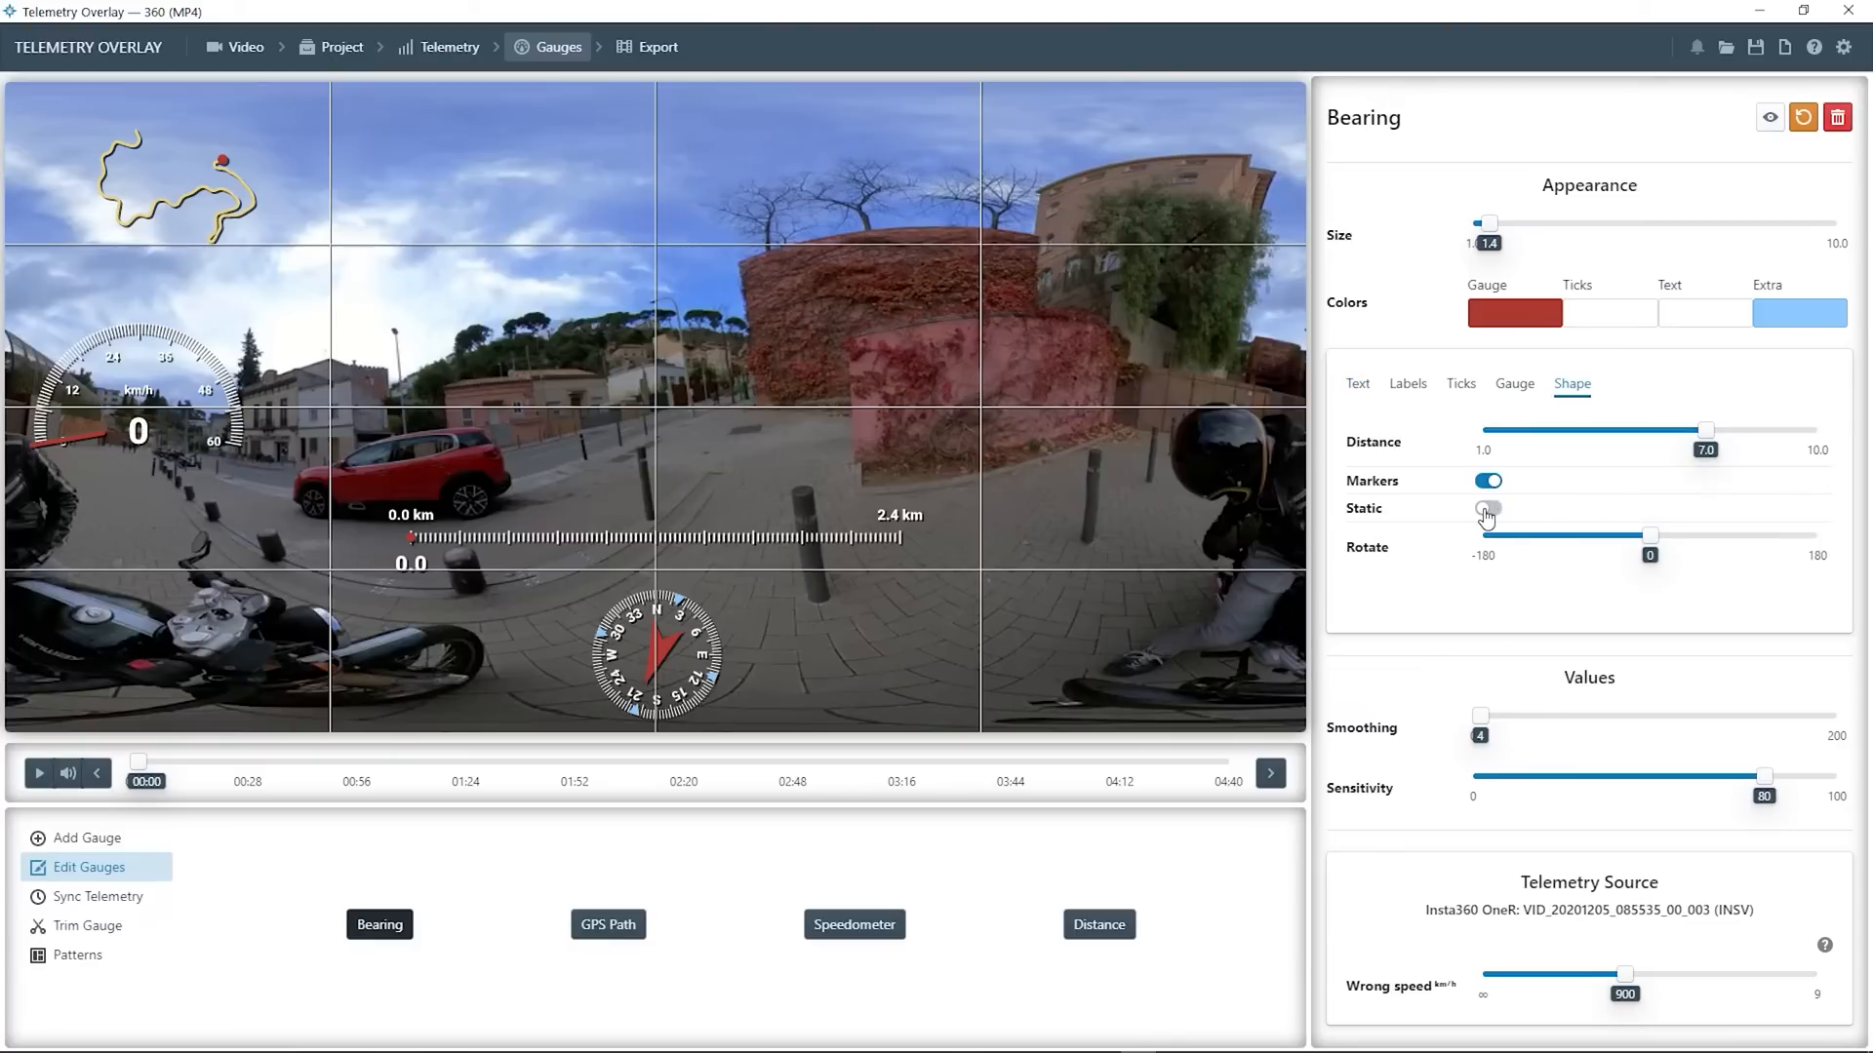
pyautogui.click(1488, 509)
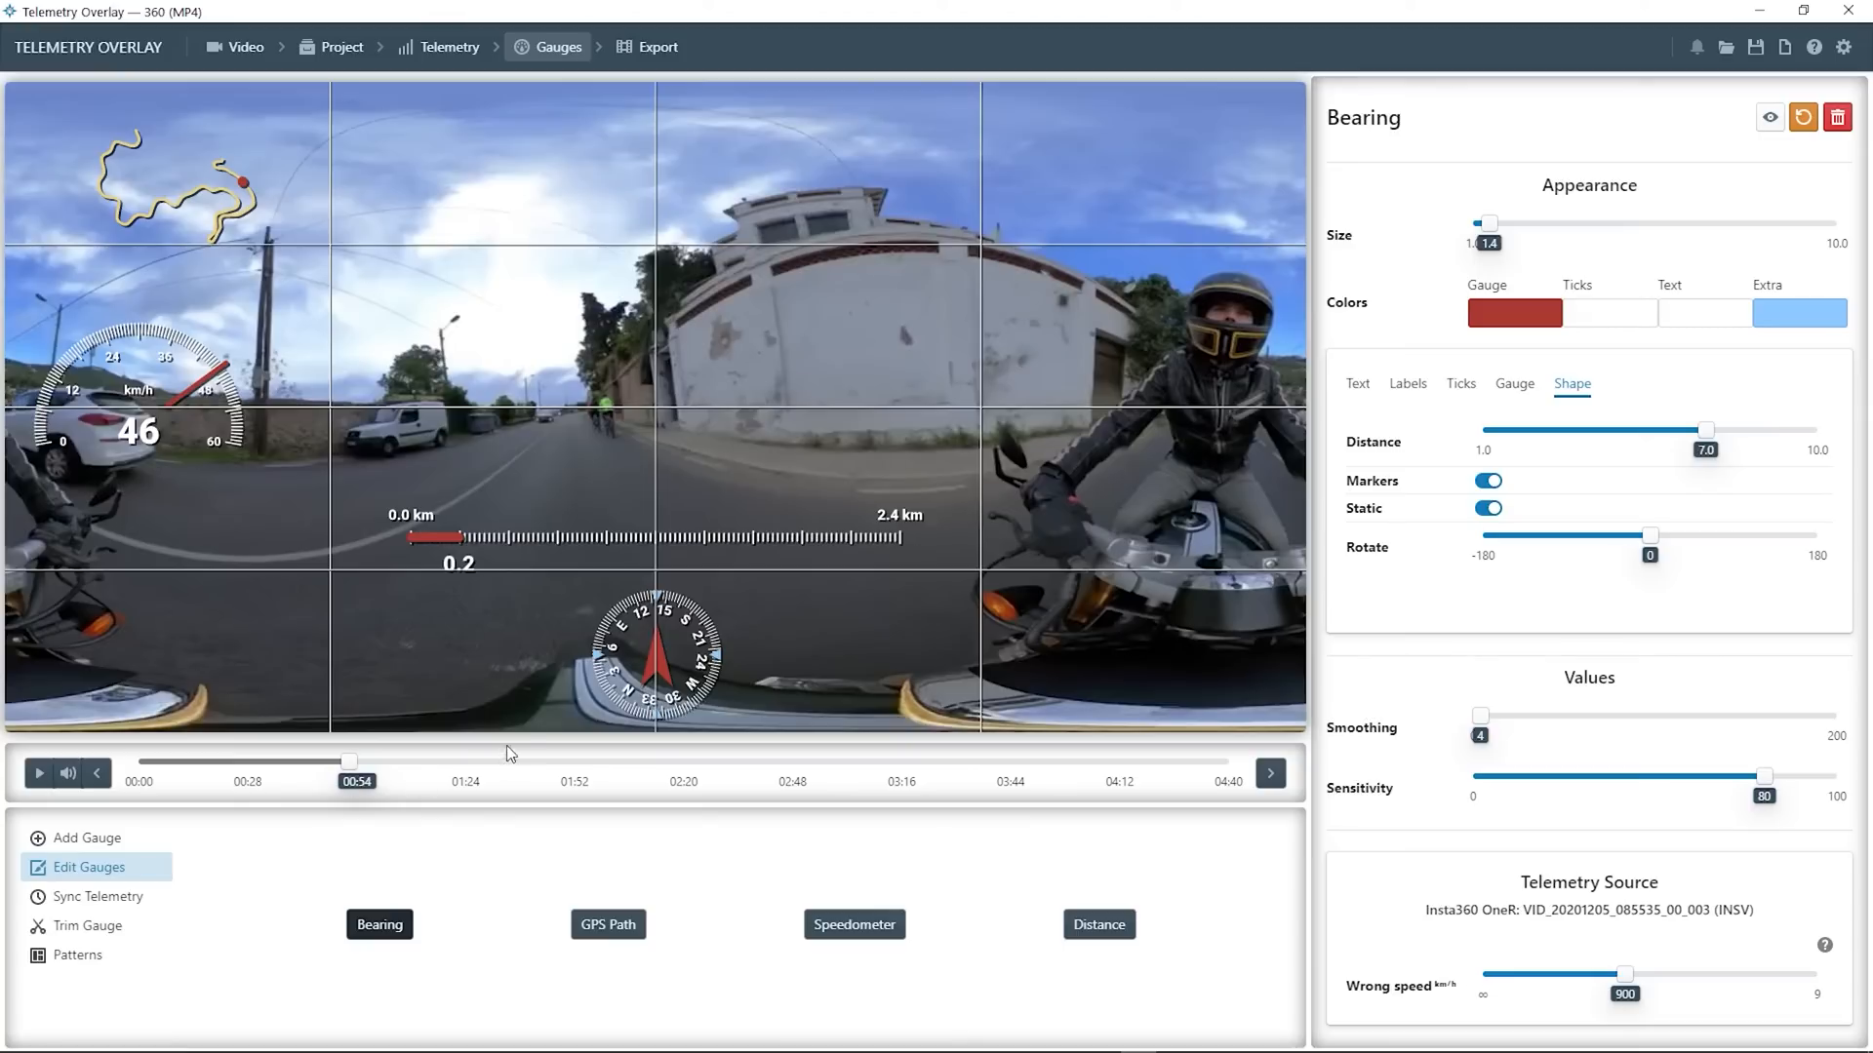
# Give the GPS Path gauge a satellite map background
pyautogui.click(608, 925)
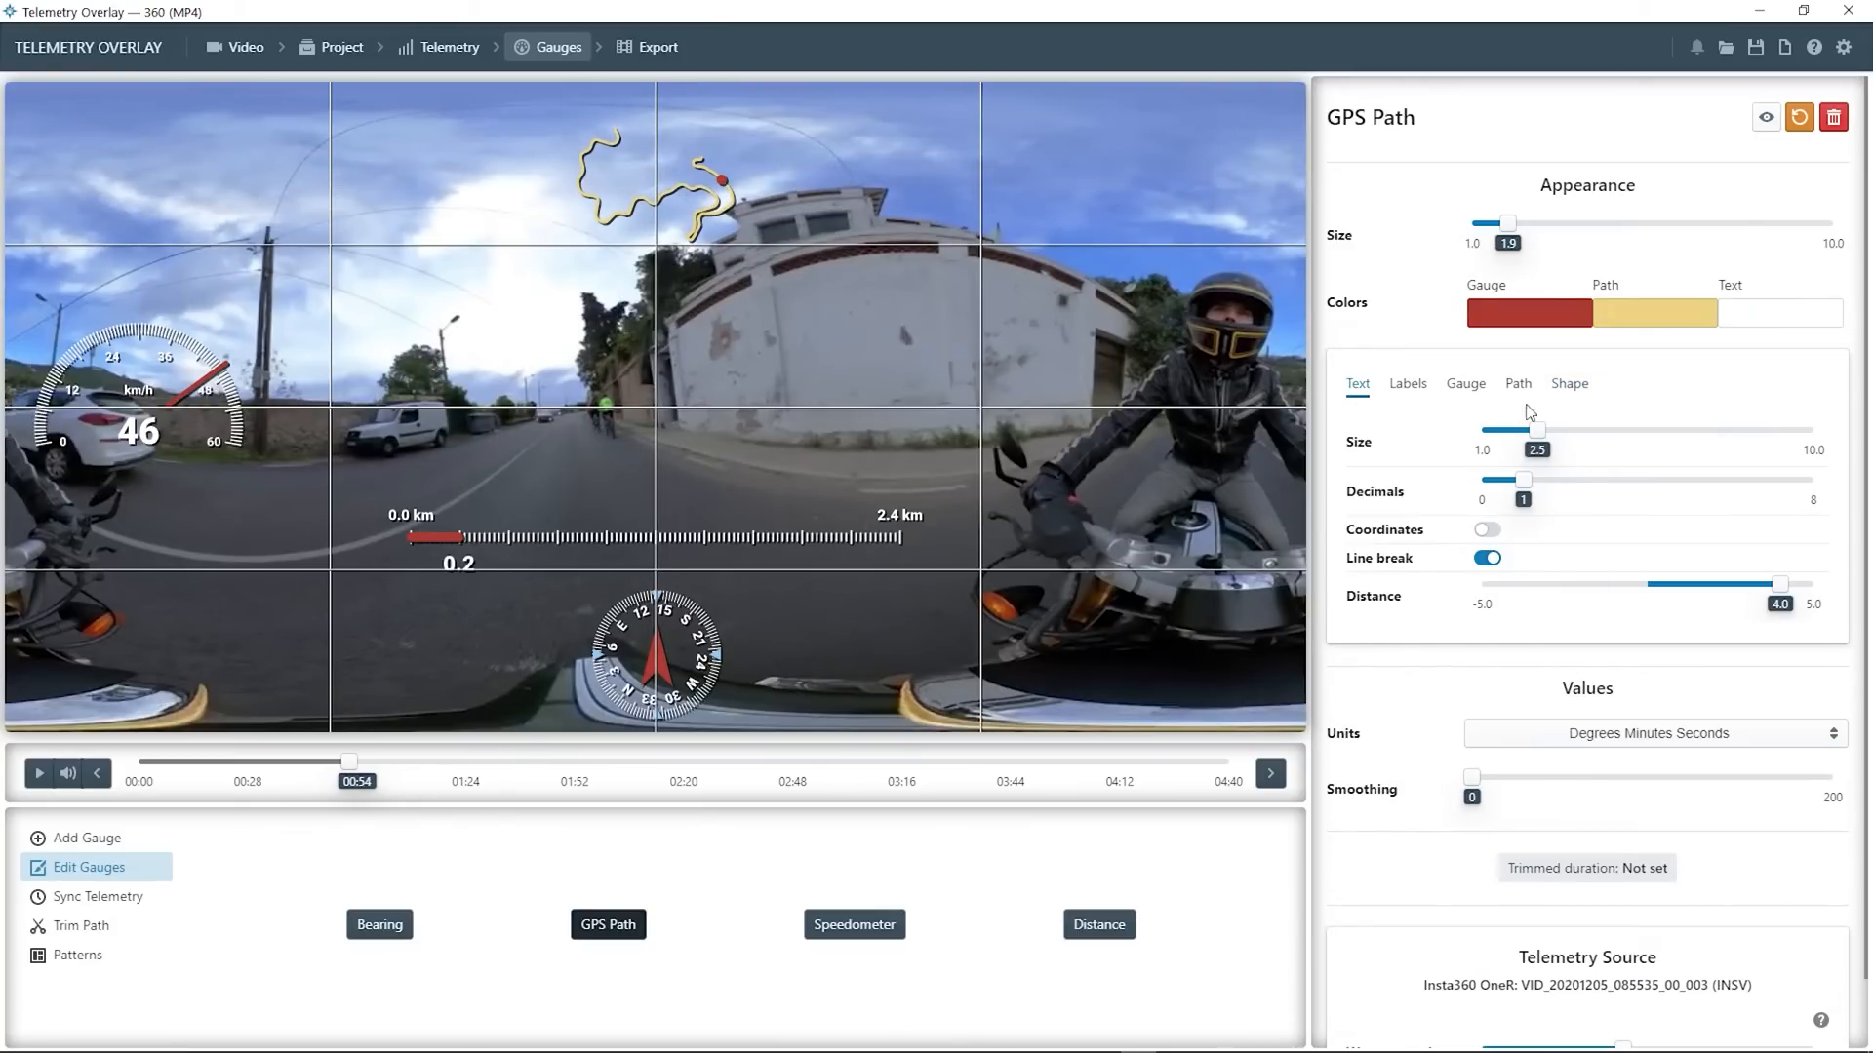
pyautogui.click(1568, 383)
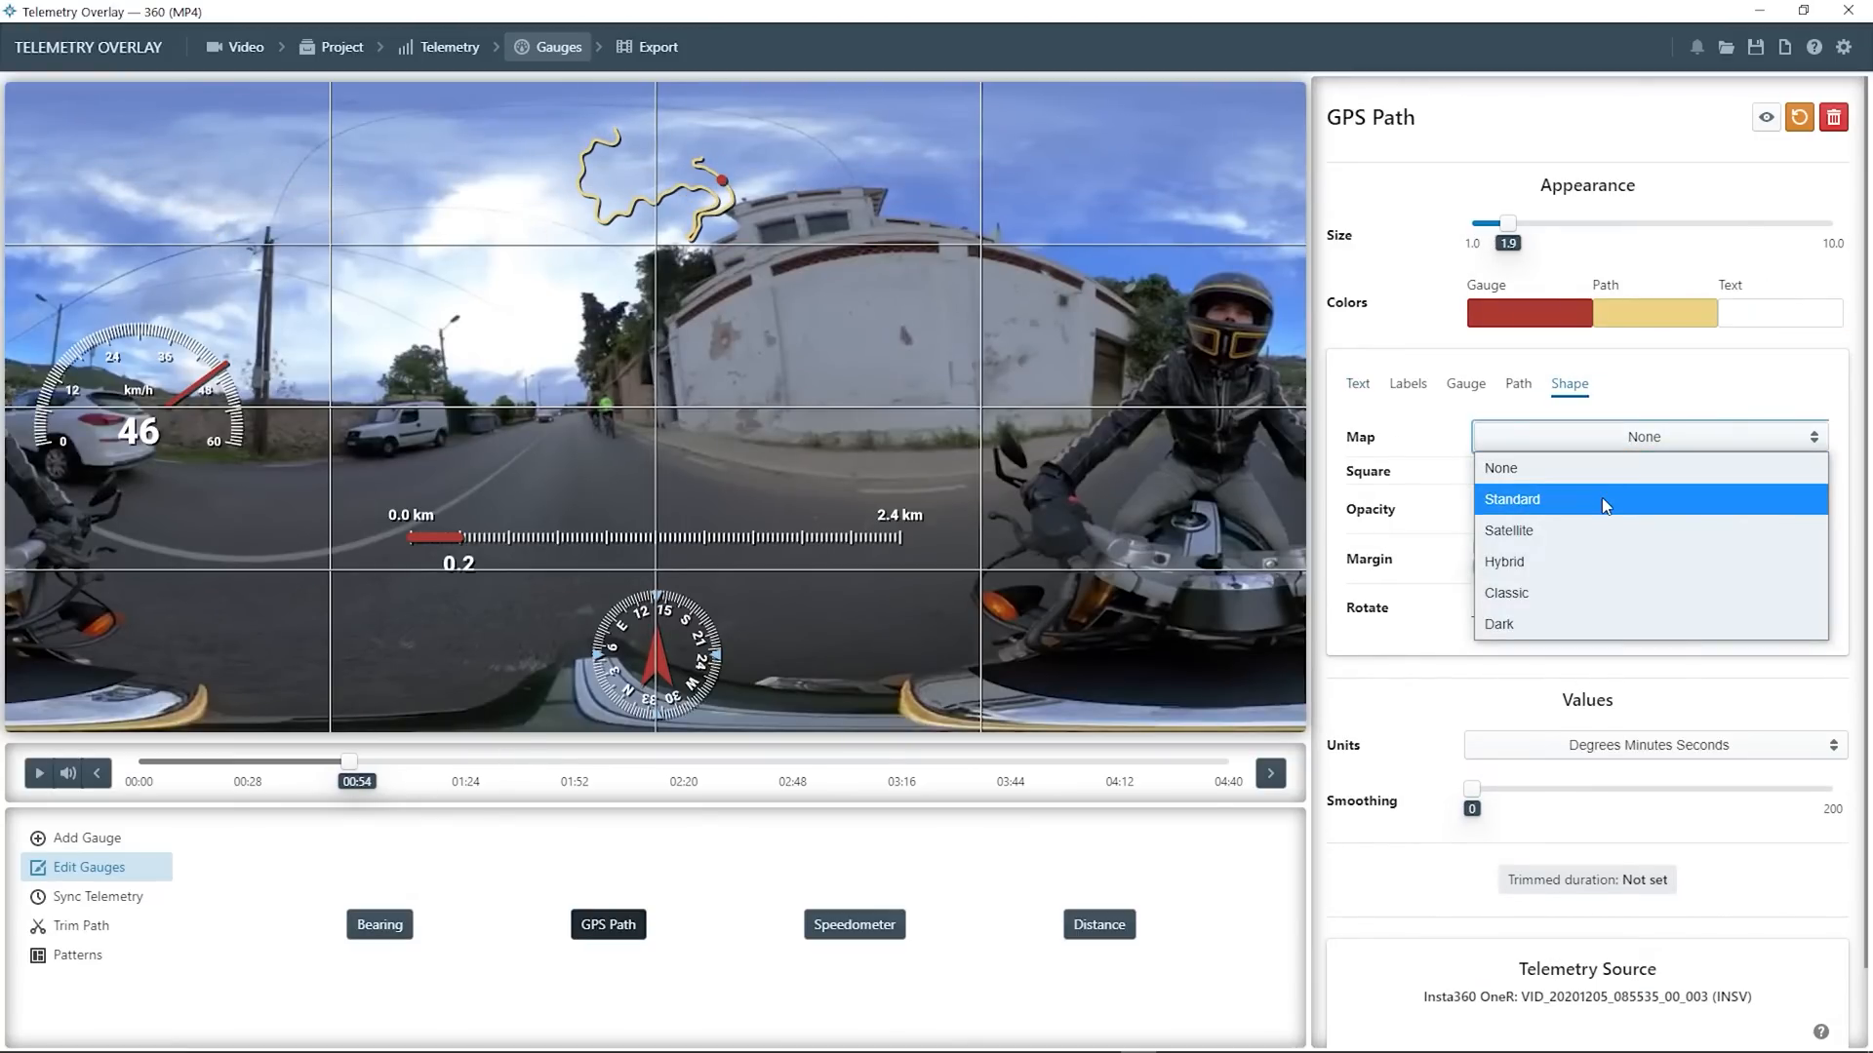
pyautogui.click(1509, 531)
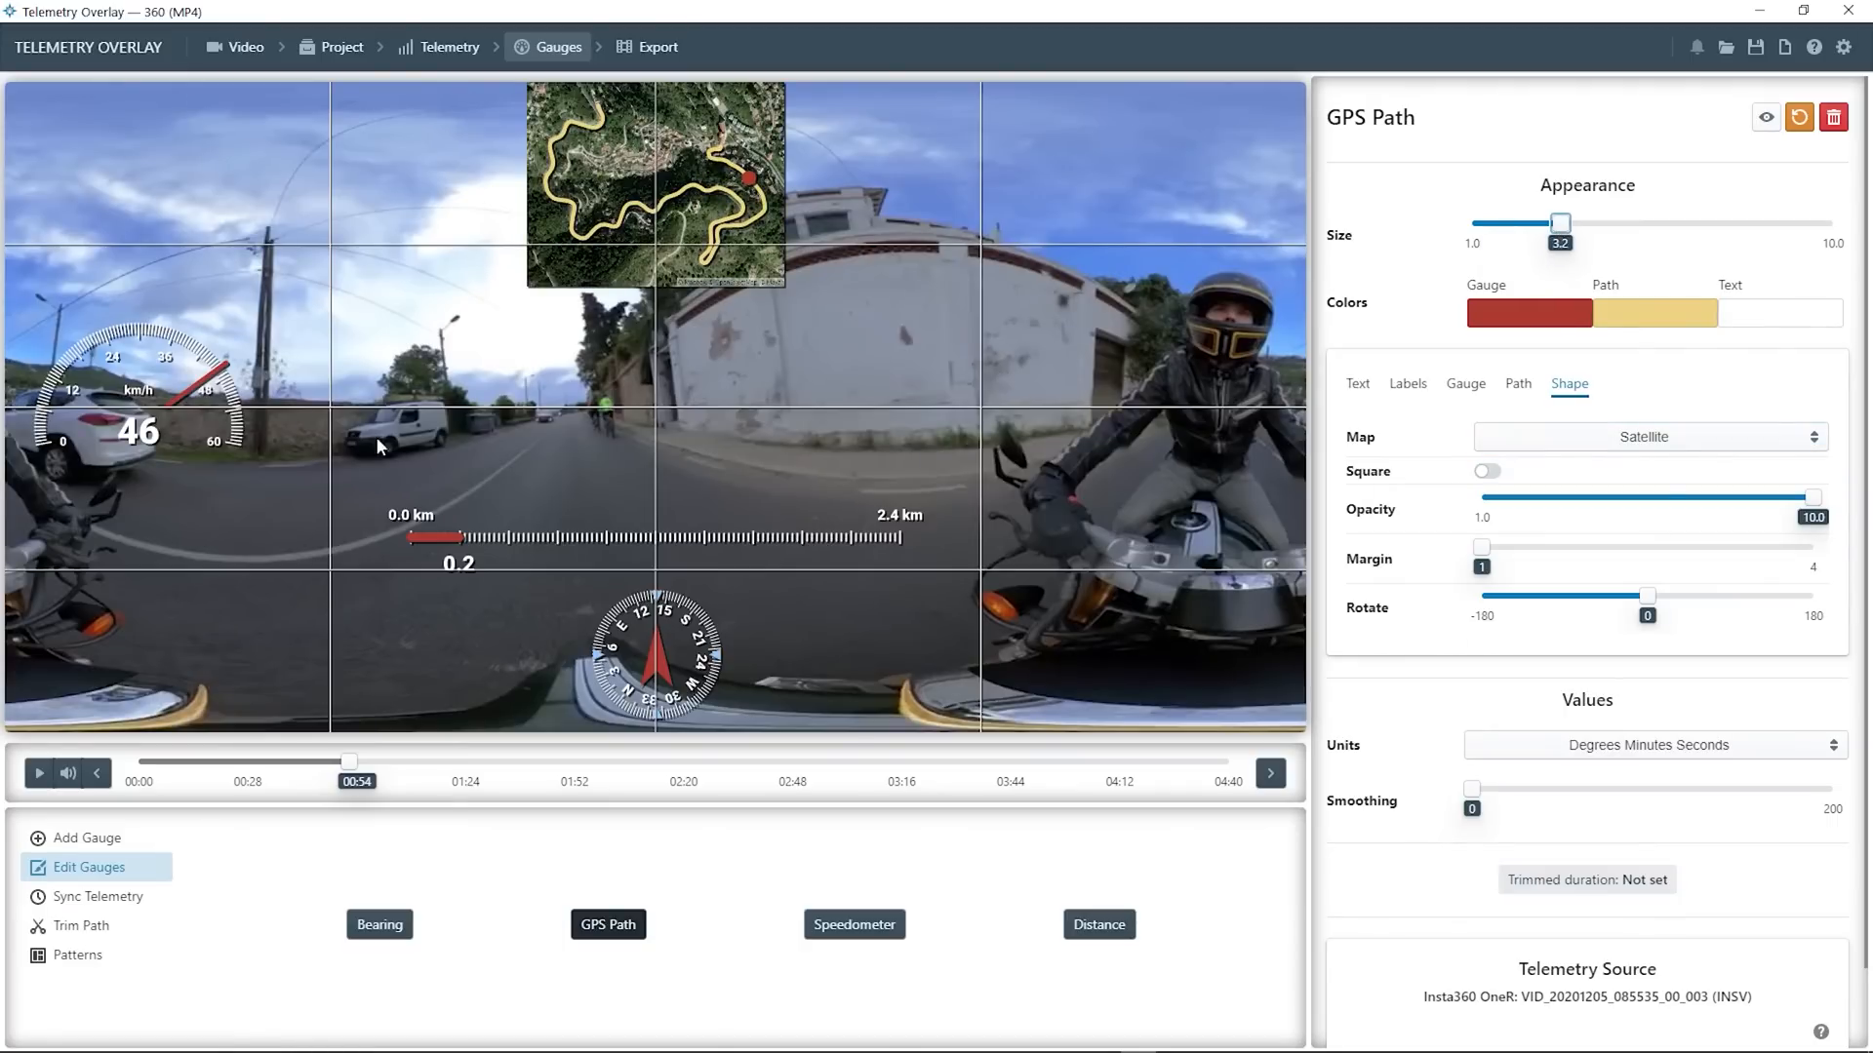
# Rotate the speedometer arc to 90 degrees and review its gauge and tick options
pyautogui.click(855, 924)
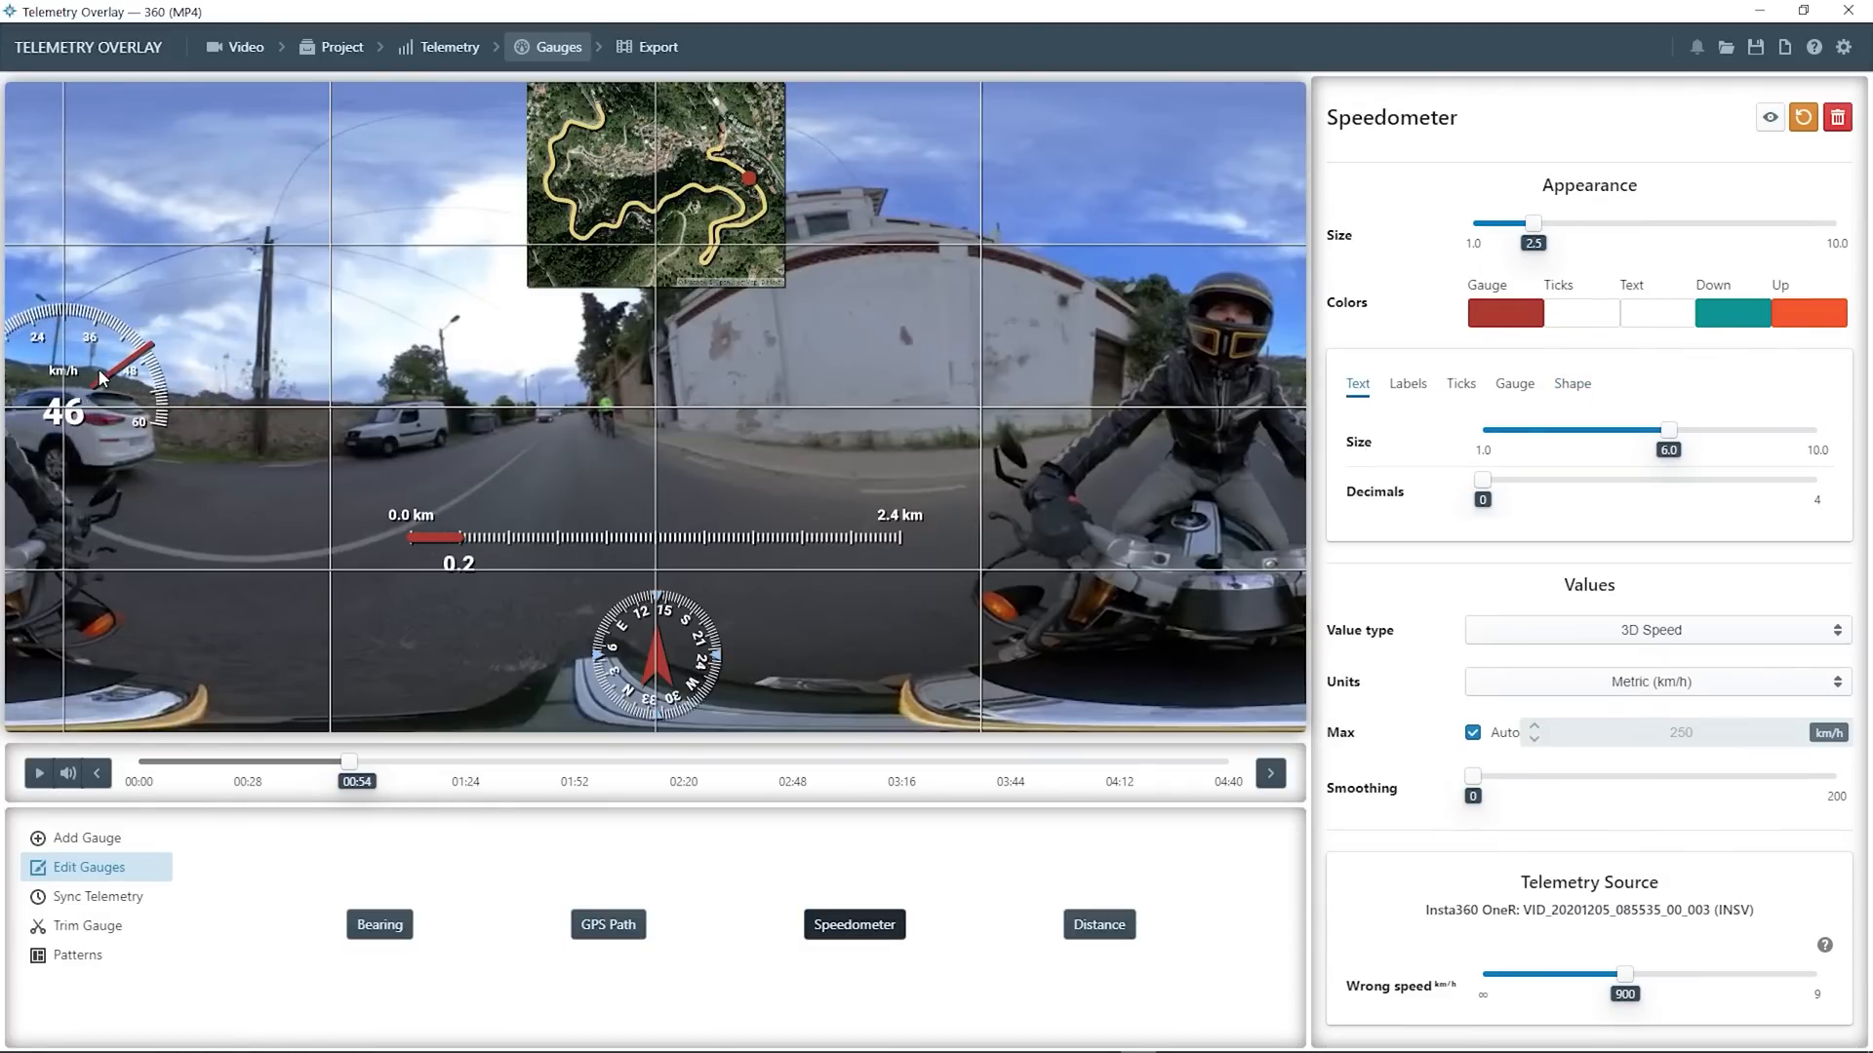
pyautogui.click(1571, 383)
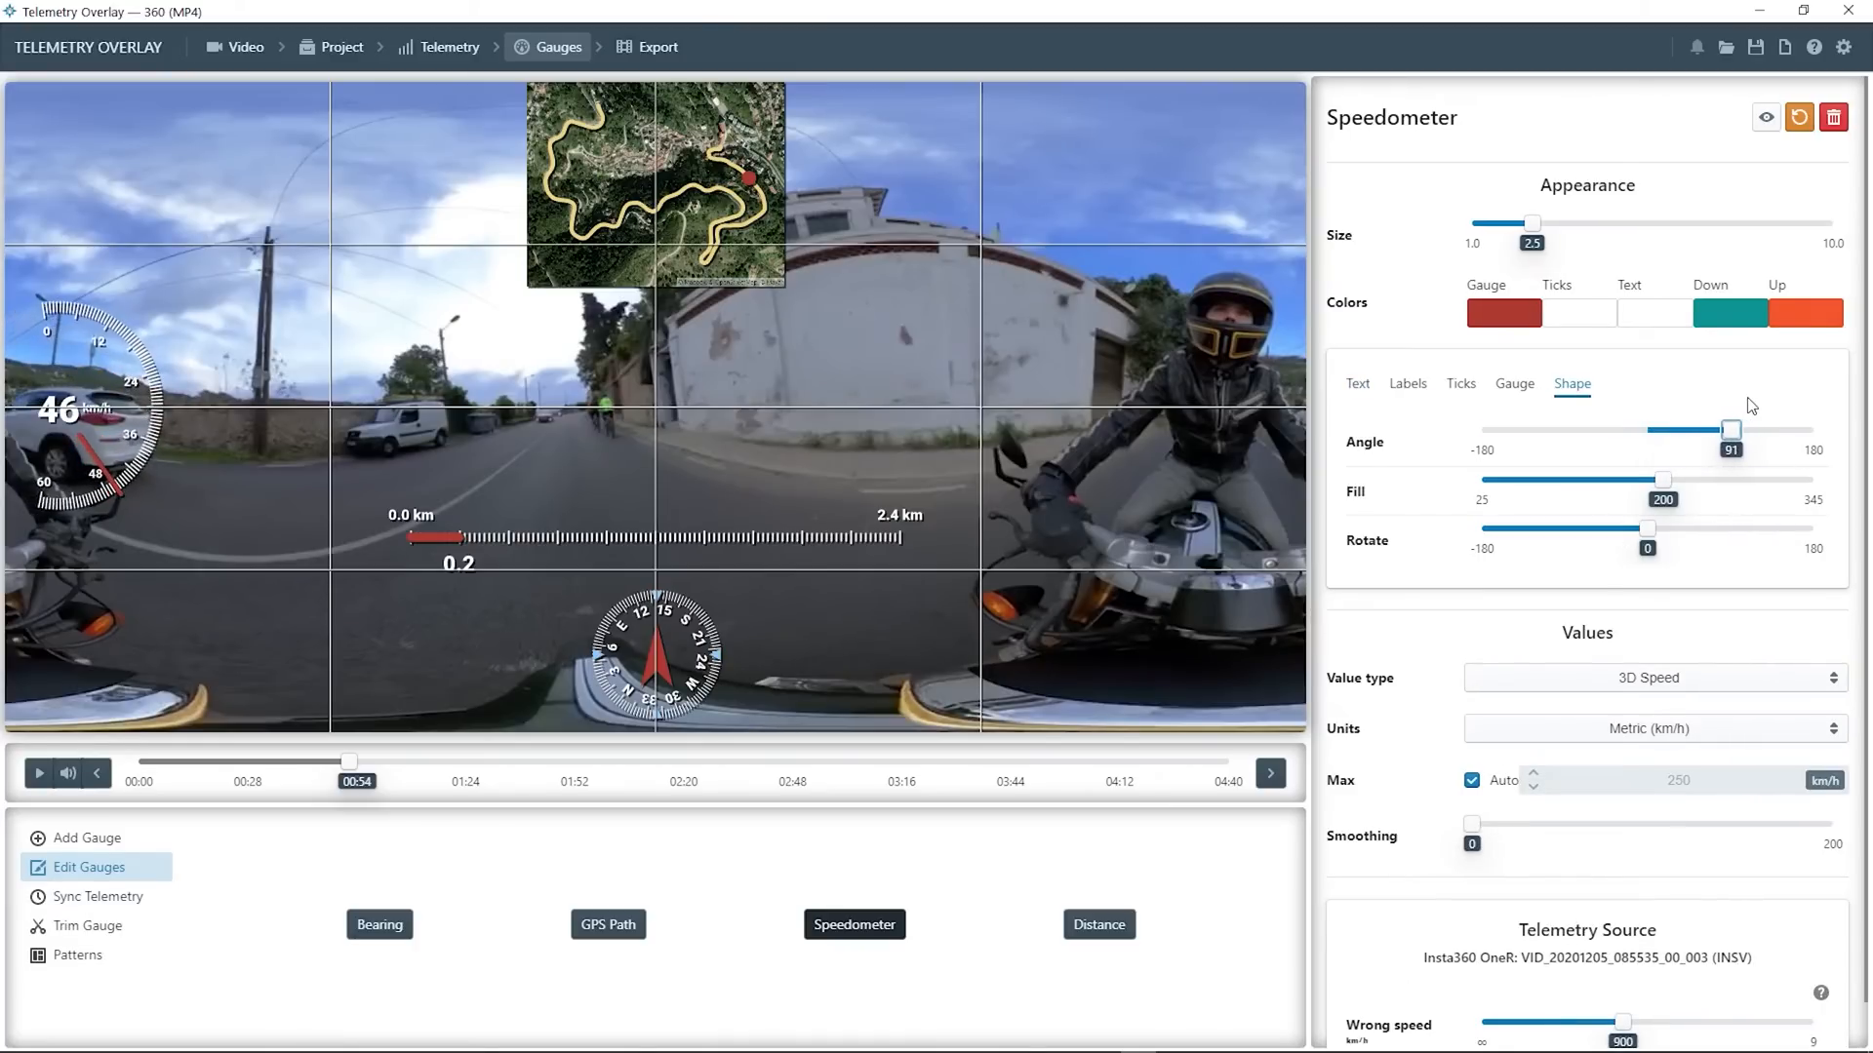
pyautogui.click(1727, 430)
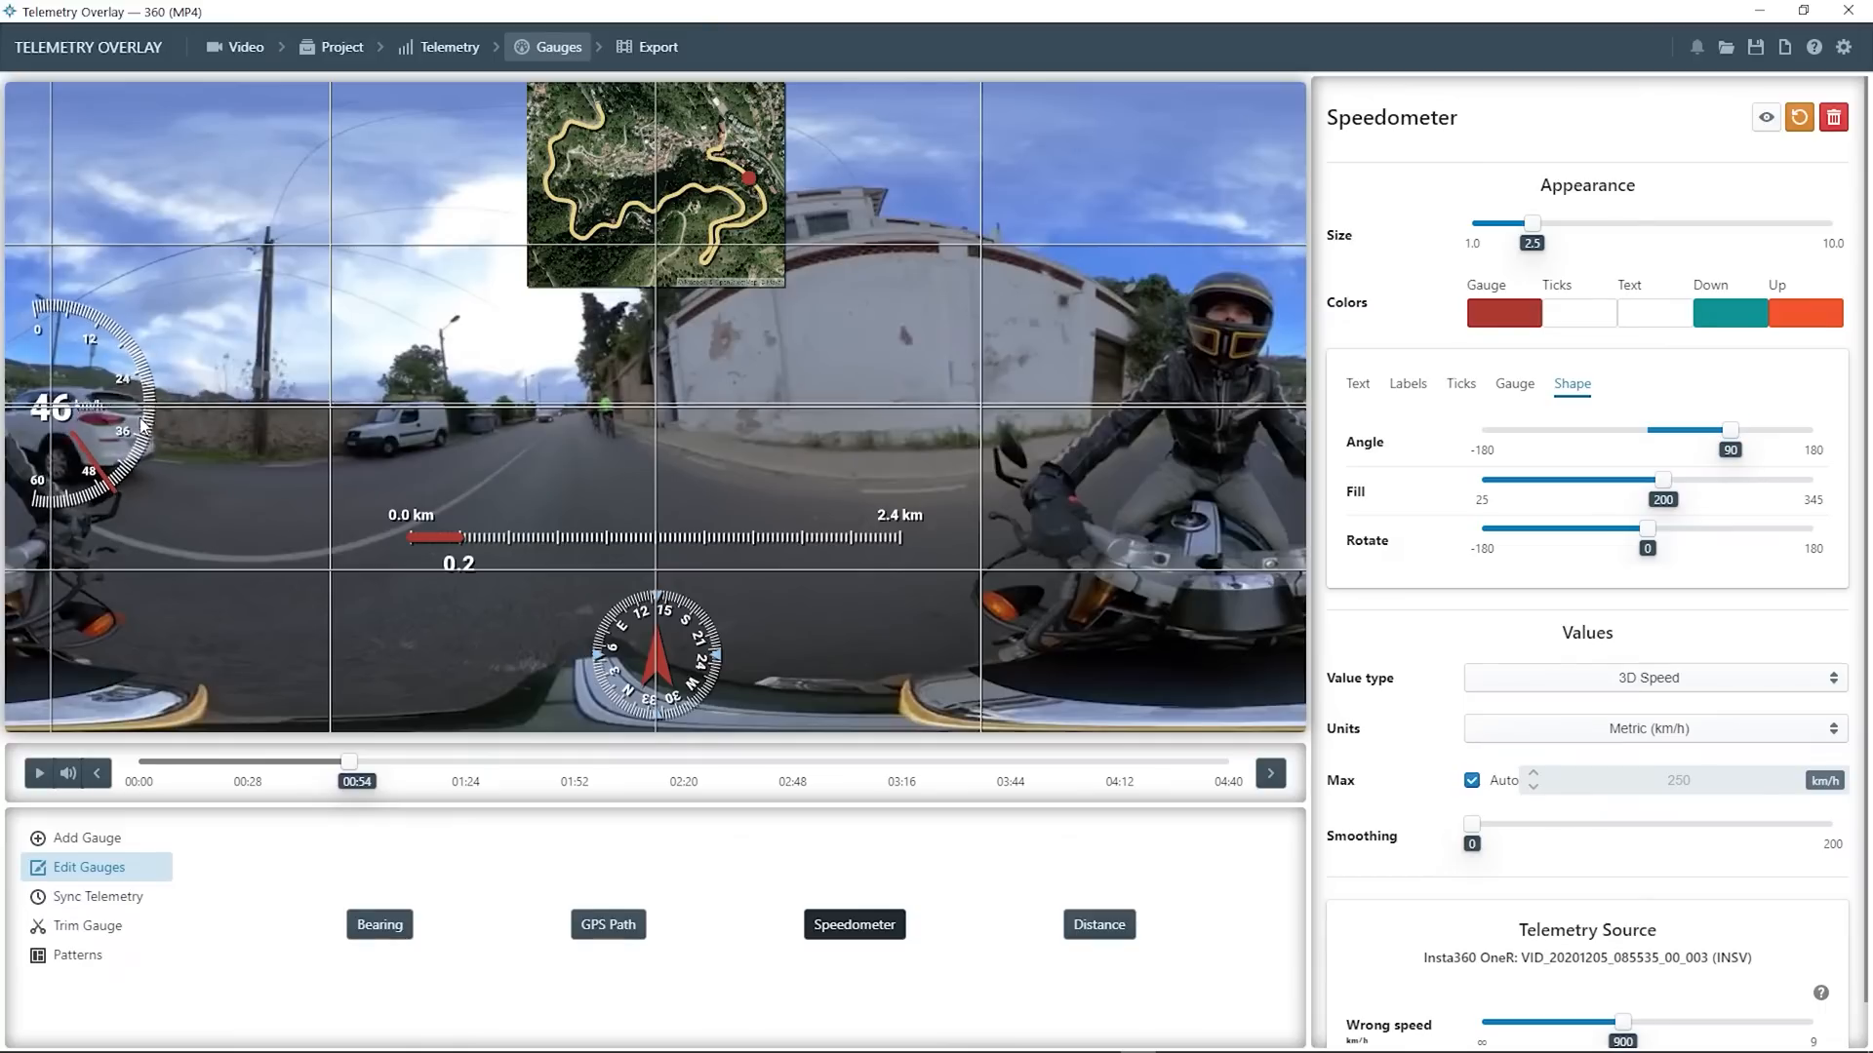
pyautogui.click(1513, 383)
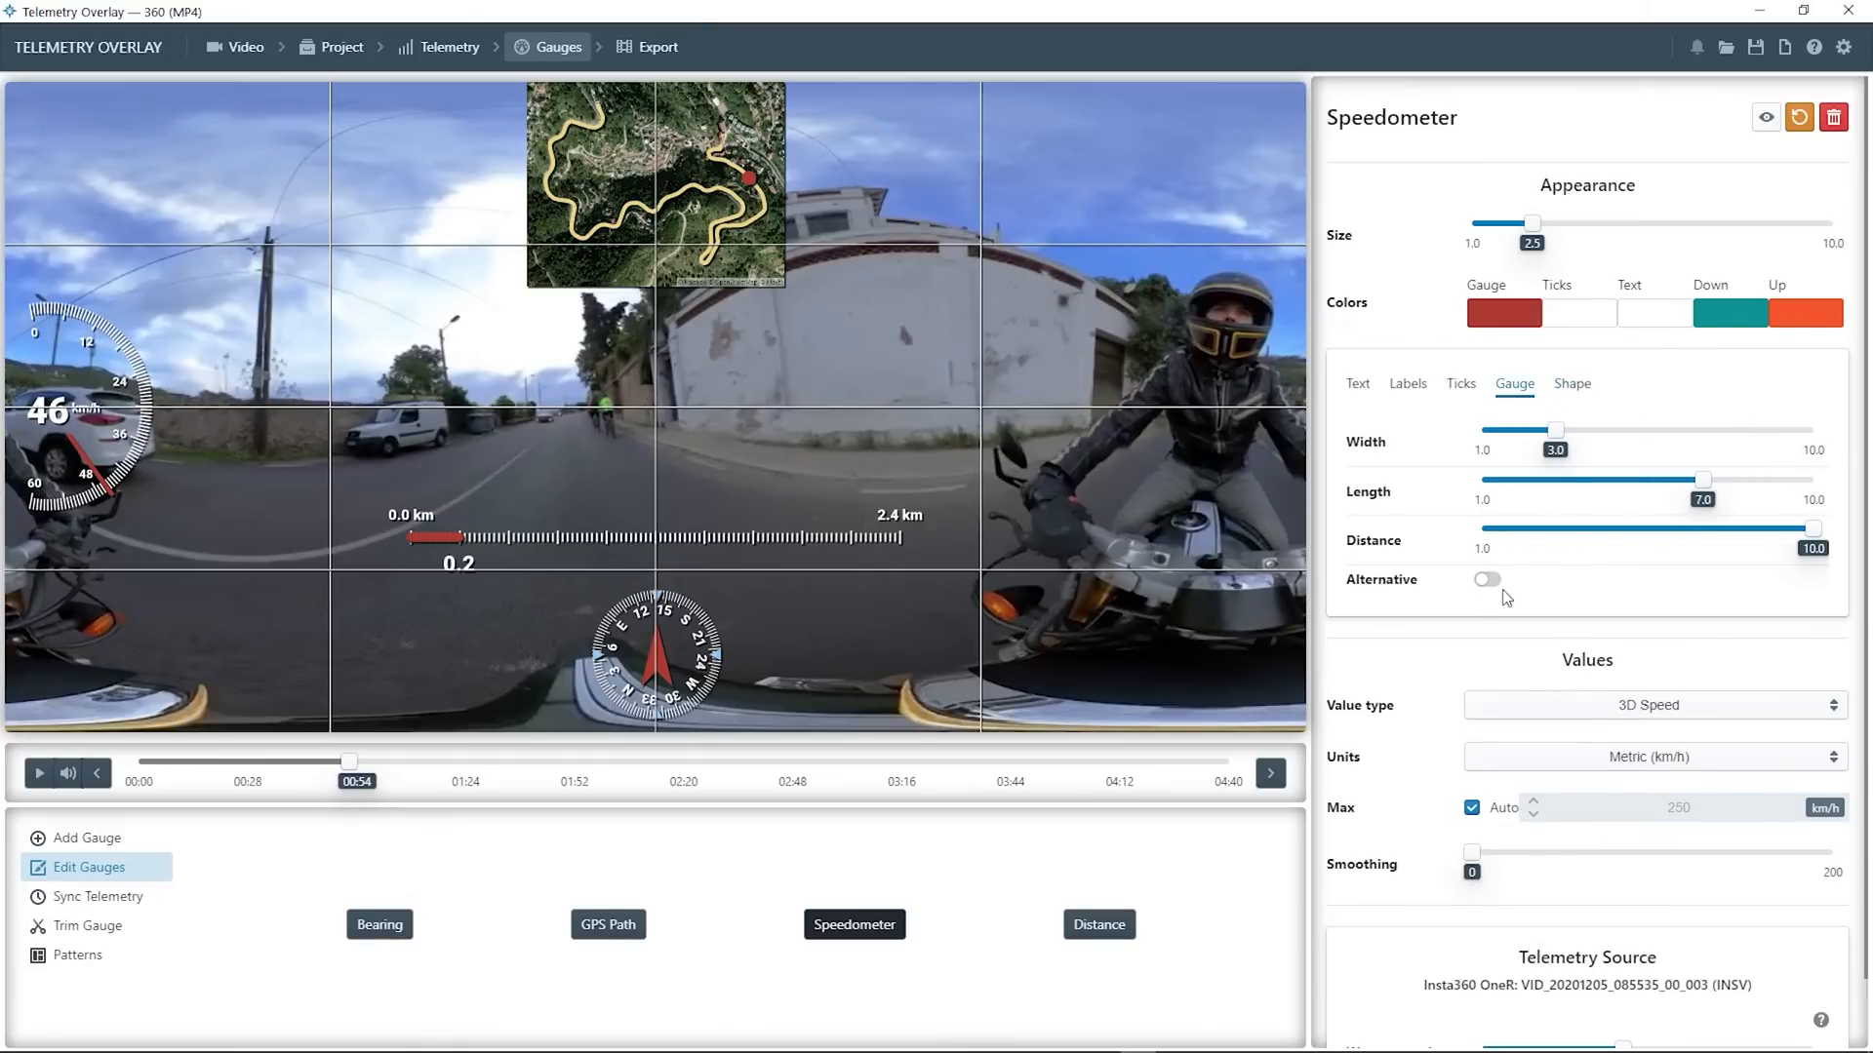
pyautogui.click(1486, 580)
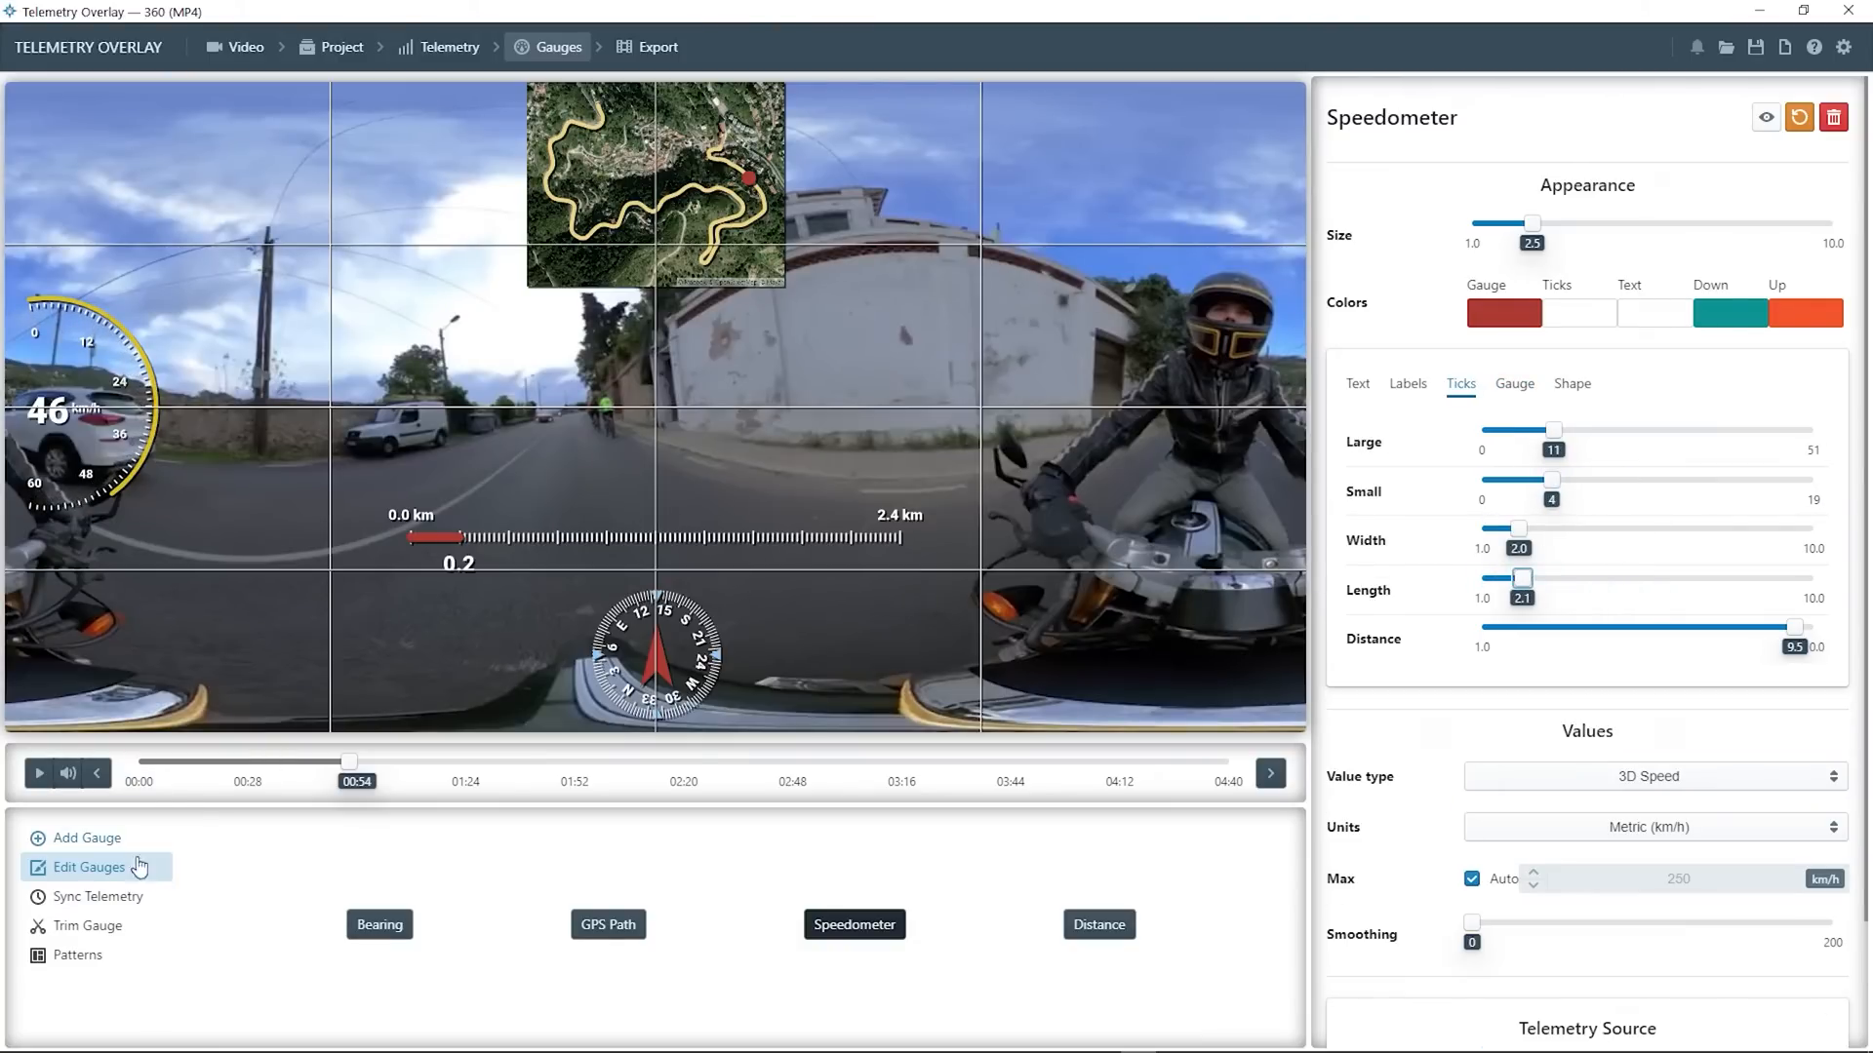
# Add a minimal GPS acceleration readout shown in g
pyautogui.click(85, 837)
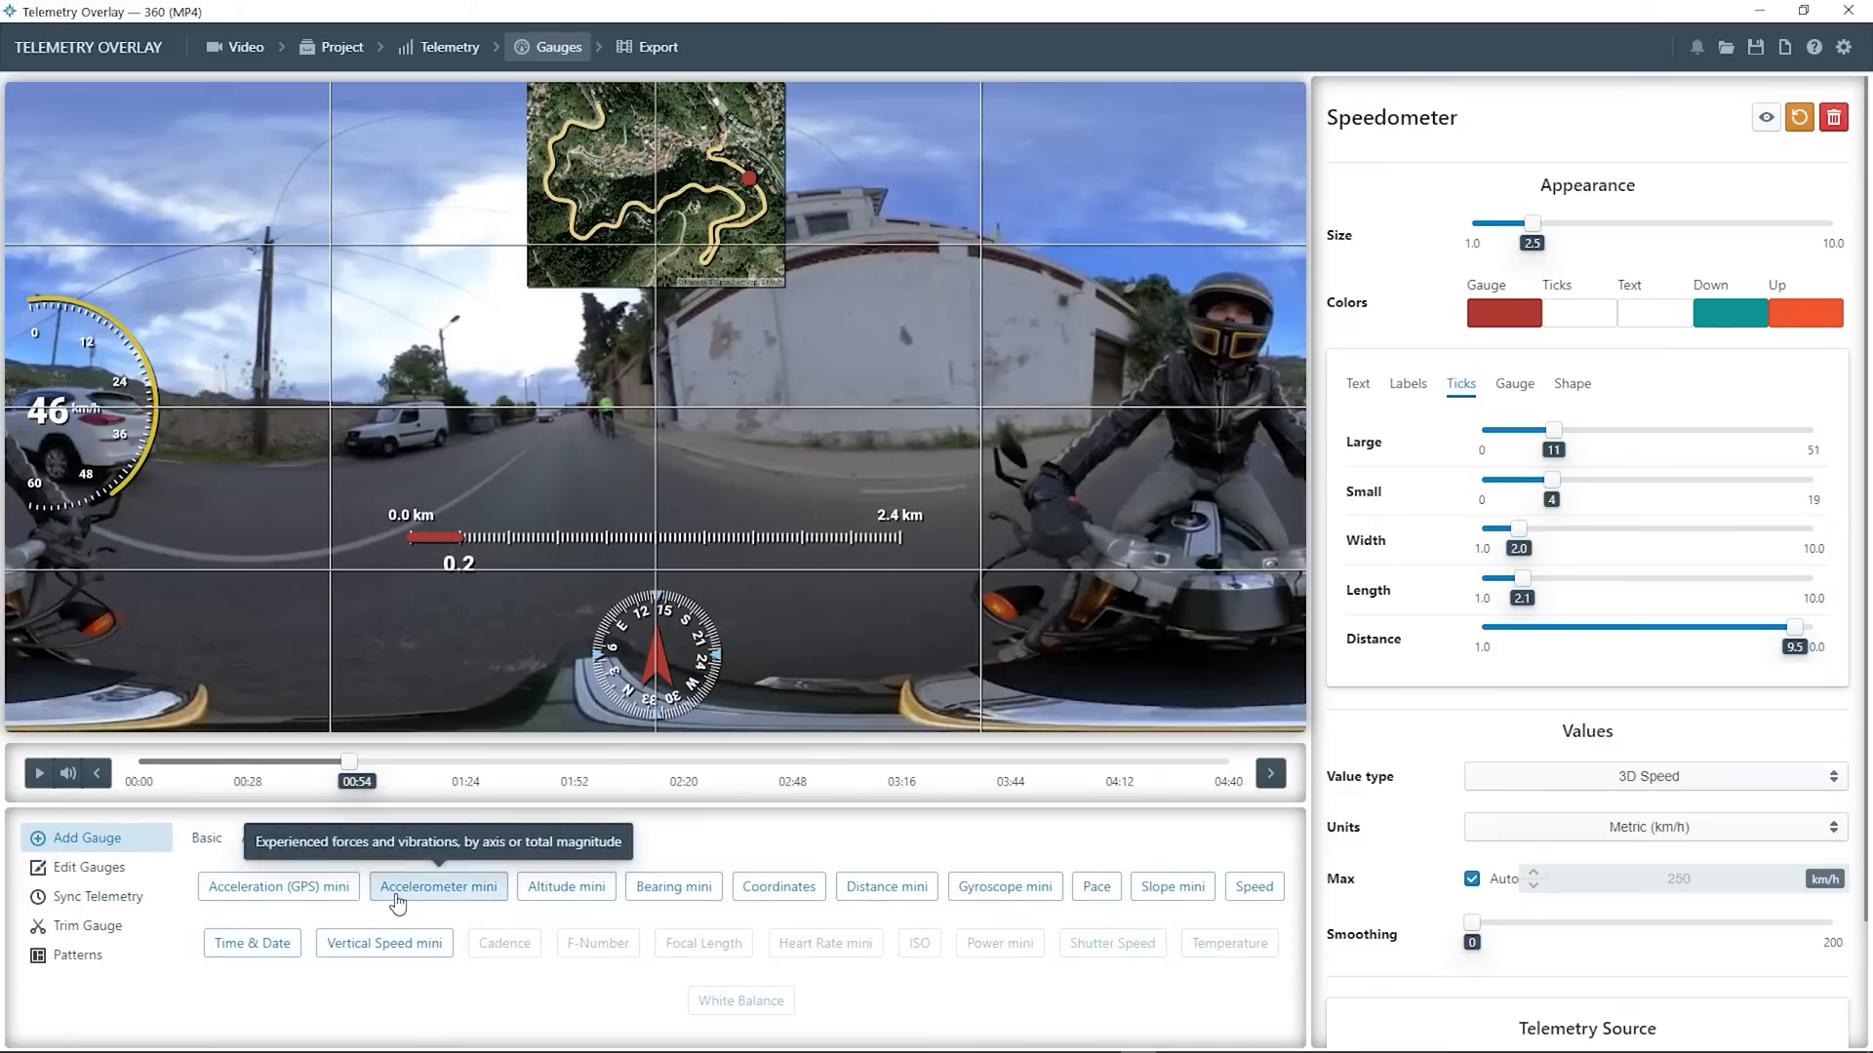
pyautogui.click(277, 887)
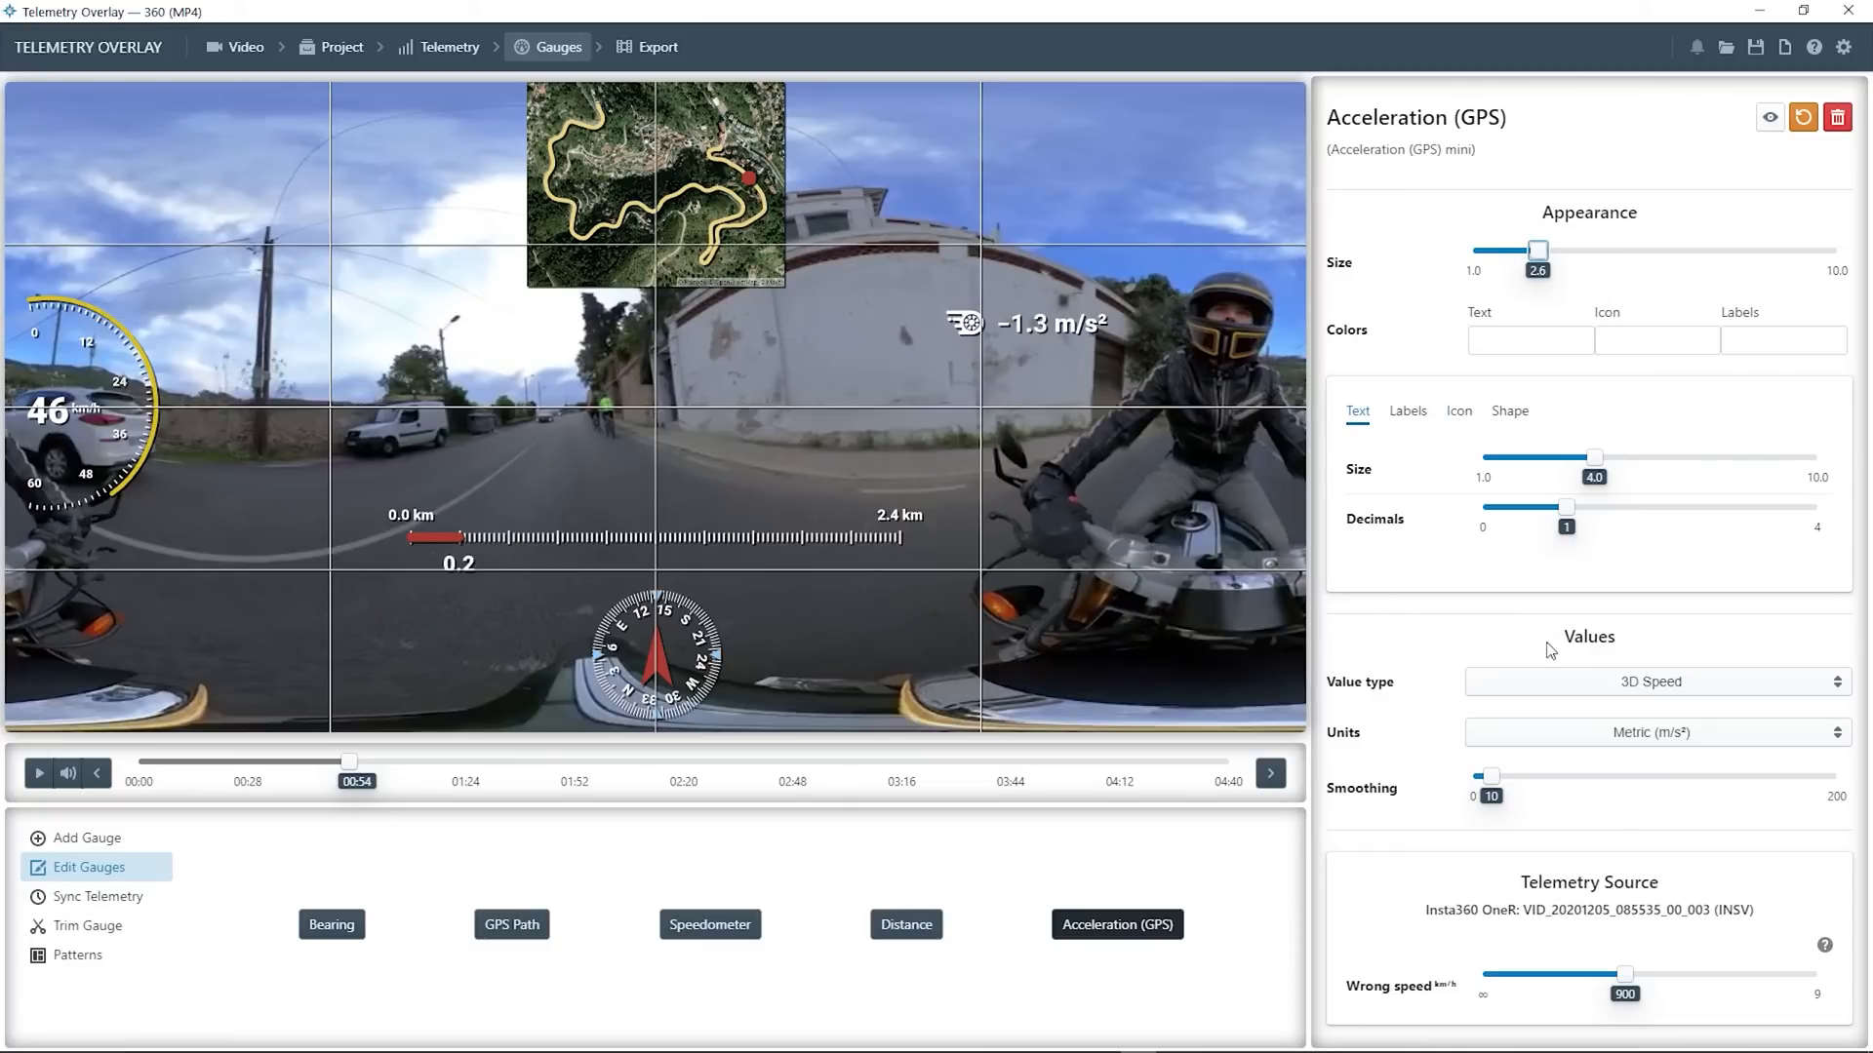
pyautogui.click(1656, 732)
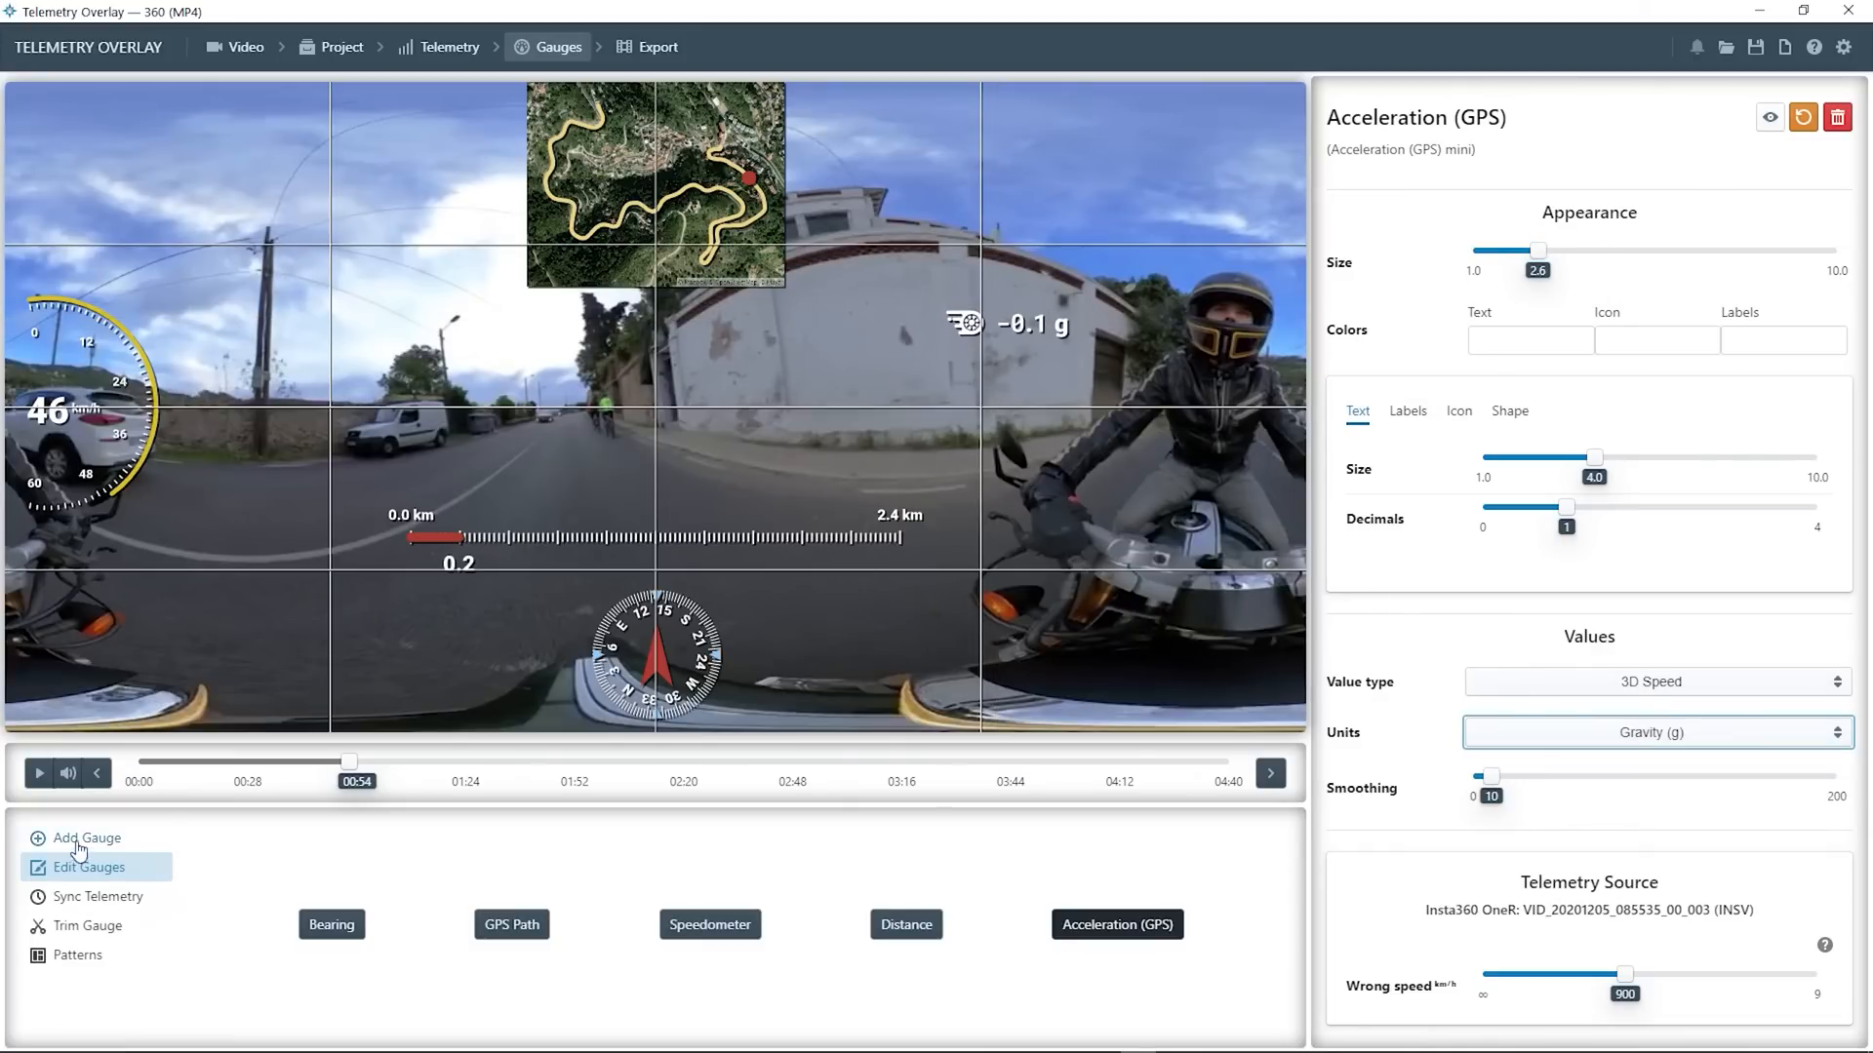
# Add a minimal altitude readout showing gain from zero
pyautogui.click(81, 837)
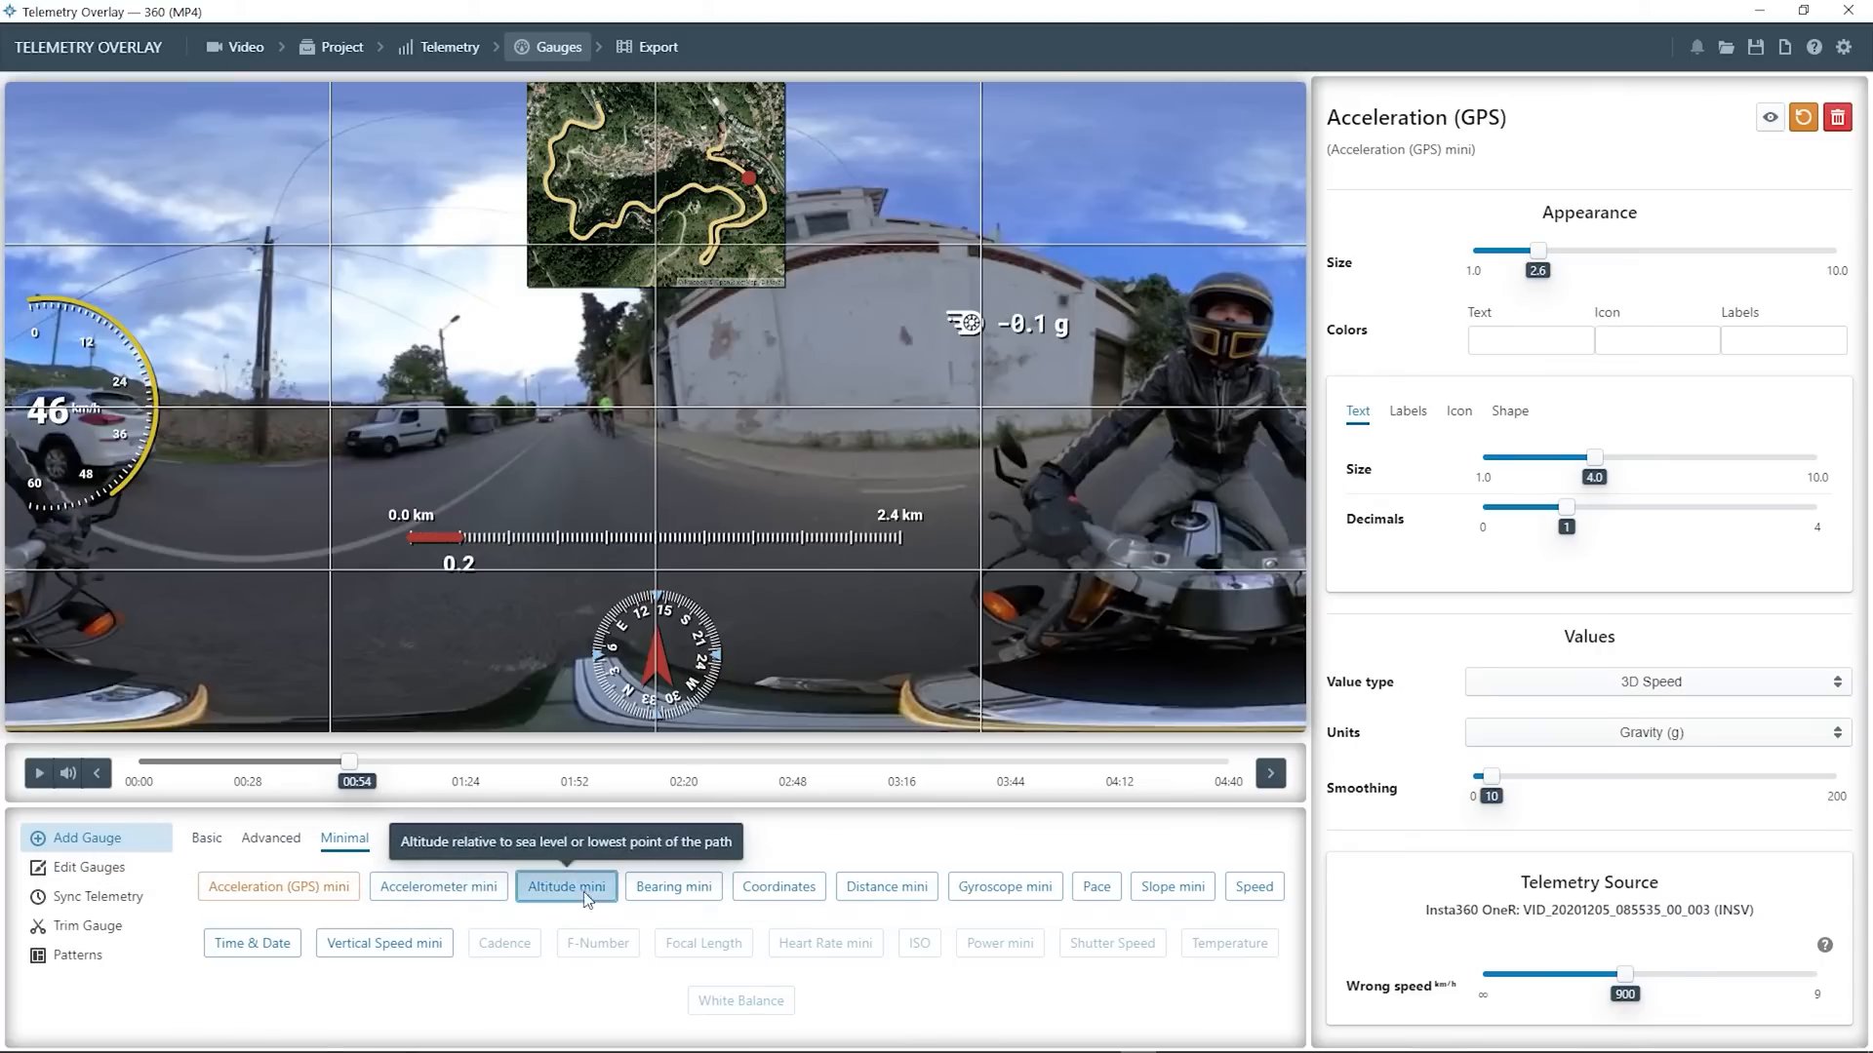
pyautogui.click(565, 886)
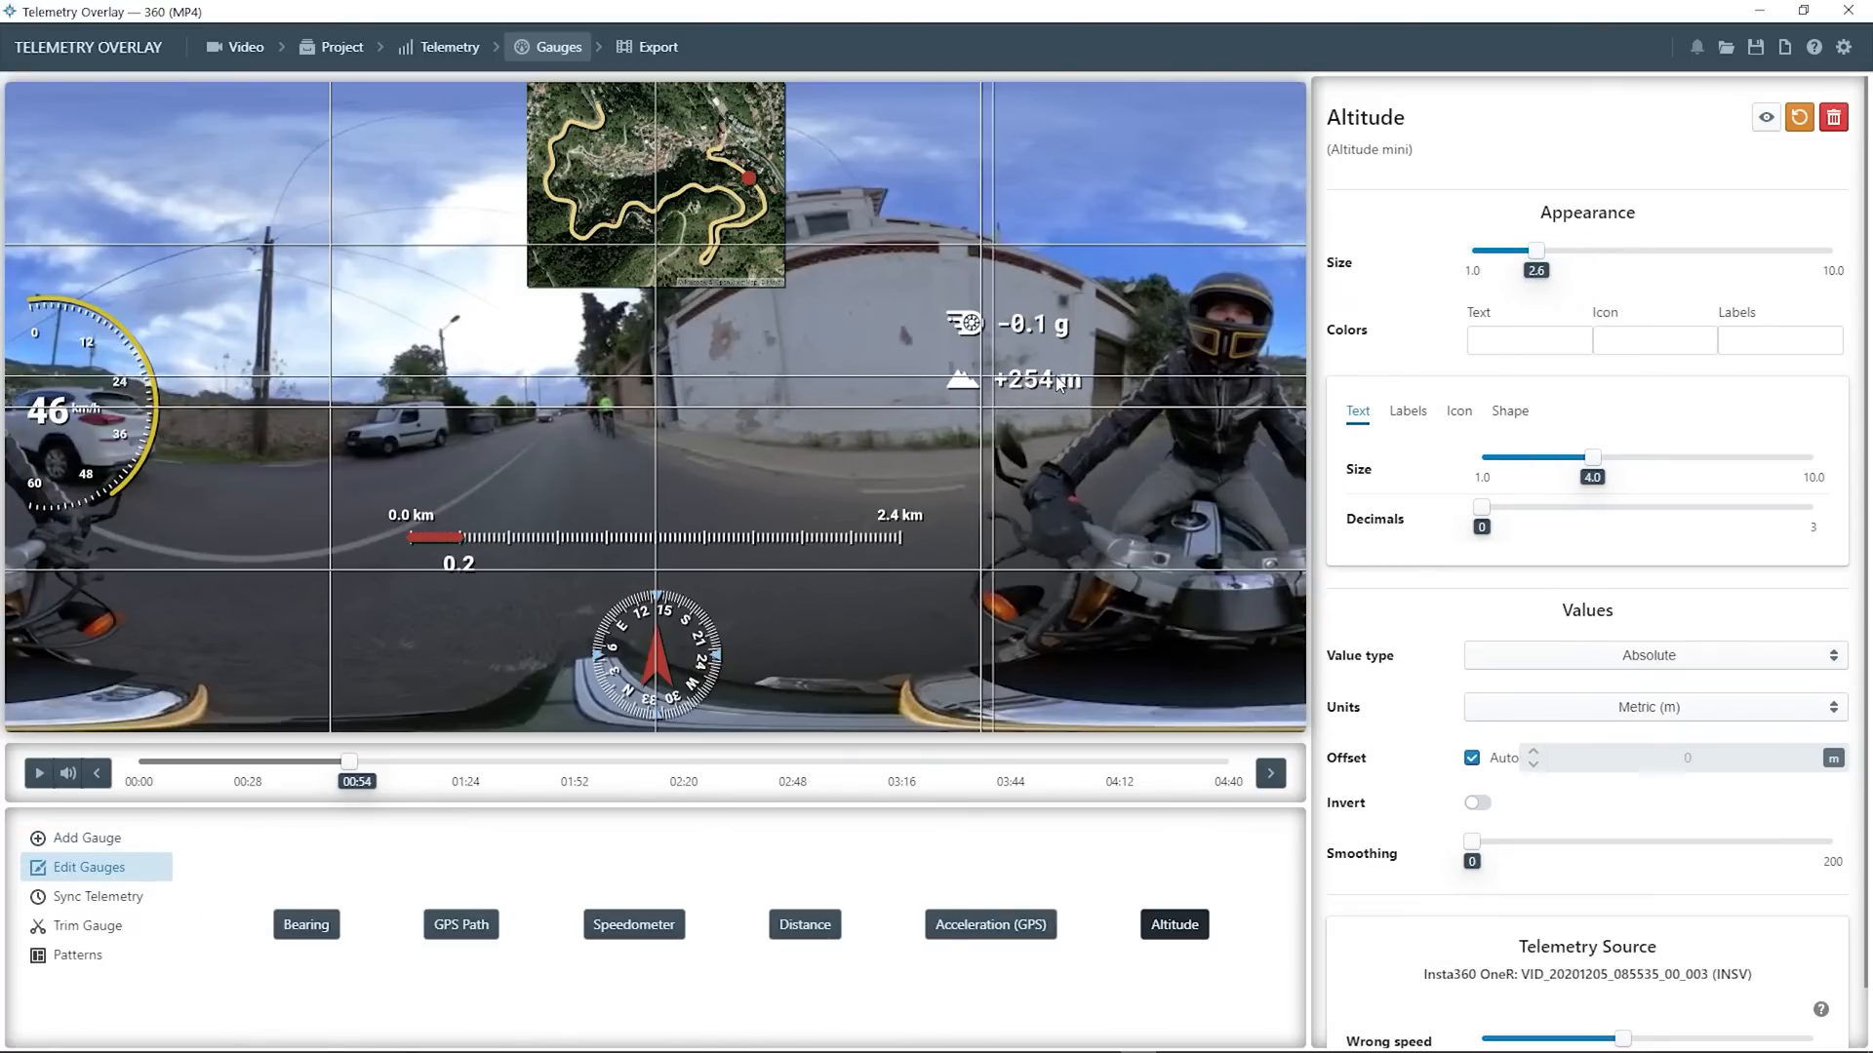
pyautogui.click(1653, 655)
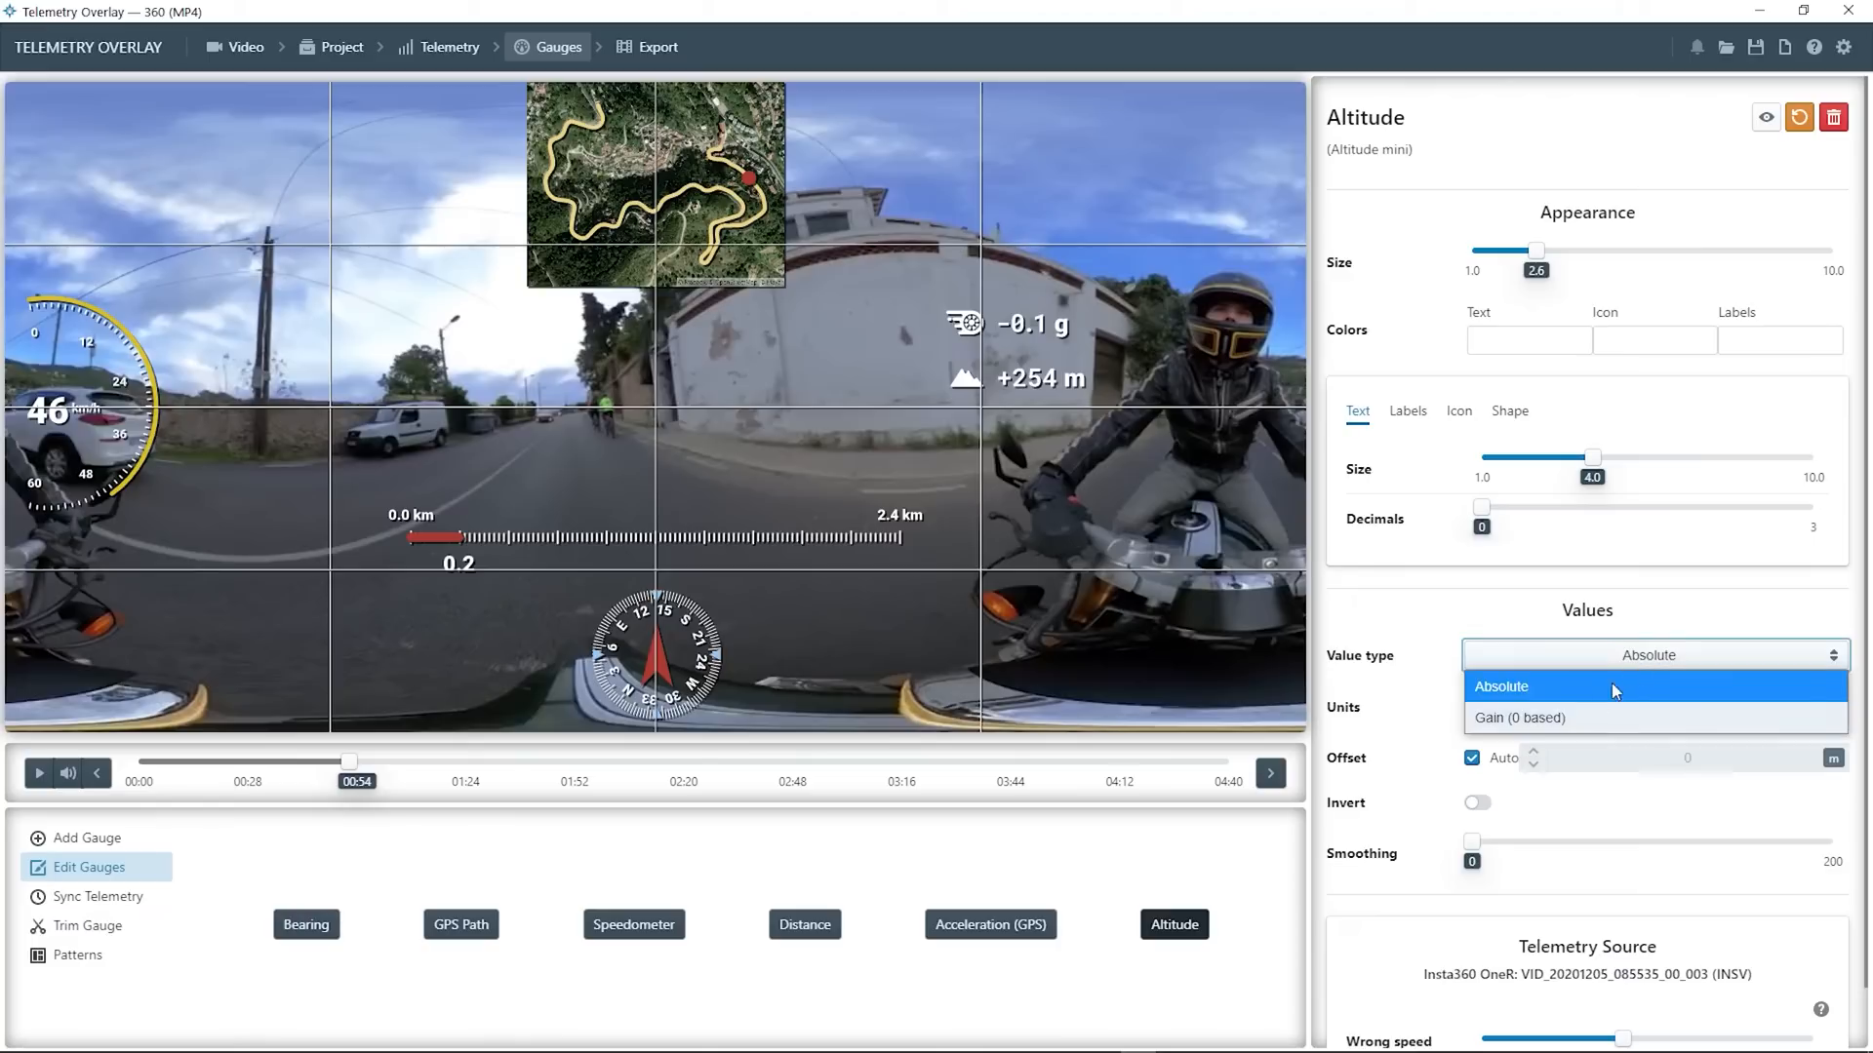
pyautogui.click(1517, 718)
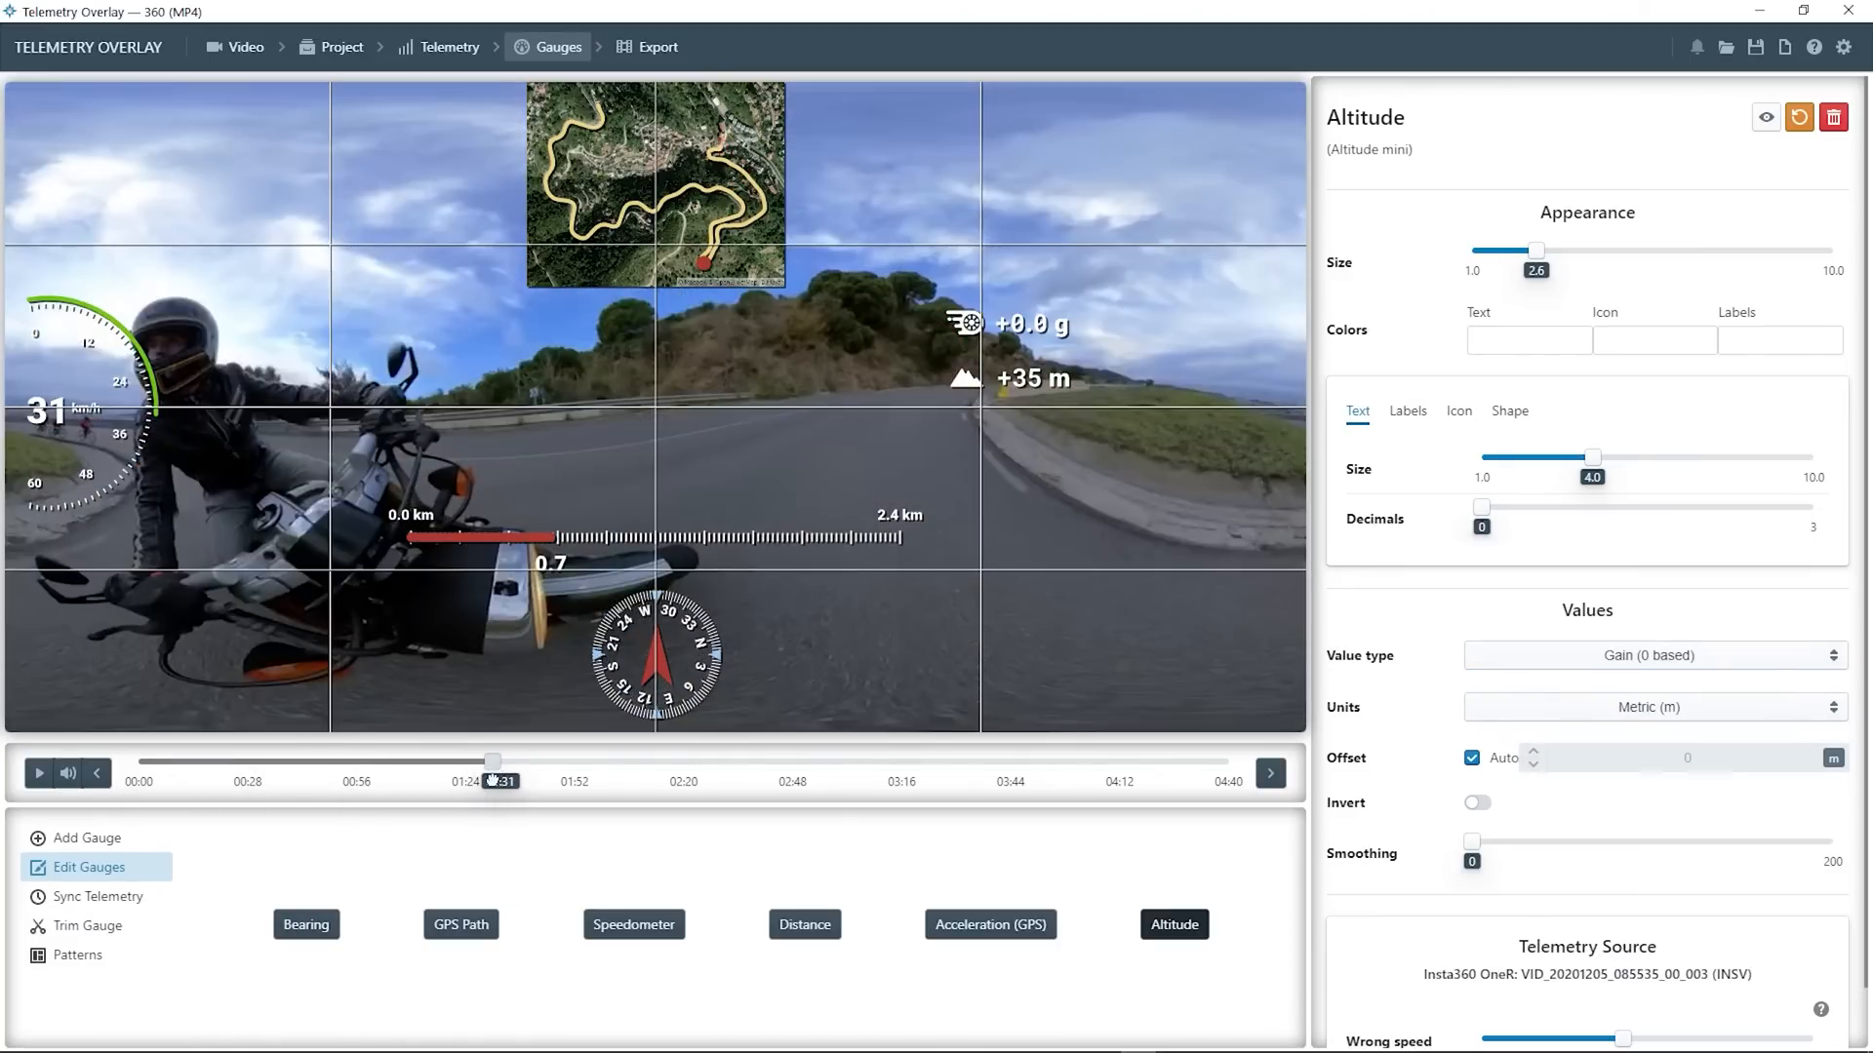
# Add Slope mini and Time & Date gauges, with milliseconds turned off
pyautogui.click(86, 837)
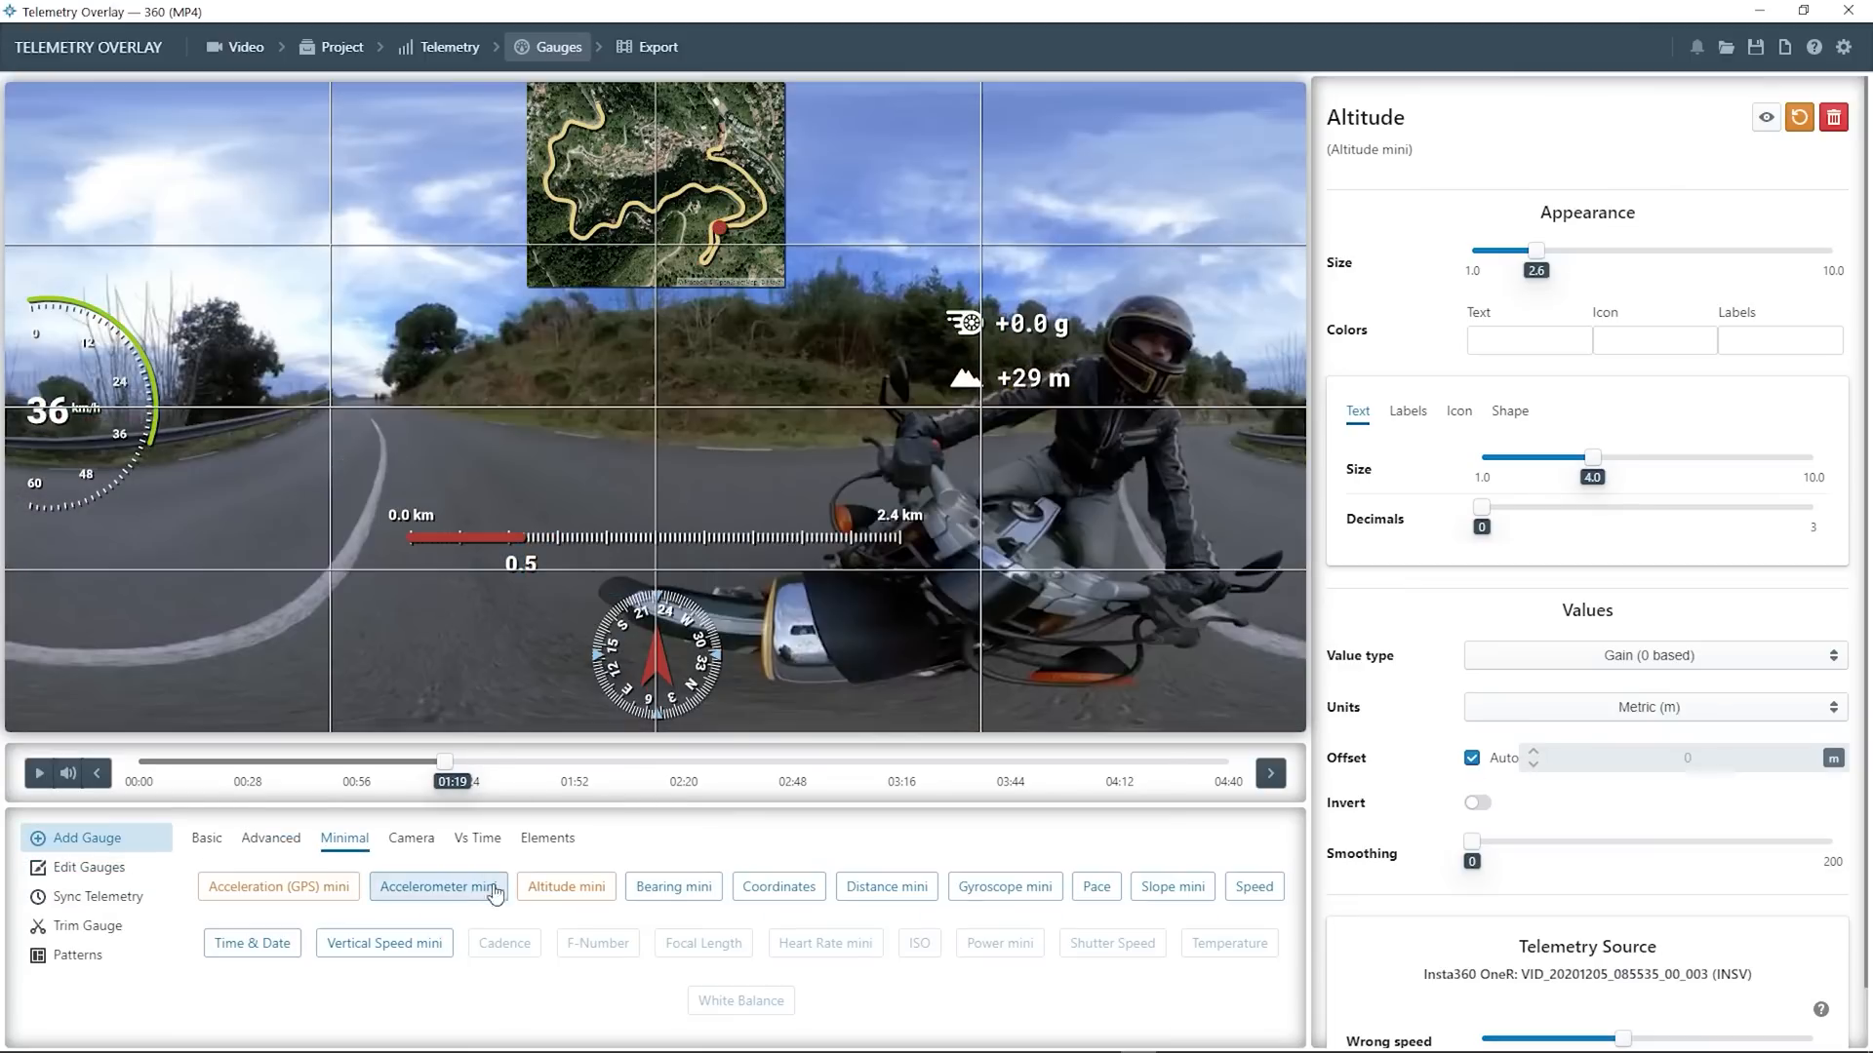
pyautogui.moveTo(1172, 887)
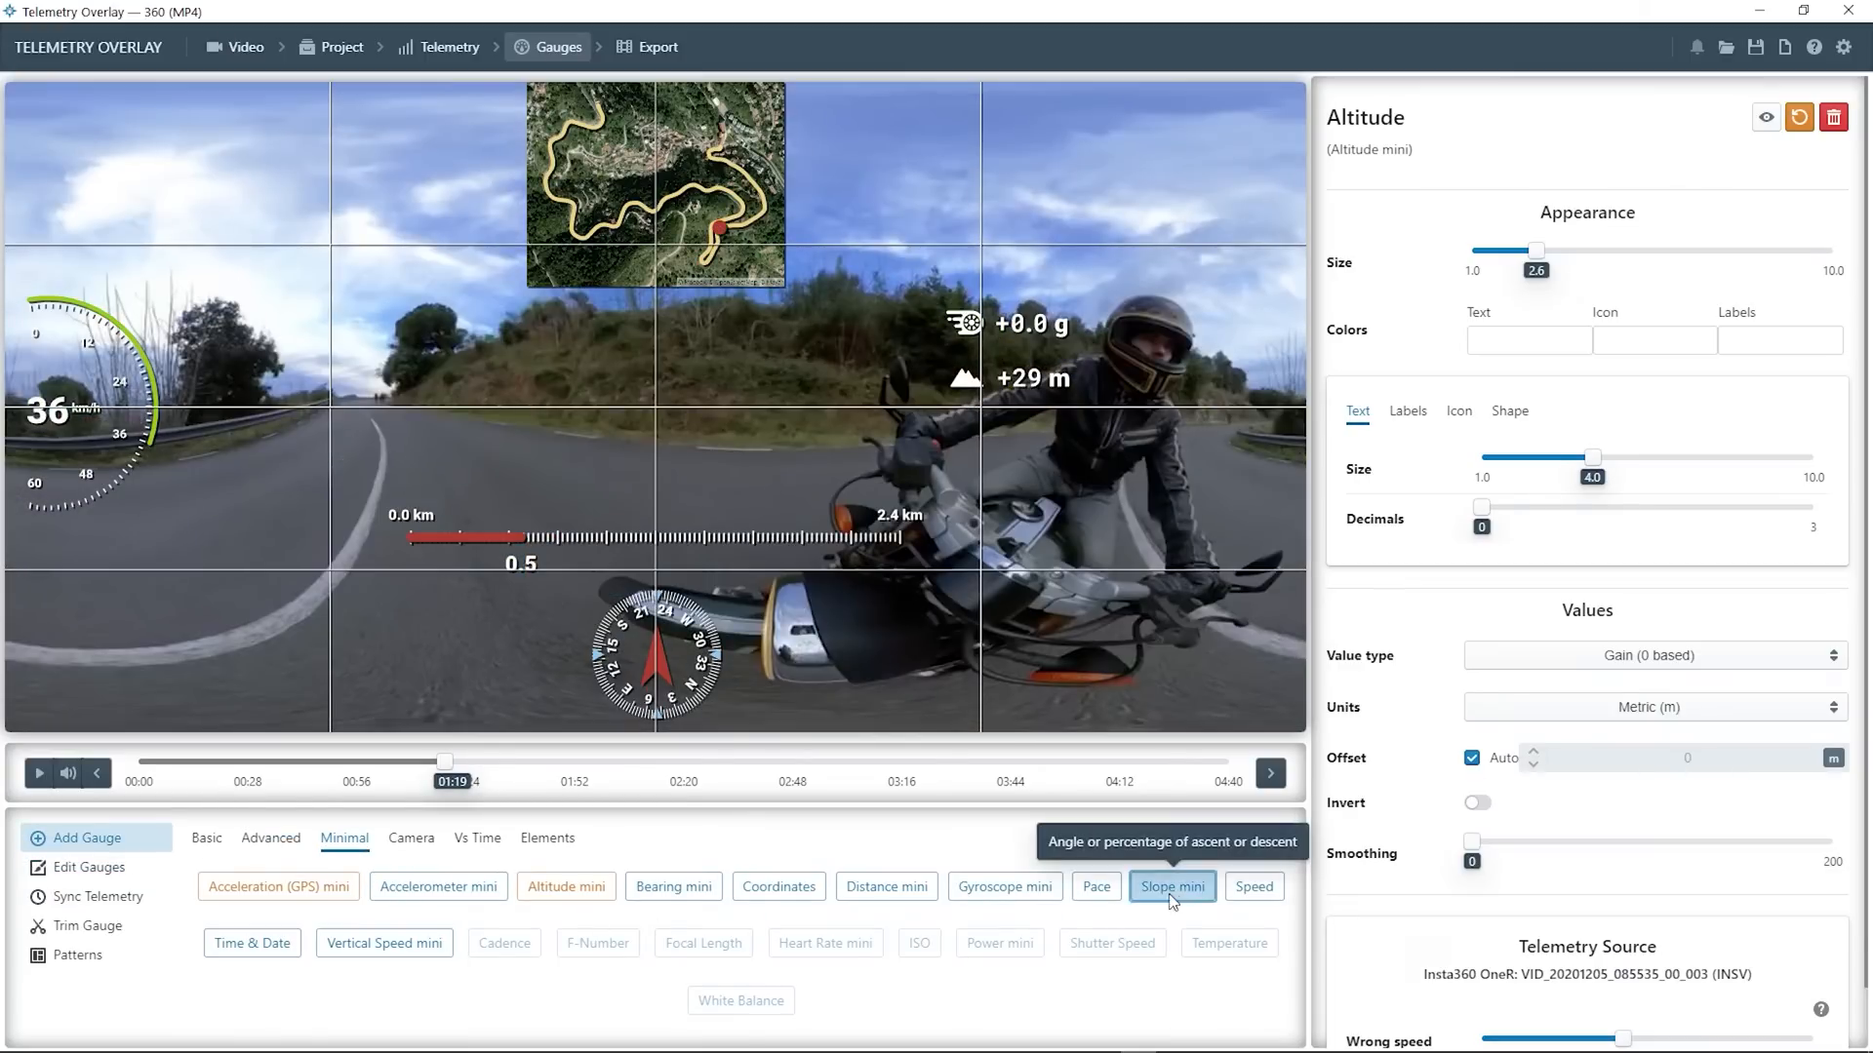
pyautogui.click(1171, 886)
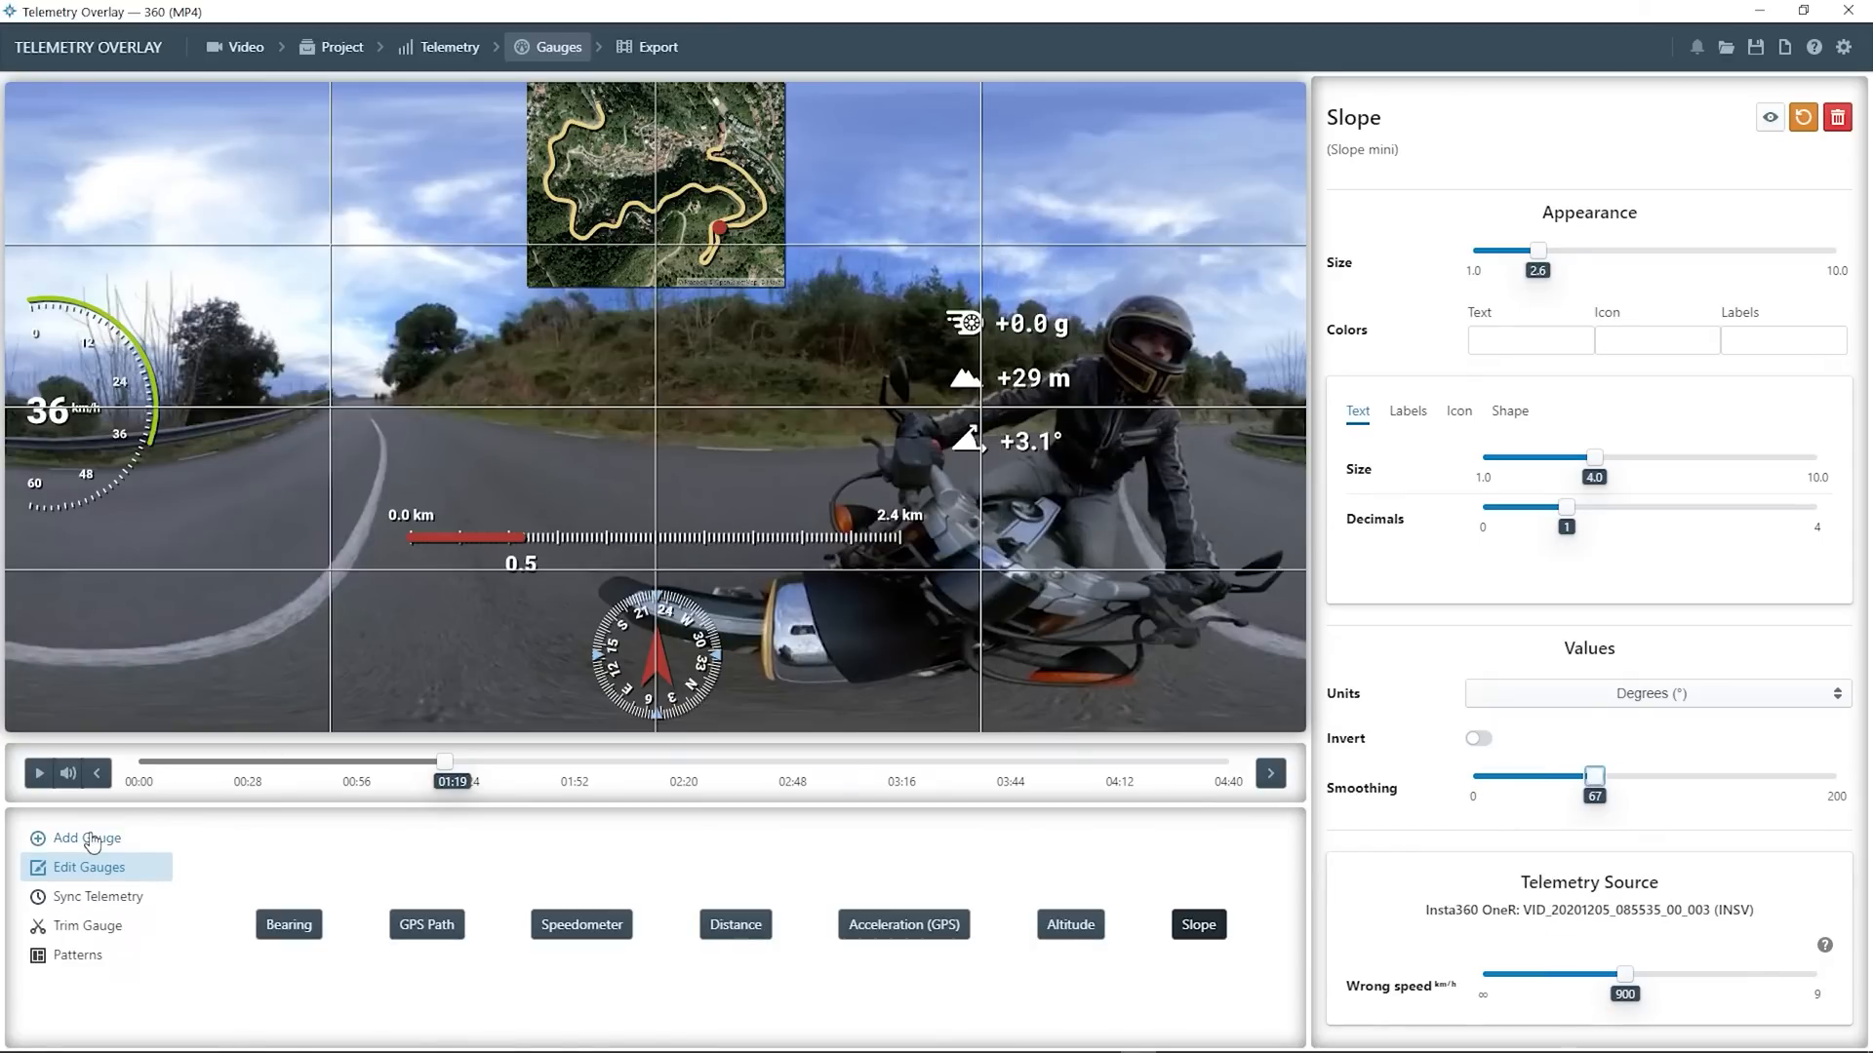
pyautogui.click(79, 837)
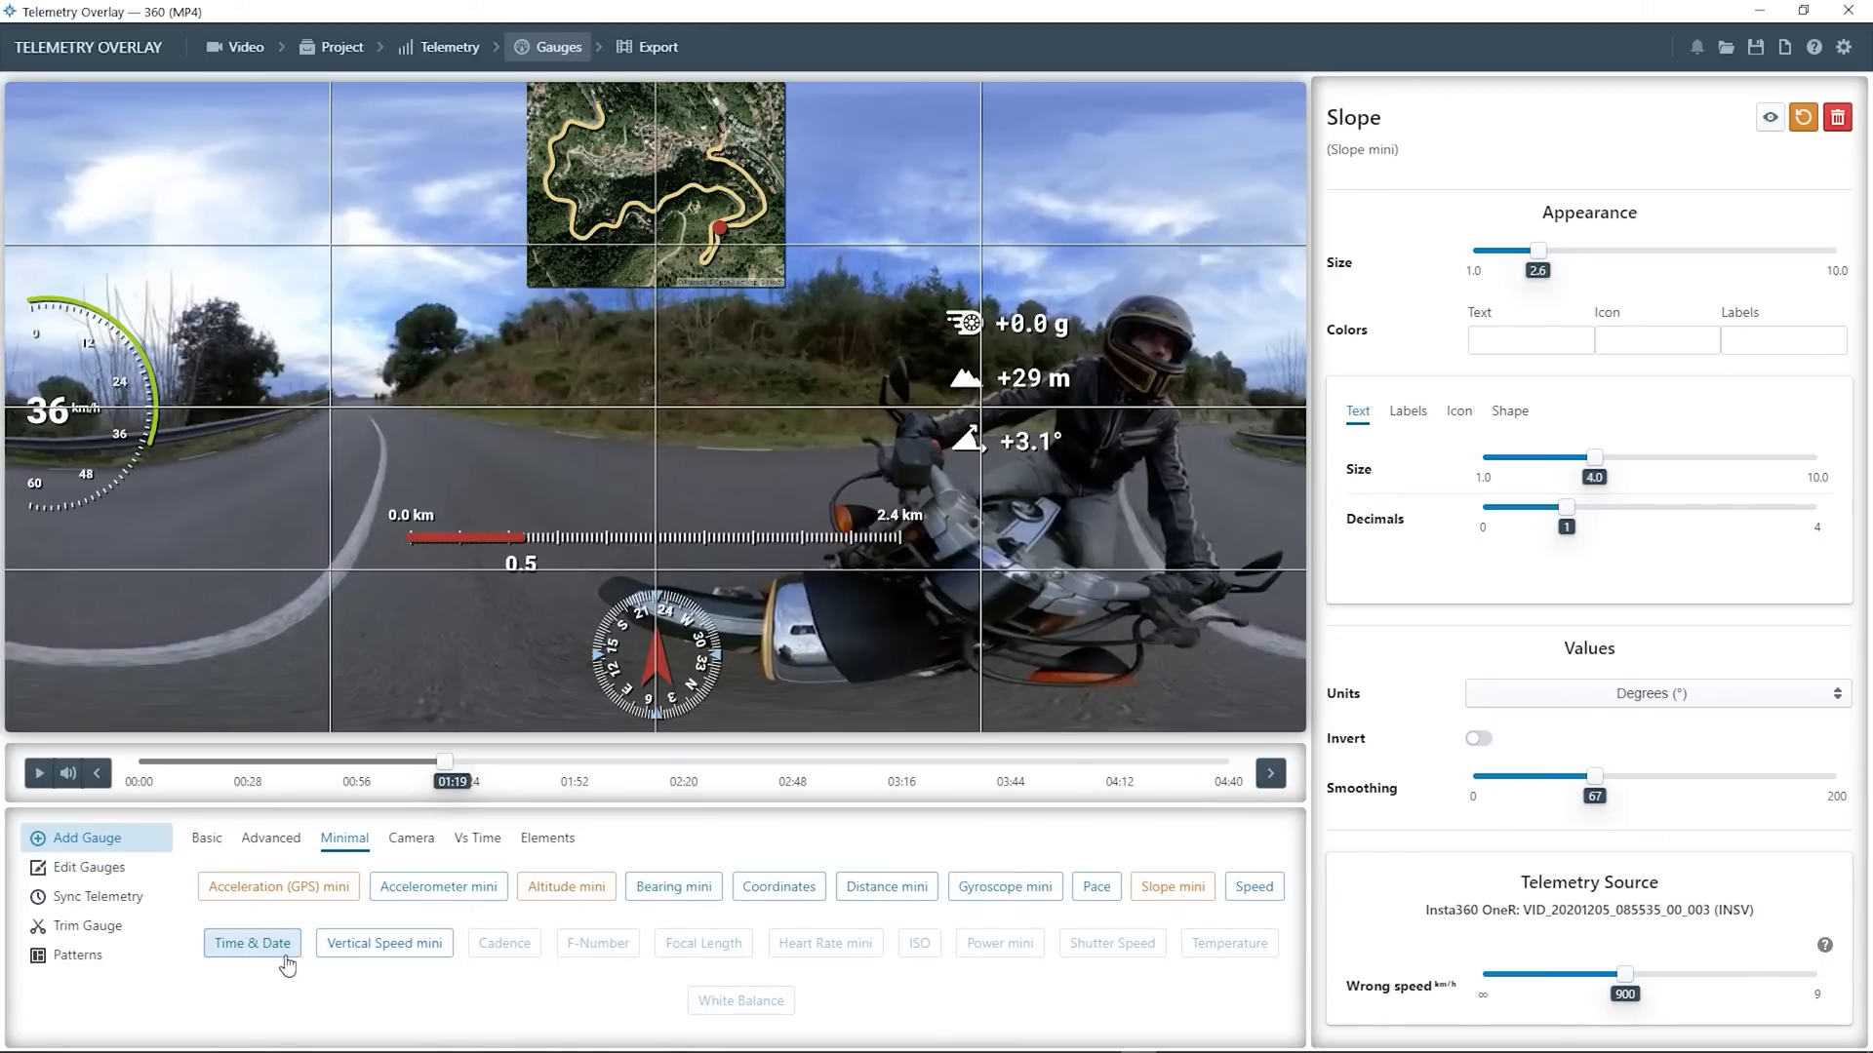
pyautogui.click(250, 942)
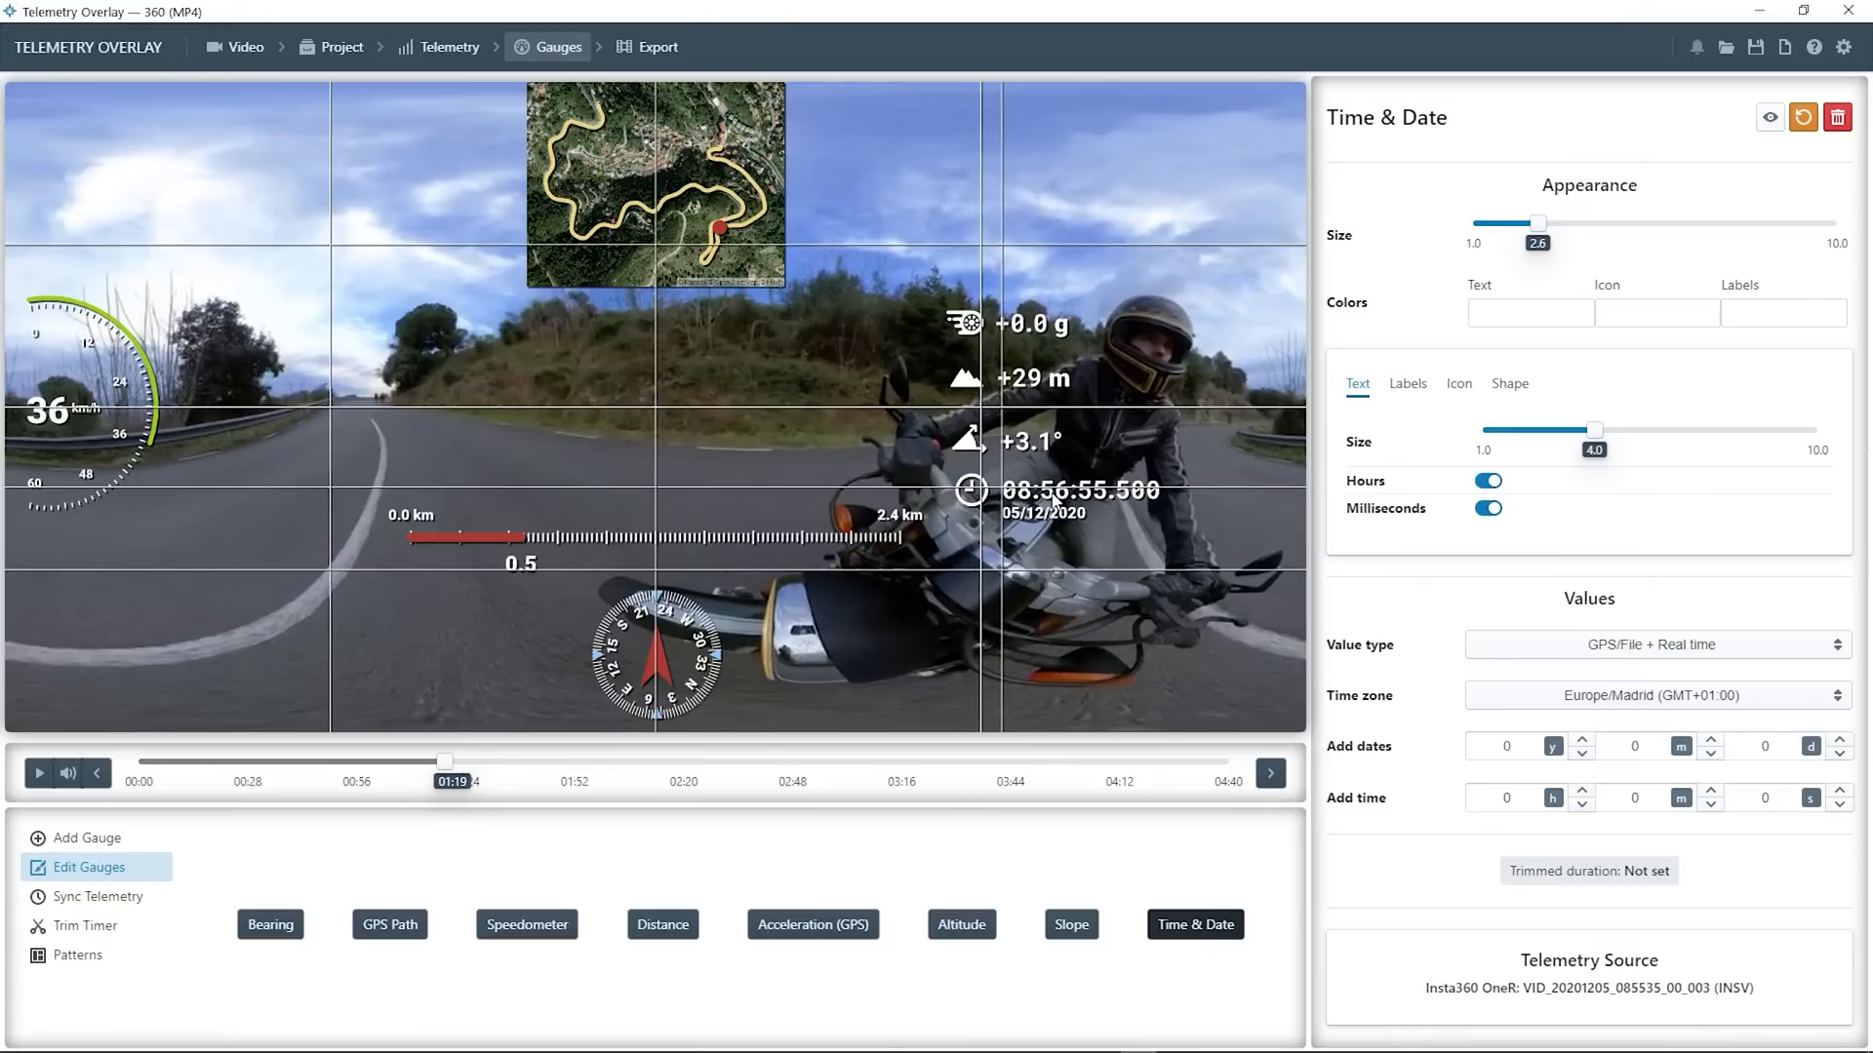
pyautogui.click(812, 924)
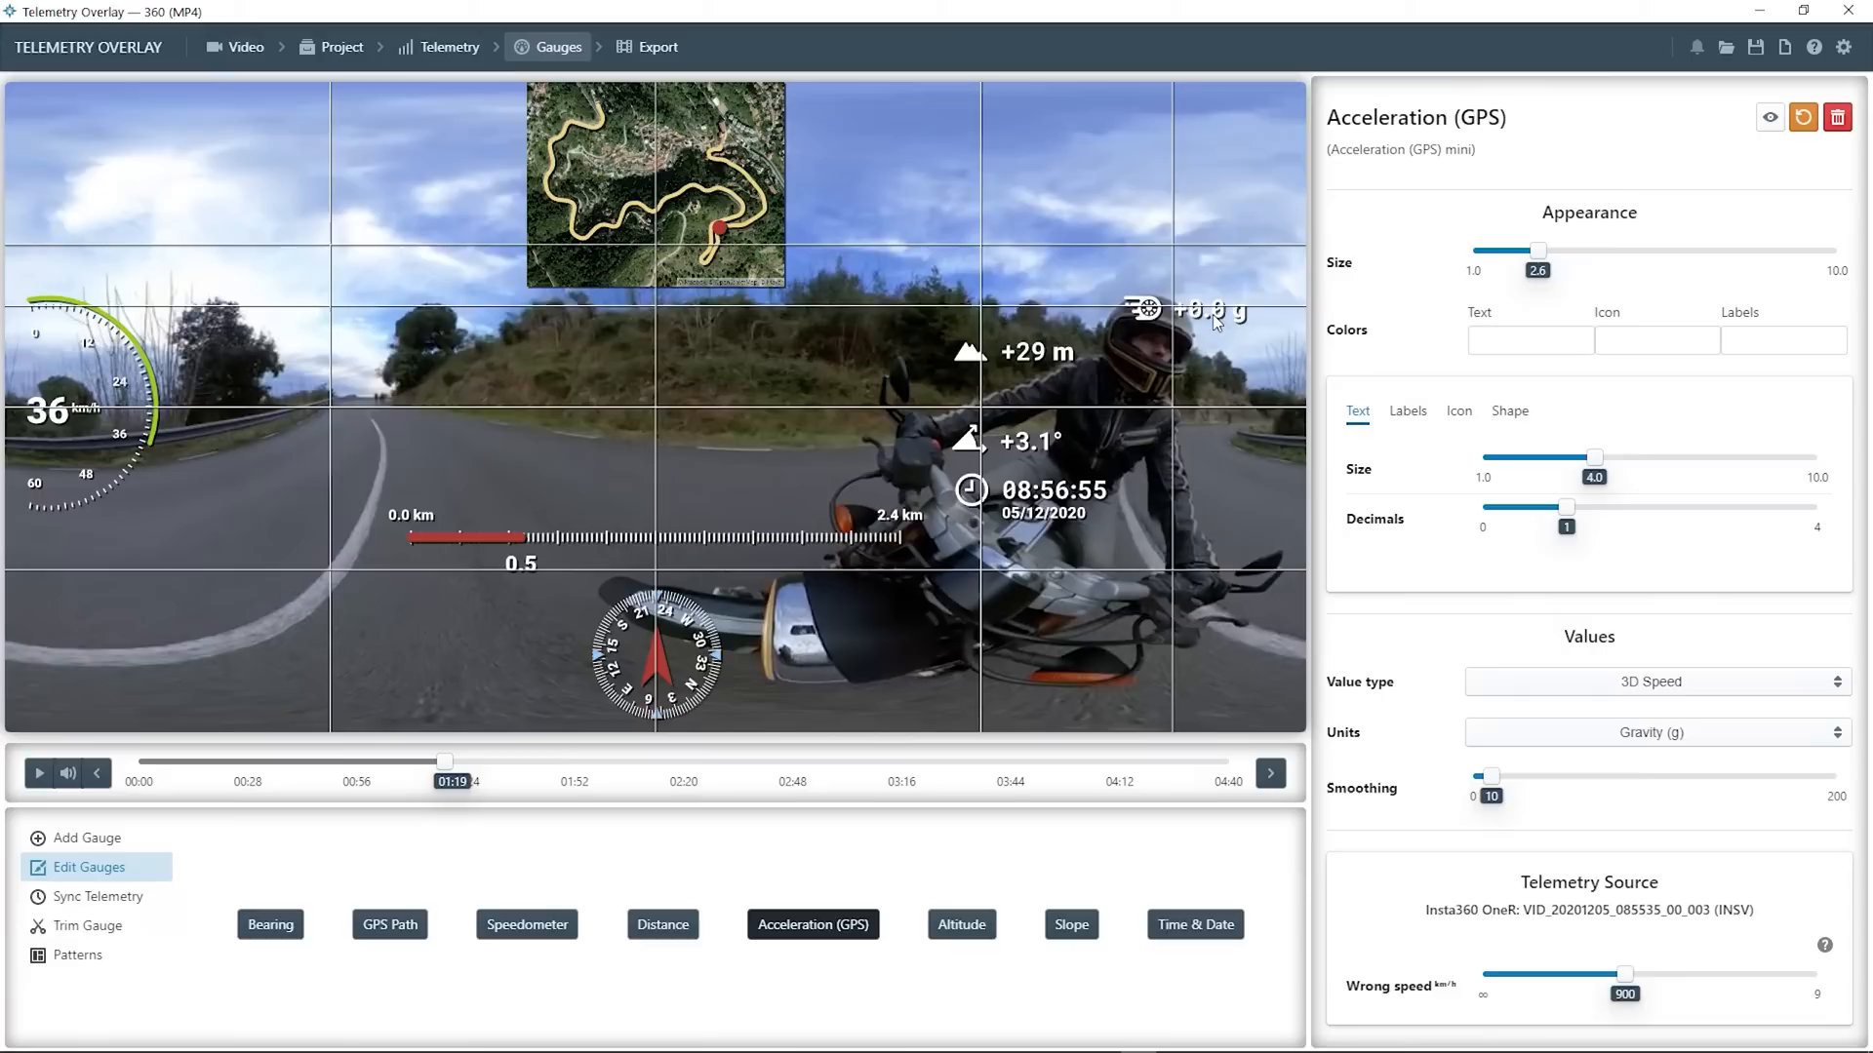
# Arrange the gauges in a right-hand column and show the slope average label
pyautogui.click(1070, 925)
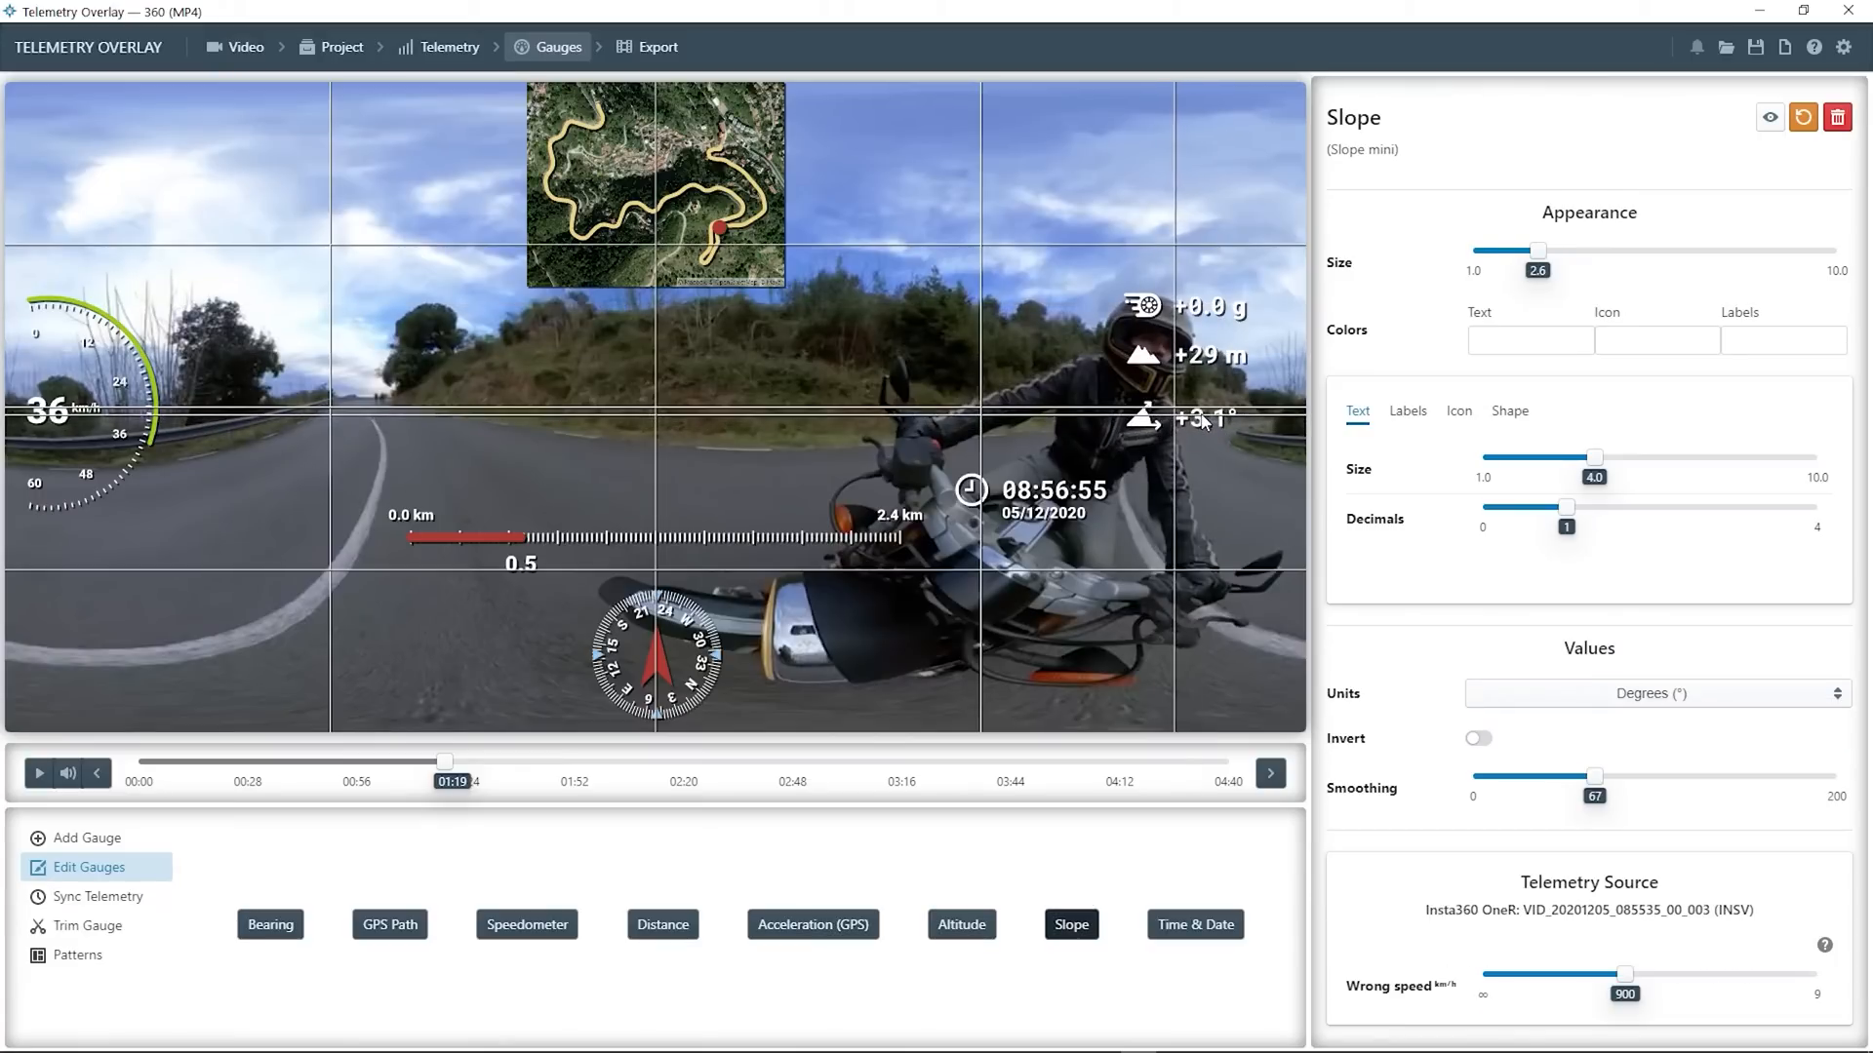
pyautogui.click(1406, 411)
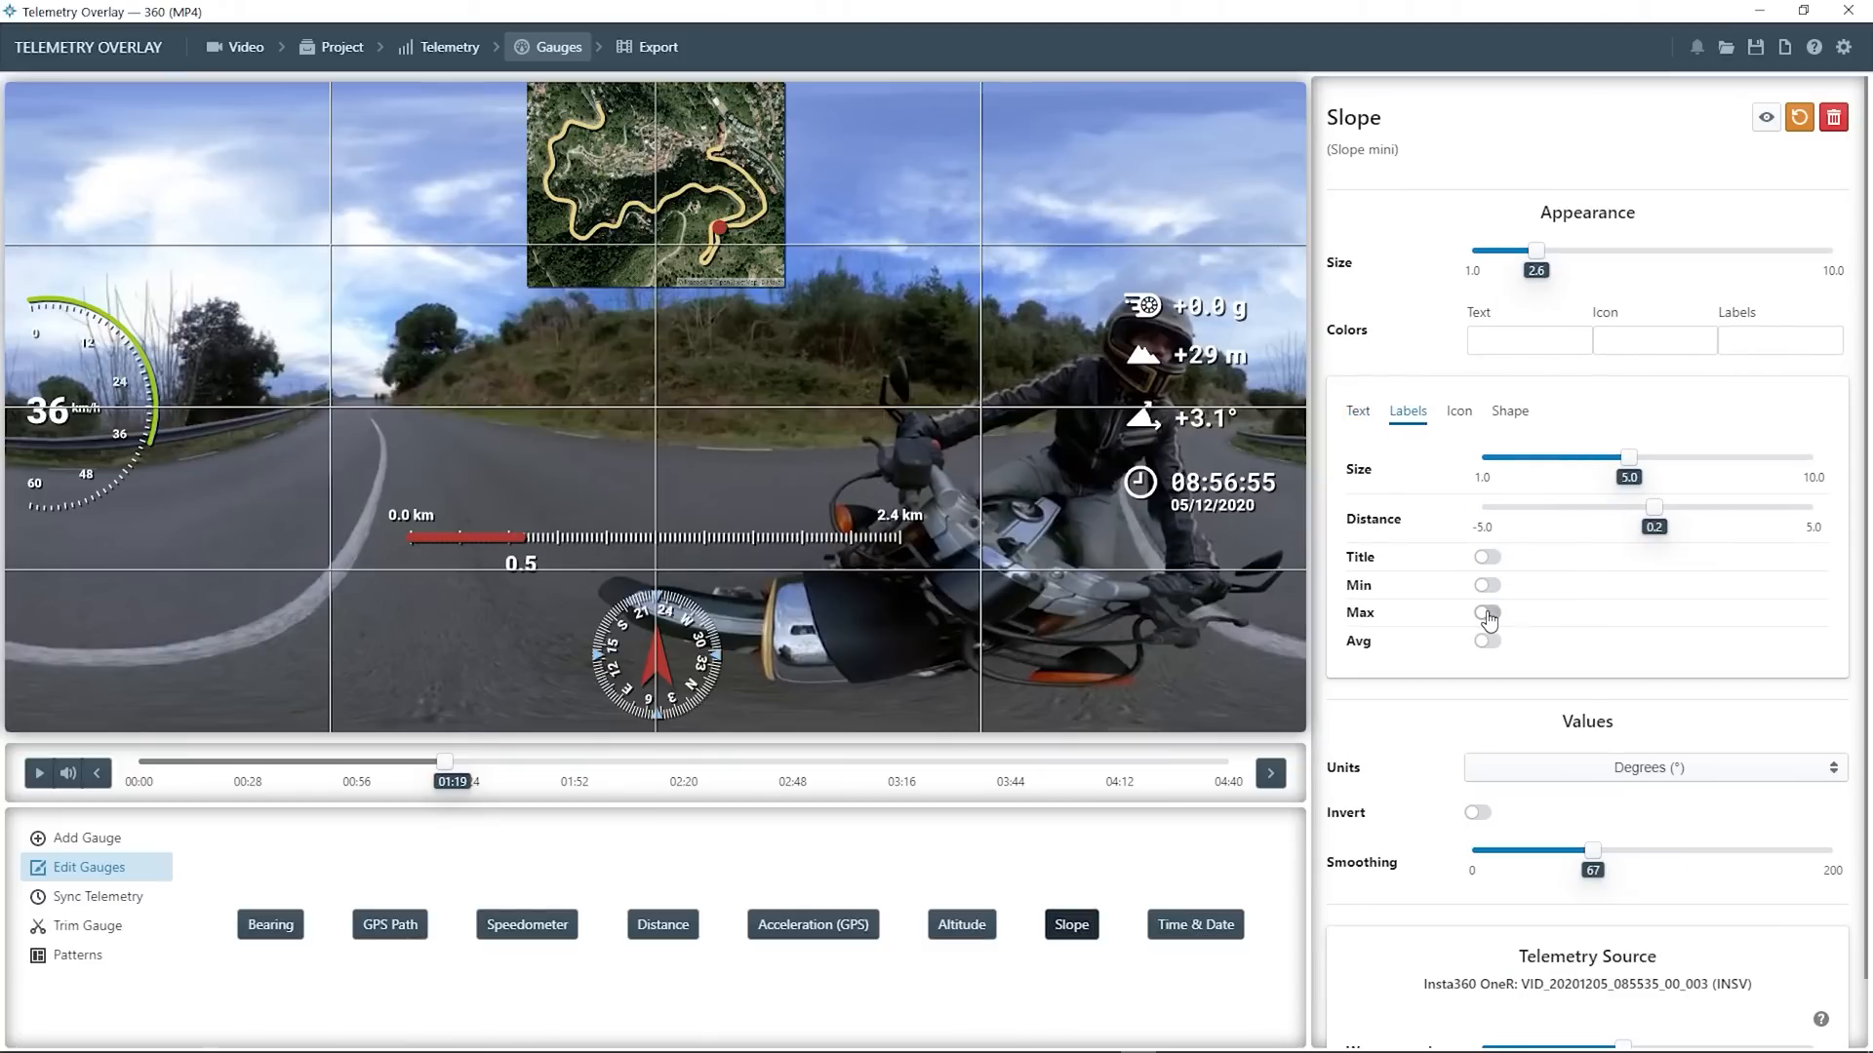
pyautogui.click(1487, 612)
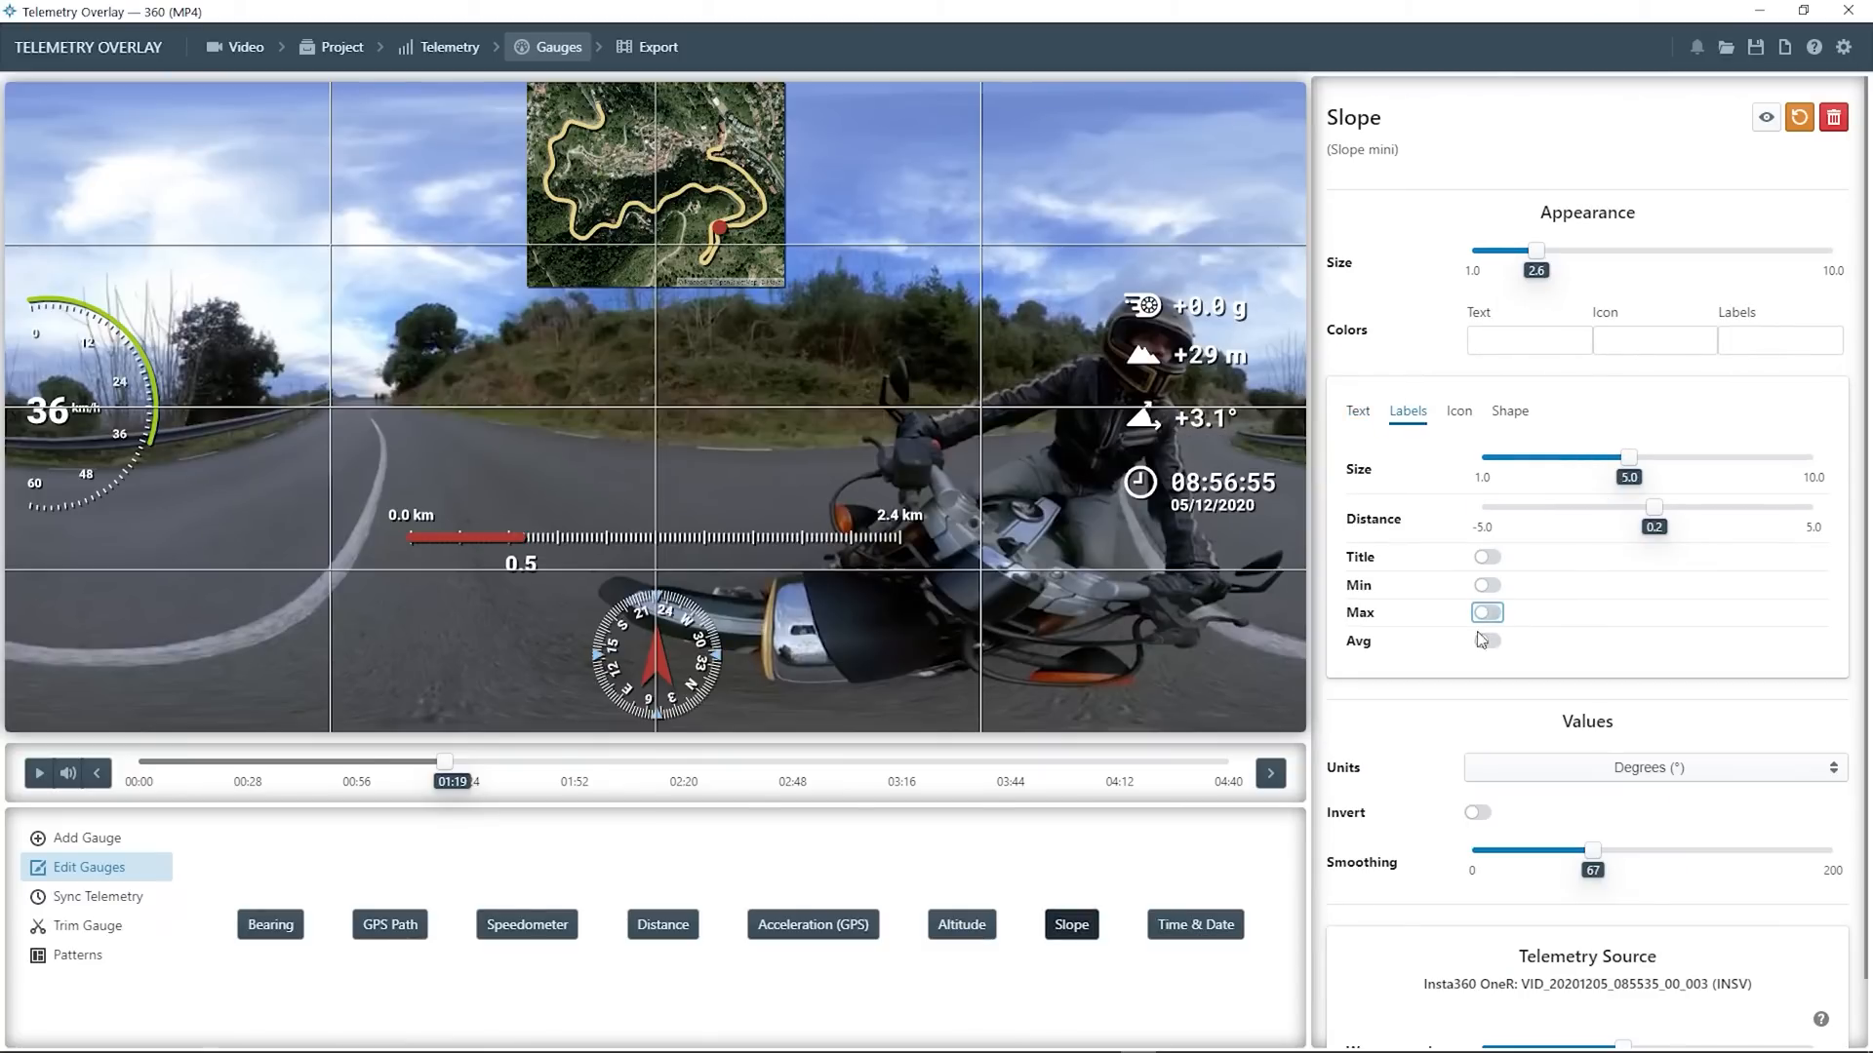
pyautogui.click(1487, 642)
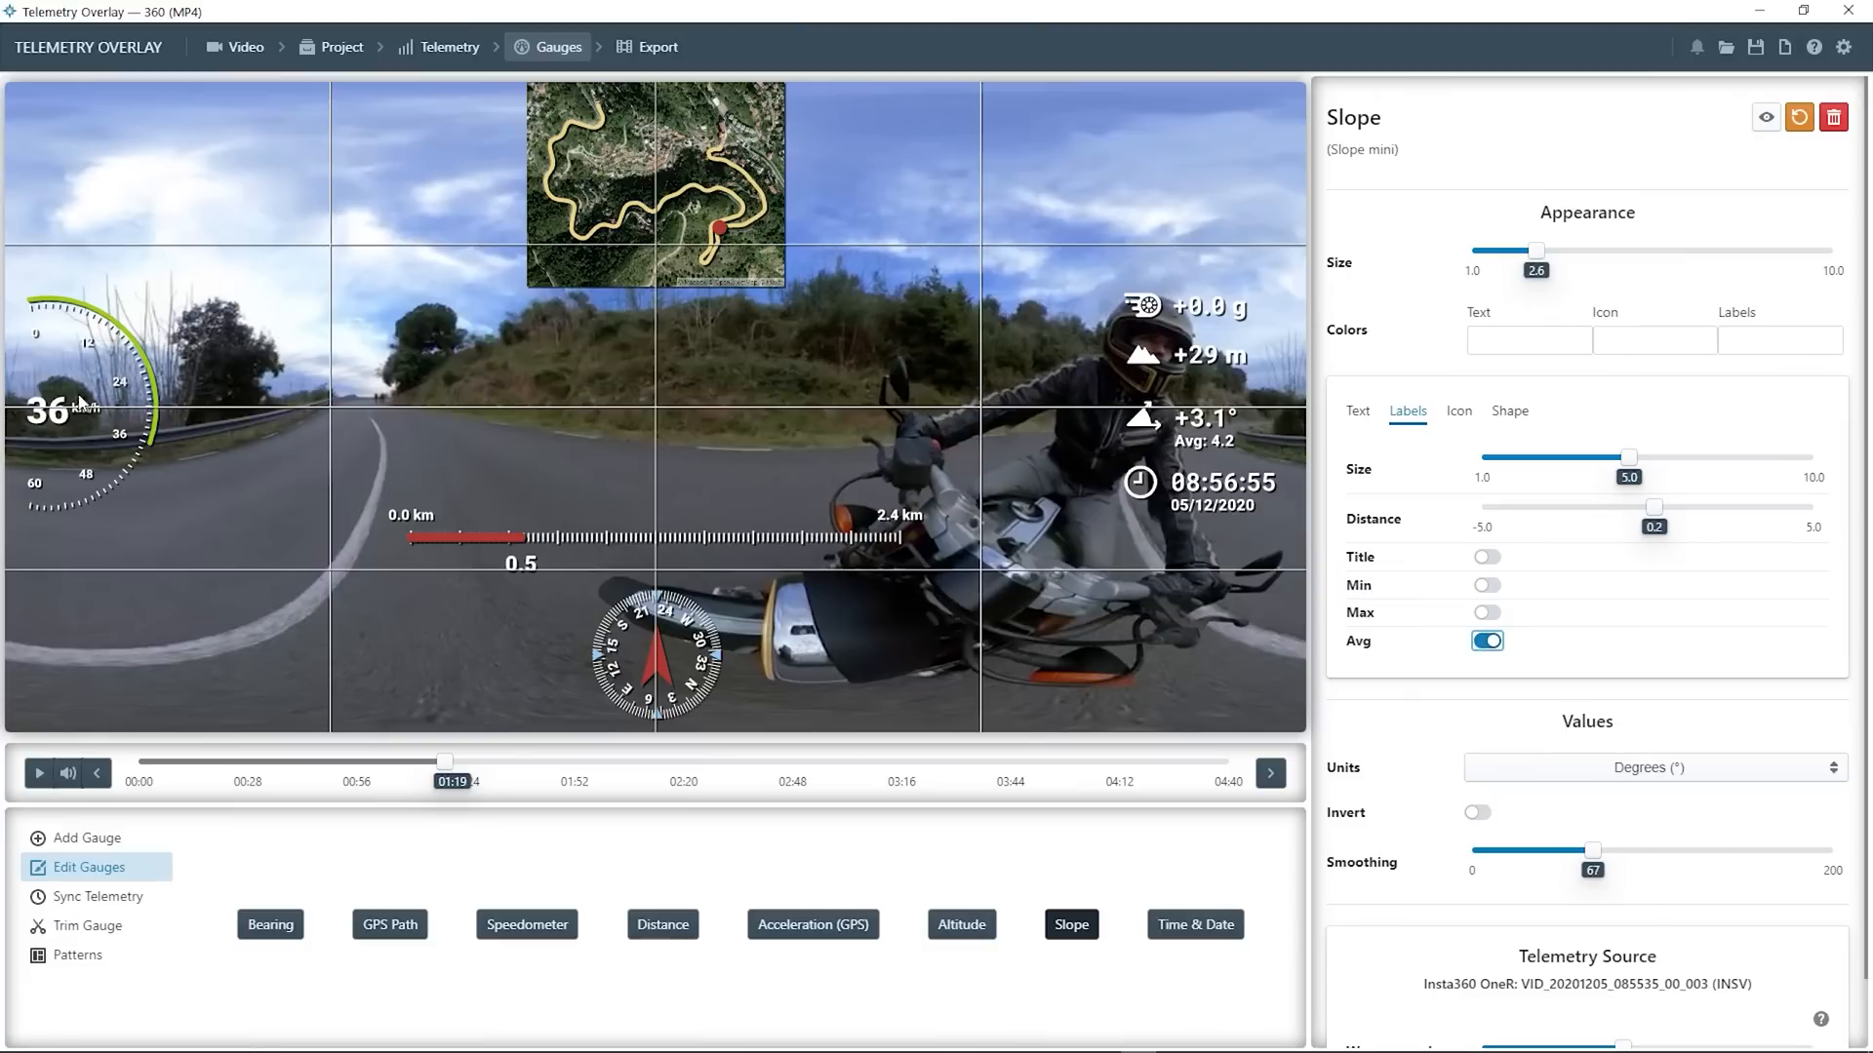
# Adjust the speedometer's label distance and proceed to the export step
pyautogui.click(525, 924)
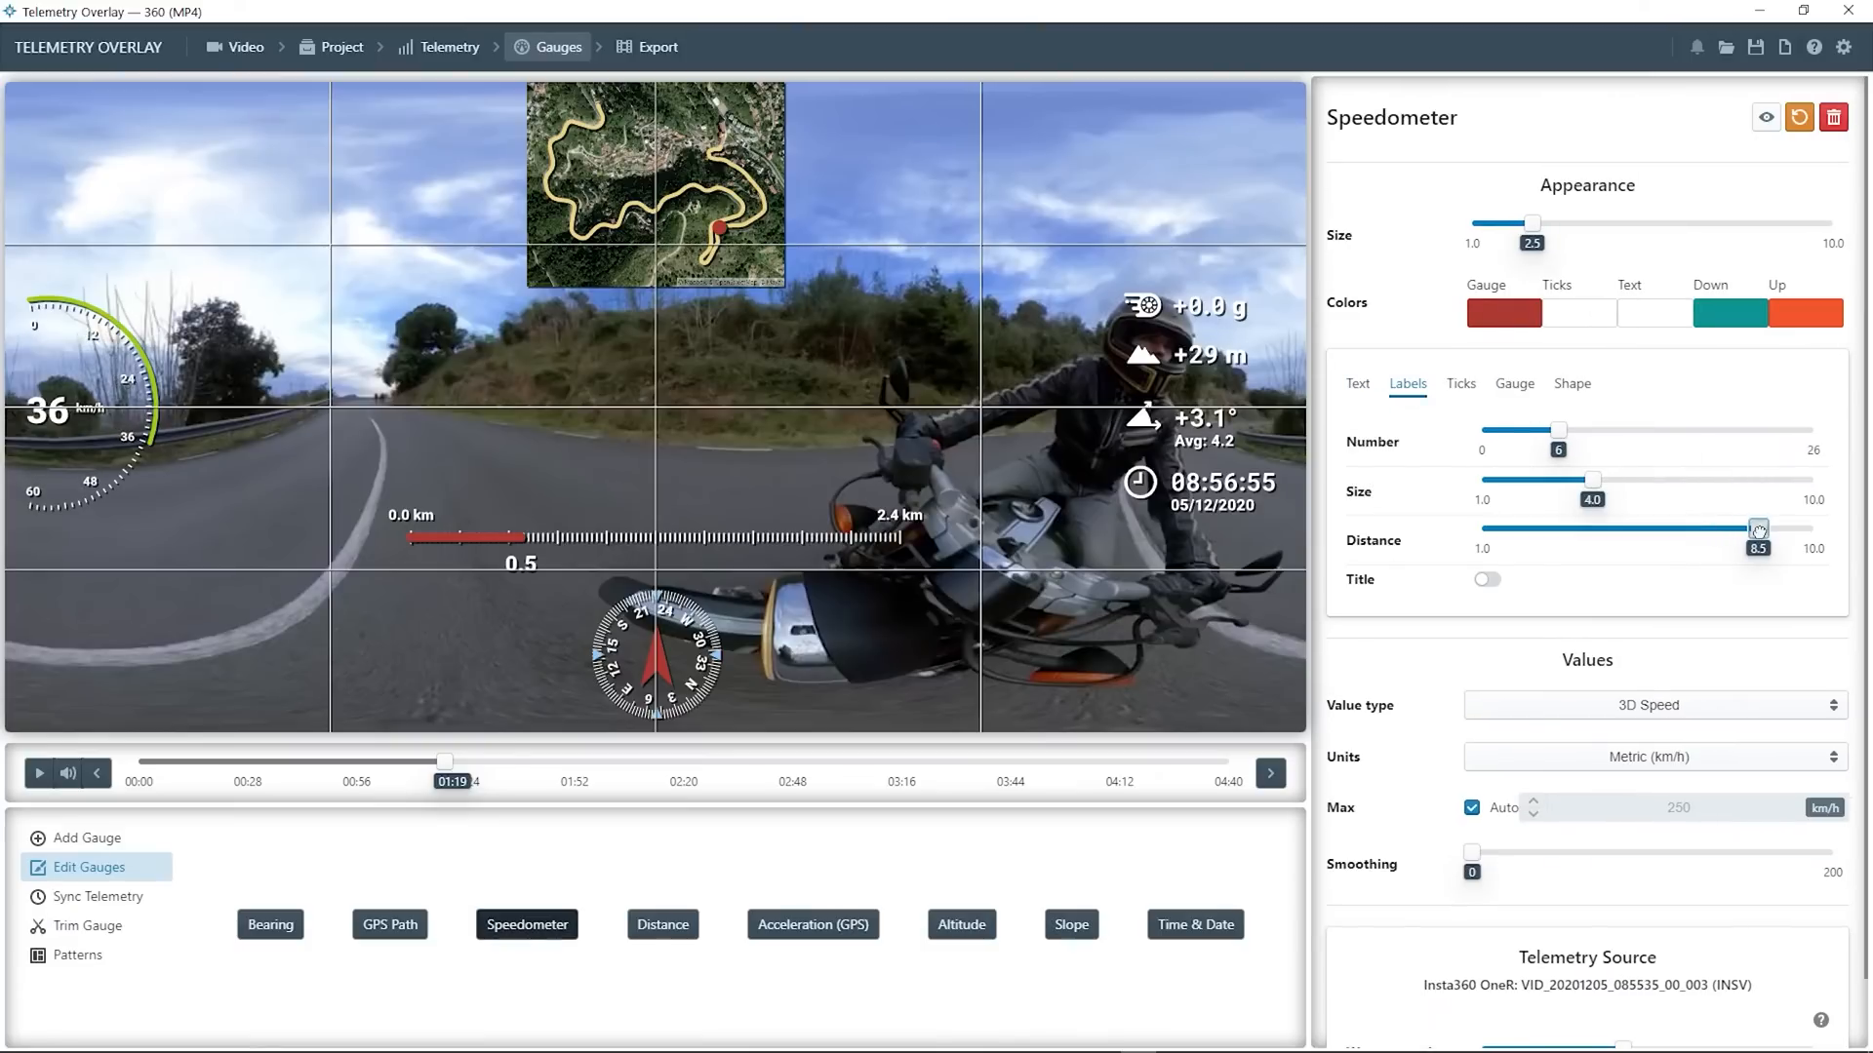
pyautogui.click(1842, 46)
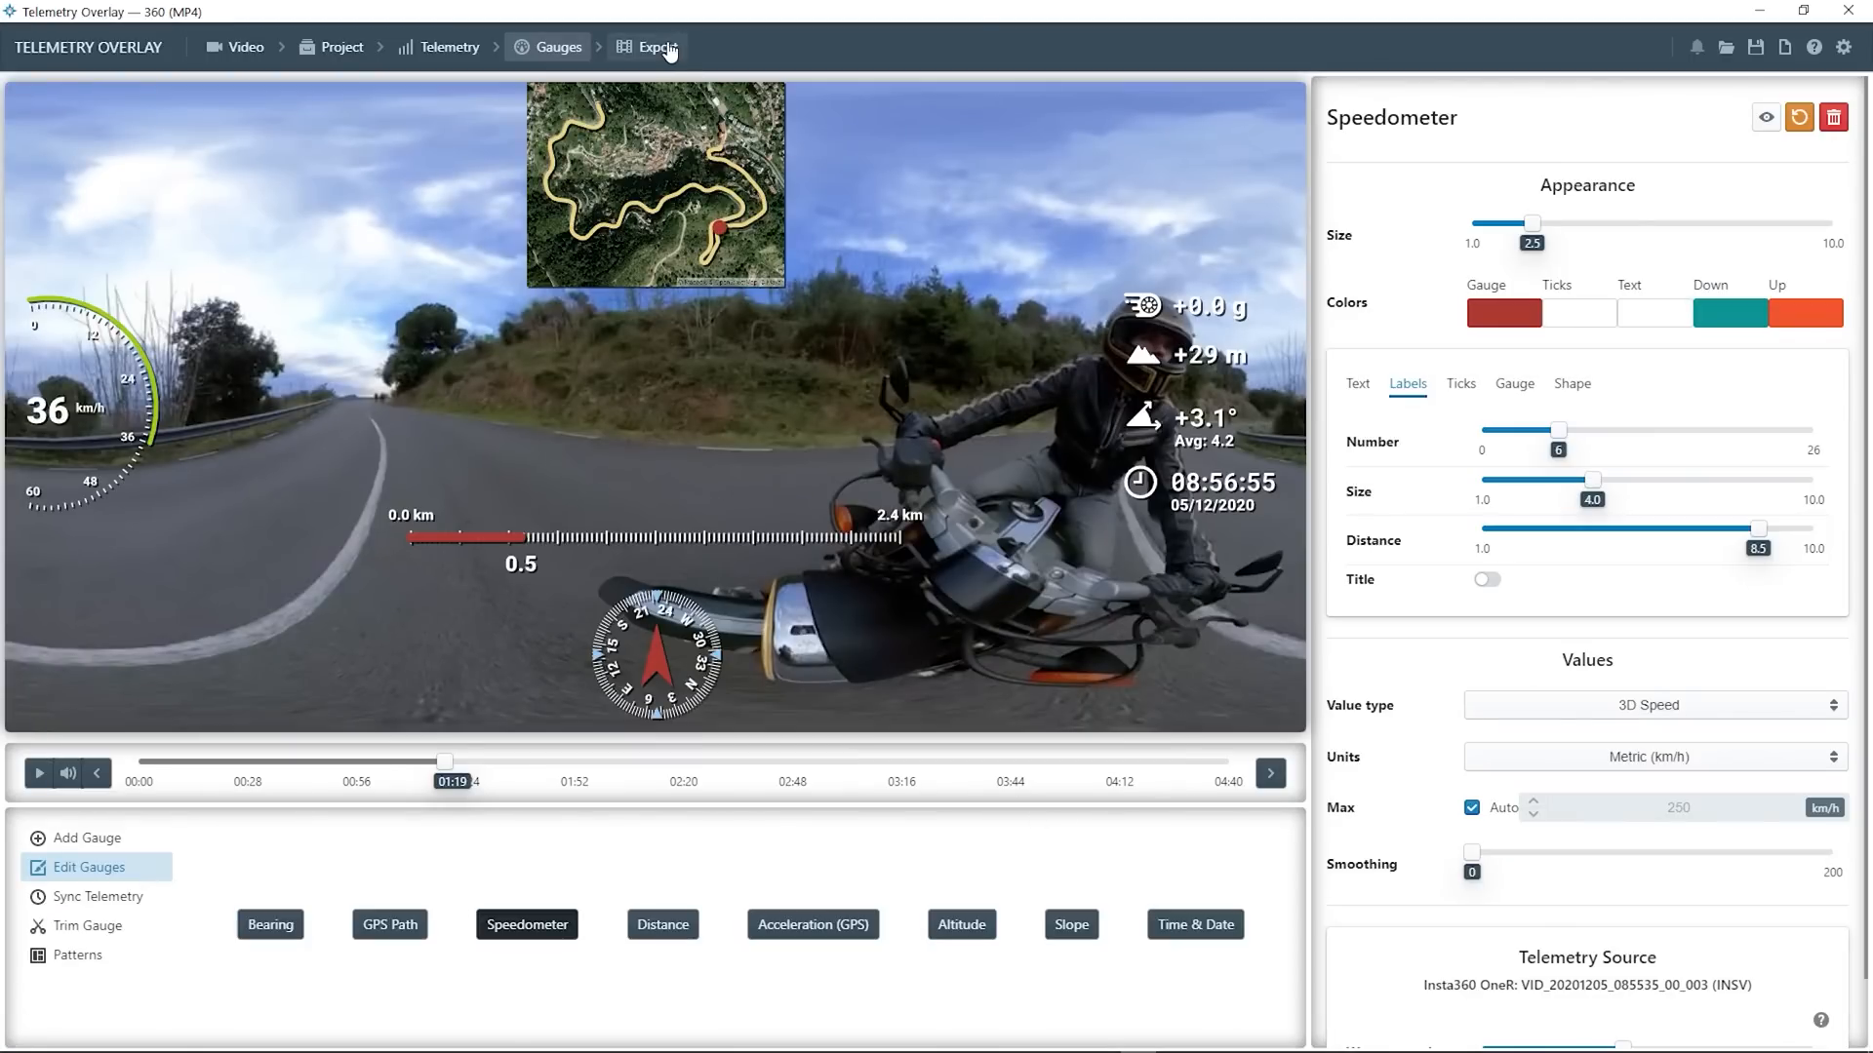
pyautogui.click(649, 47)
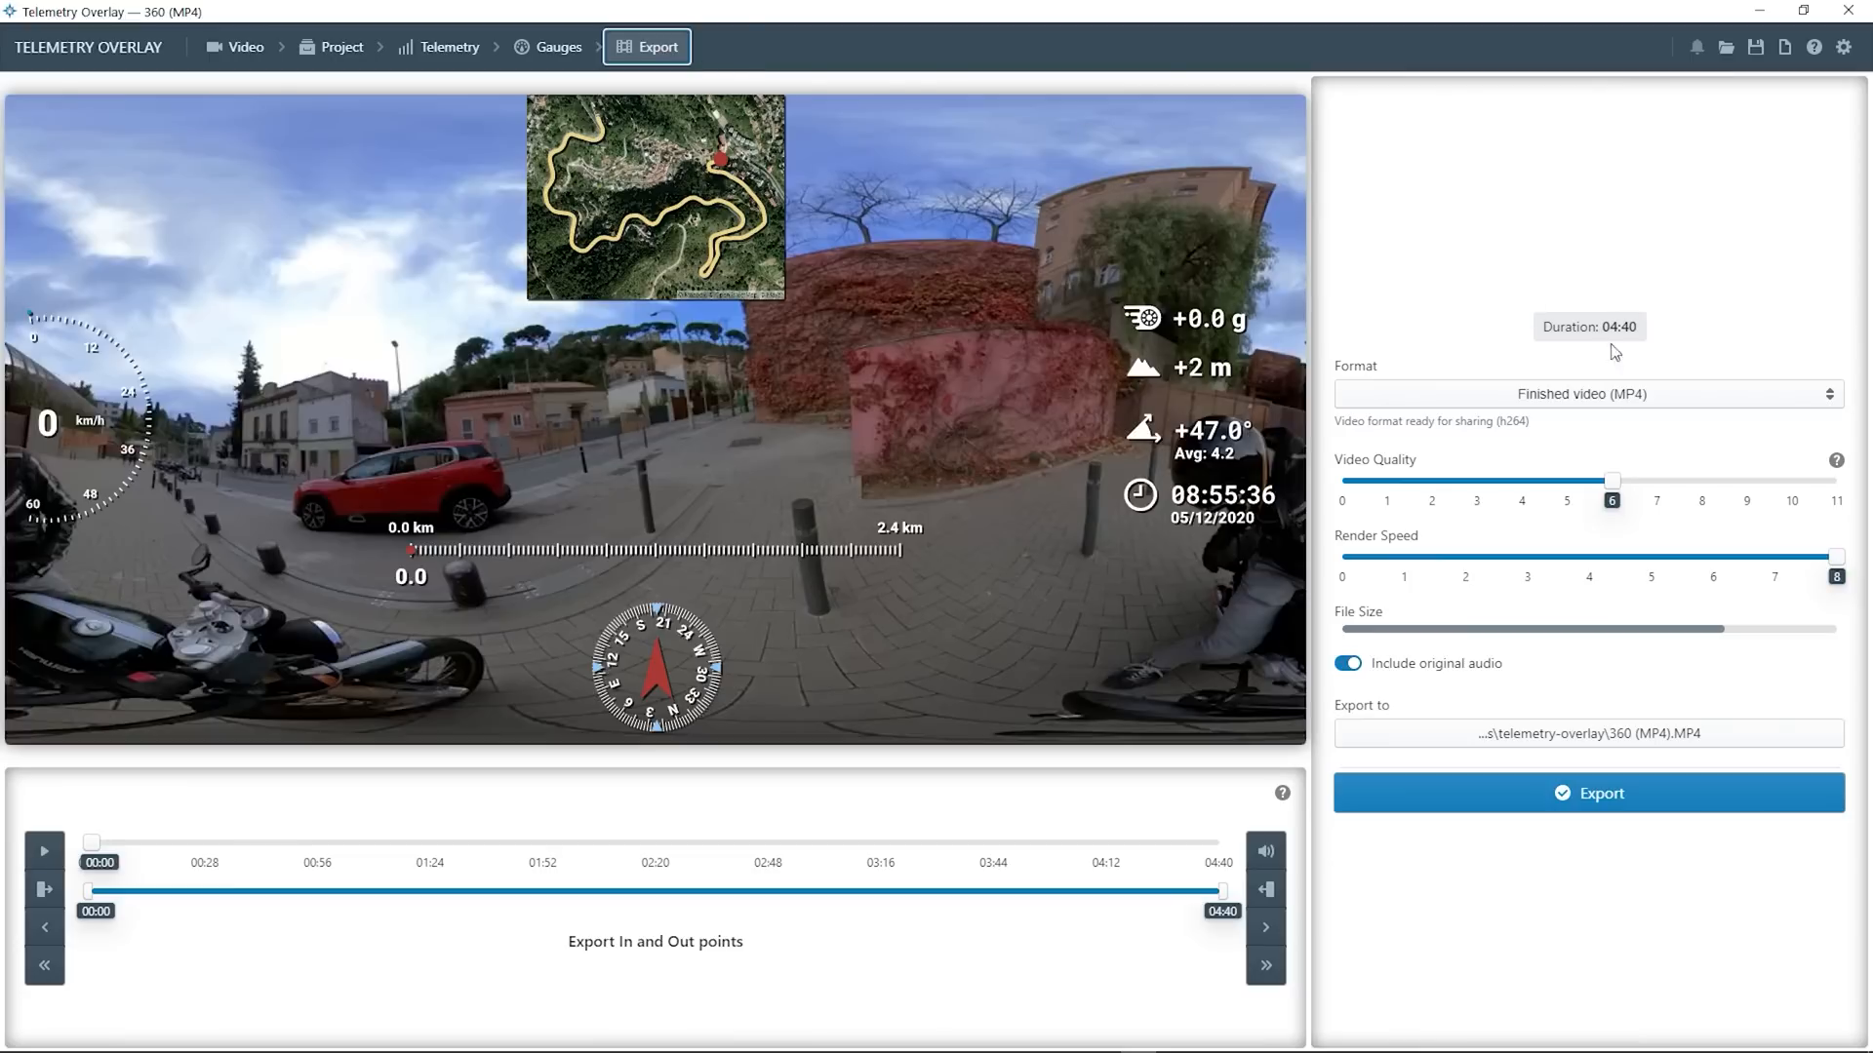
pyautogui.moveTo(1621, 394)
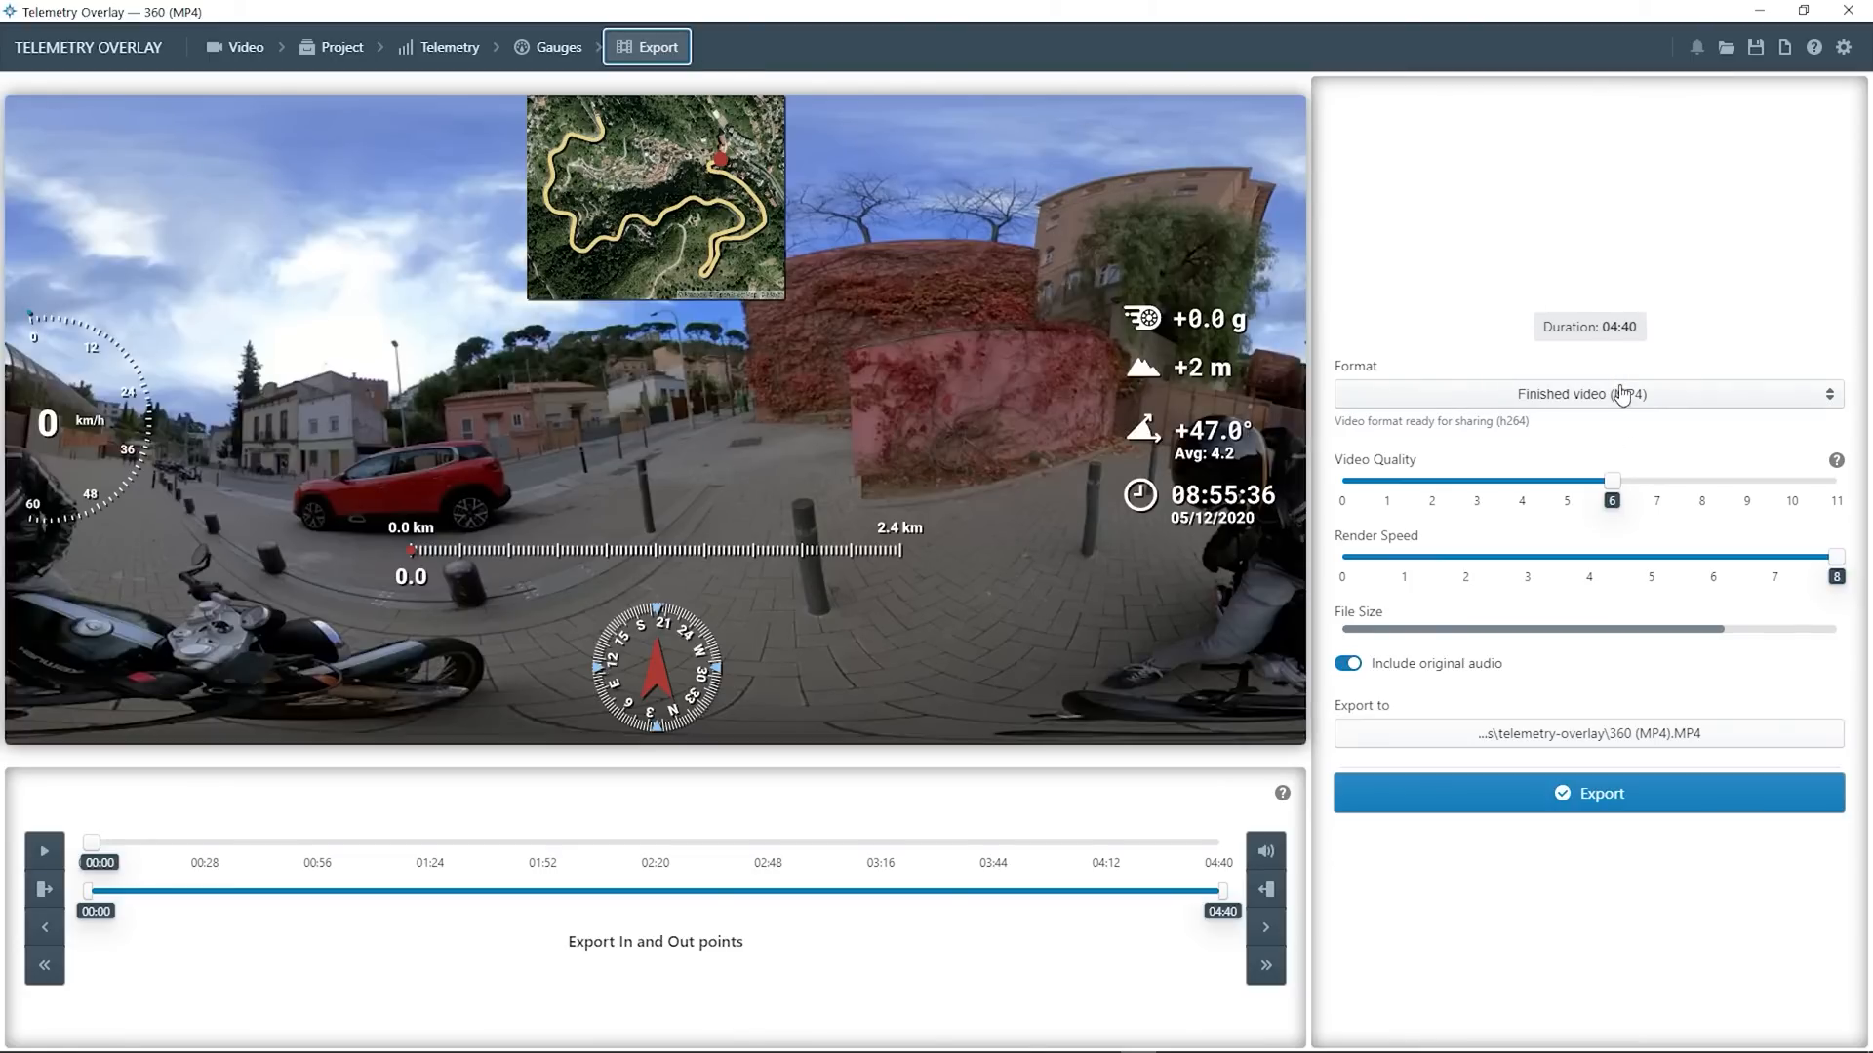
# Render the gauge overlay as a transparent ProRes MOV video
pyautogui.click(1586, 394)
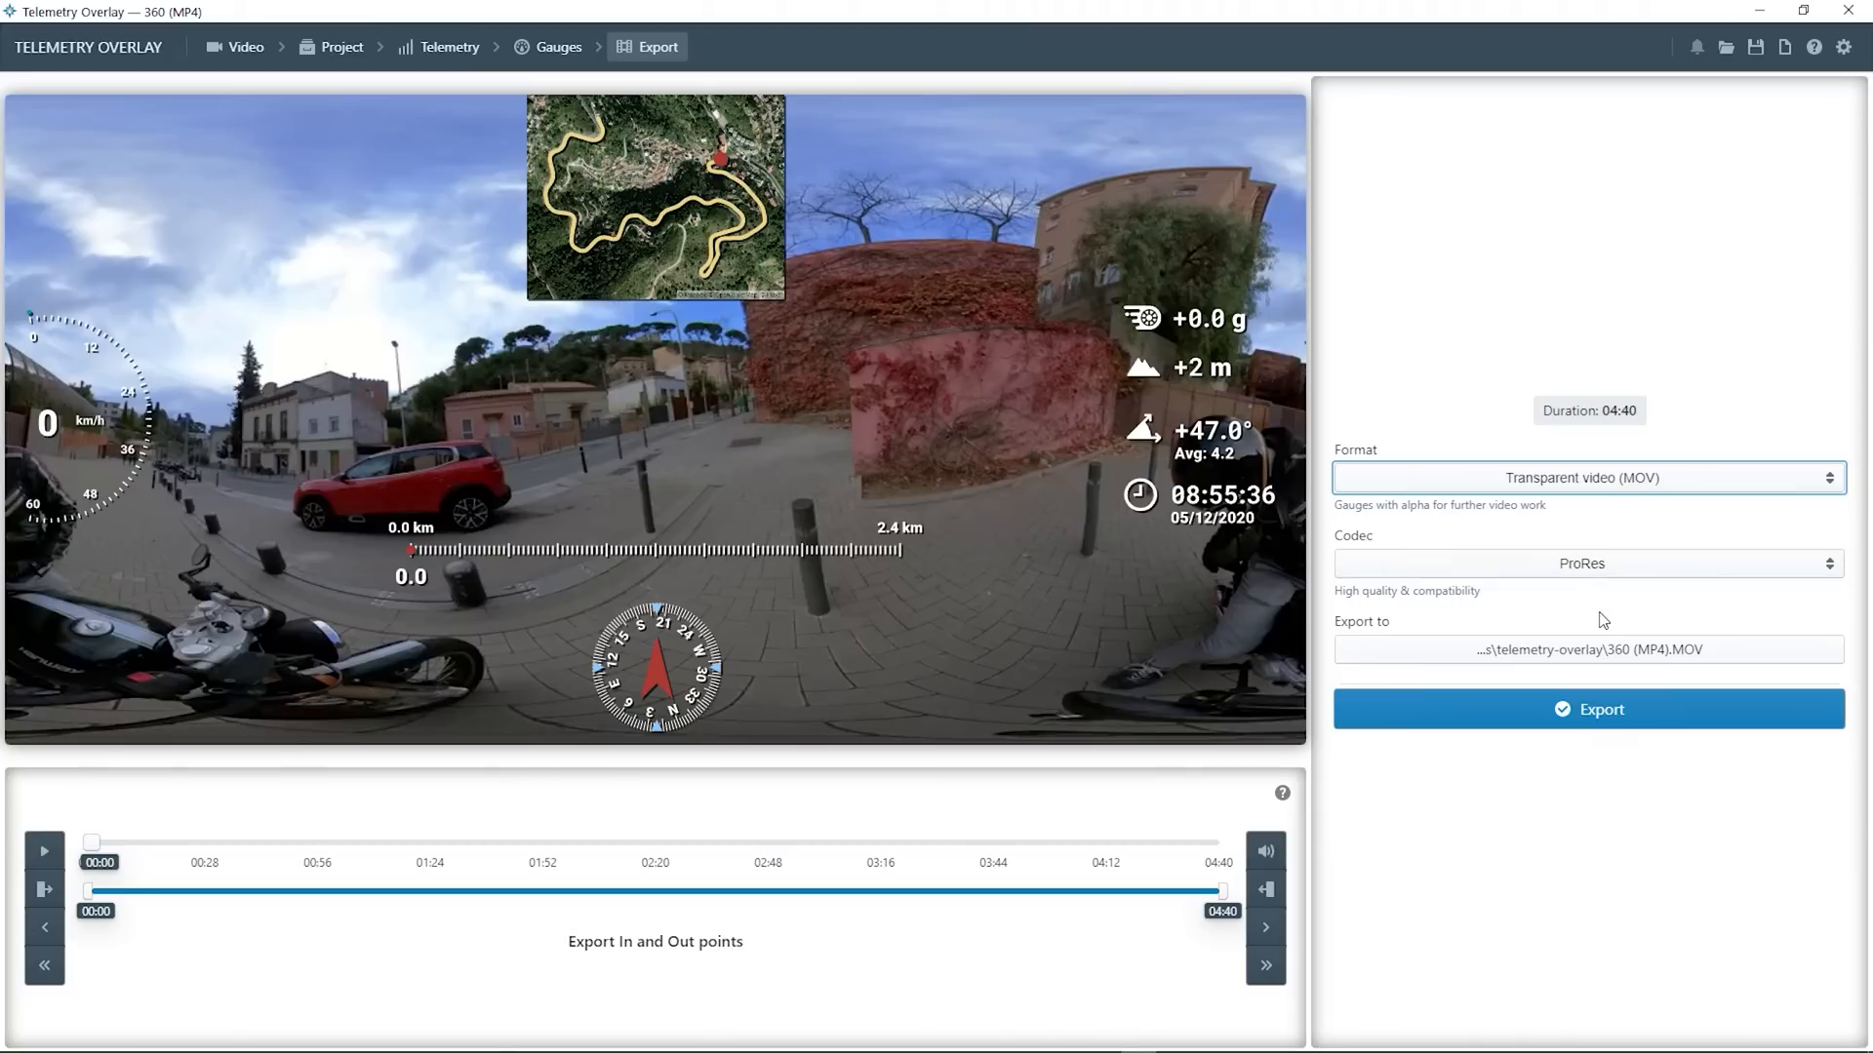
pyautogui.moveTo(1628, 571)
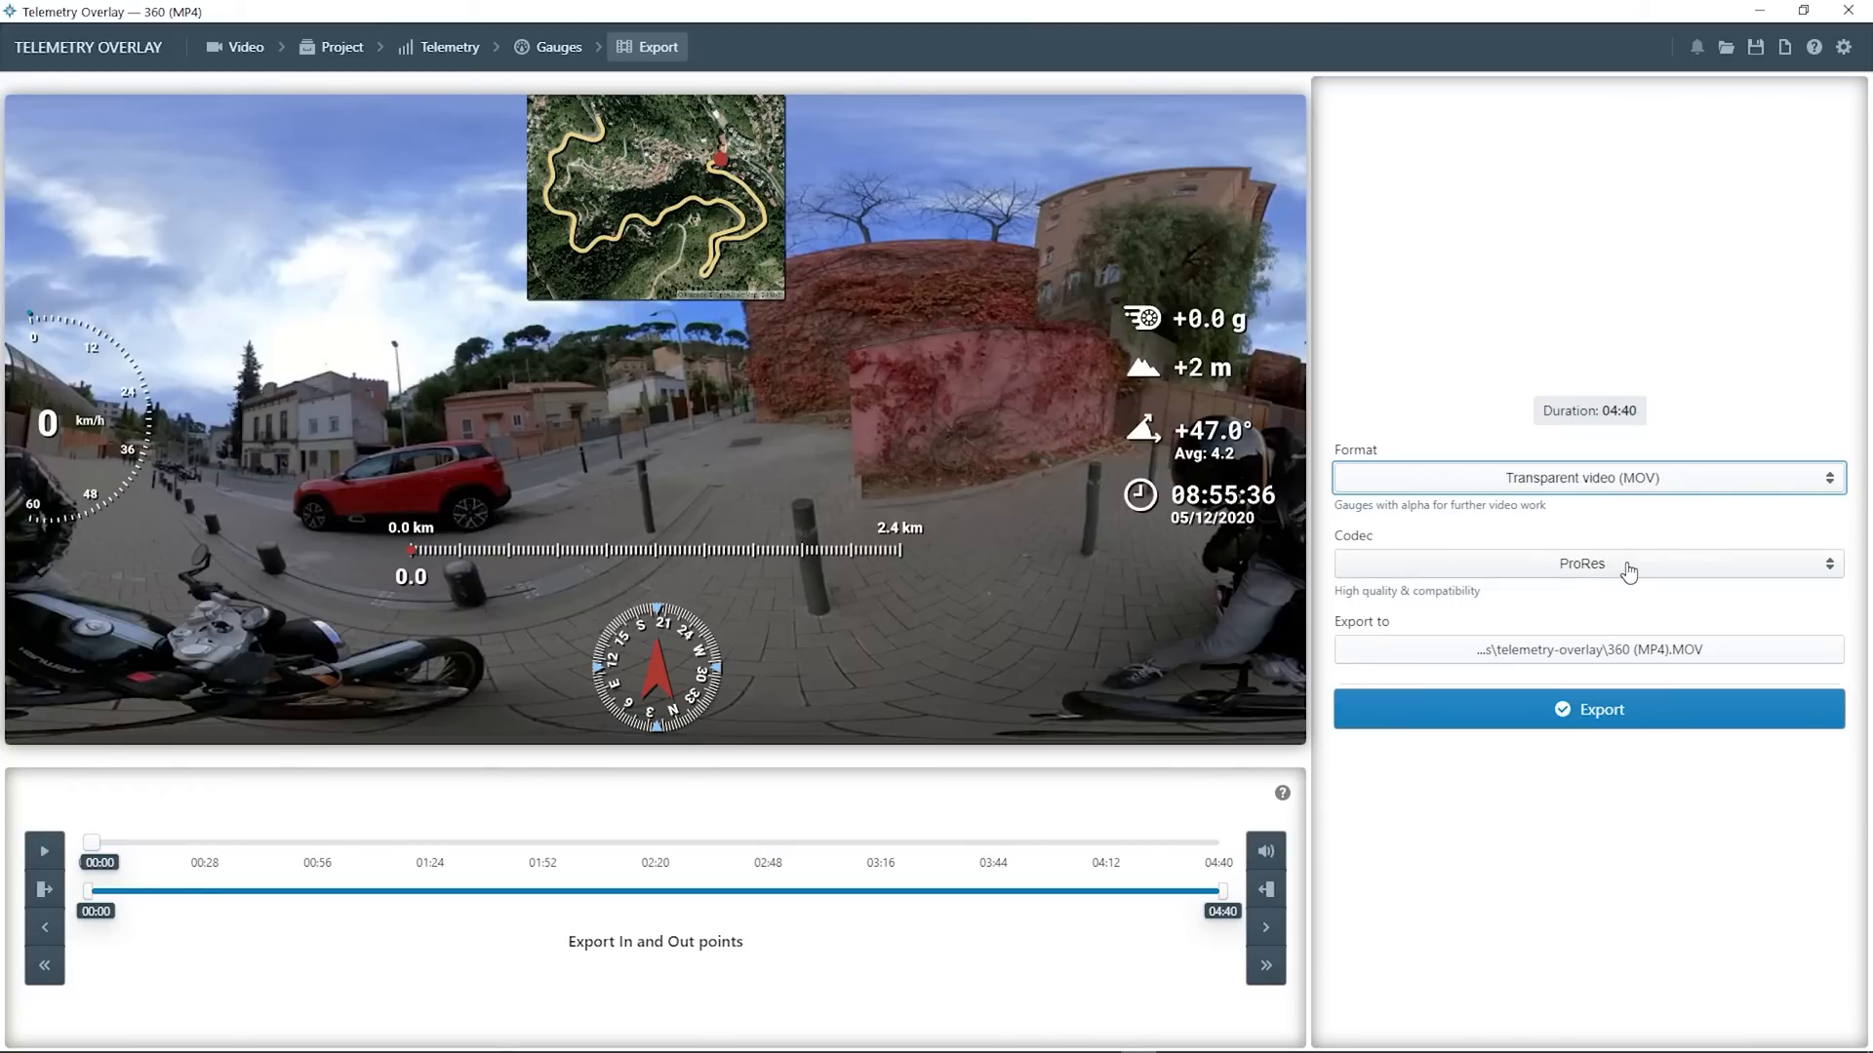
pyautogui.moveTo(1603, 729)
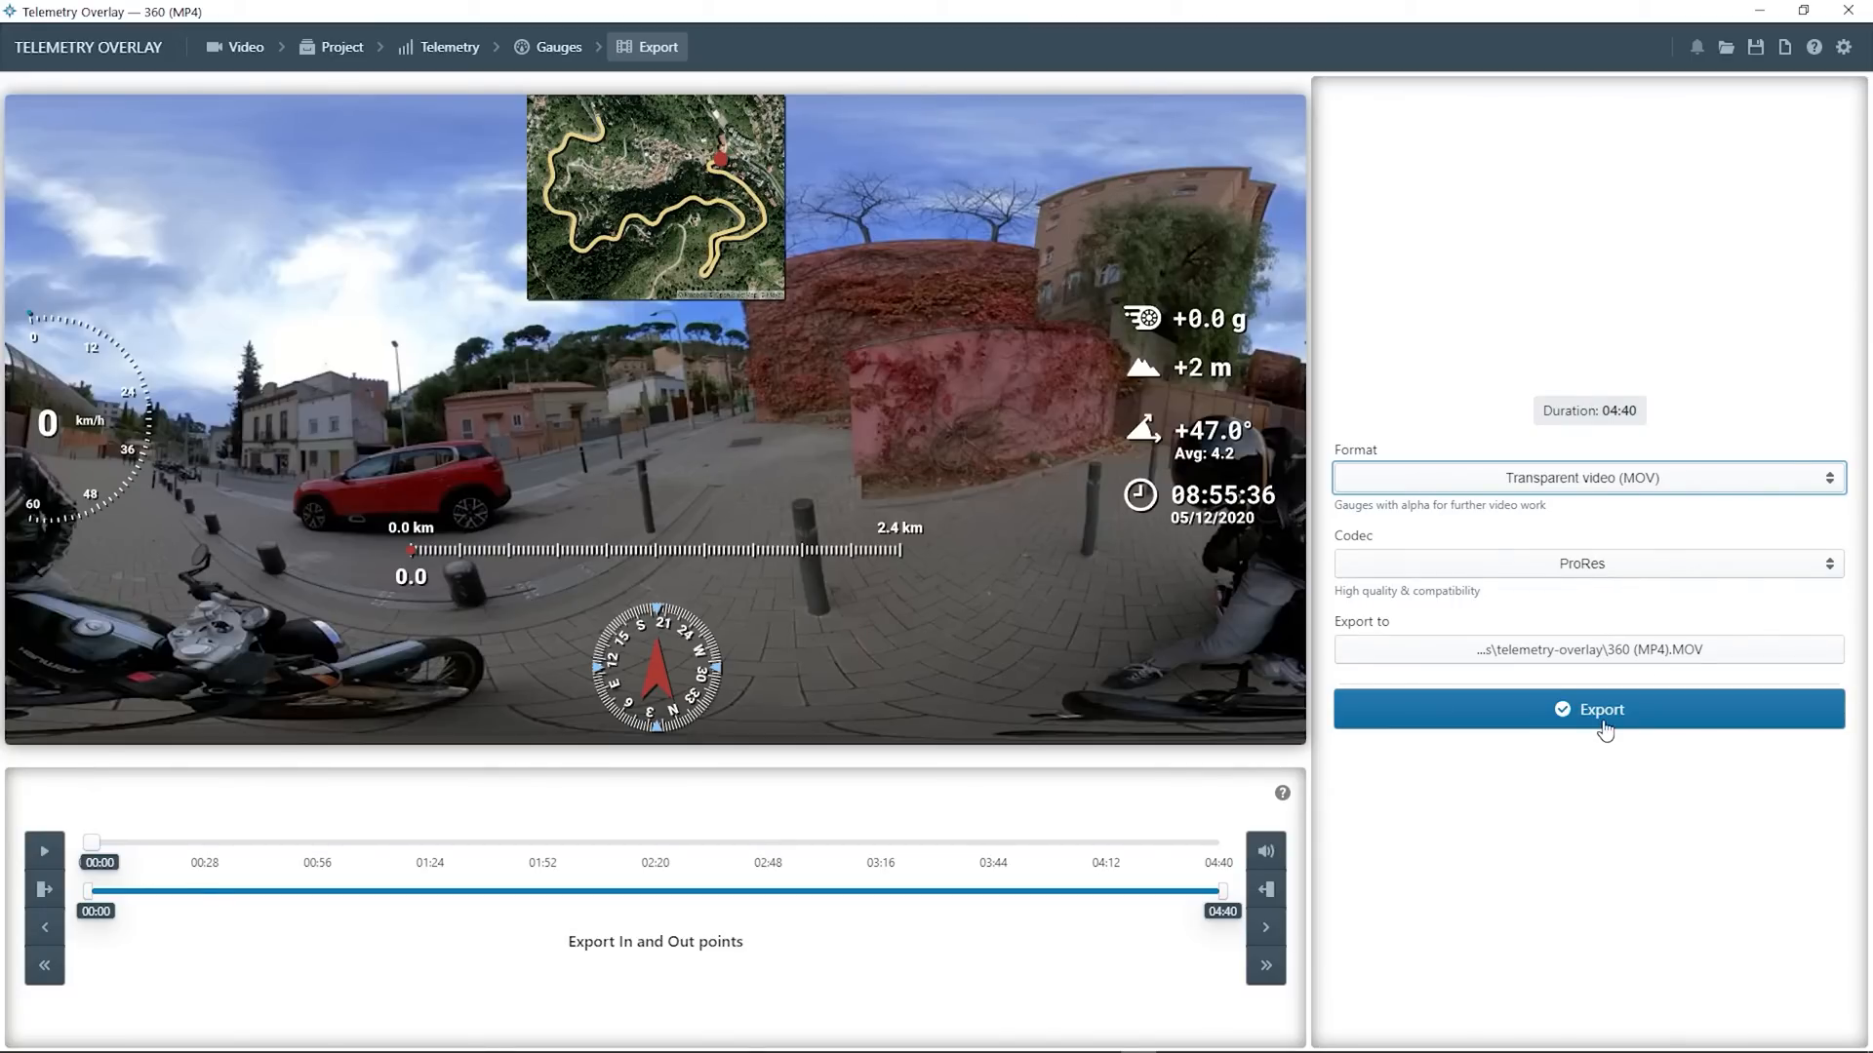
pyautogui.click(1587, 708)
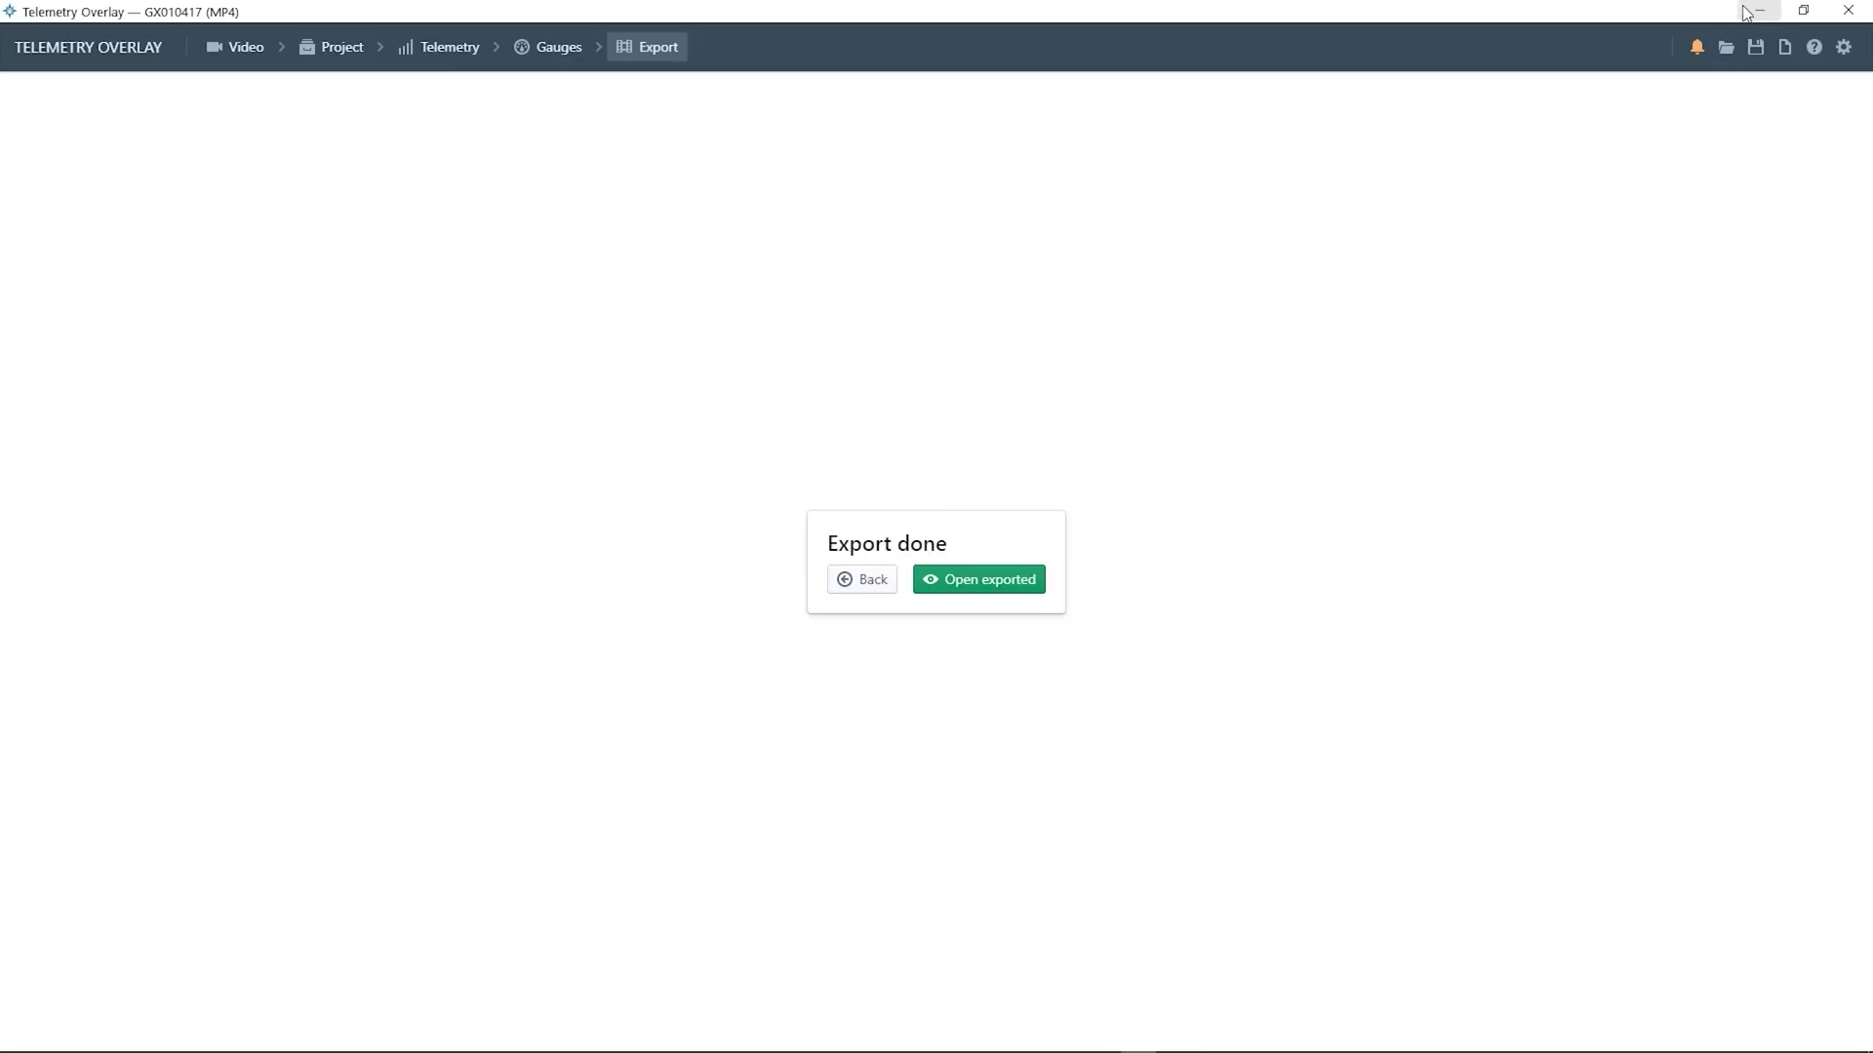
# Minimize Telemetry Overlay and select the exported 360 (MP4).MOV in the footage folder
pyautogui.click(978, 579)
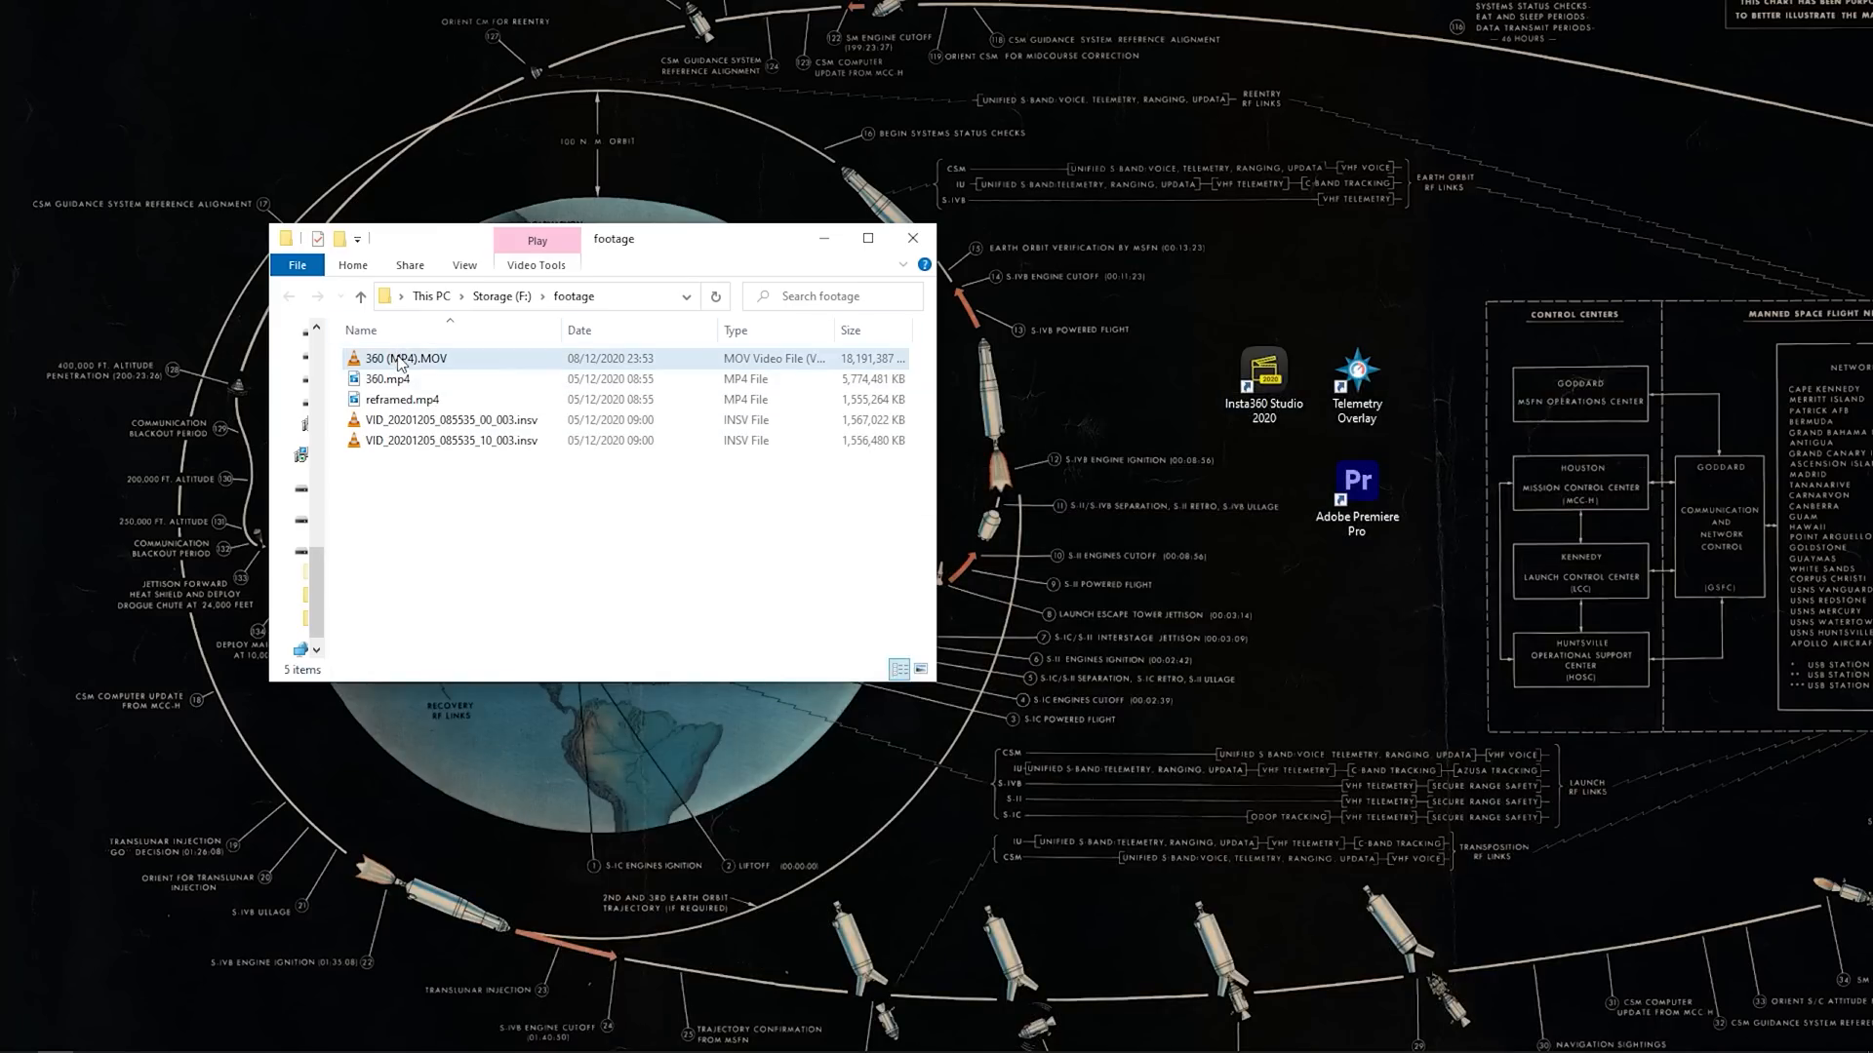
pyautogui.click(405, 358)
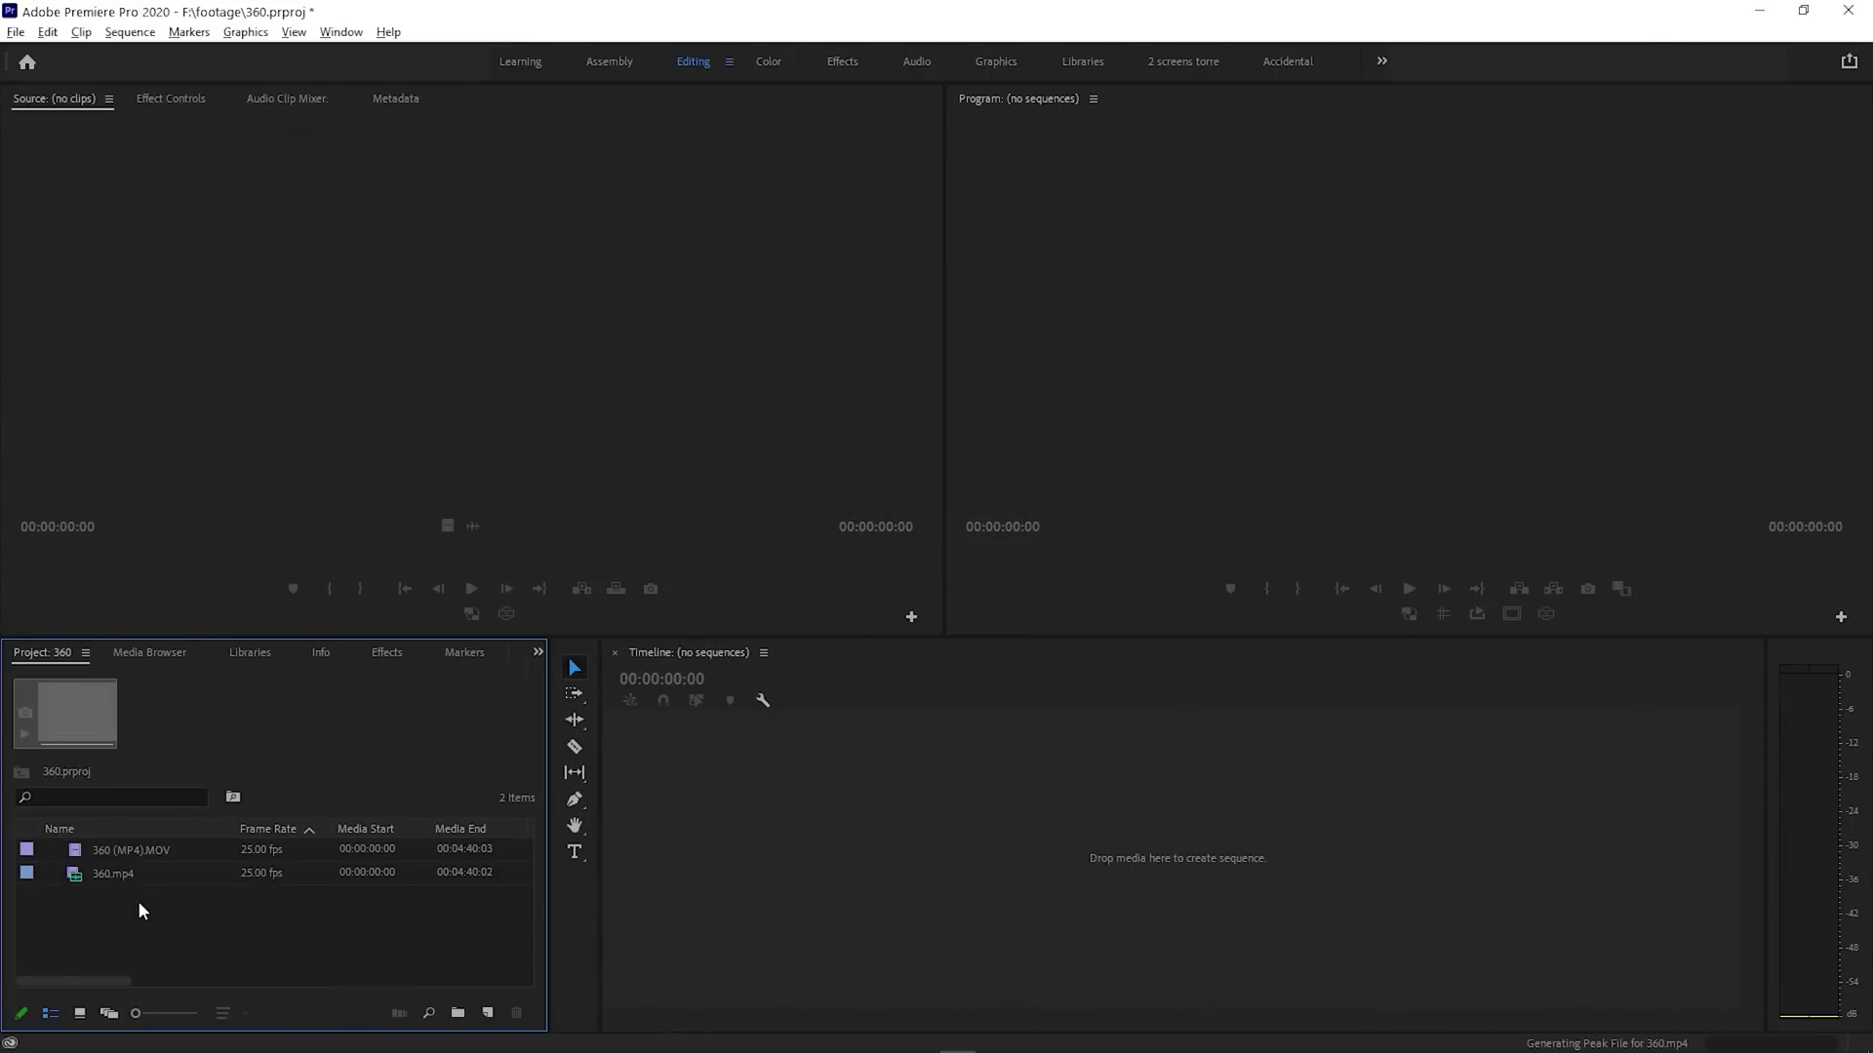
# Stack the MOV over 360.mp4, find VR Plane to Sphere, and add the VR display toggle
pyautogui.click(112, 873)
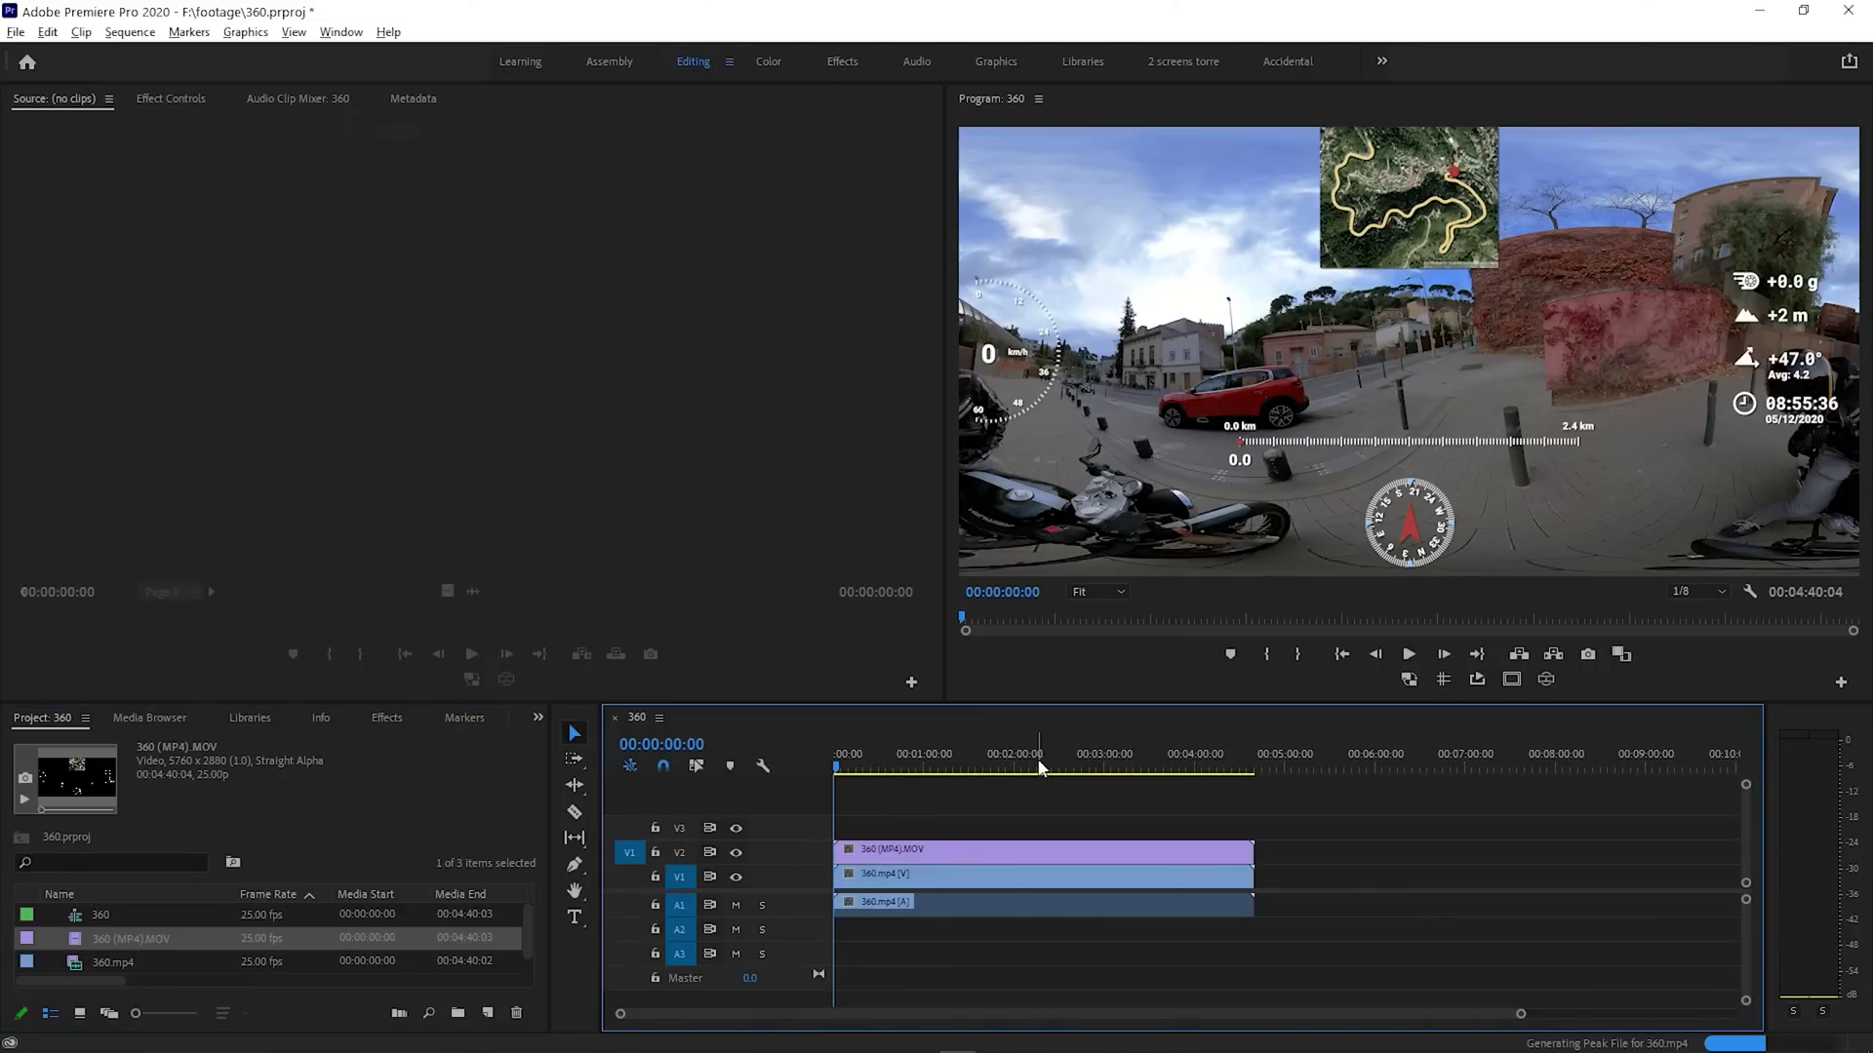
pyautogui.click(1036, 768)
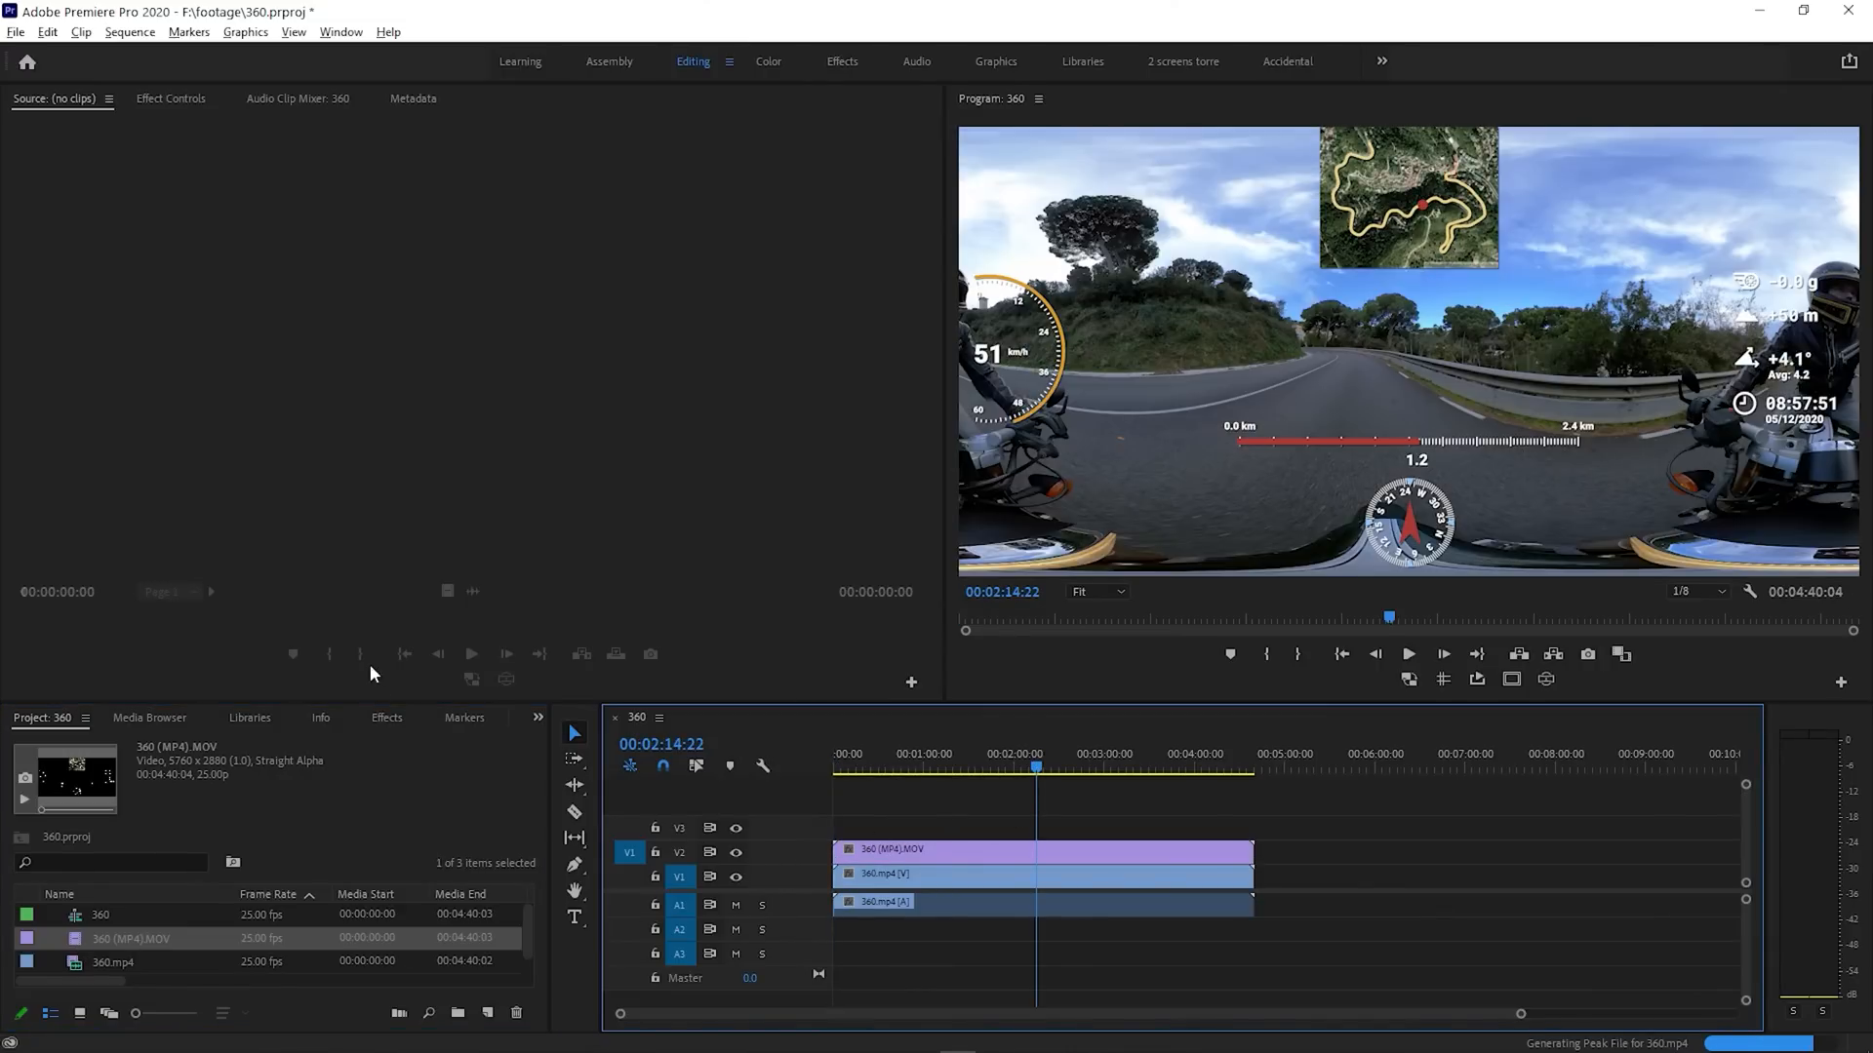
pyautogui.click(386, 717)
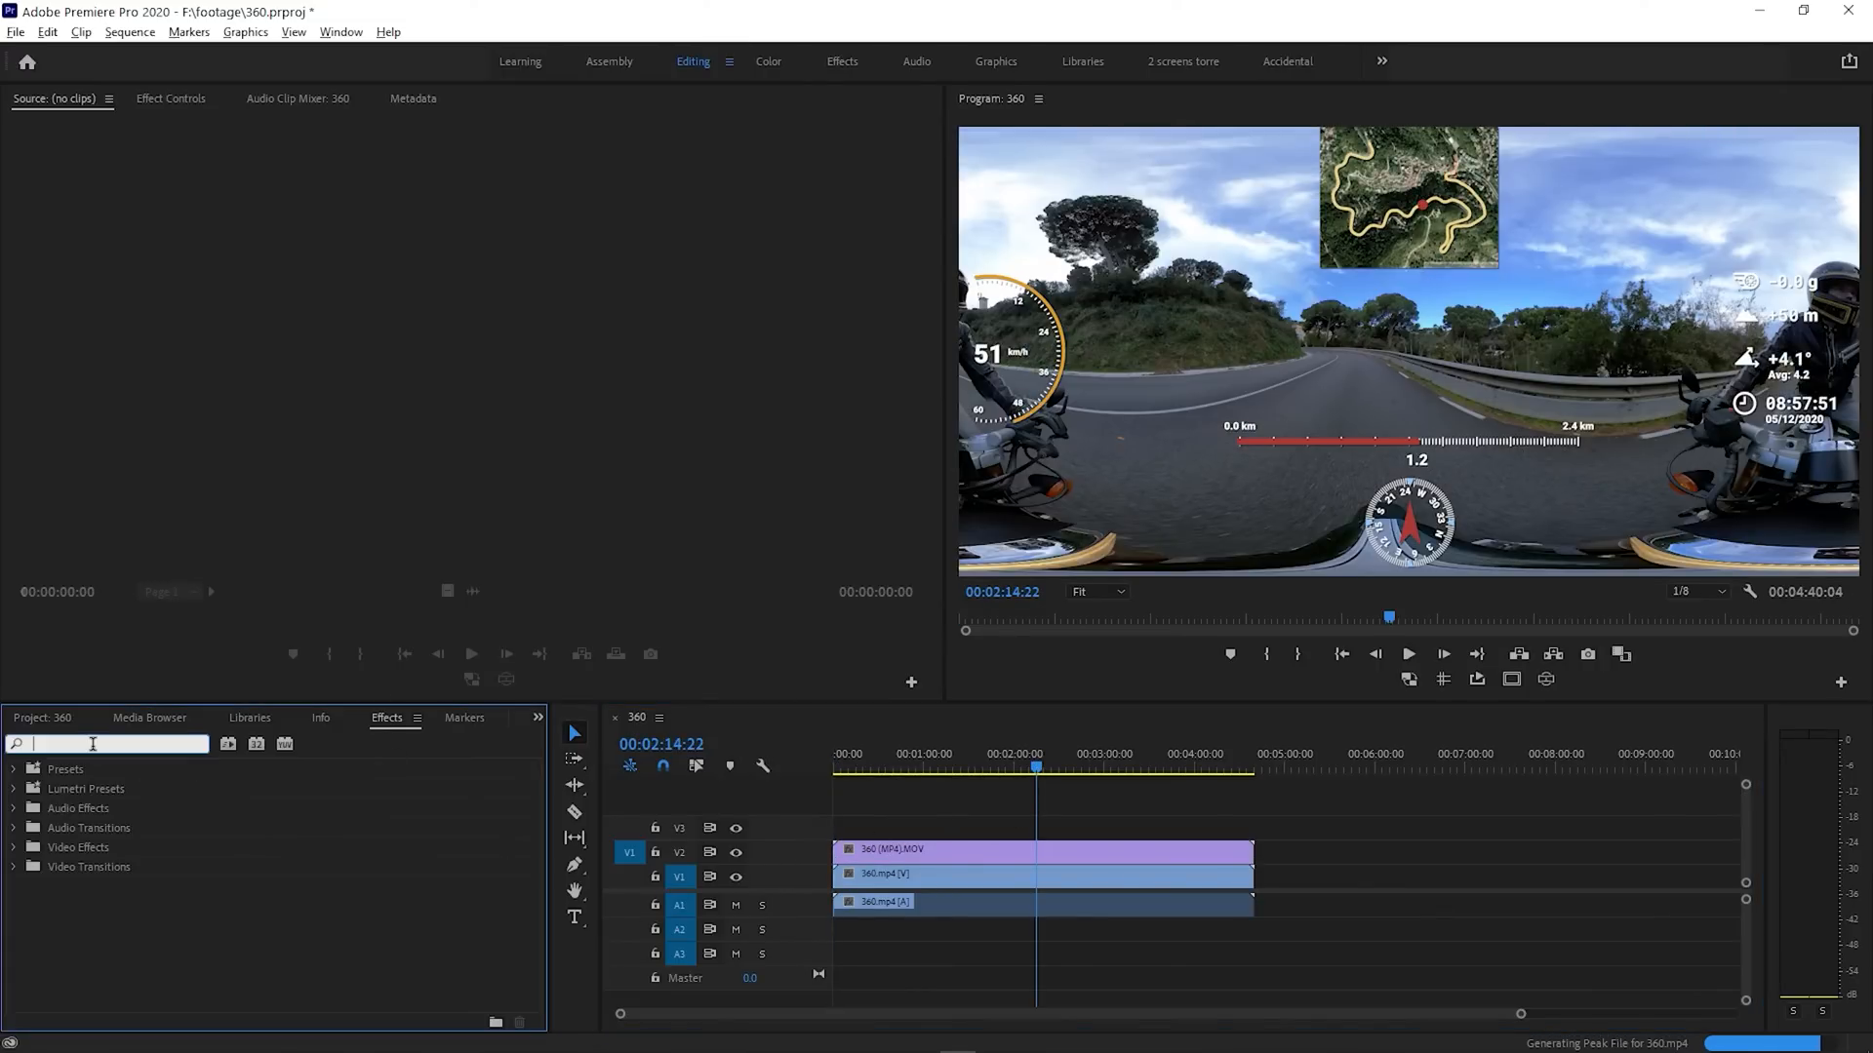
pyautogui.write('vr plane')
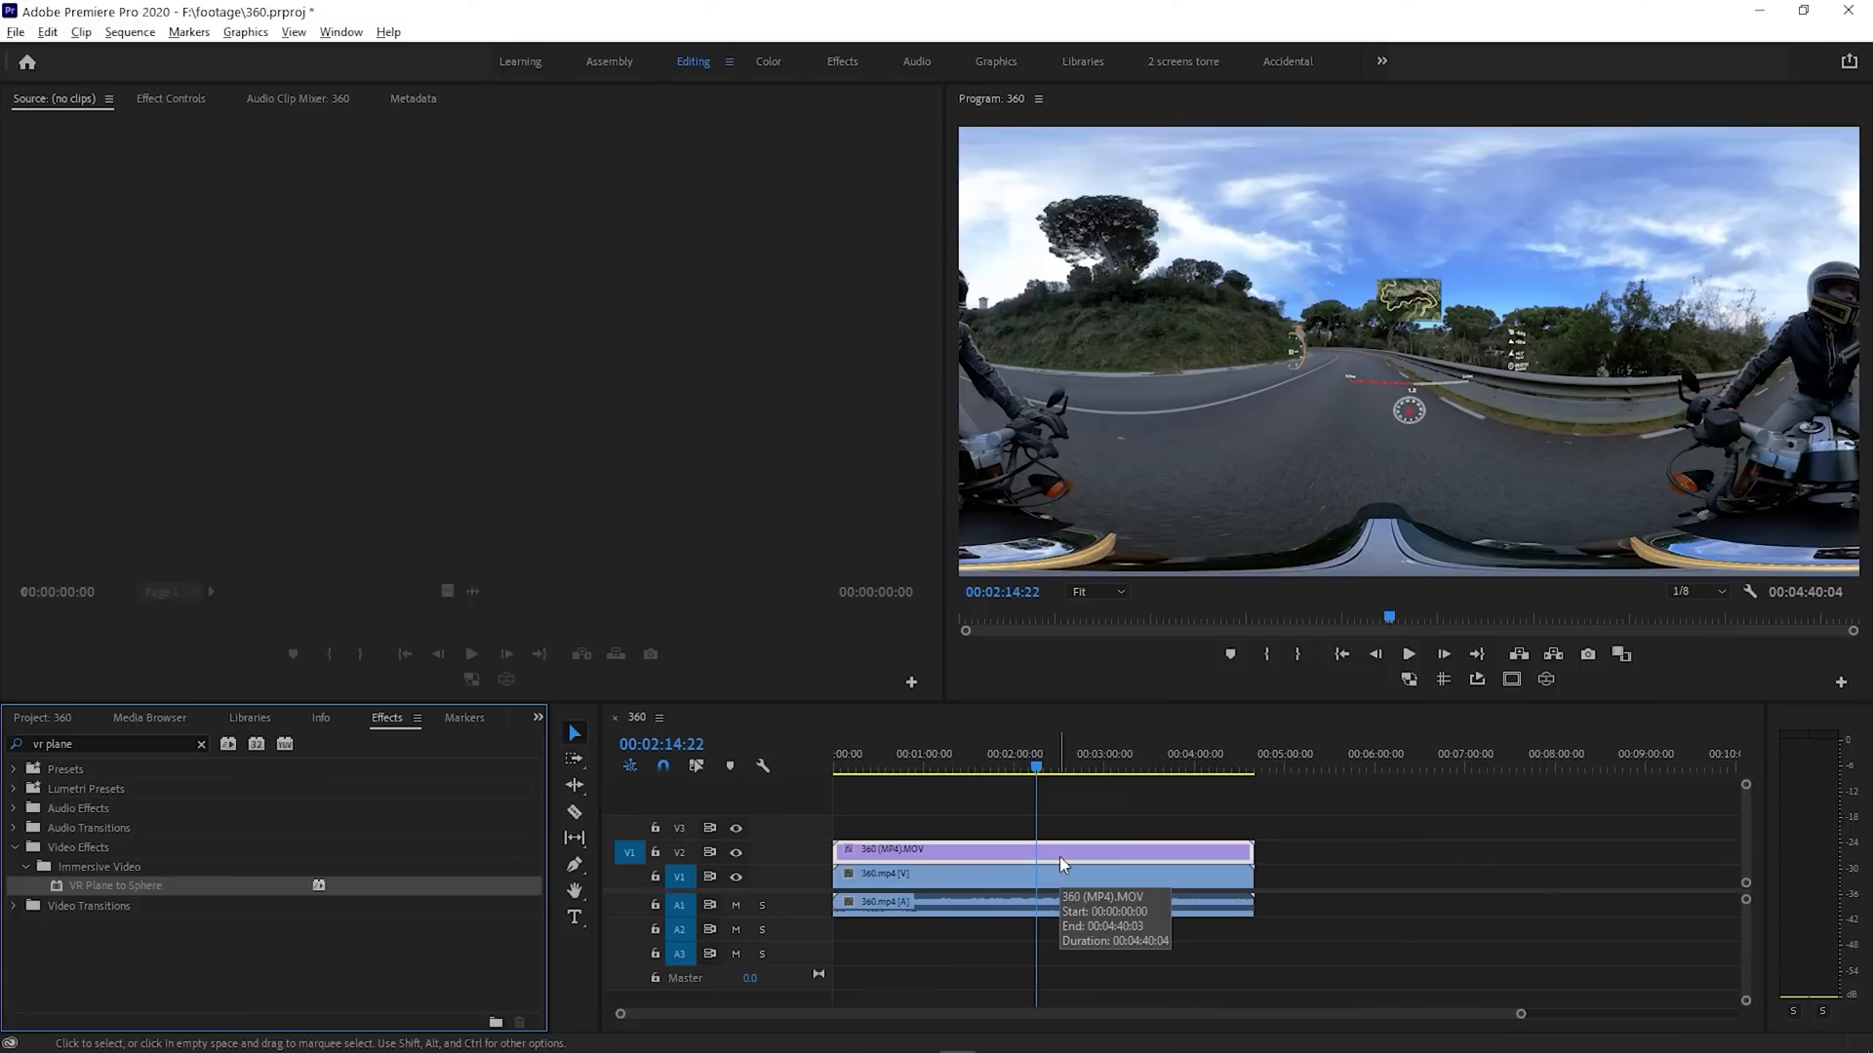
pyautogui.moveTo(1553, 684)
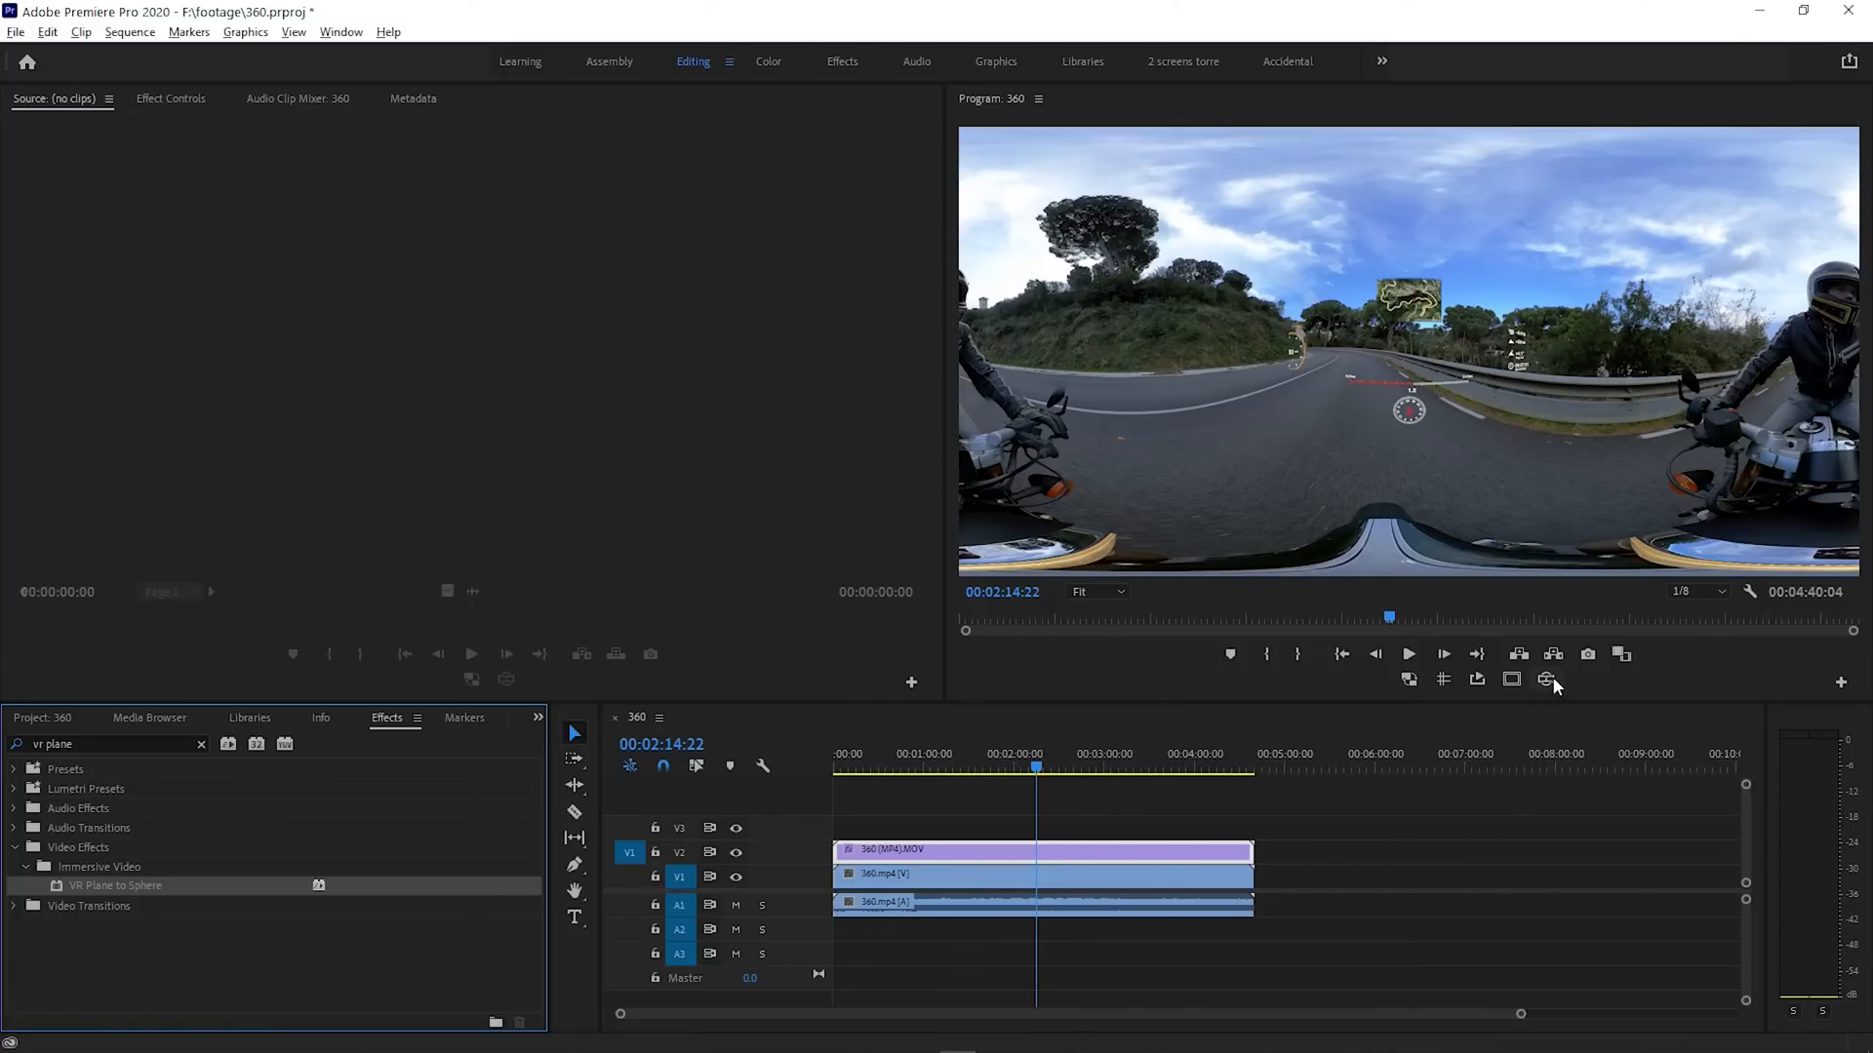
pyautogui.click(1843, 682)
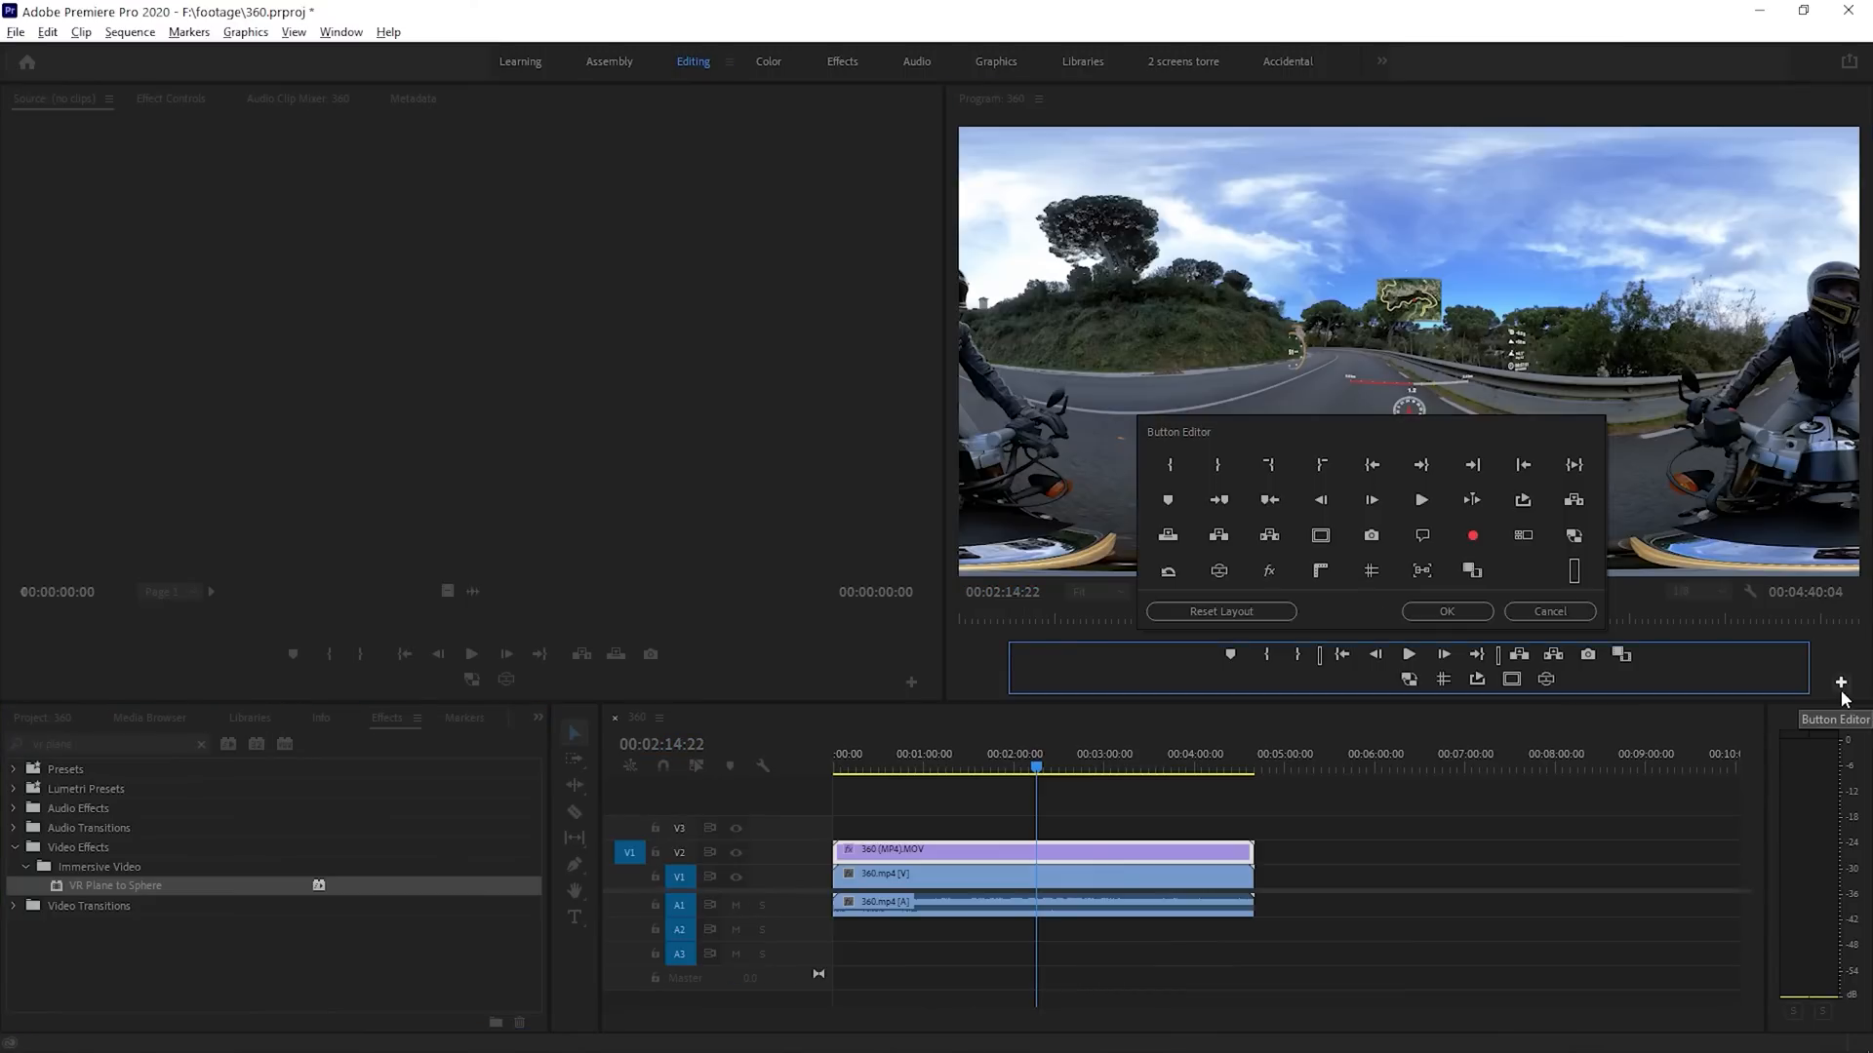
pyautogui.moveTo(1544, 679)
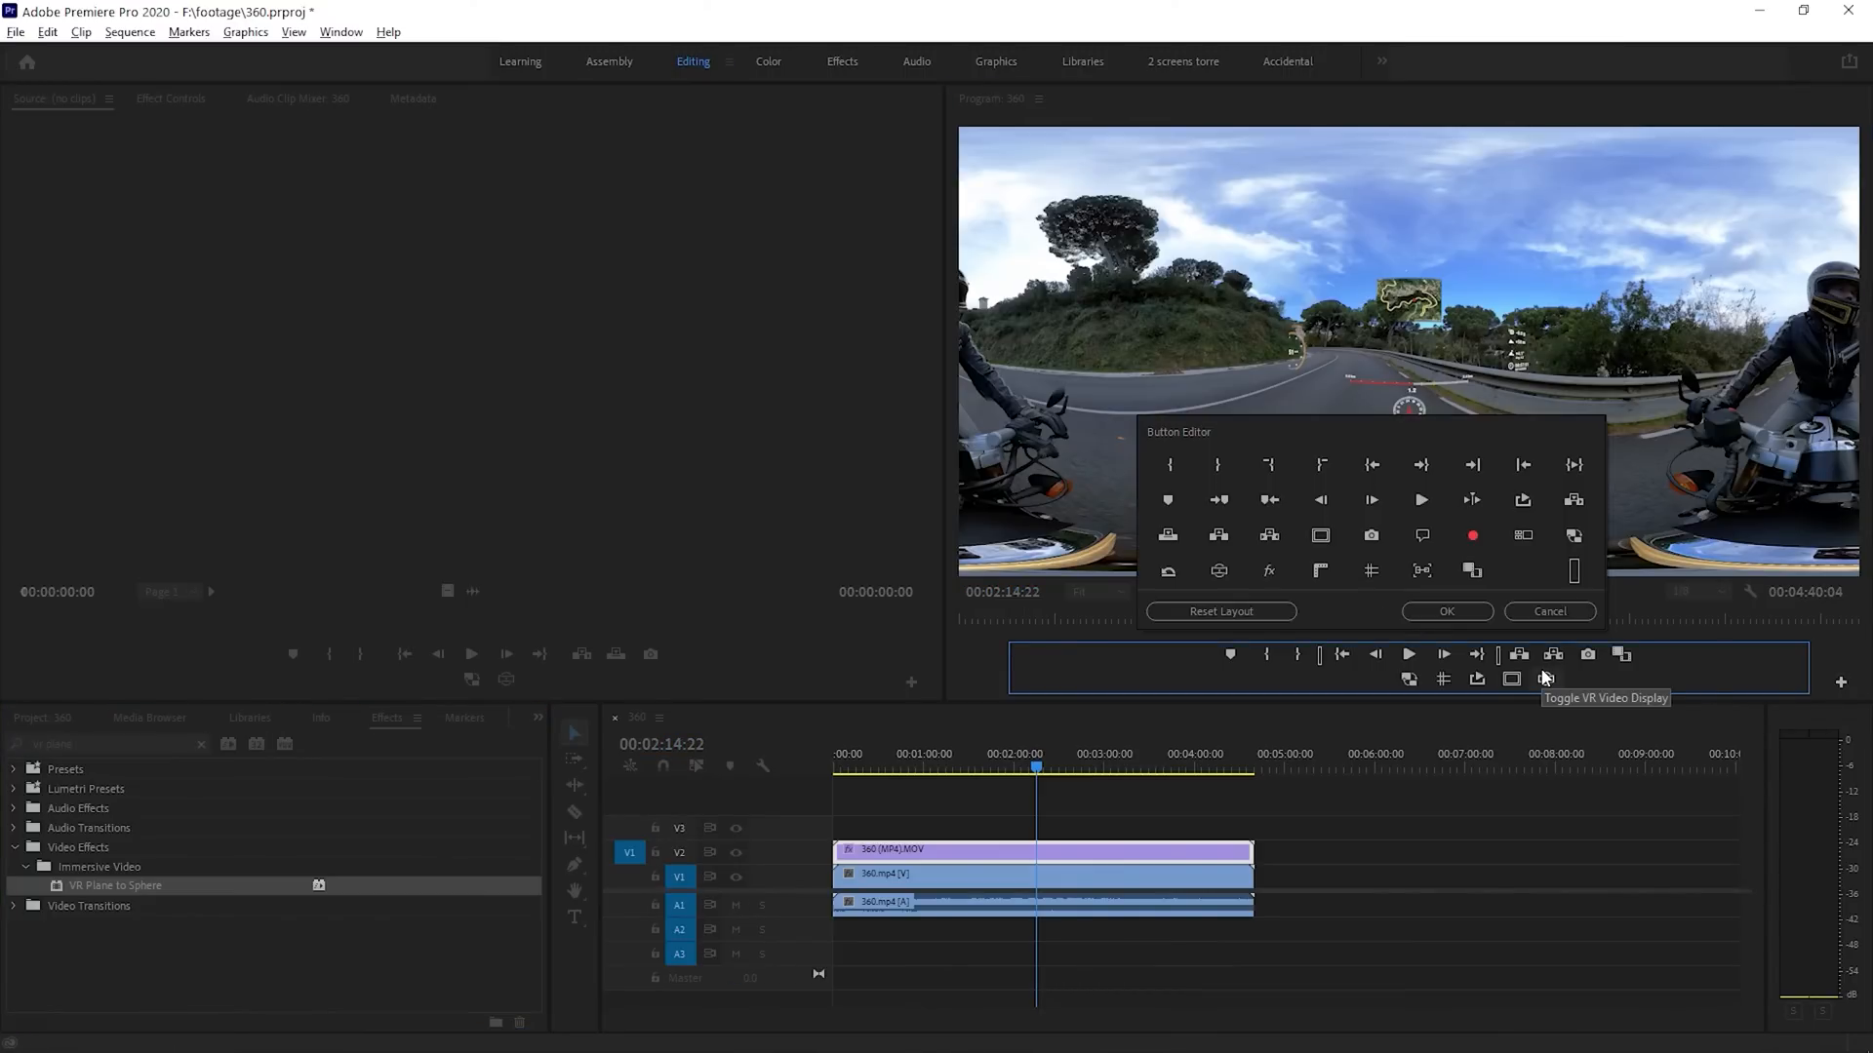
pyautogui.moveTo(1218, 570)
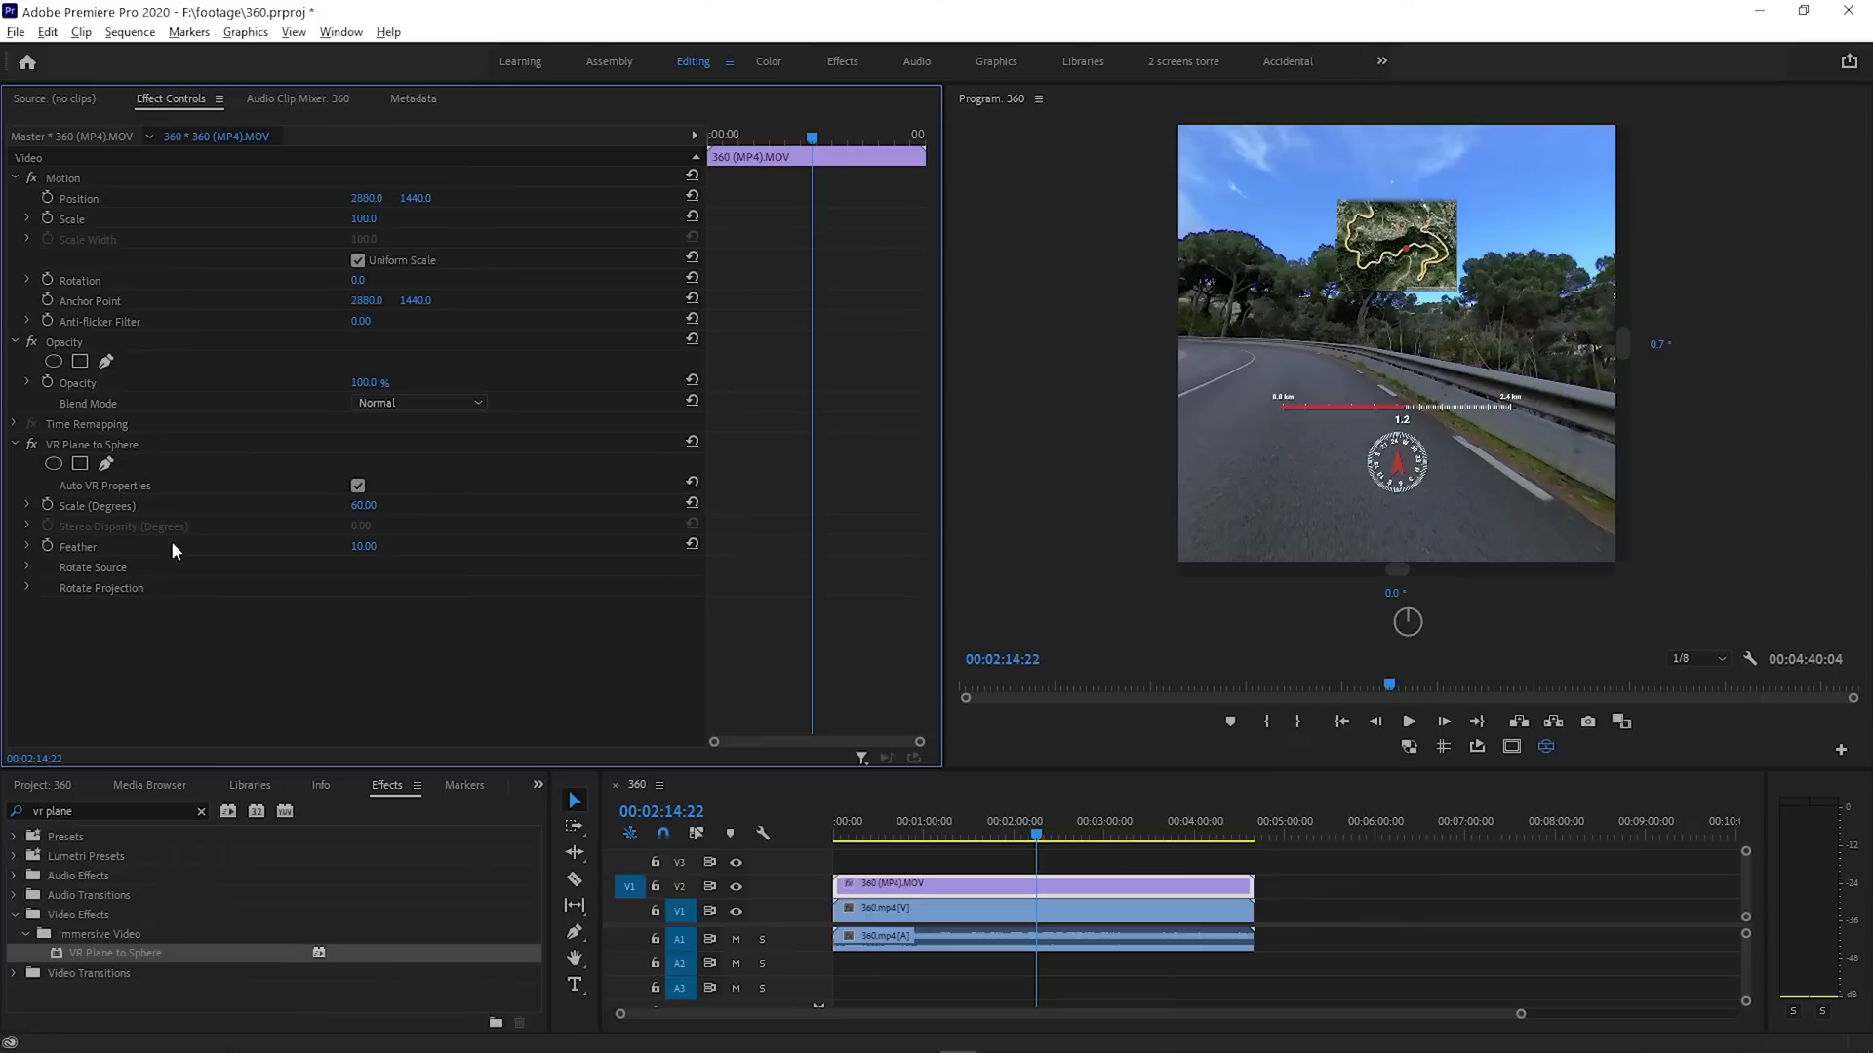
# Mask the overlay copy down to the satellite map, move it lower, and nest it
pyautogui.click(92, 443)
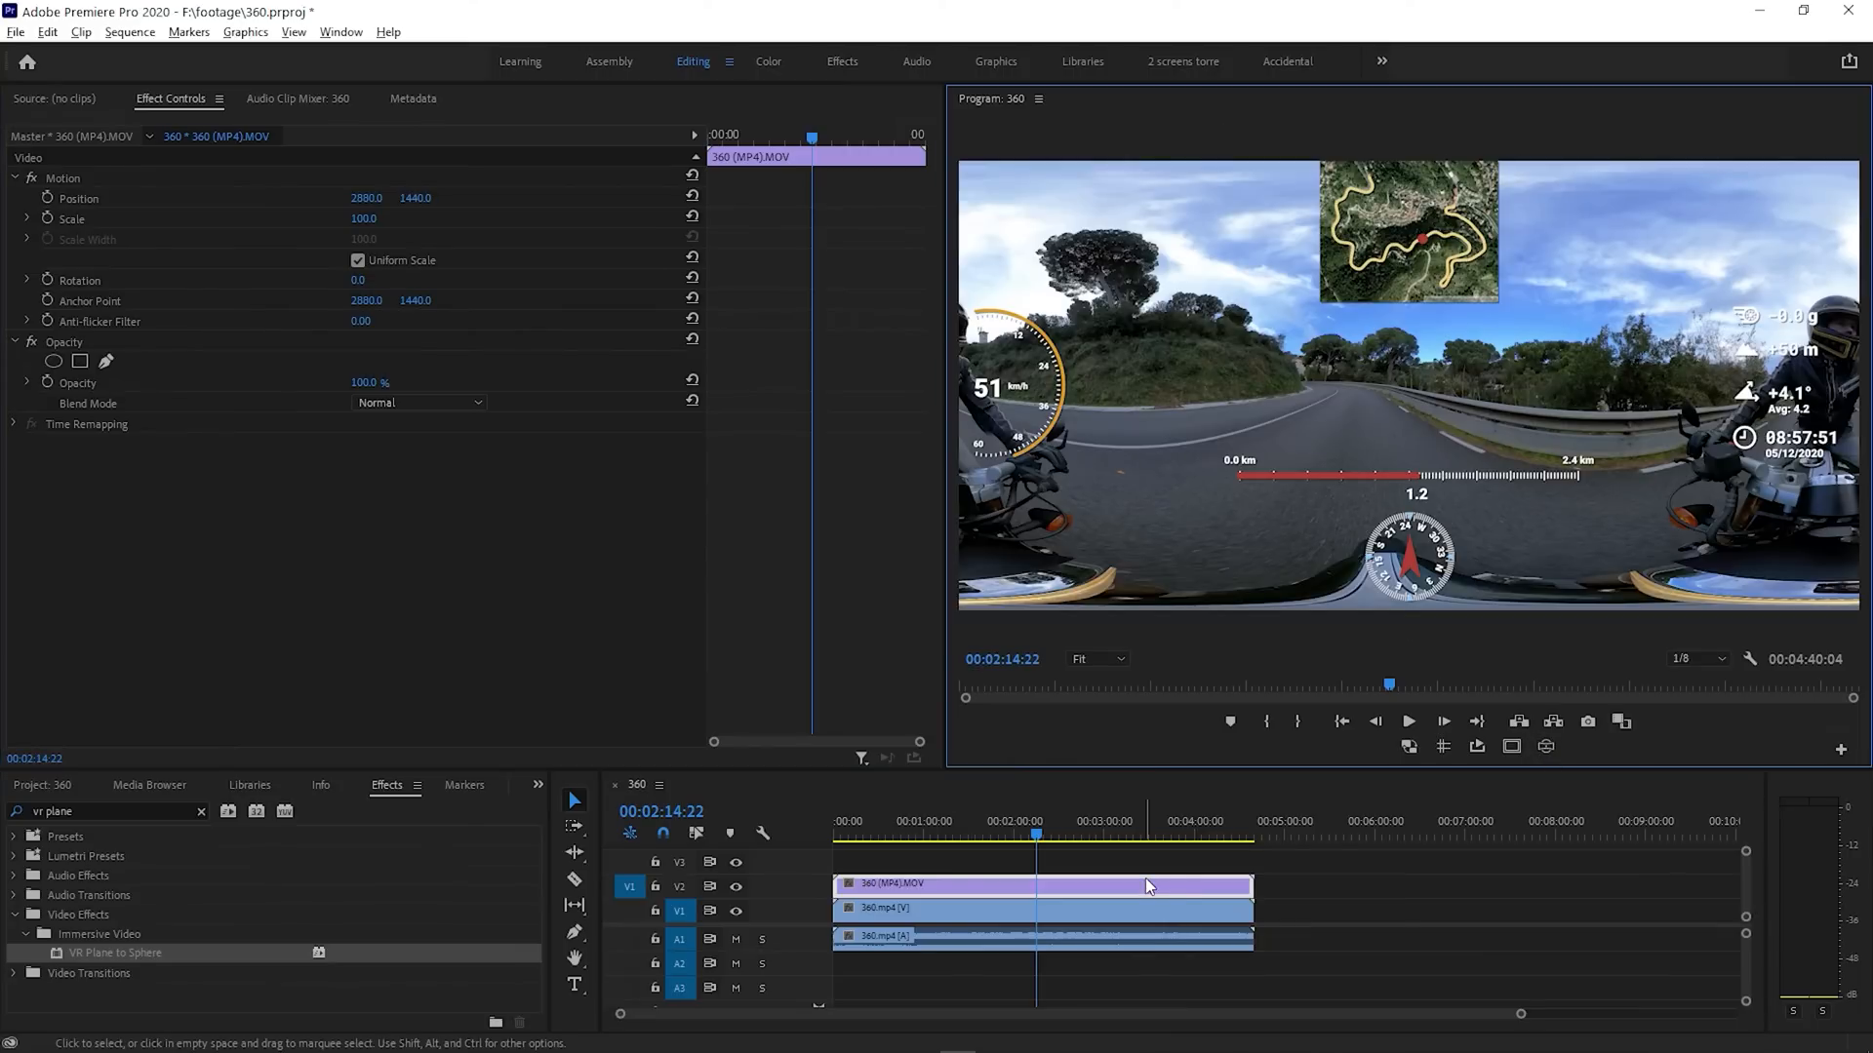
pyautogui.click(106, 361)
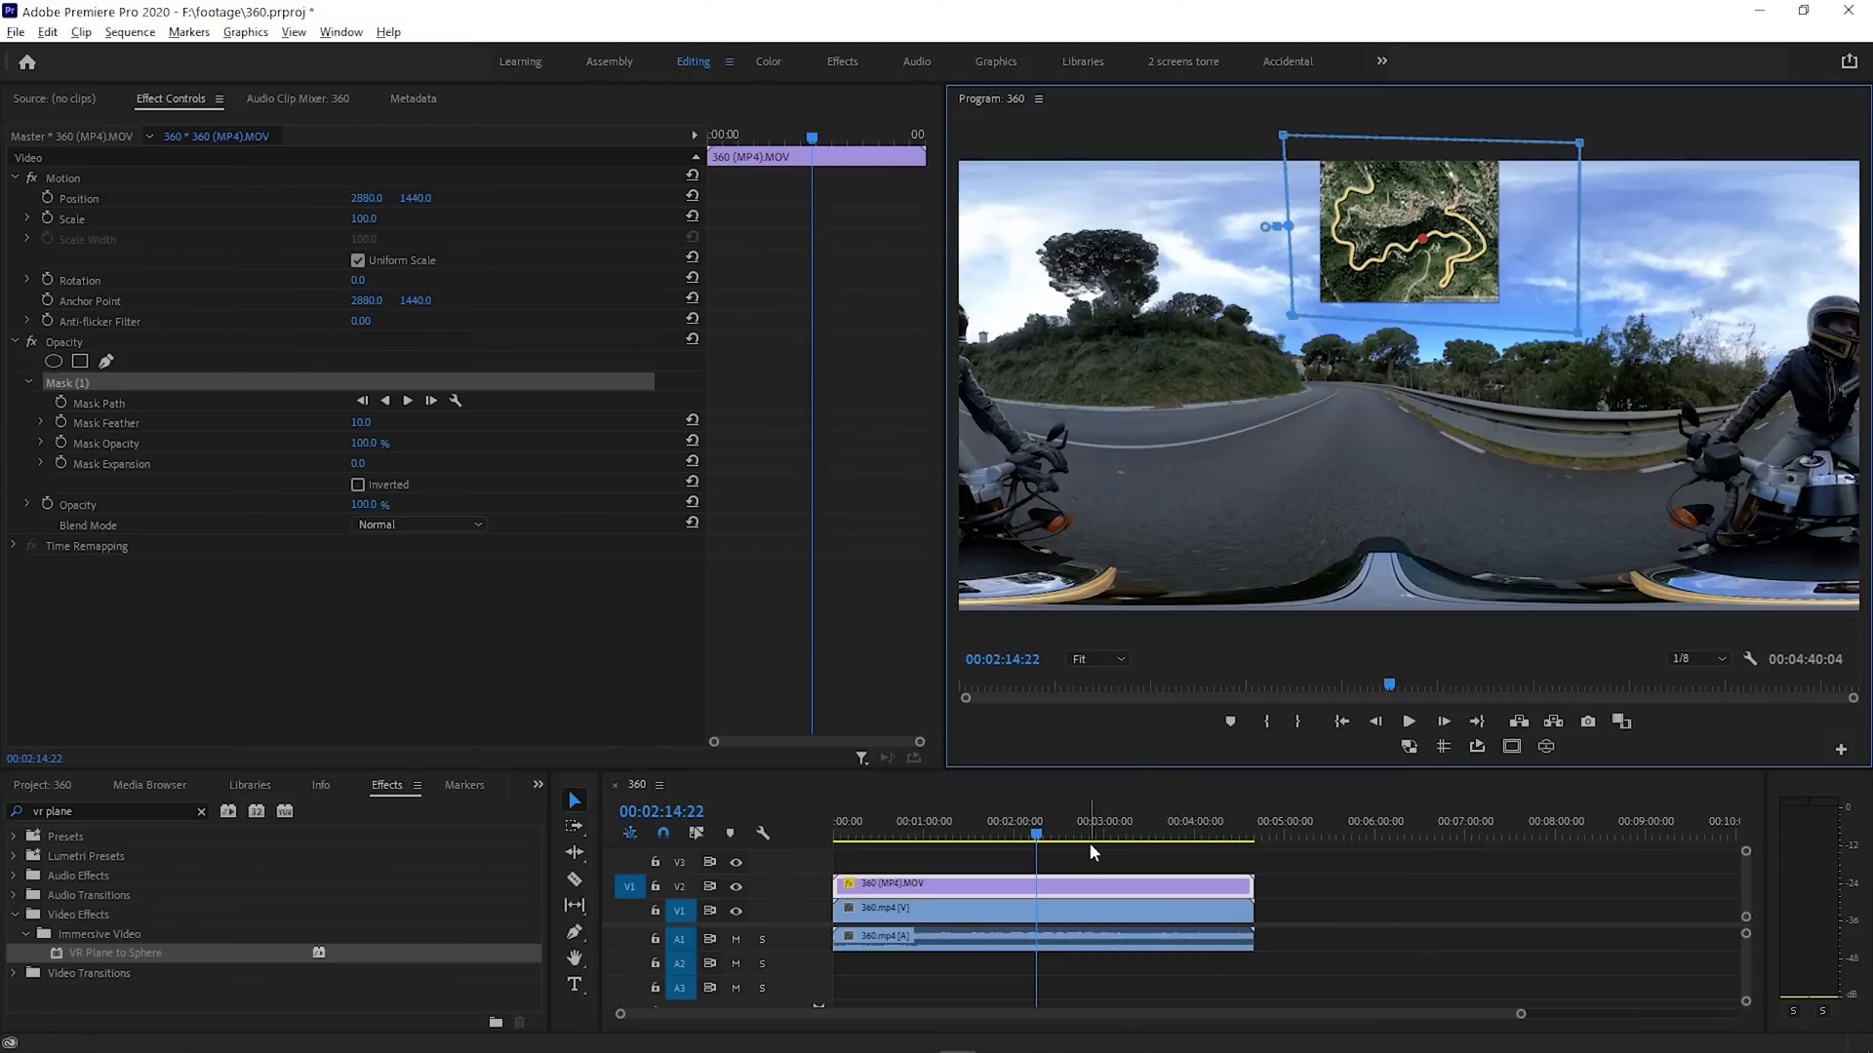
pyautogui.click(1510, 746)
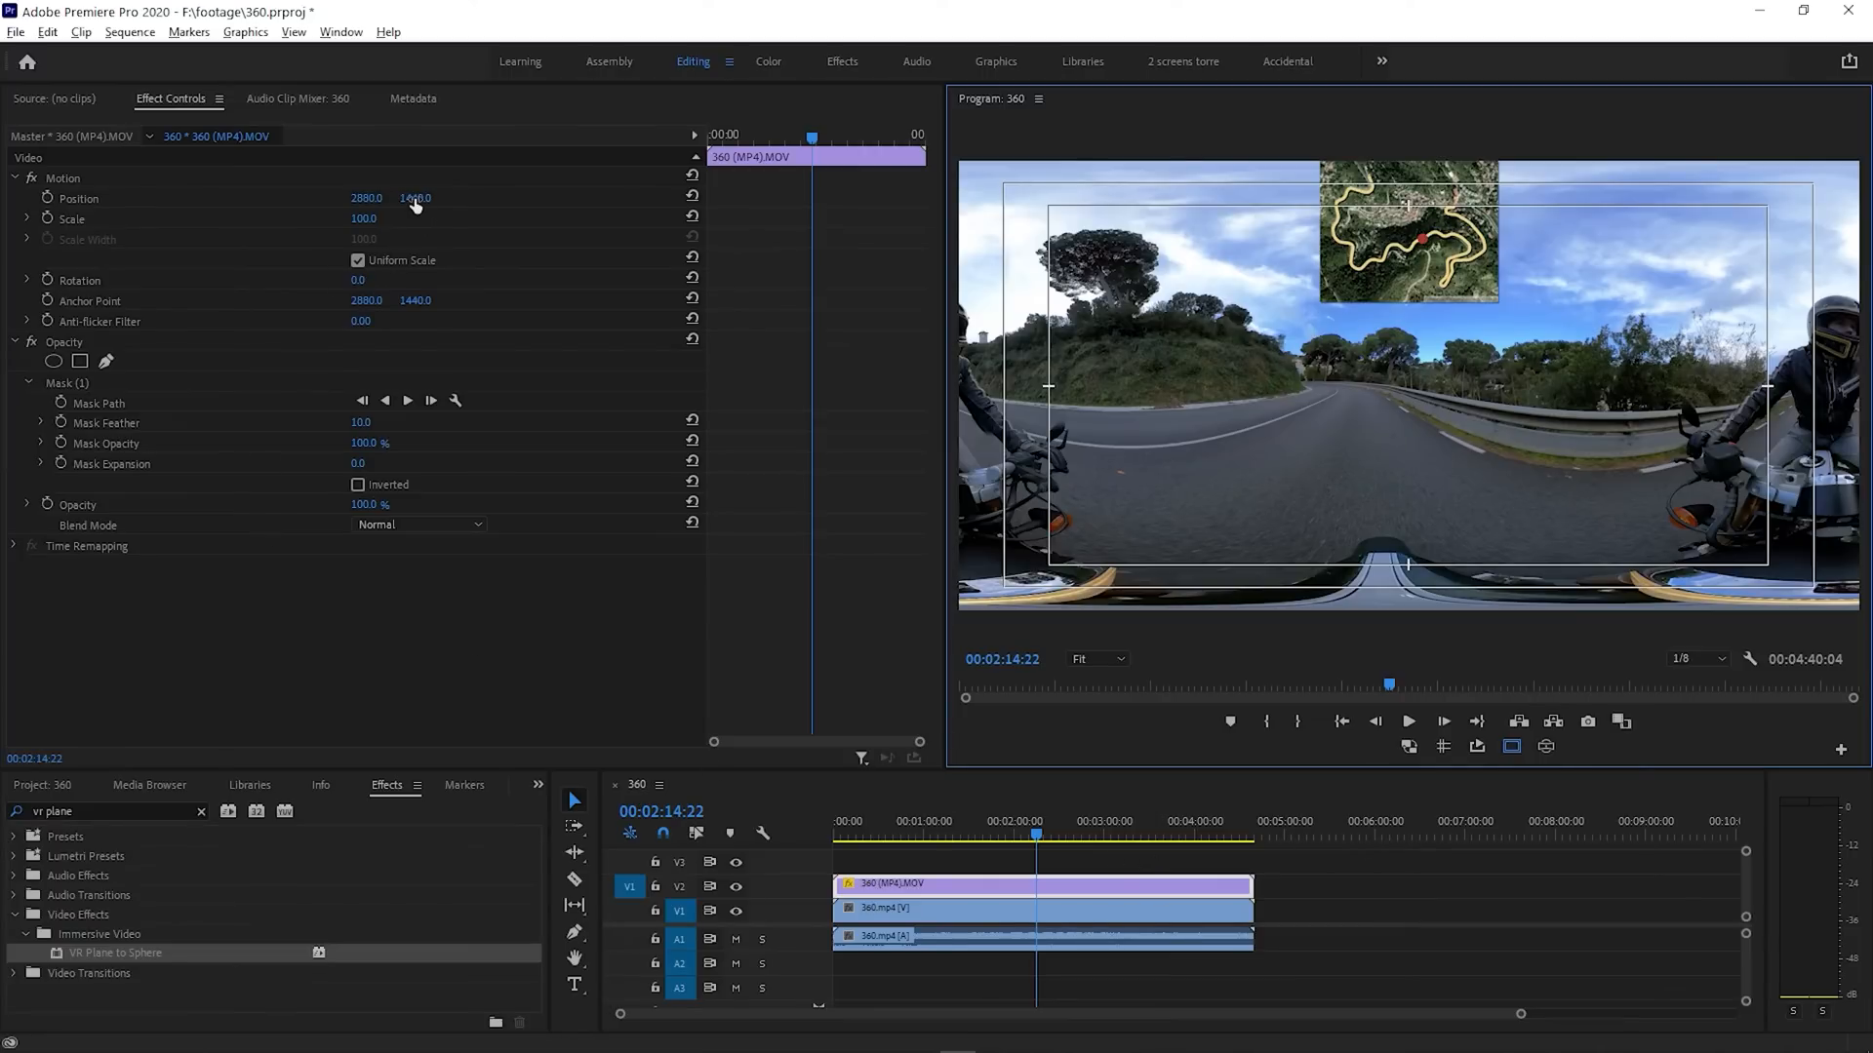
pyautogui.moveTo(415, 197); pyautogui.dragTo(414, 299)
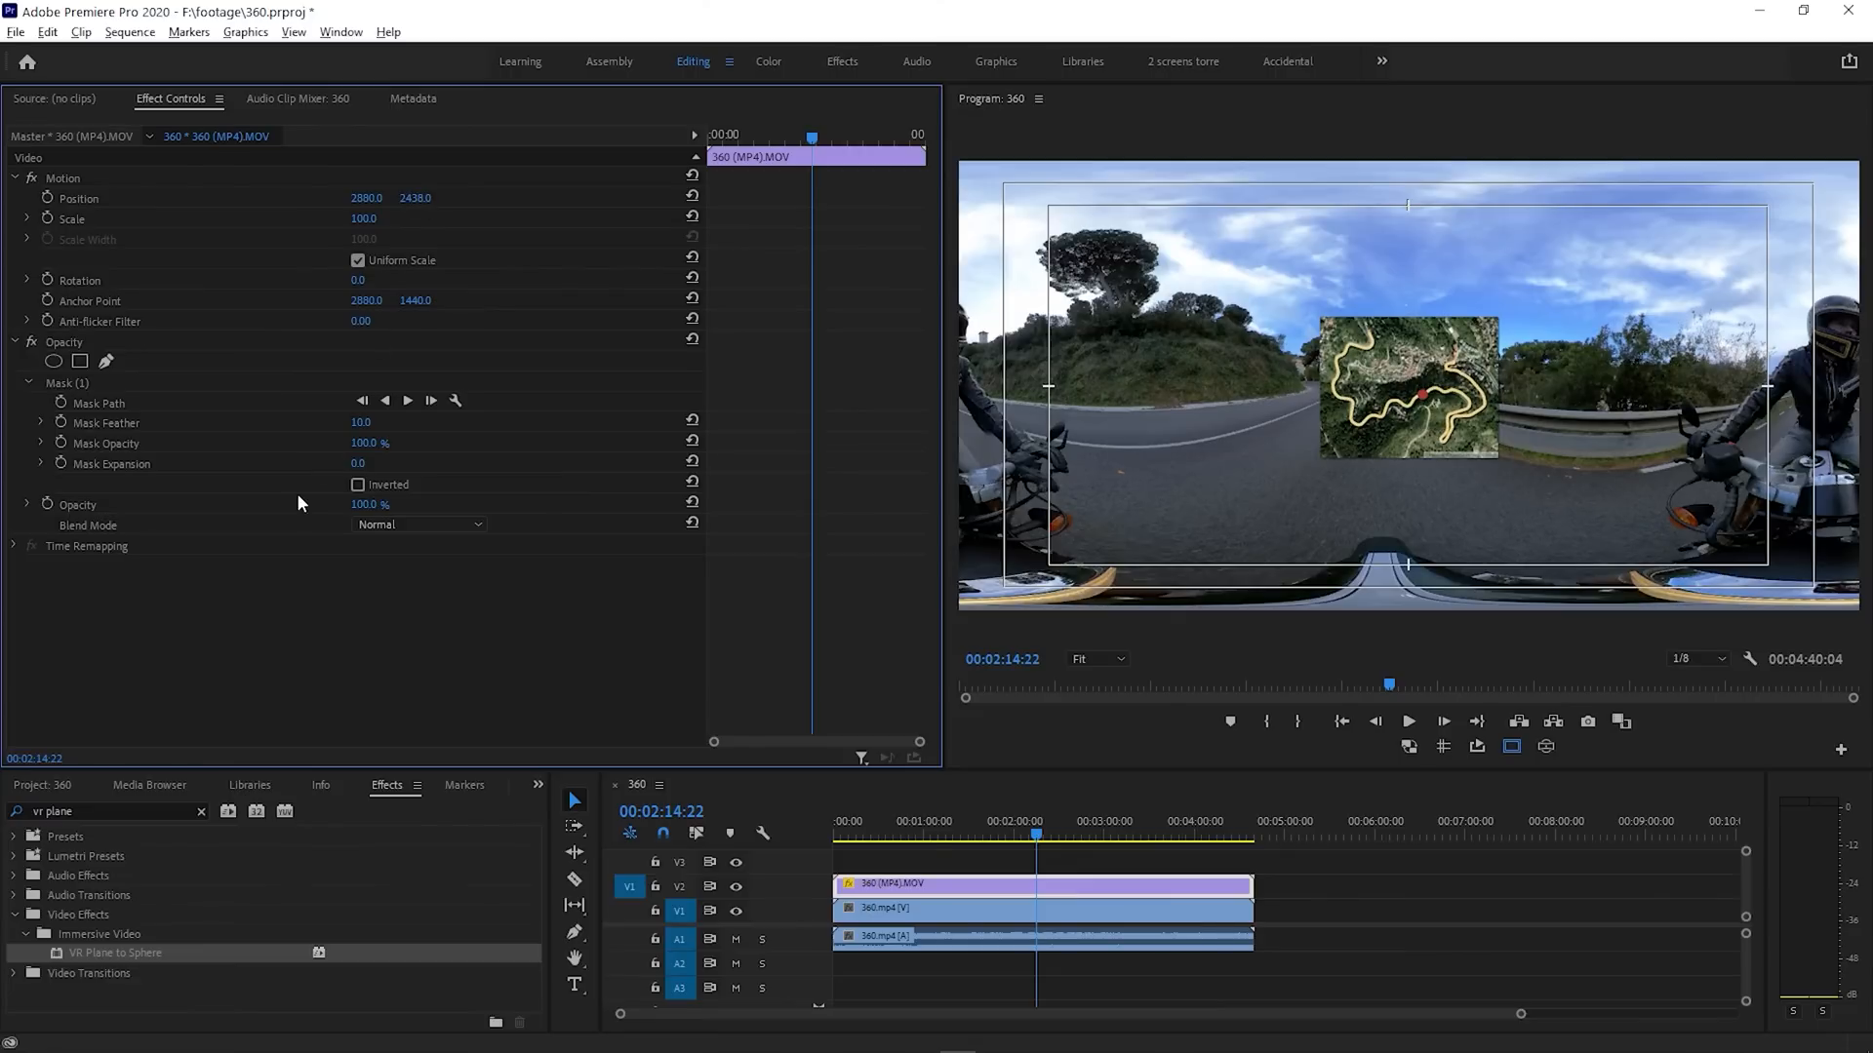
pyautogui.rightClick(968, 884)
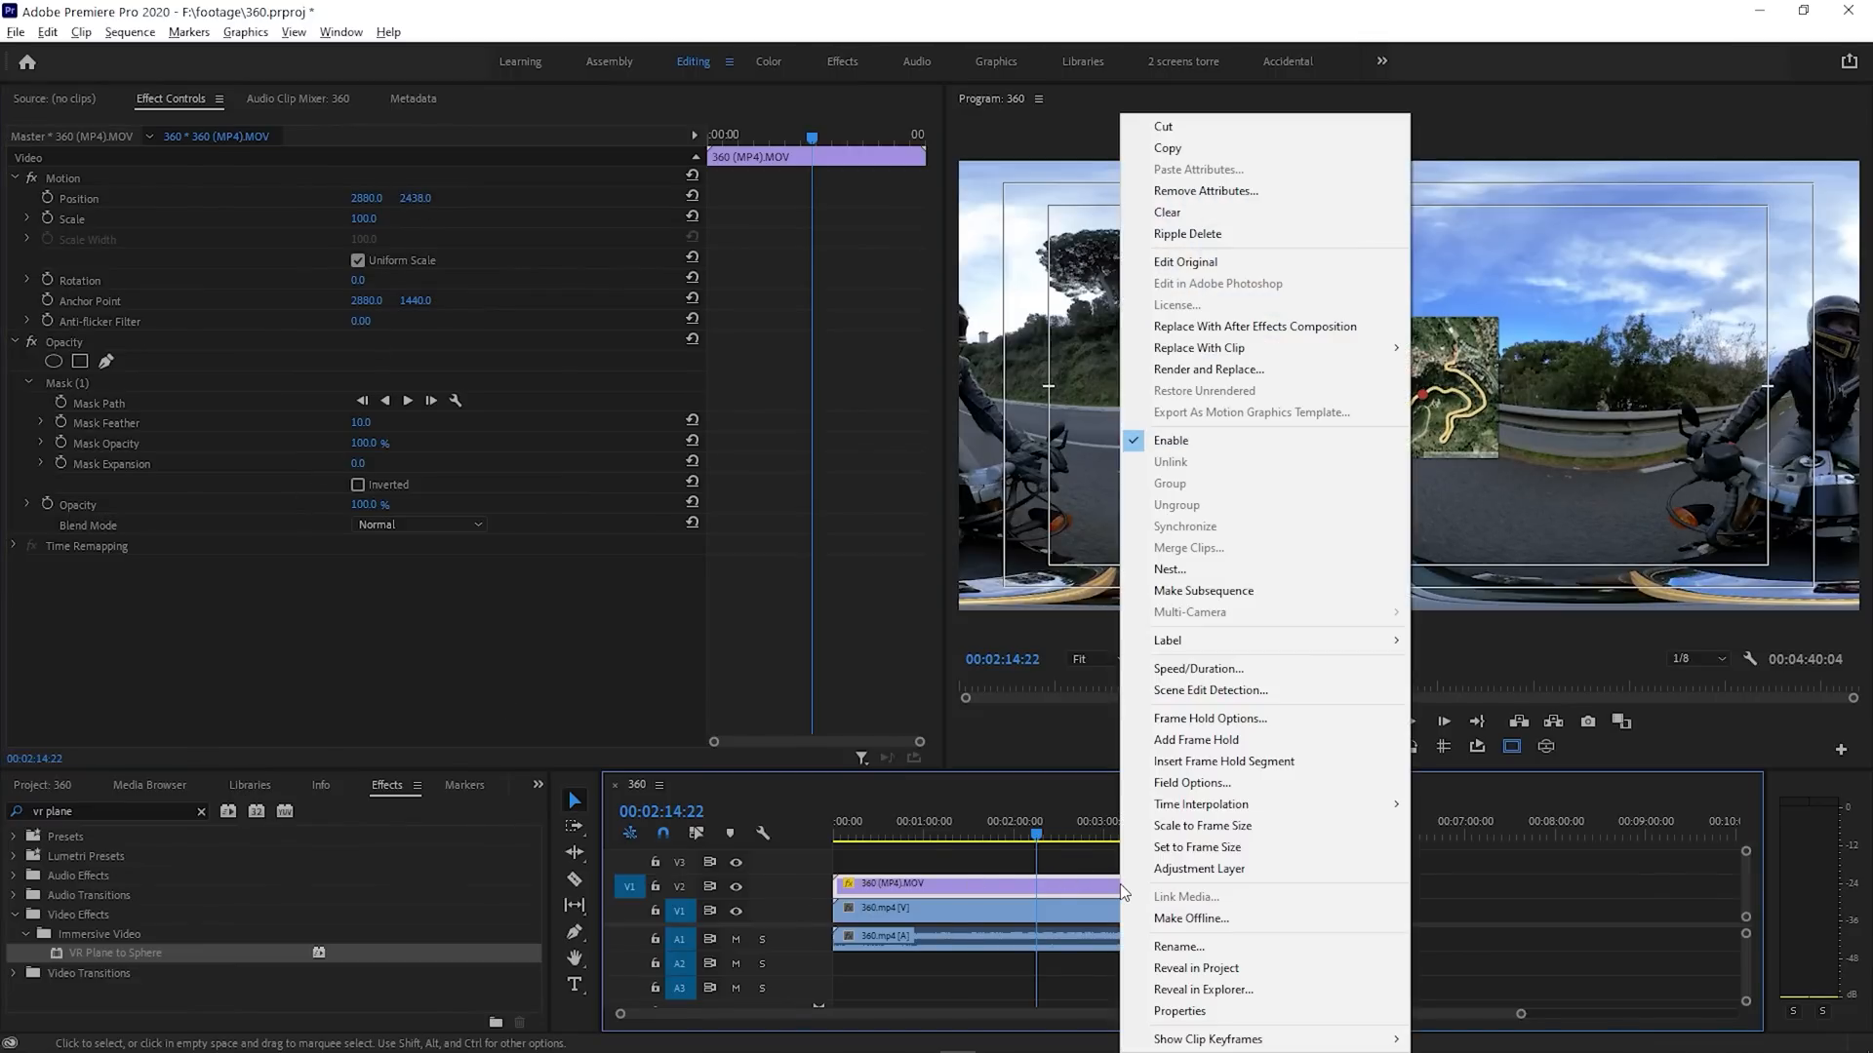
pyautogui.click(1169, 568)
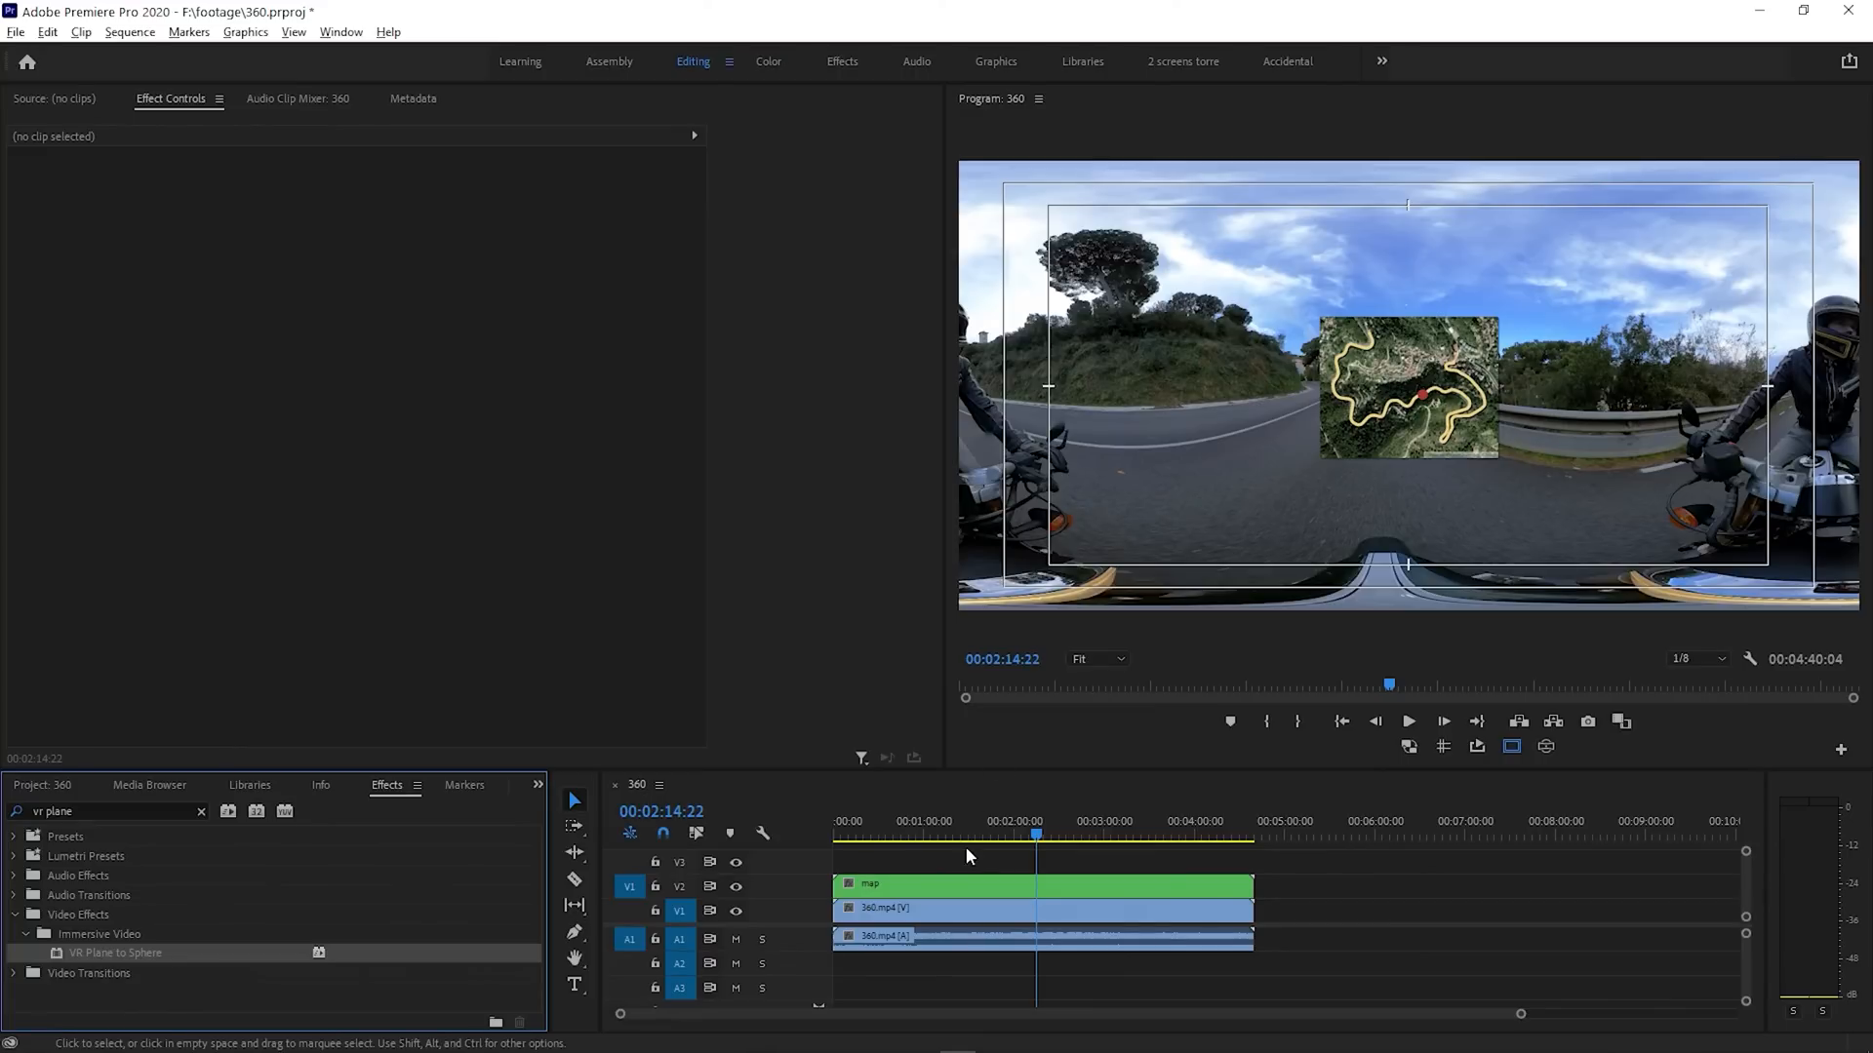
pyautogui.moveTo(1051, 890)
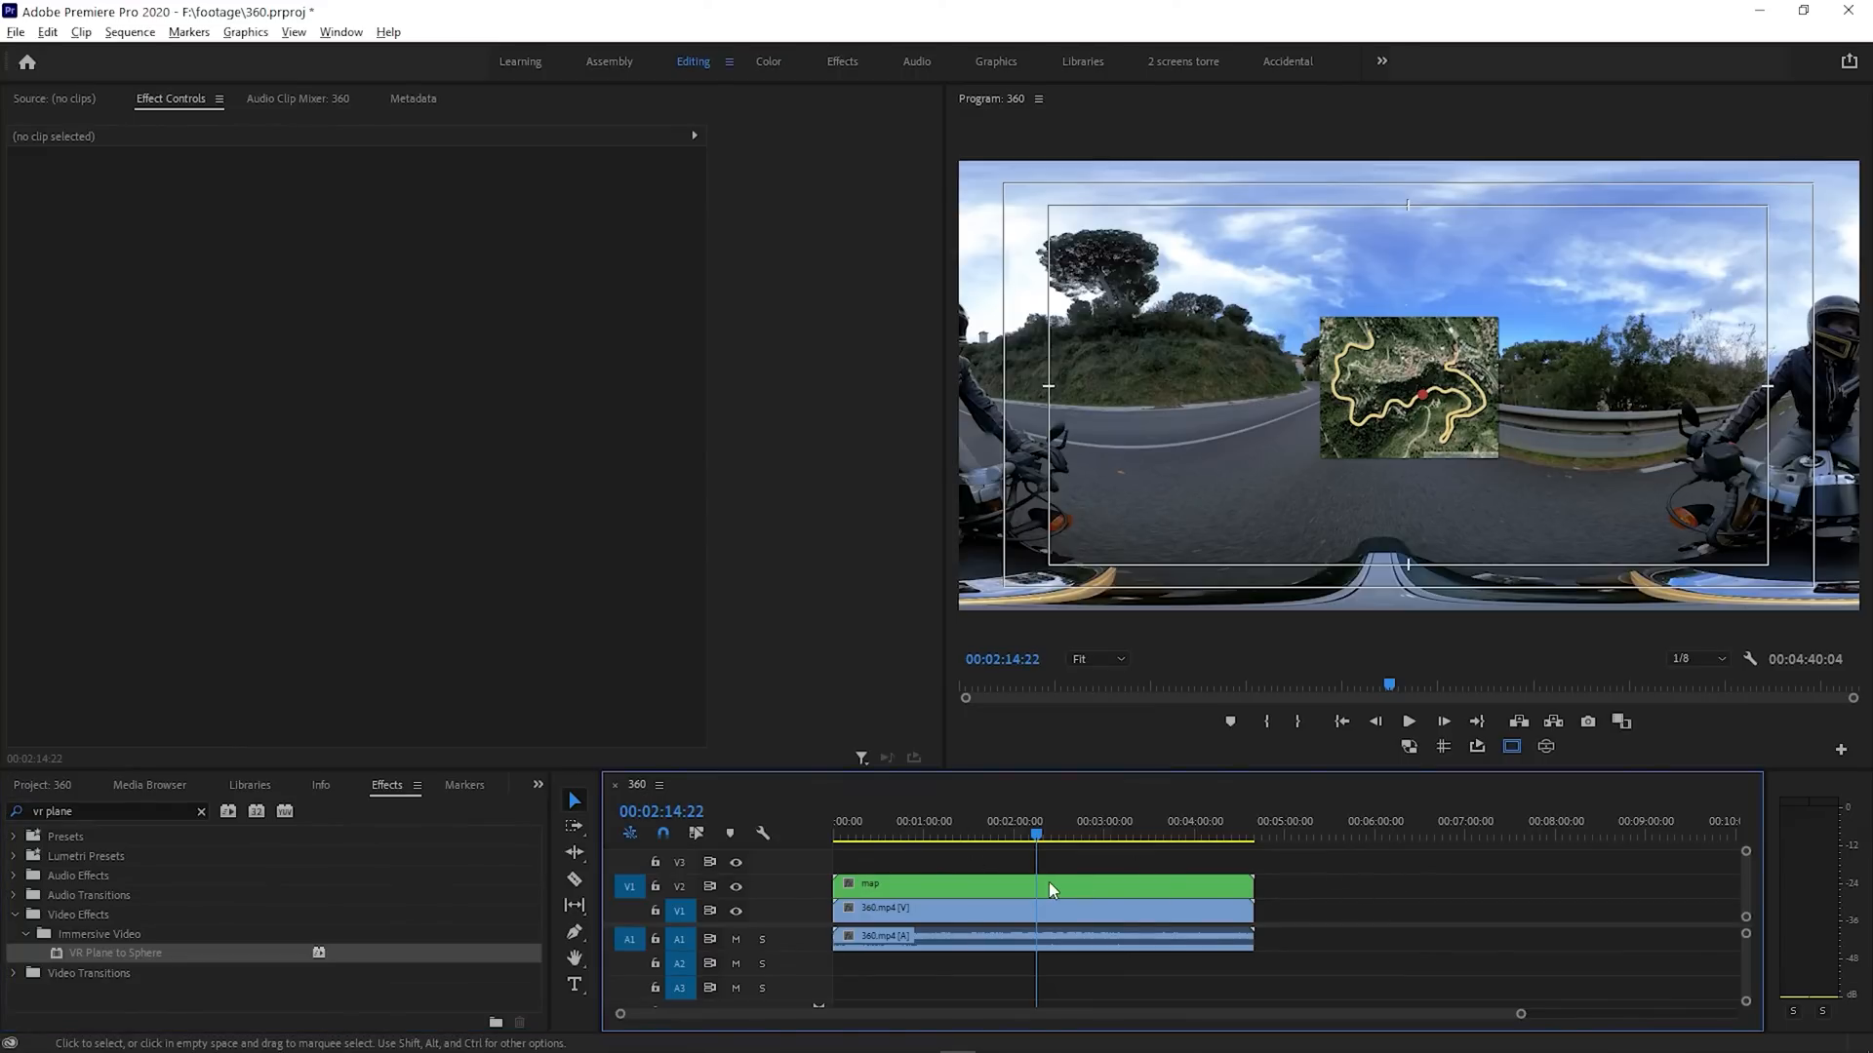
pyautogui.moveTo(161, 794)
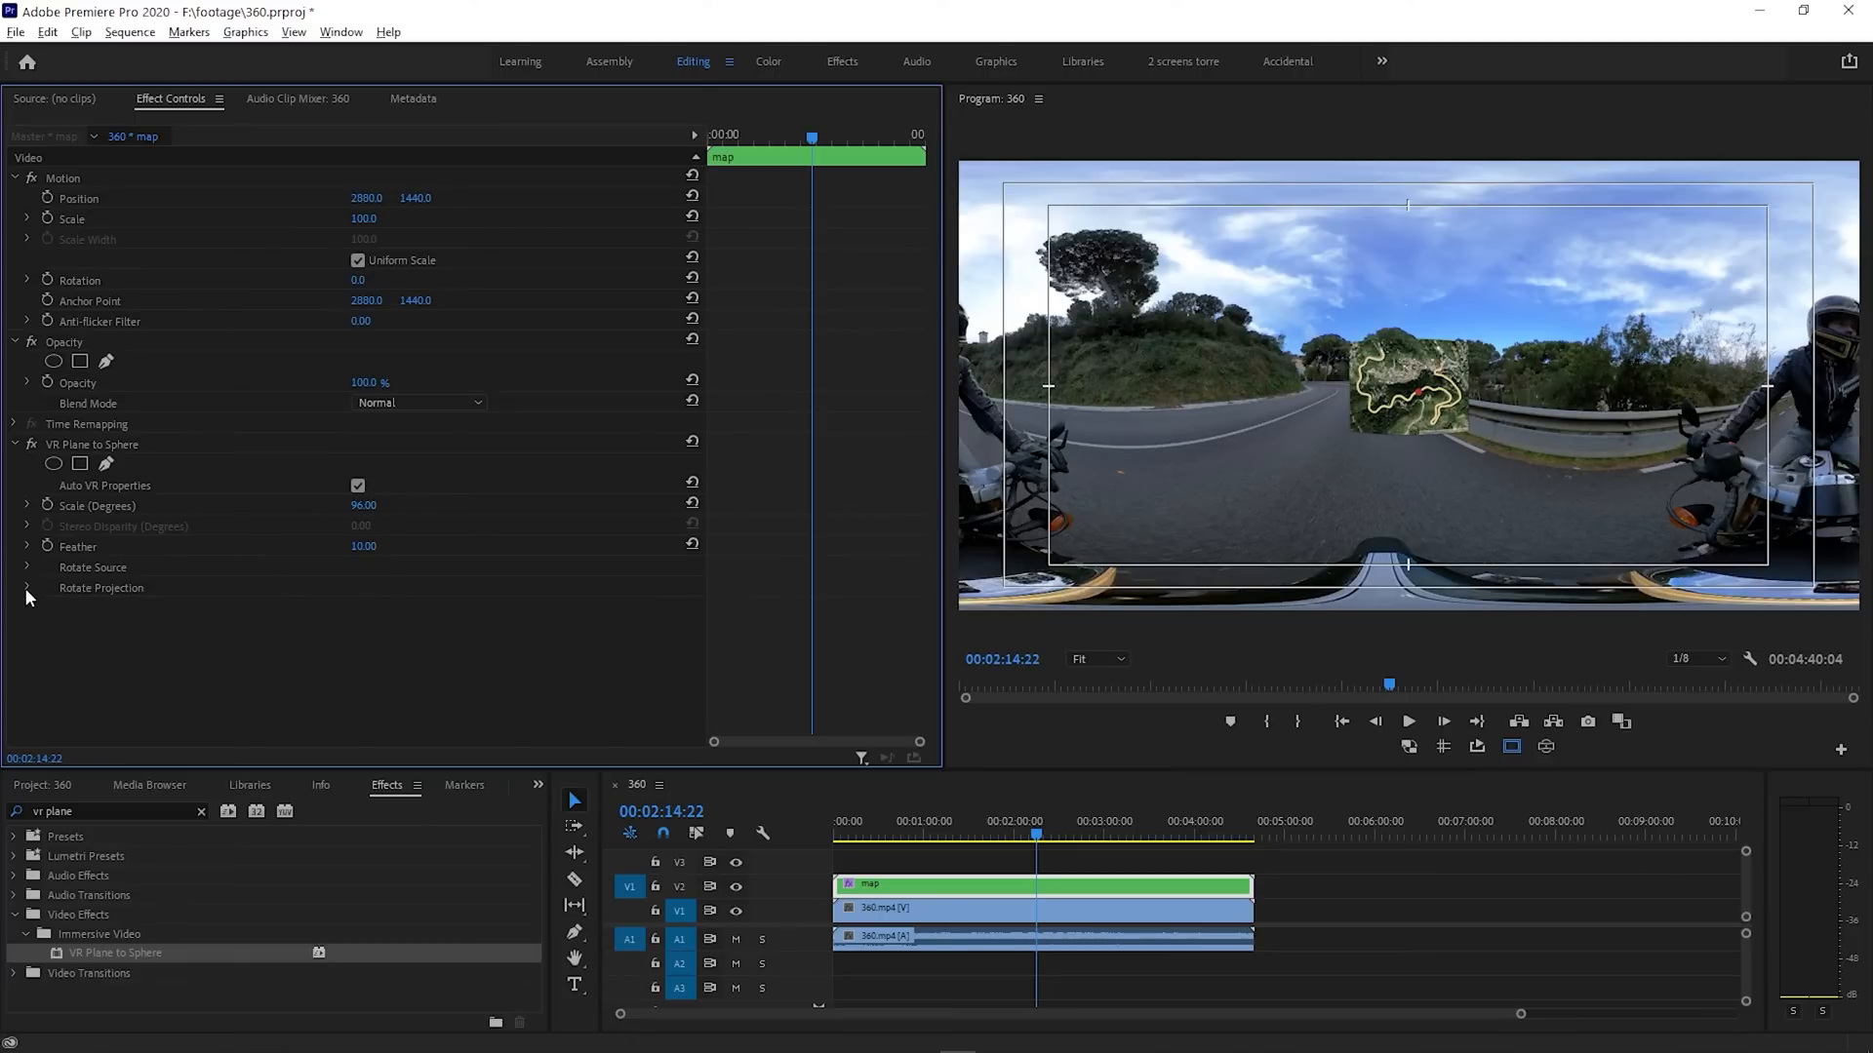
# Set Projection Tilt to -46 and Scale to 77, checking the map in VR view
pyautogui.click(28, 587)
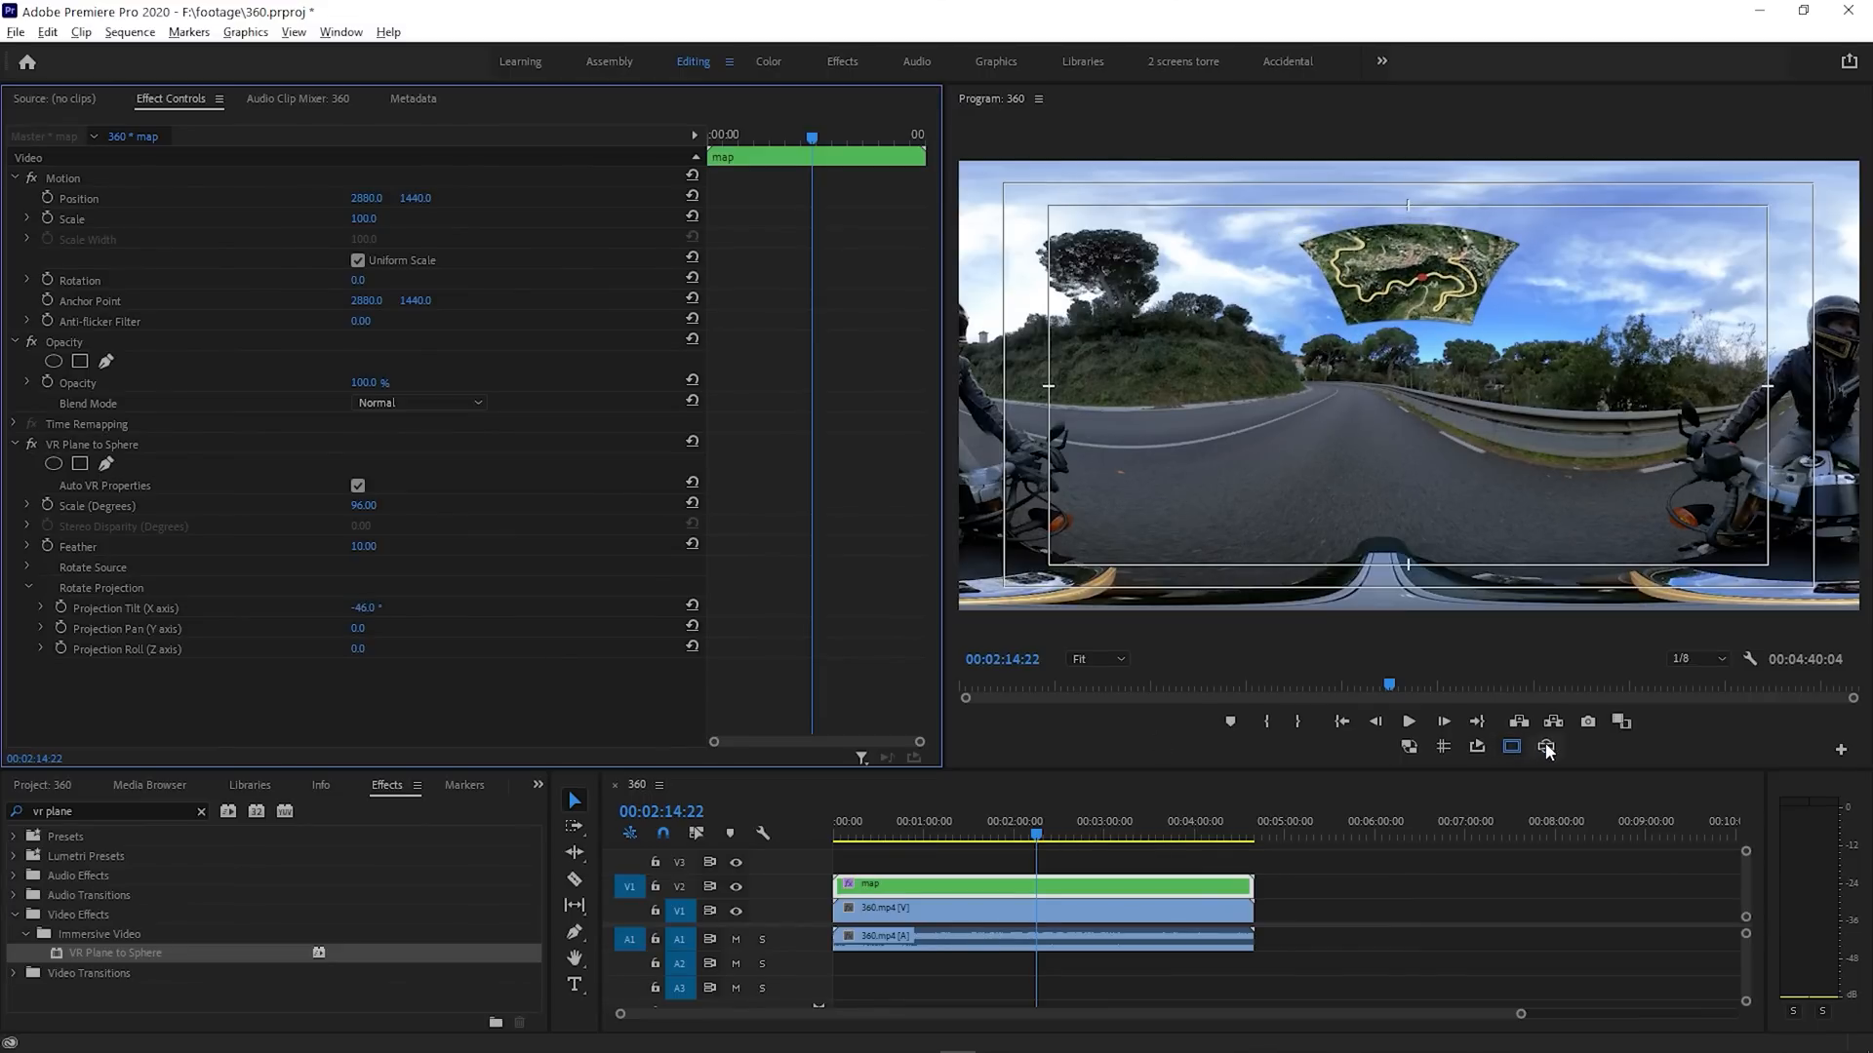
pyautogui.click(1545, 746)
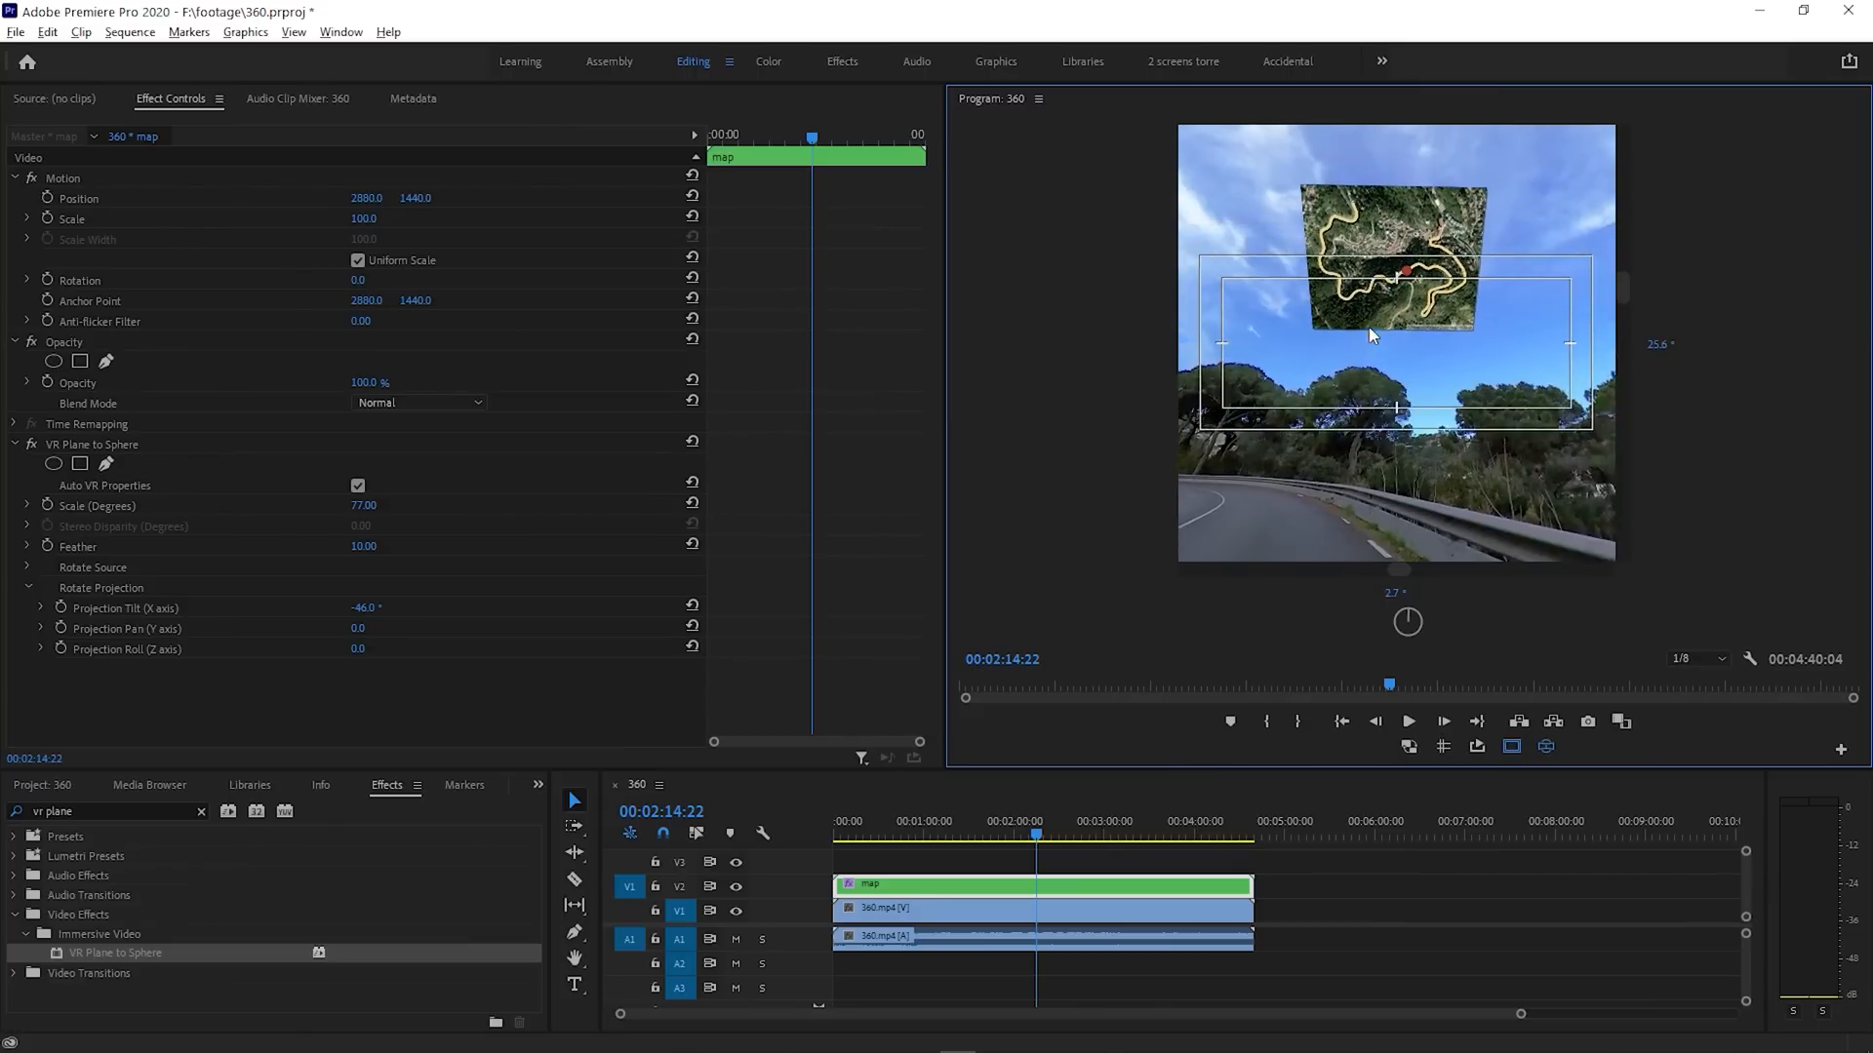
pyautogui.click(1567, 746)
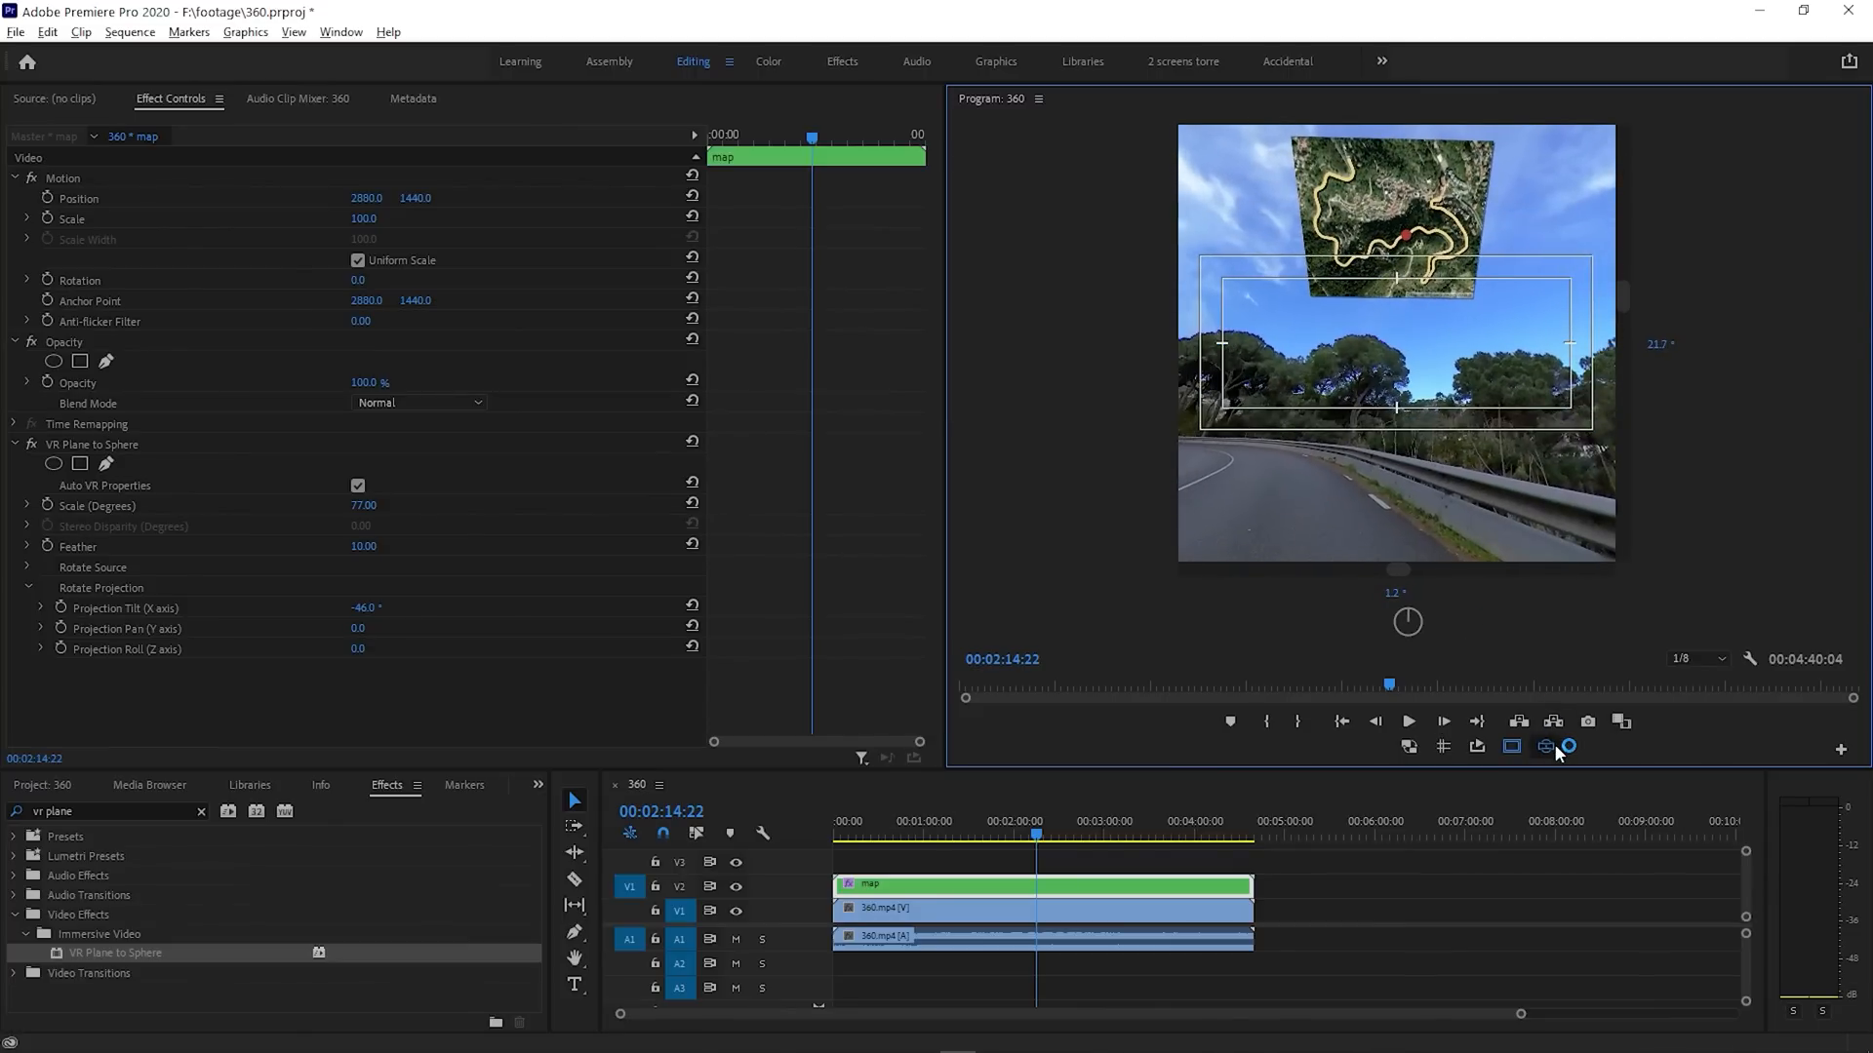
pyautogui.click(1544, 745)
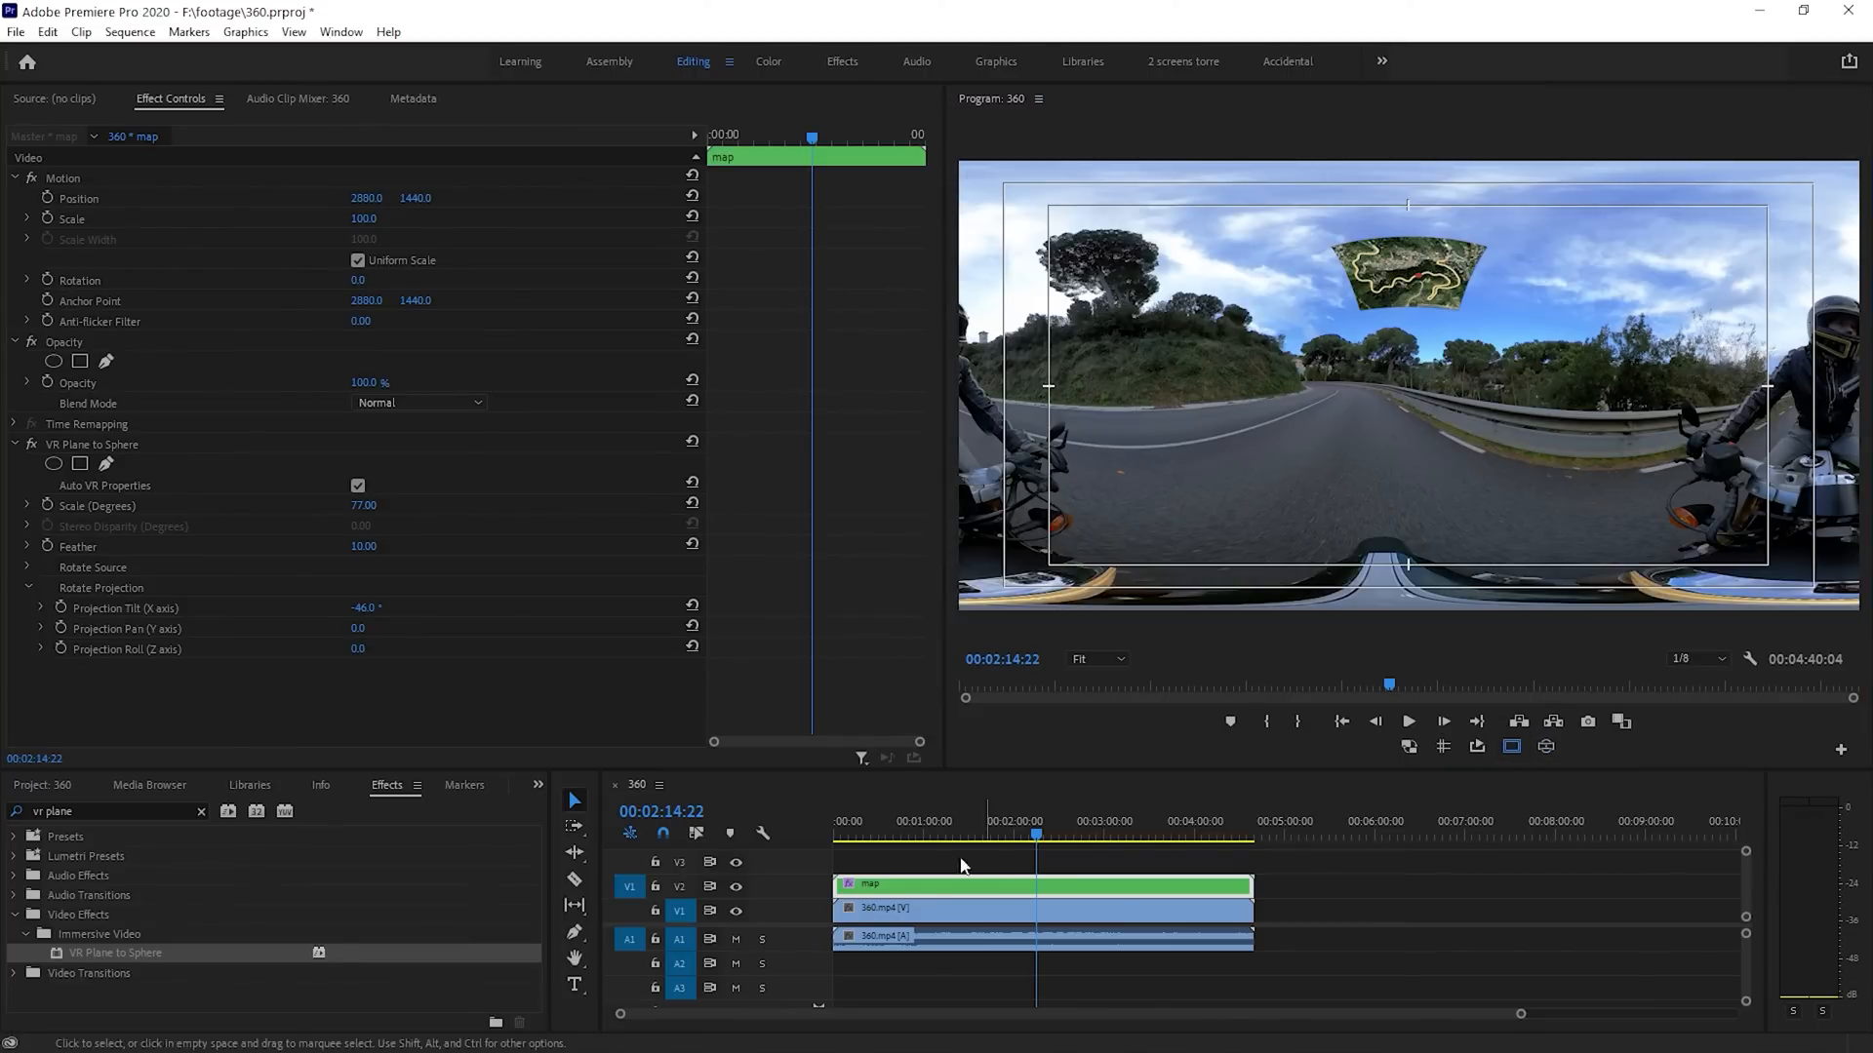
pyautogui.click(43, 784)
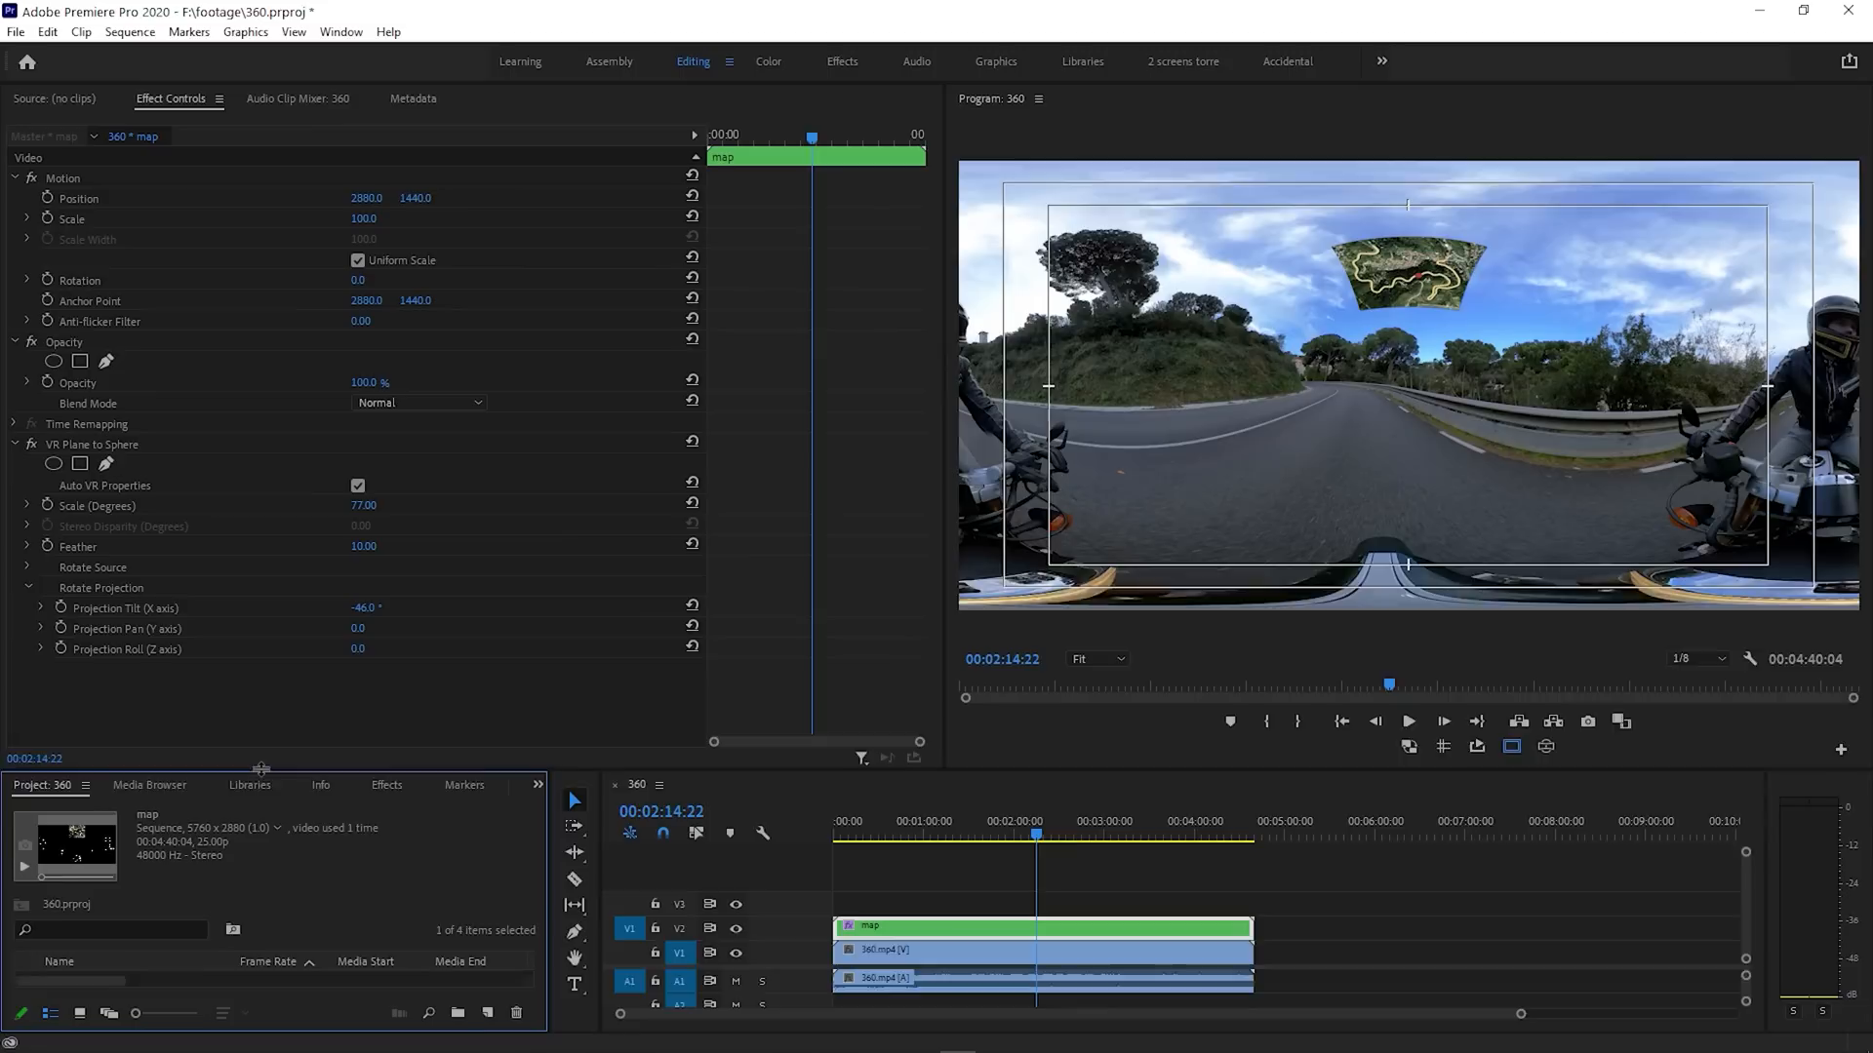
# Add the overlay MOV on top, mask the speedometer, and nest it as 'speed'
pyautogui.click(131, 925)
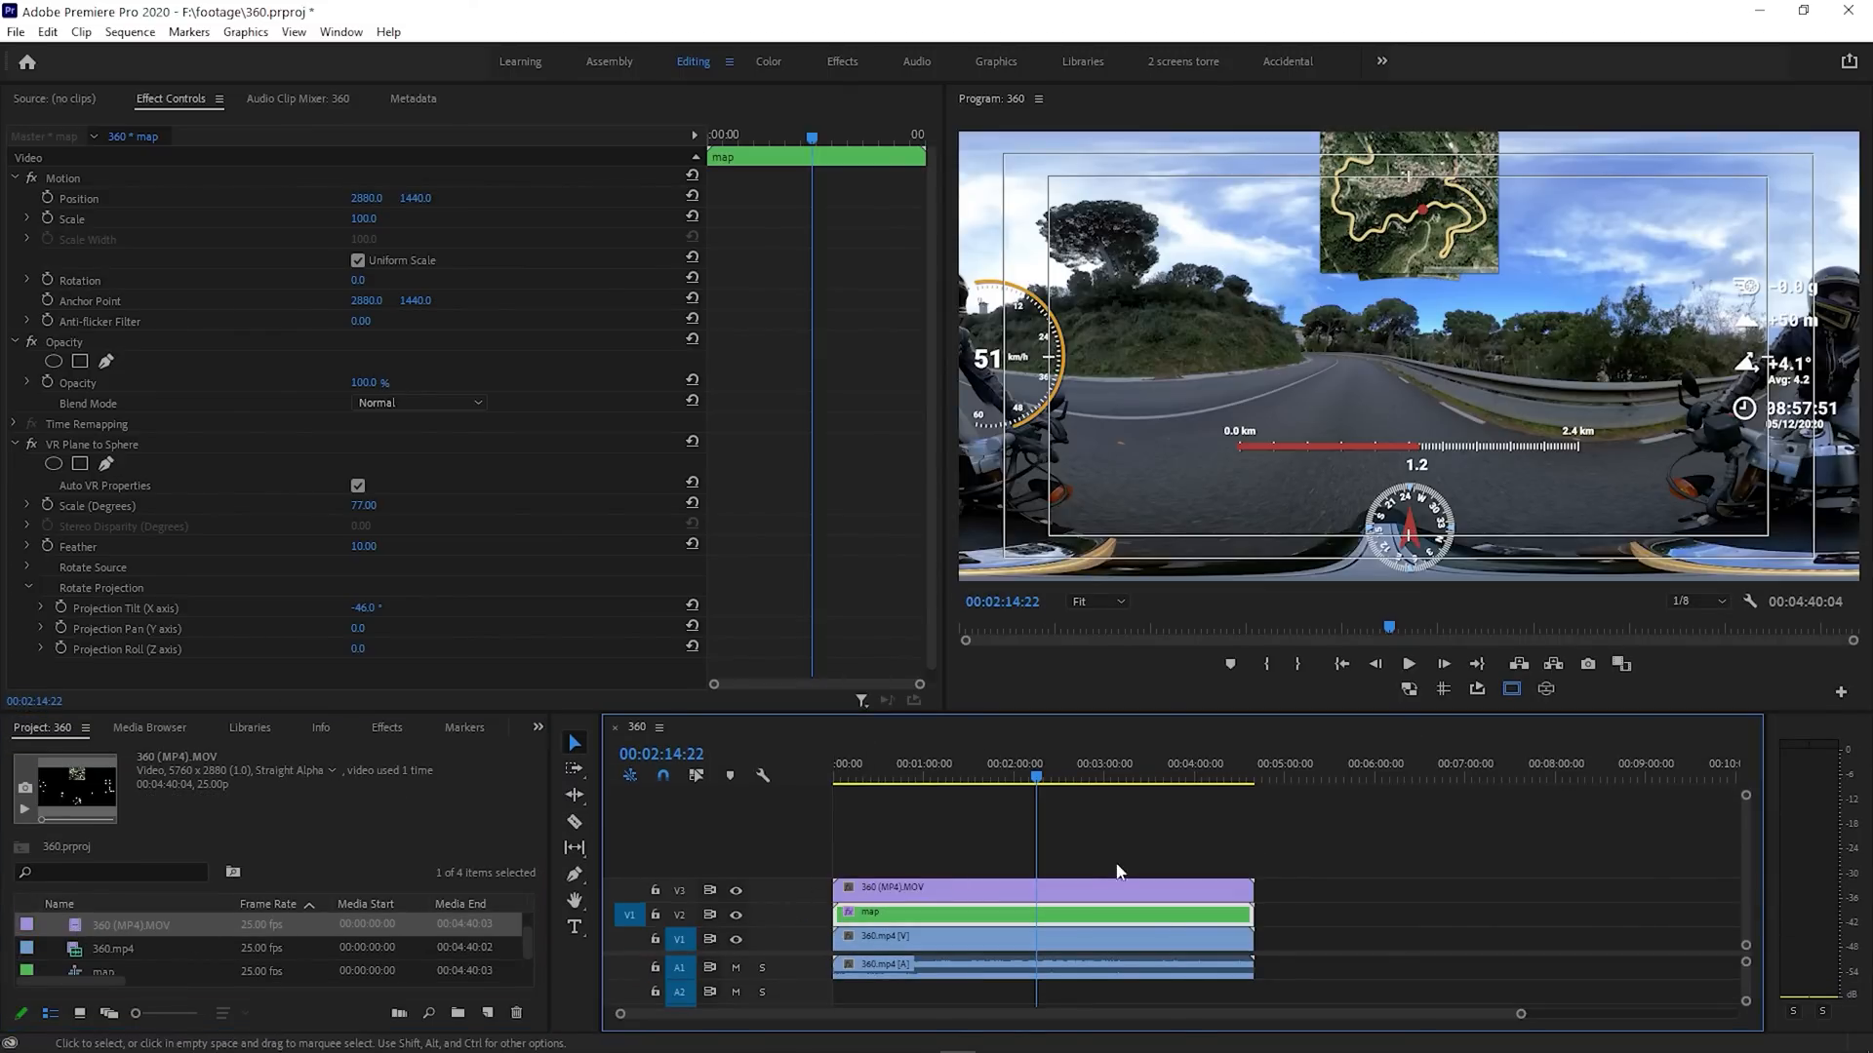
pyautogui.click(1039, 887)
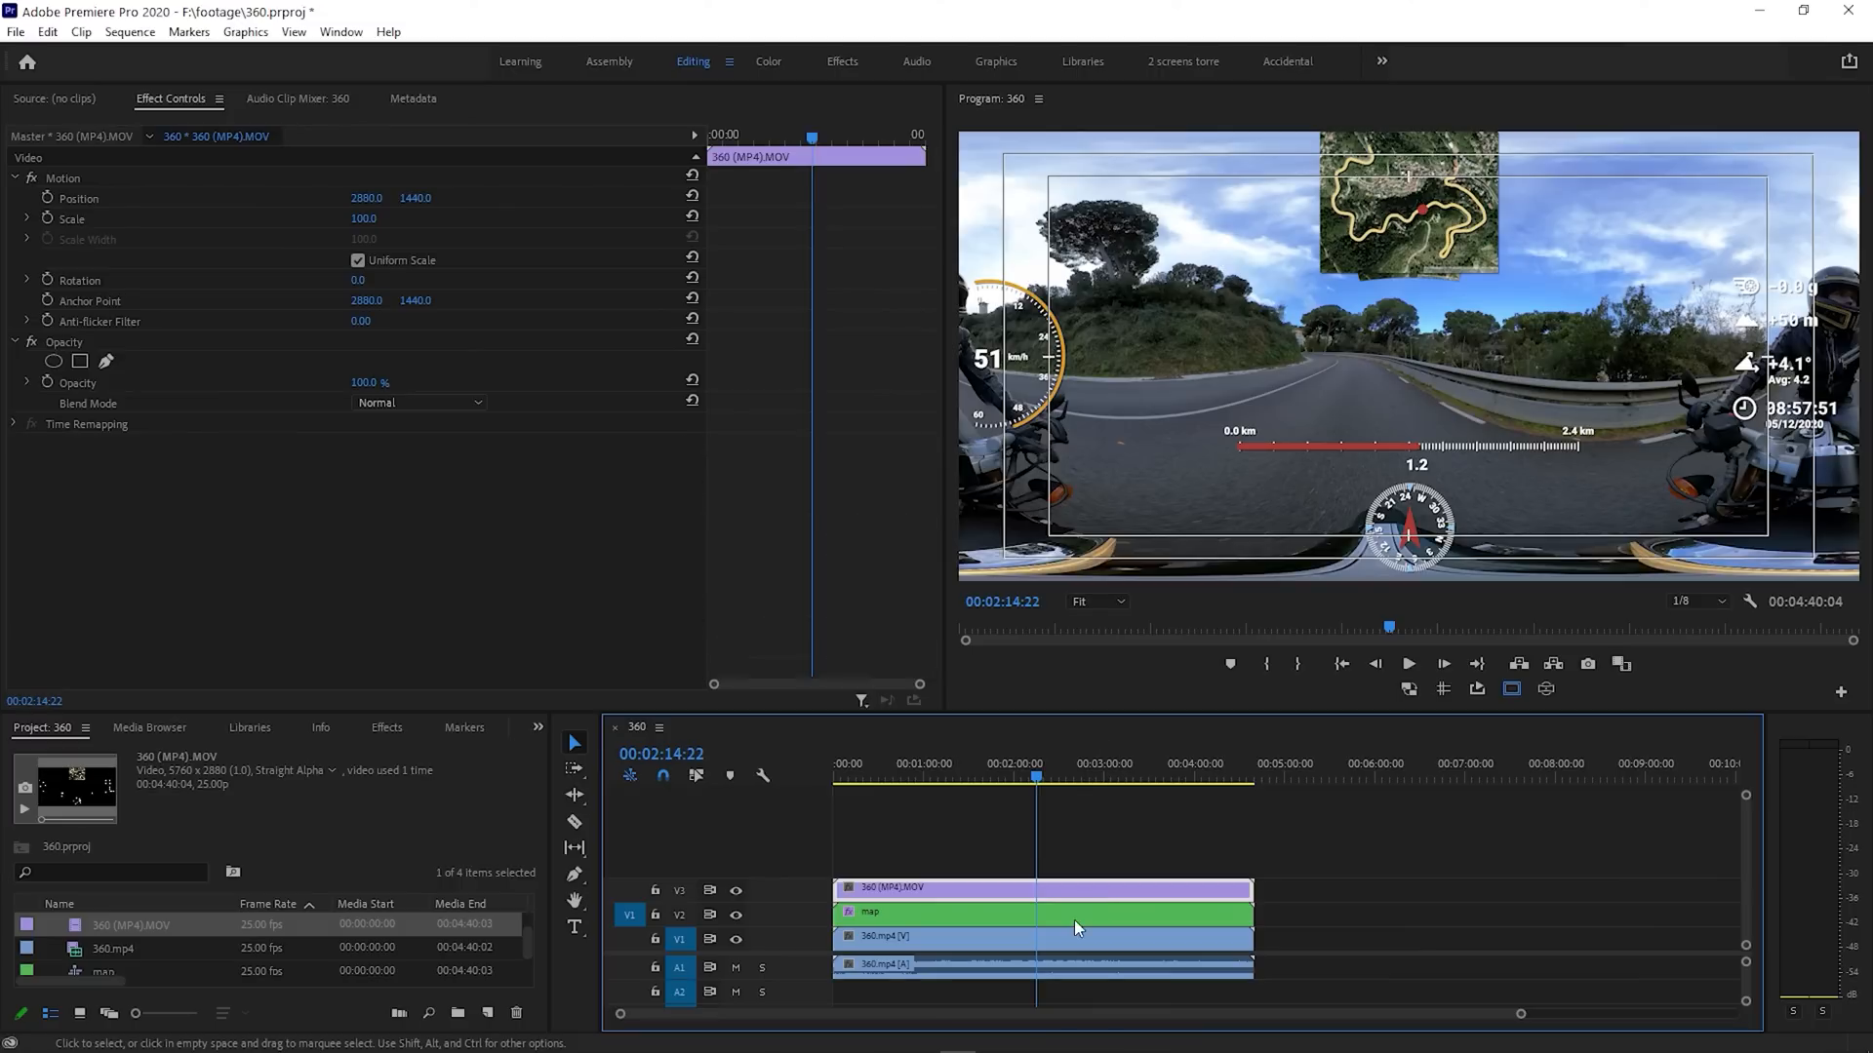
pyautogui.click(105, 361)
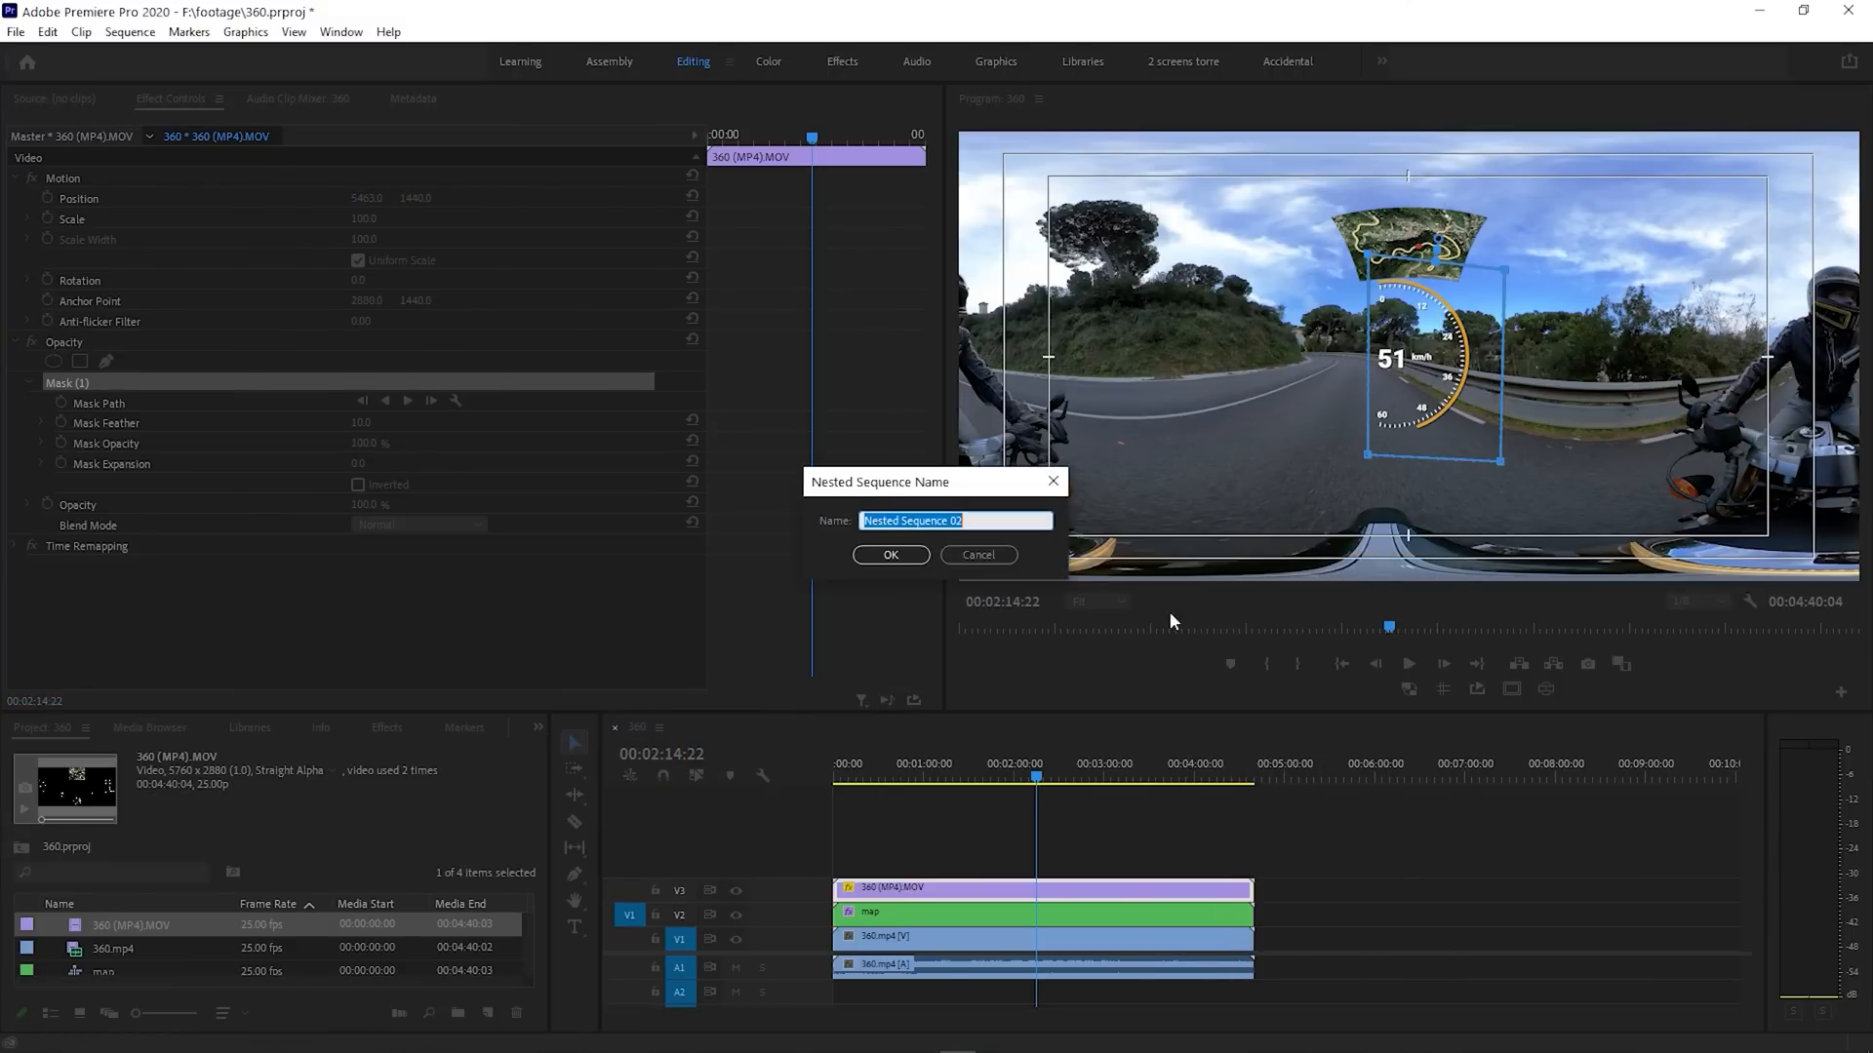
pyautogui.click(889, 554)
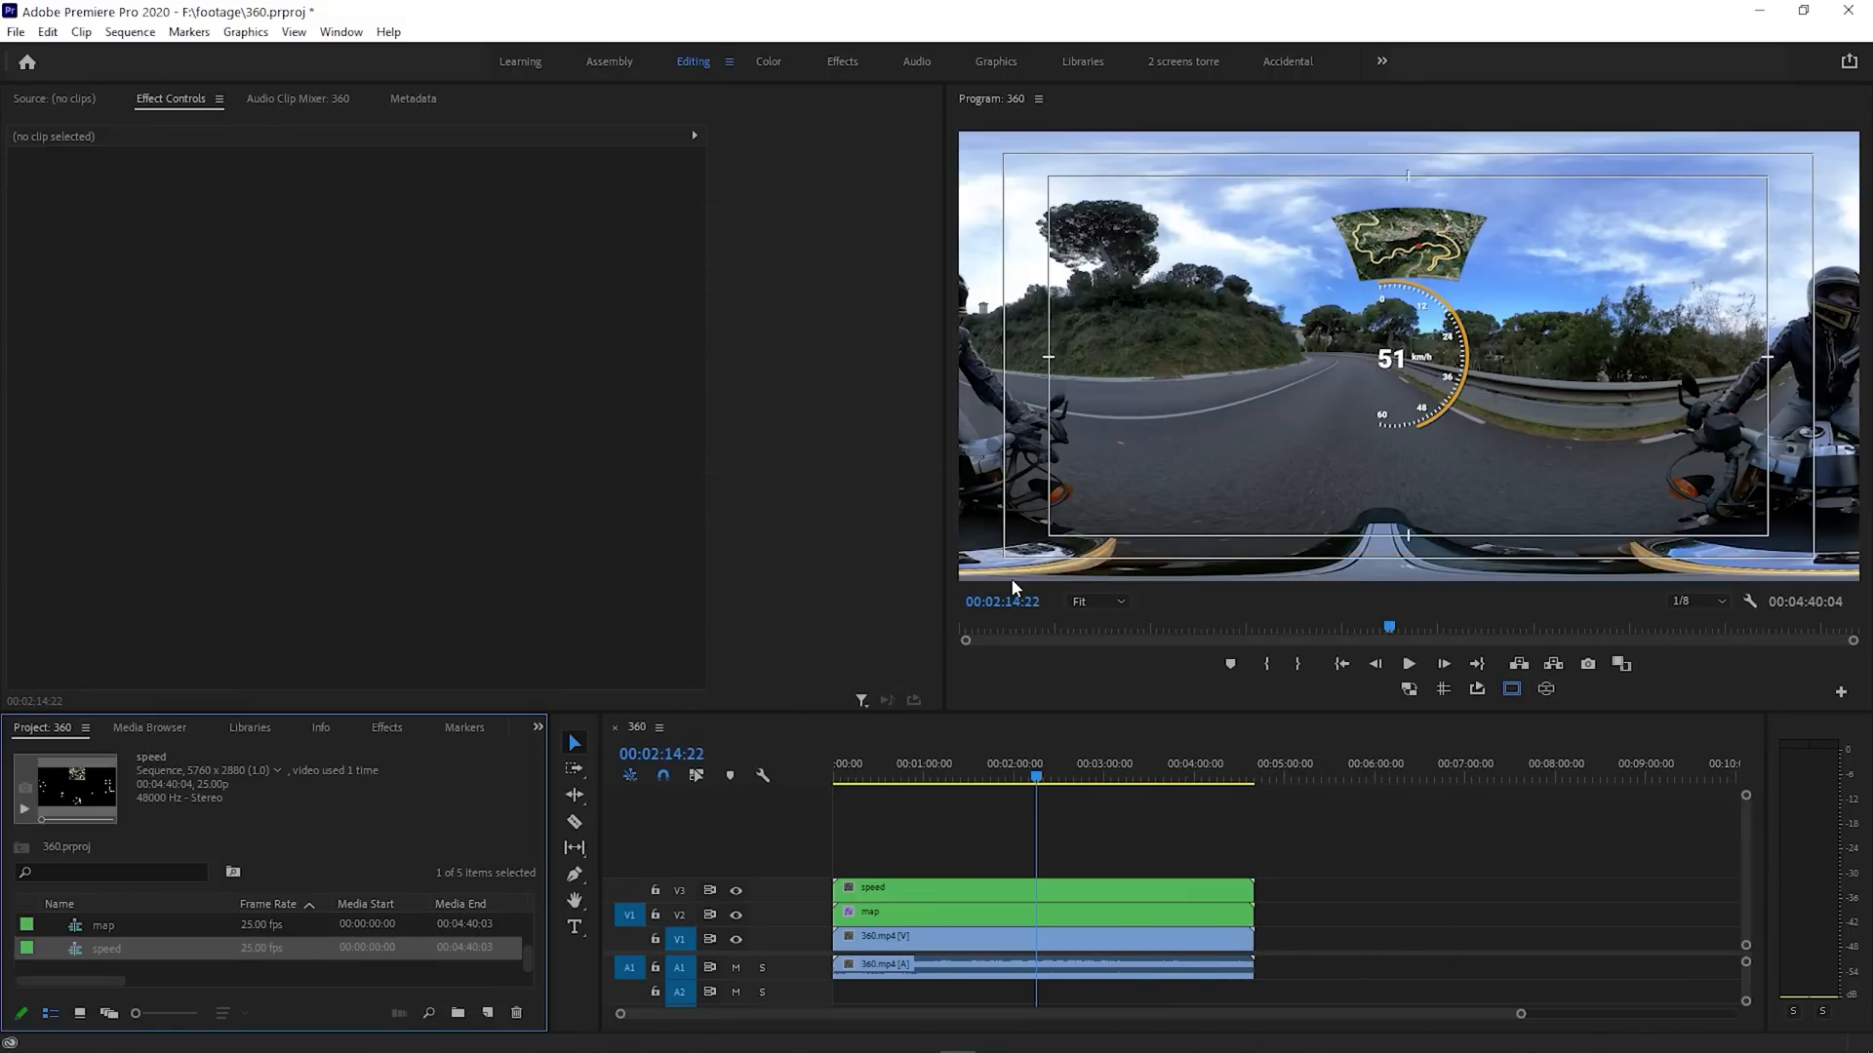
# Apply VR Plane to Sphere to the speed clip with Scale 80 and Projection Pan -77
pyautogui.click(1039, 886)
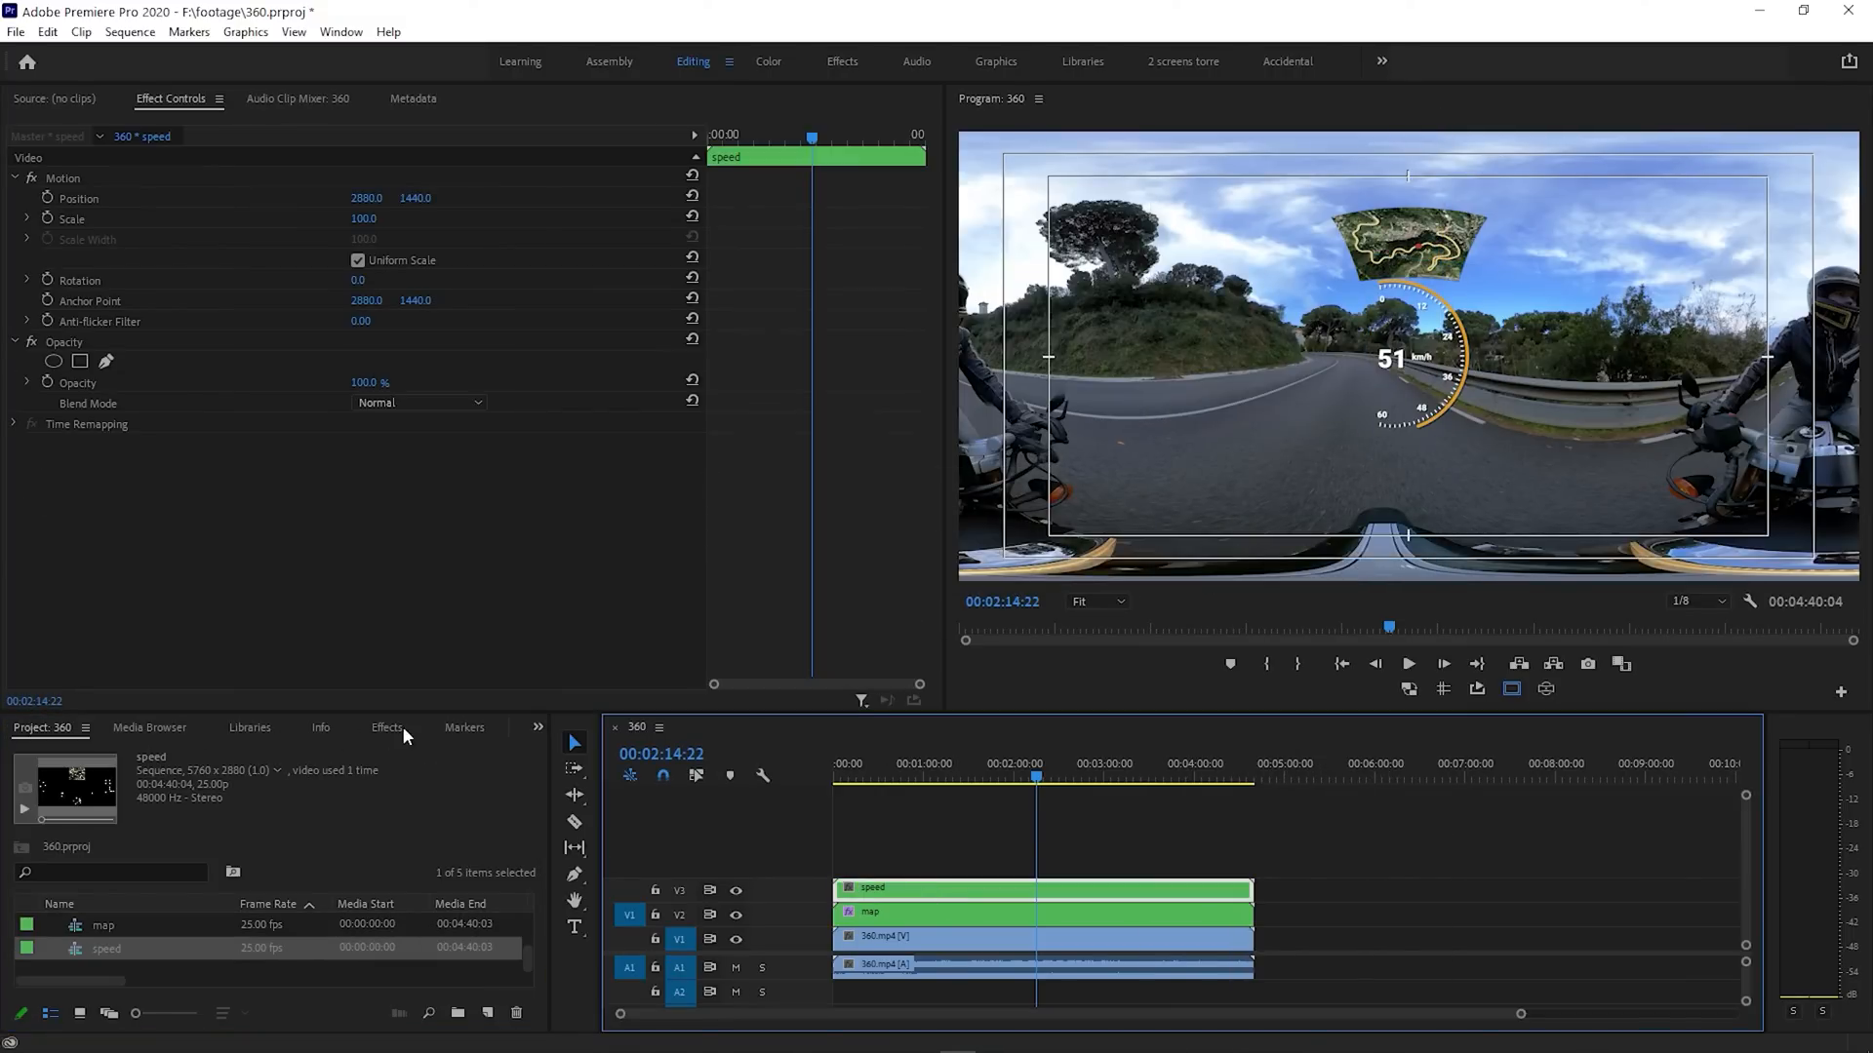
pyautogui.click(387, 727)
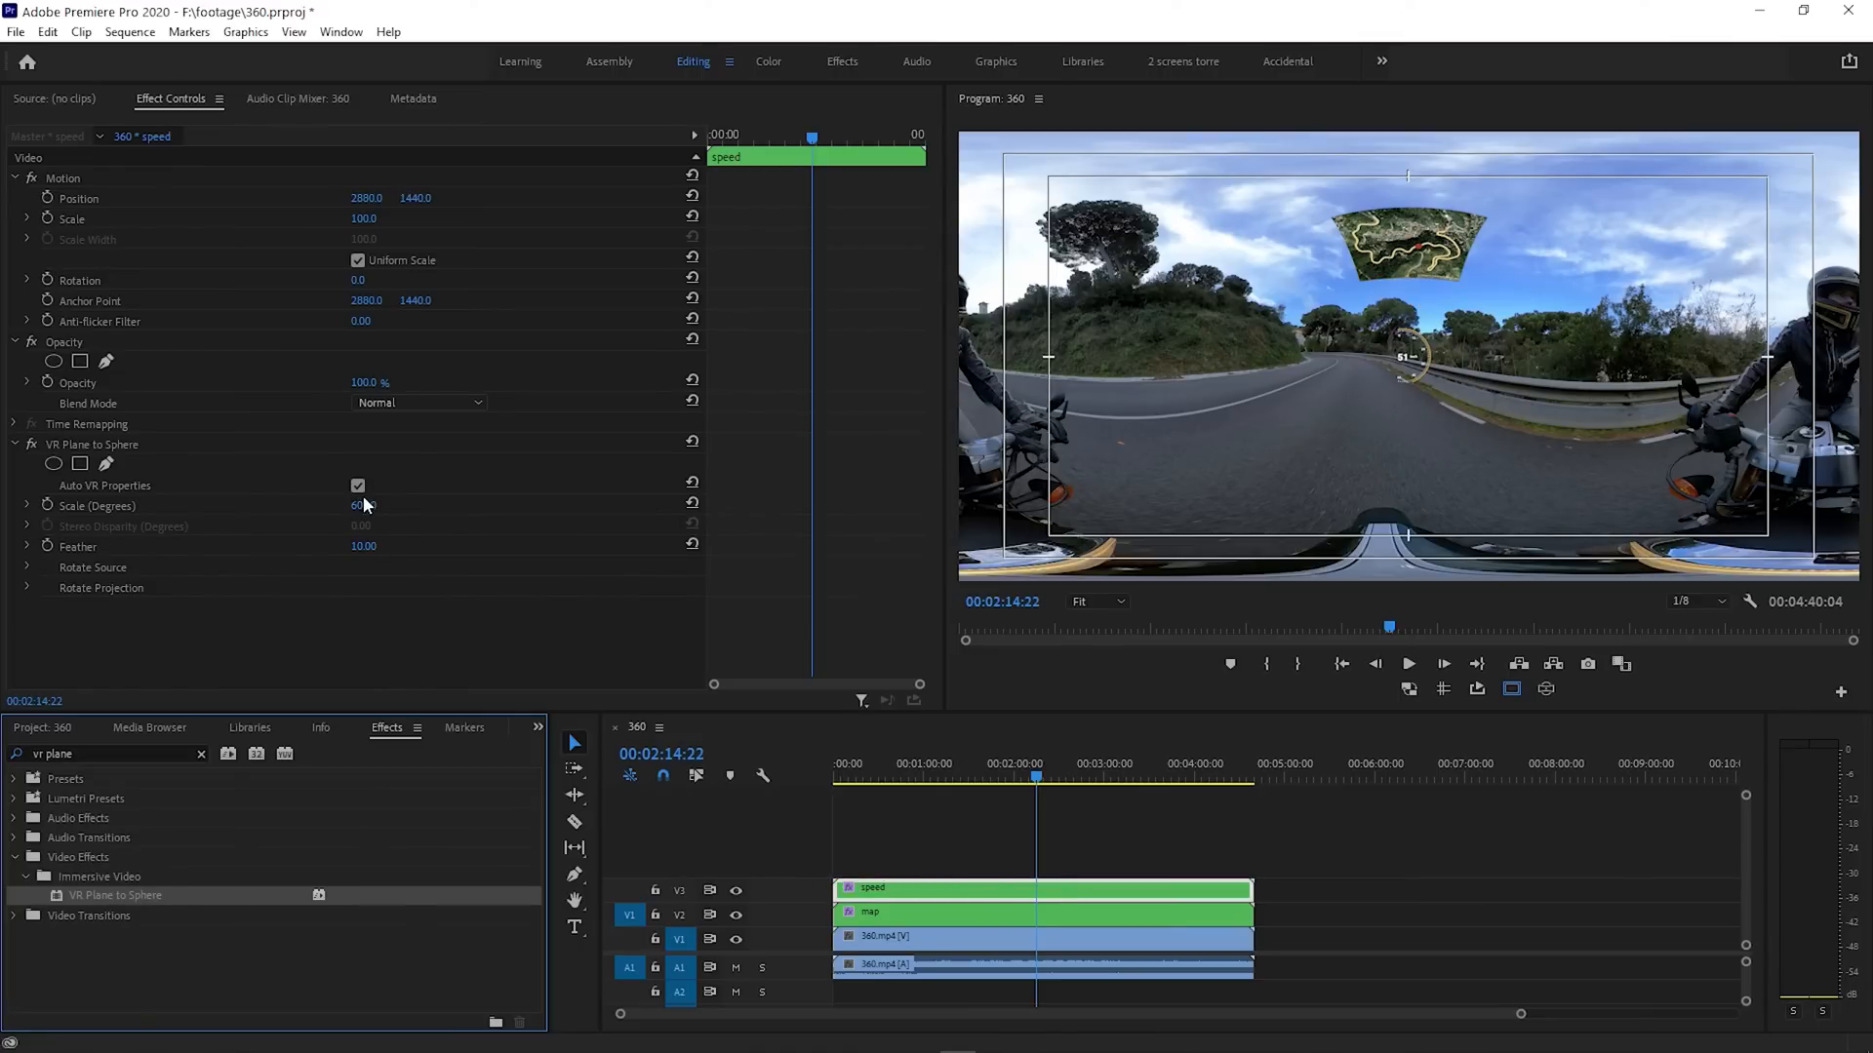
pyautogui.doubleClick(364, 505)
pyautogui.write('80')
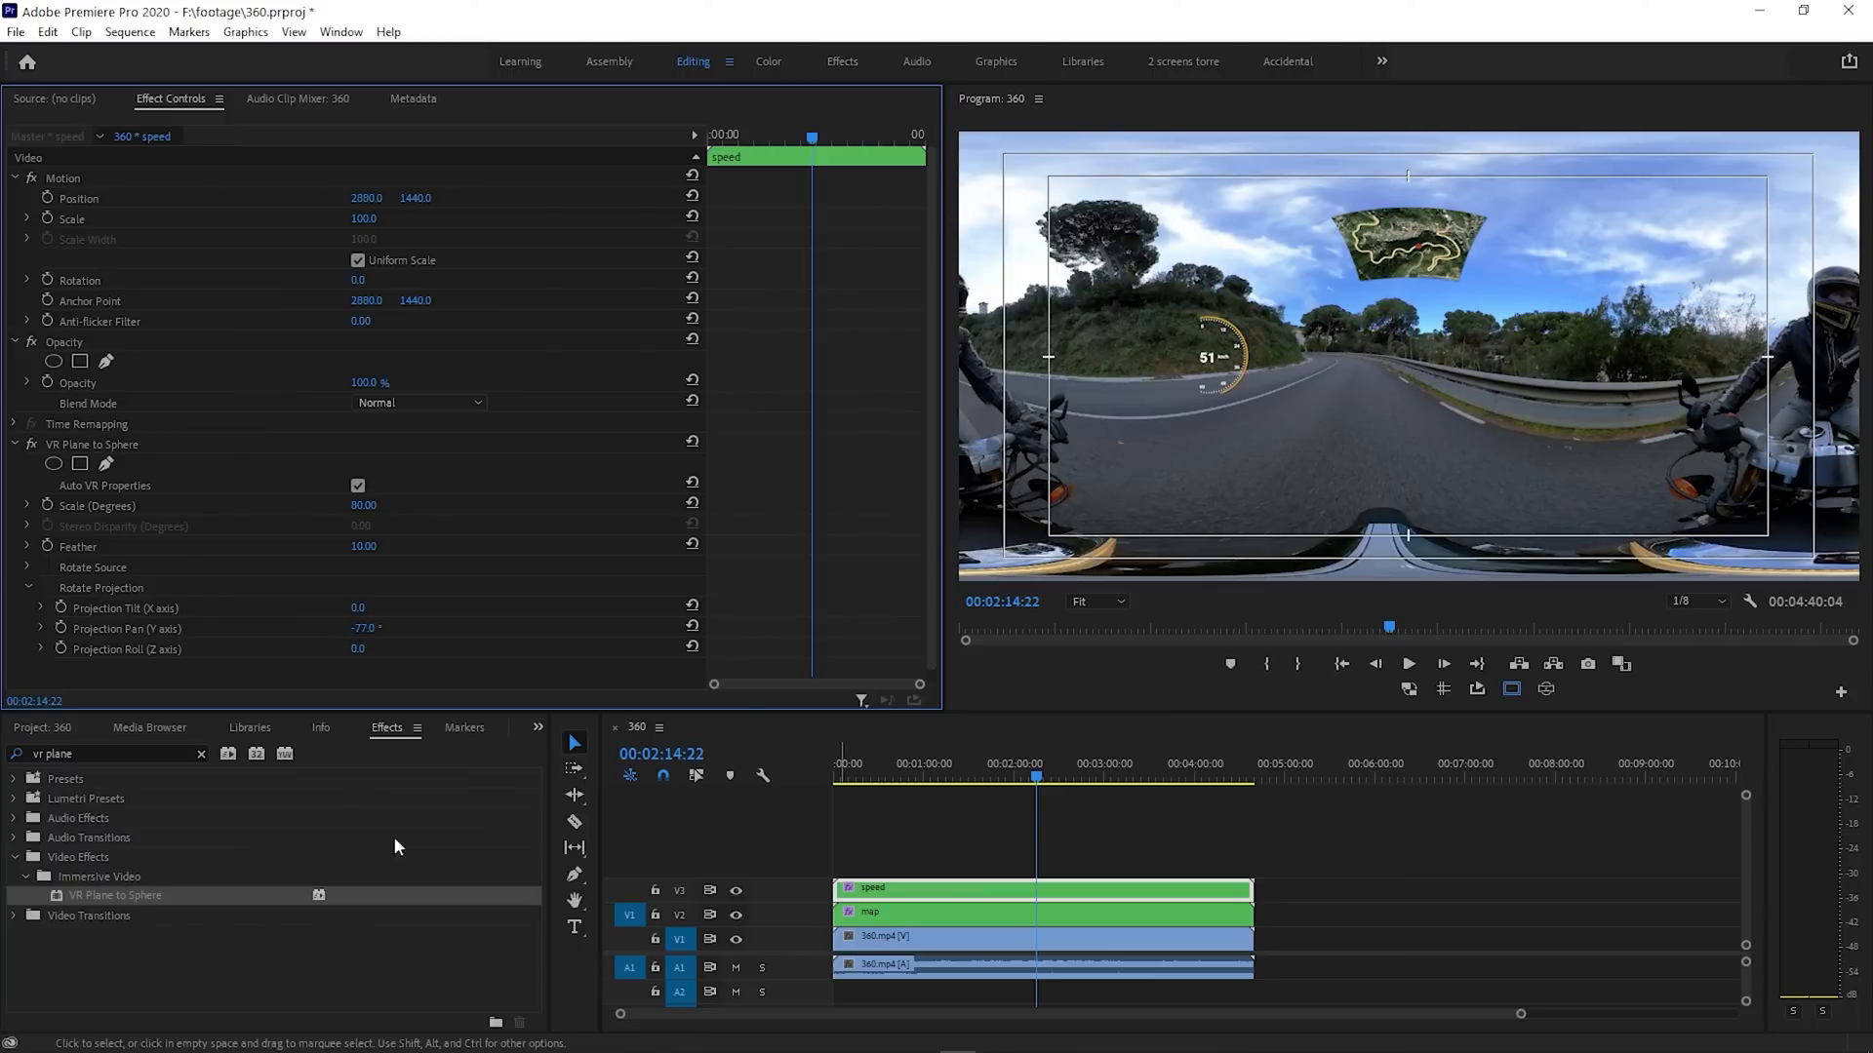
pyautogui.click(42, 728)
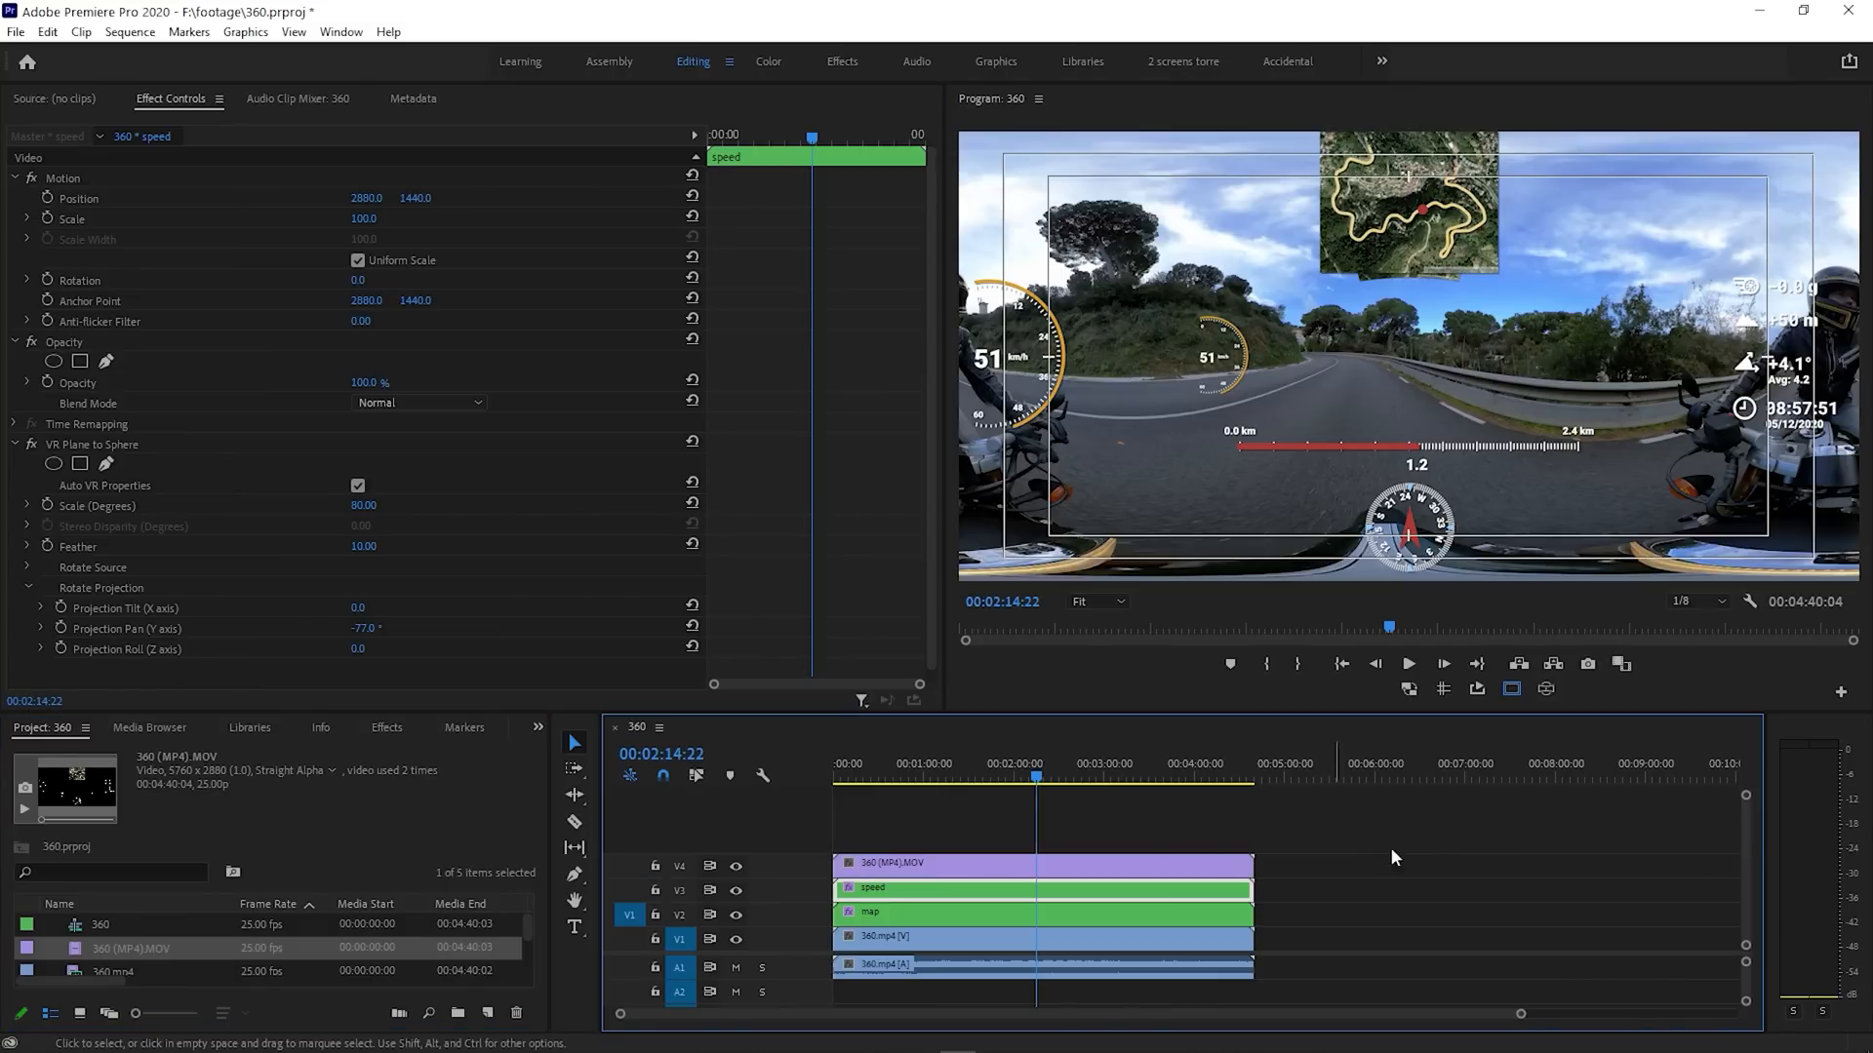
pyautogui.moveTo(1296, 872)
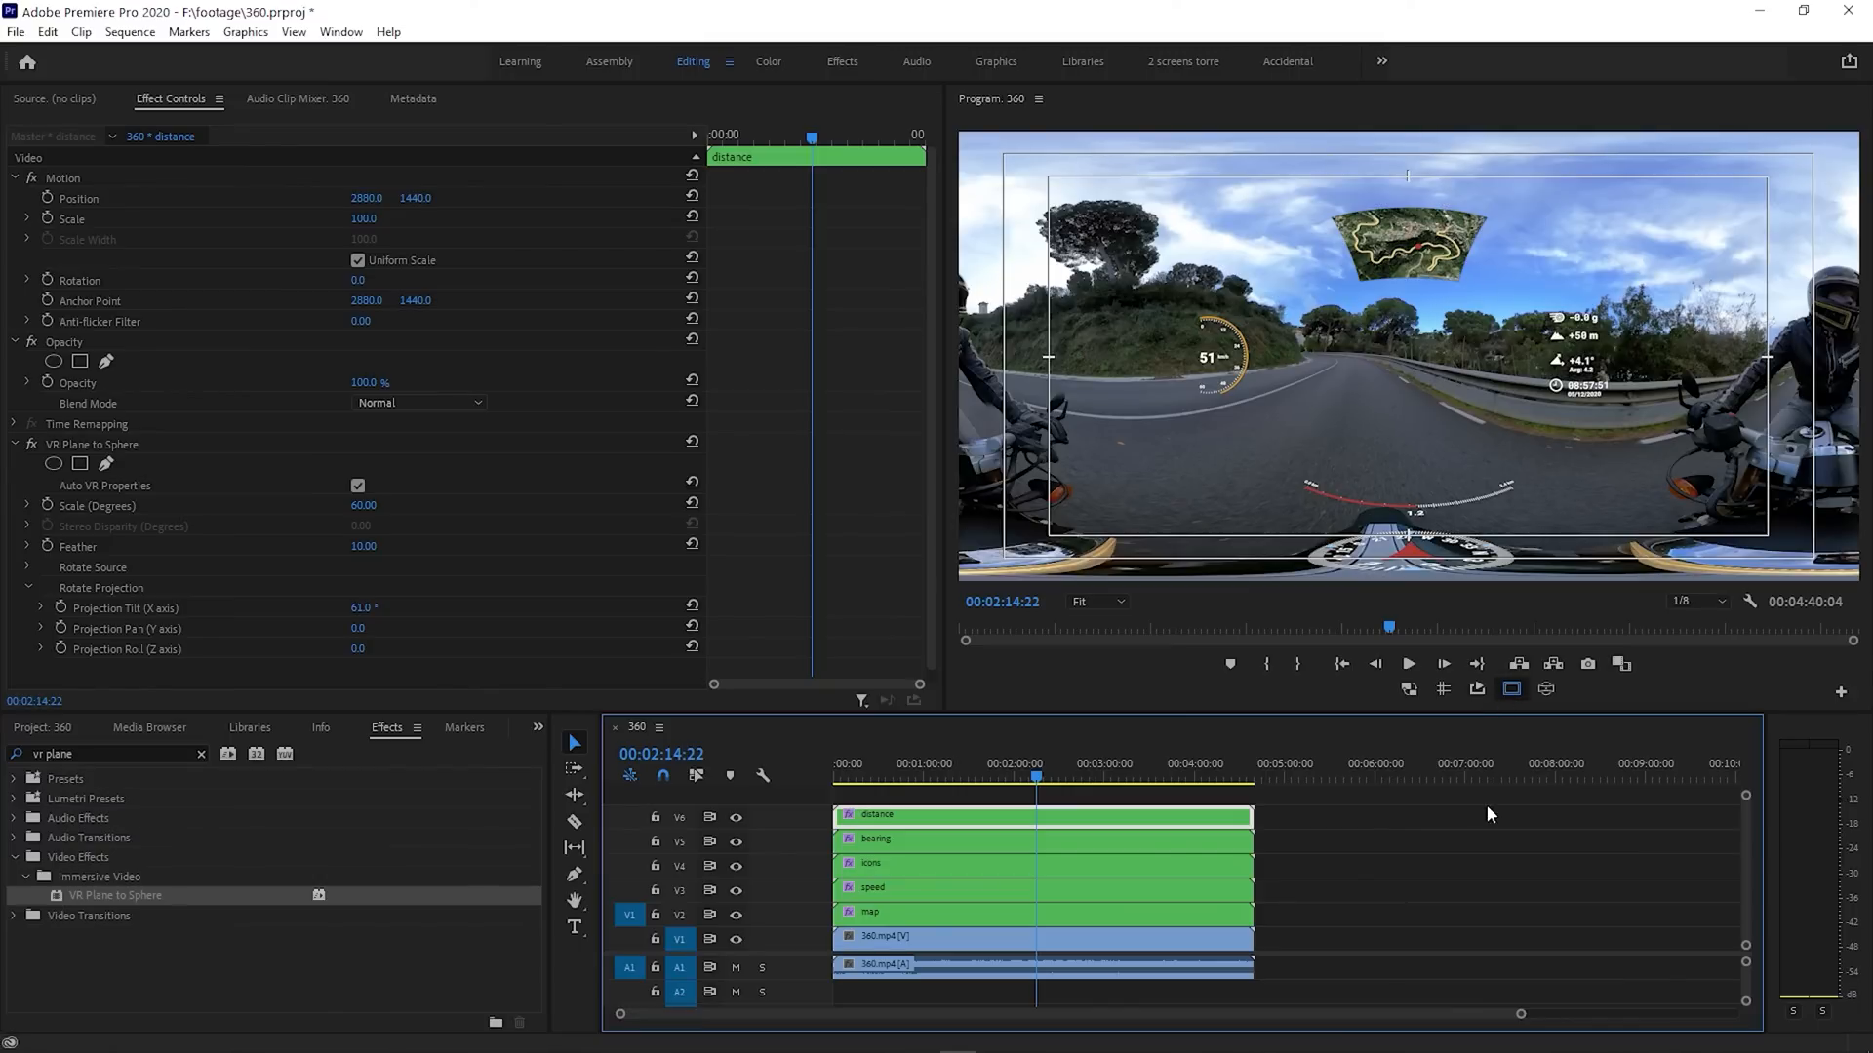
# Turn off safe margins and preview the nested icons, bearing and distance clips in VR Video Display
pyautogui.click(1511, 690)
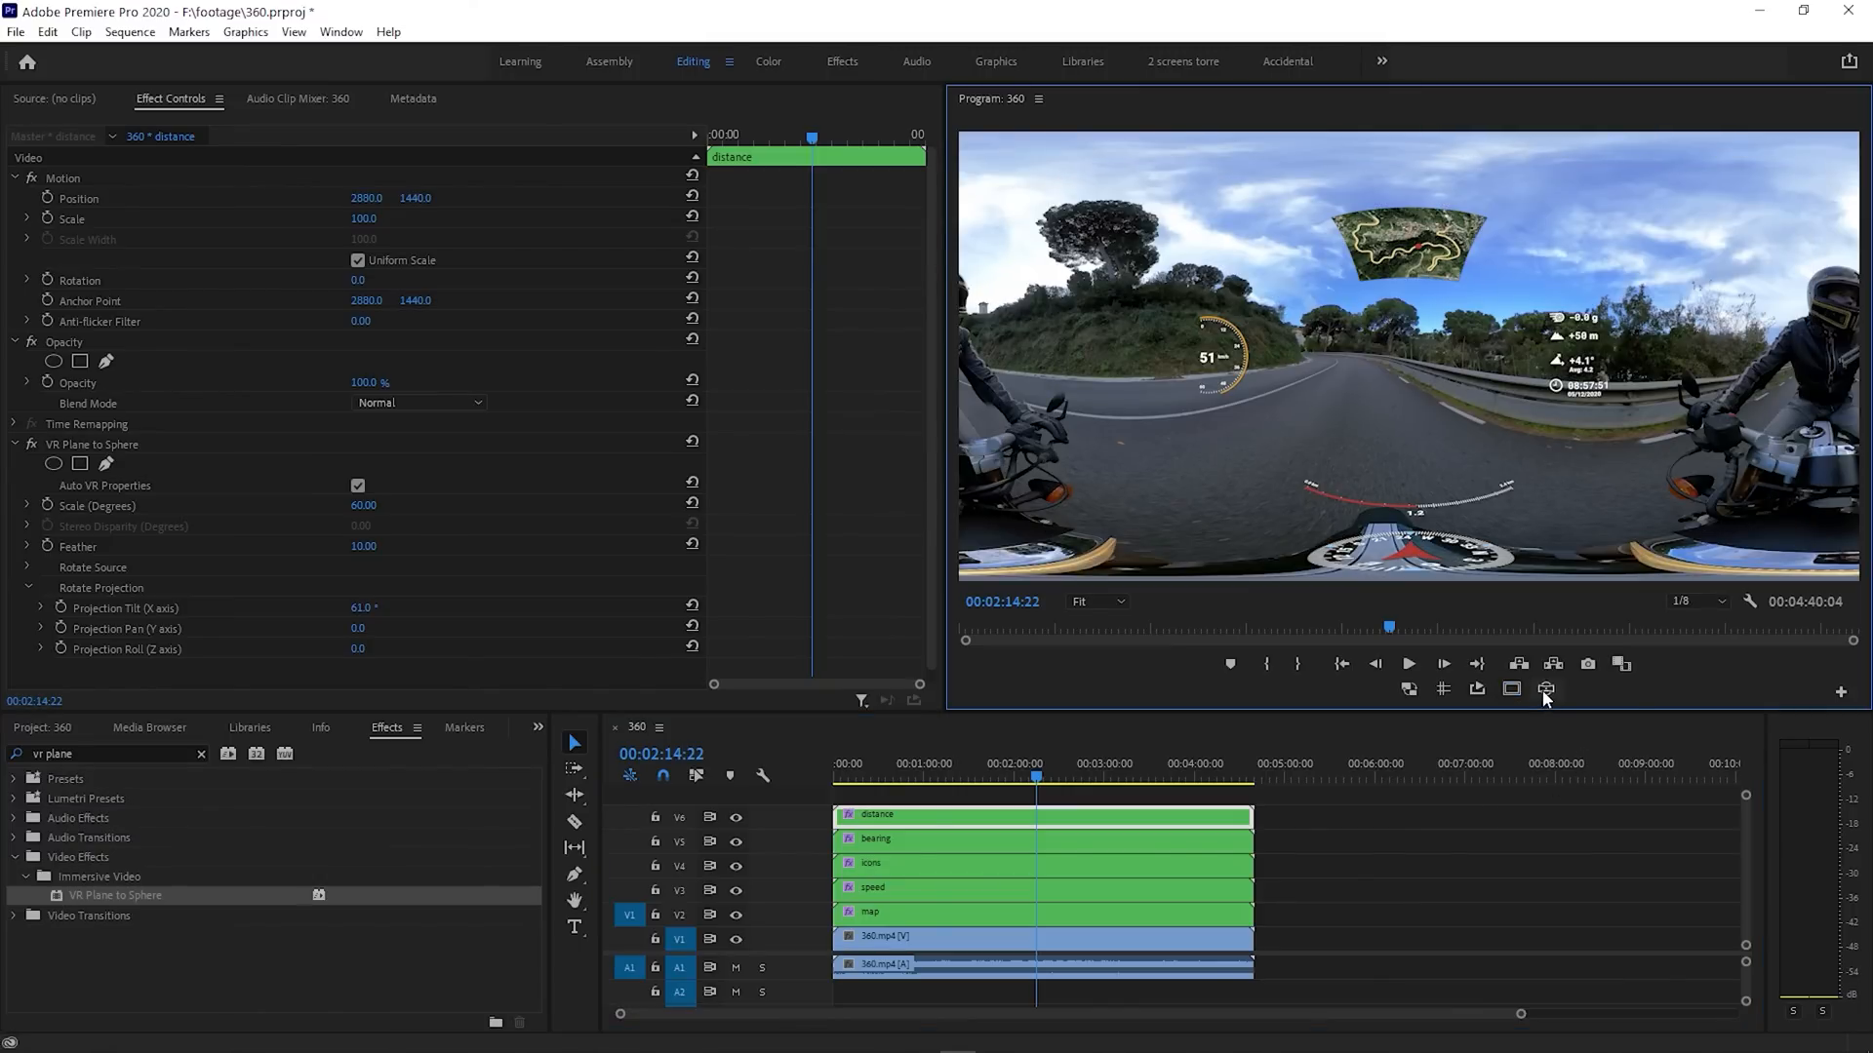
pyautogui.click(1546, 688)
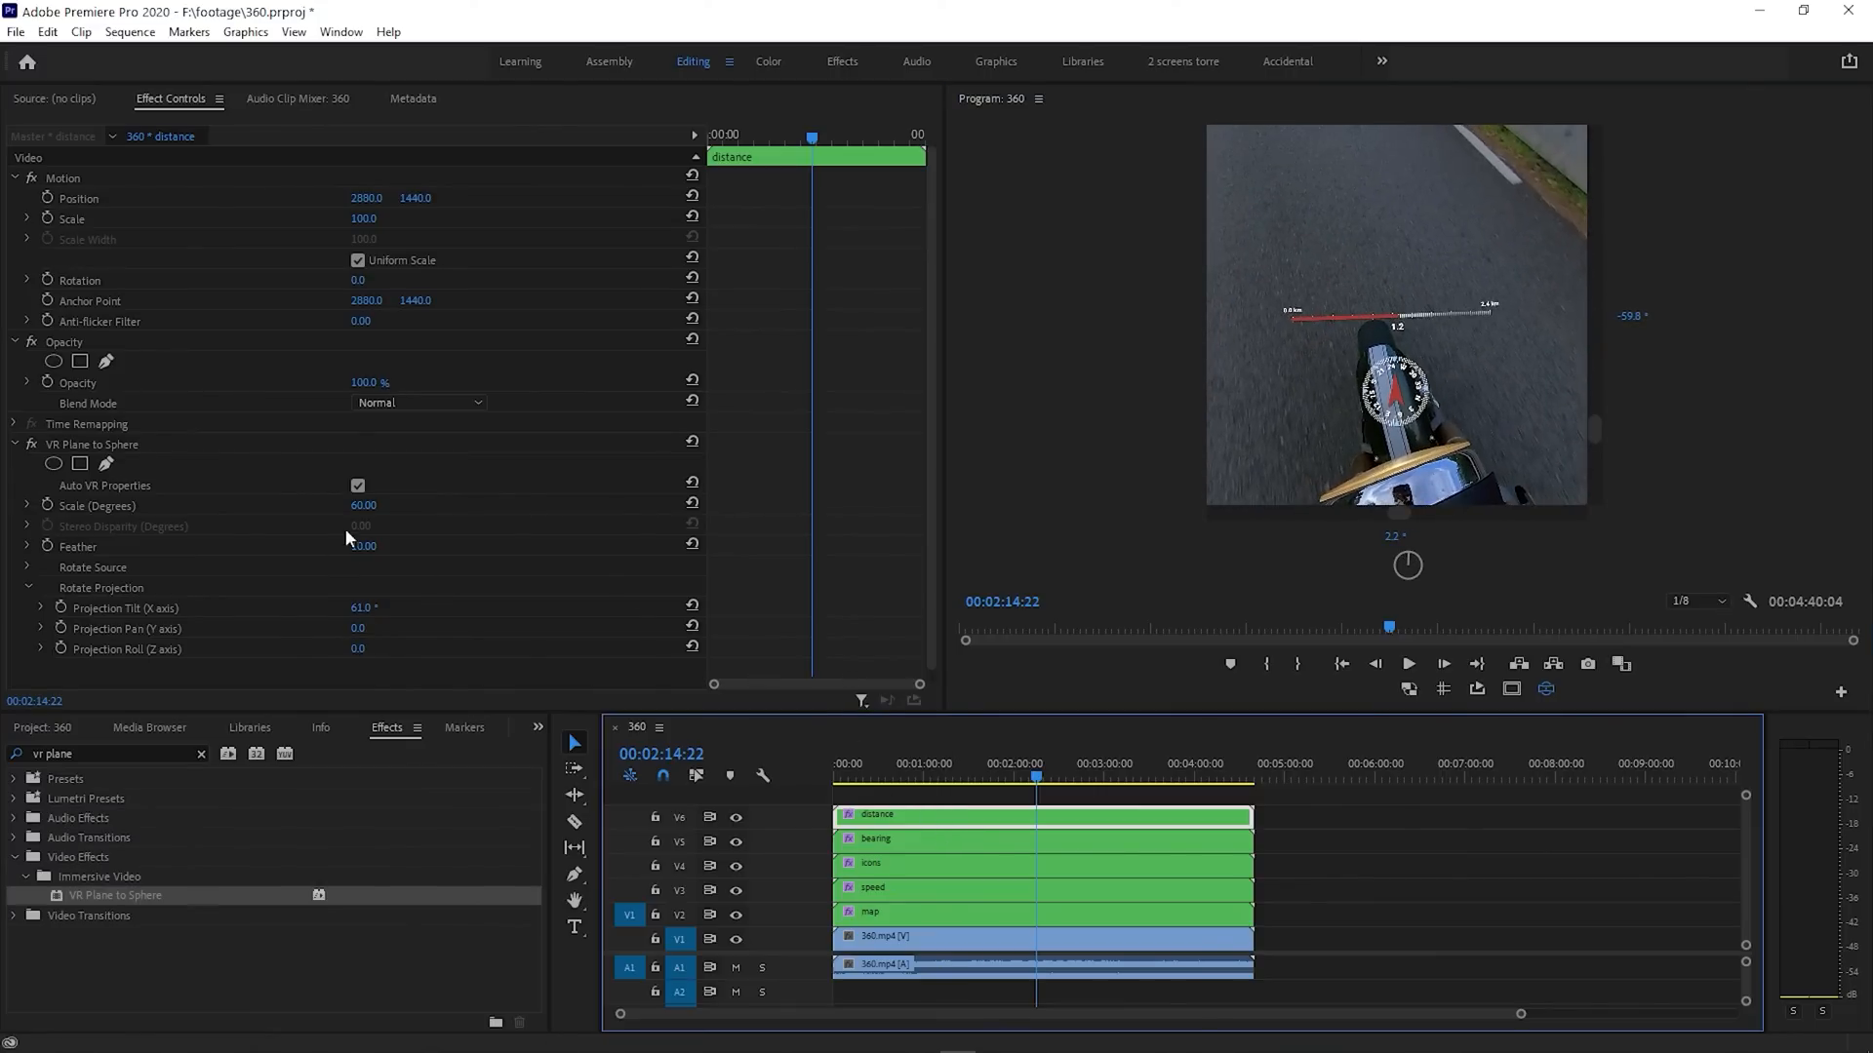
pyautogui.click(1038, 839)
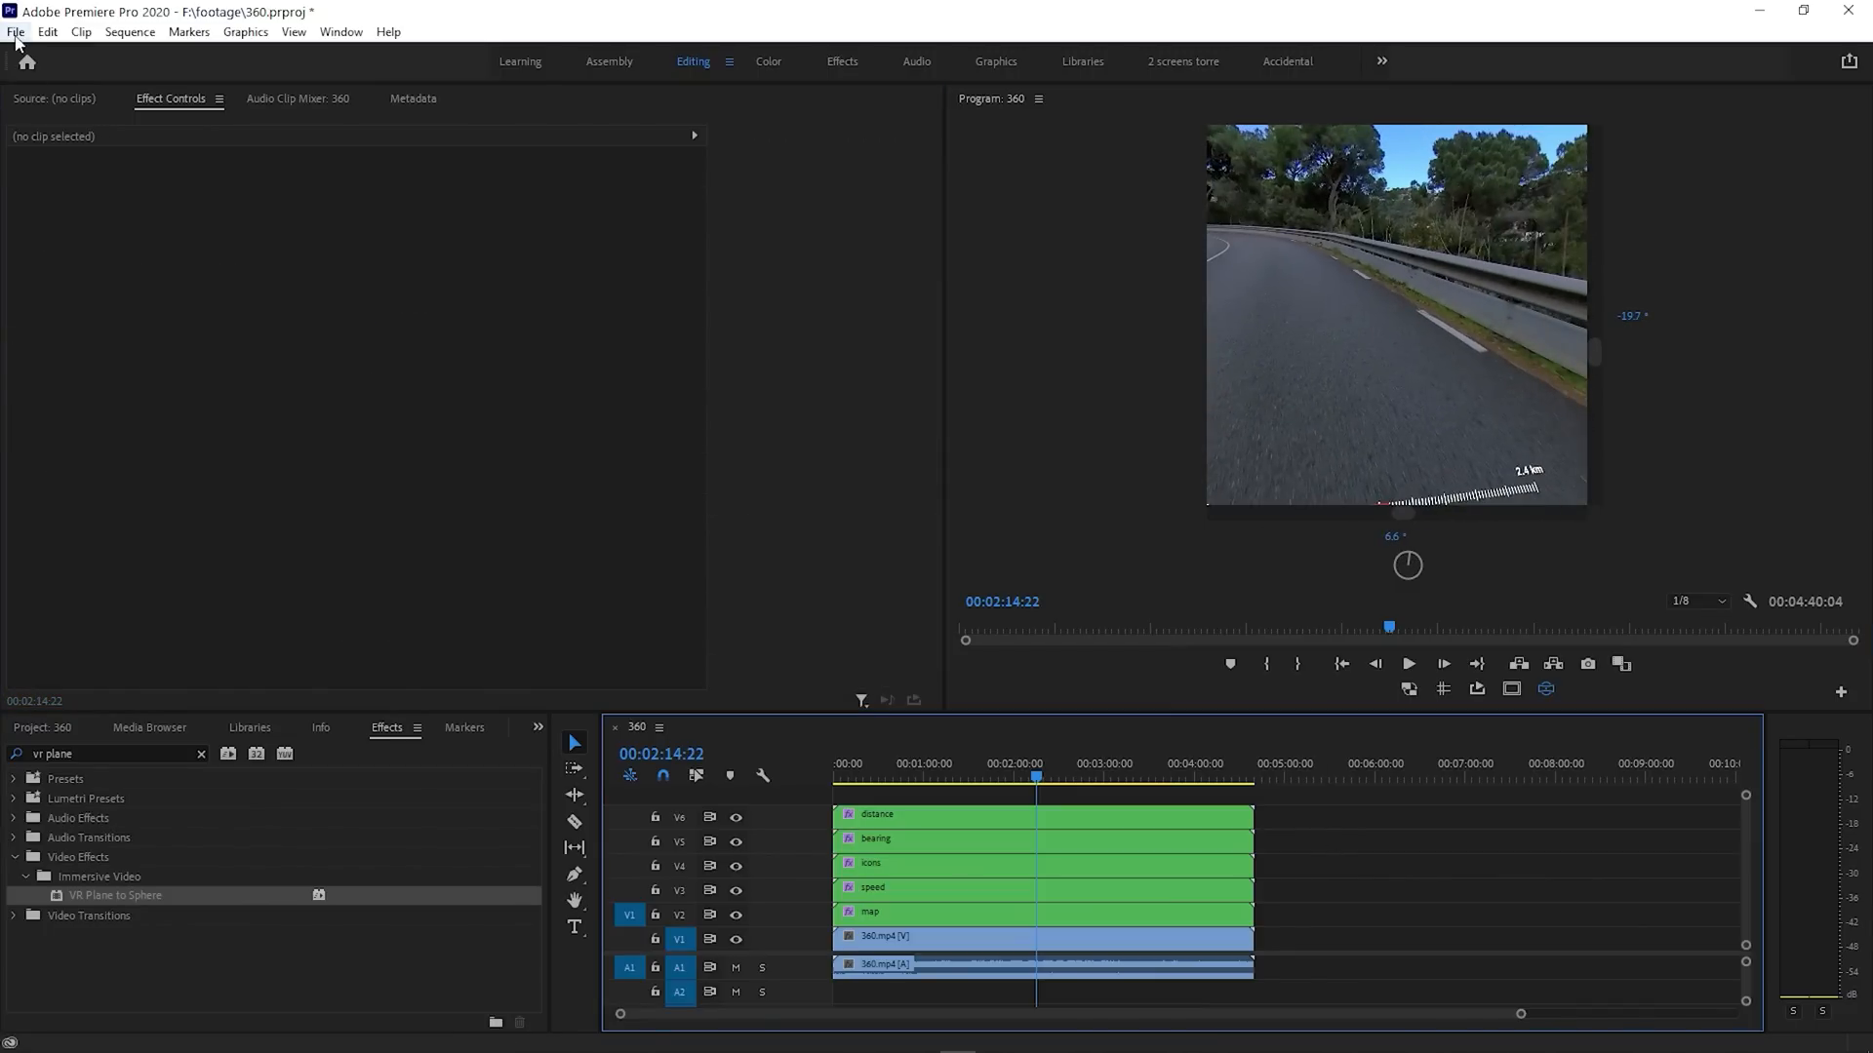
# Export the sequence as monoscopic VR H.264 video 360.mp4
pyautogui.click(16, 31)
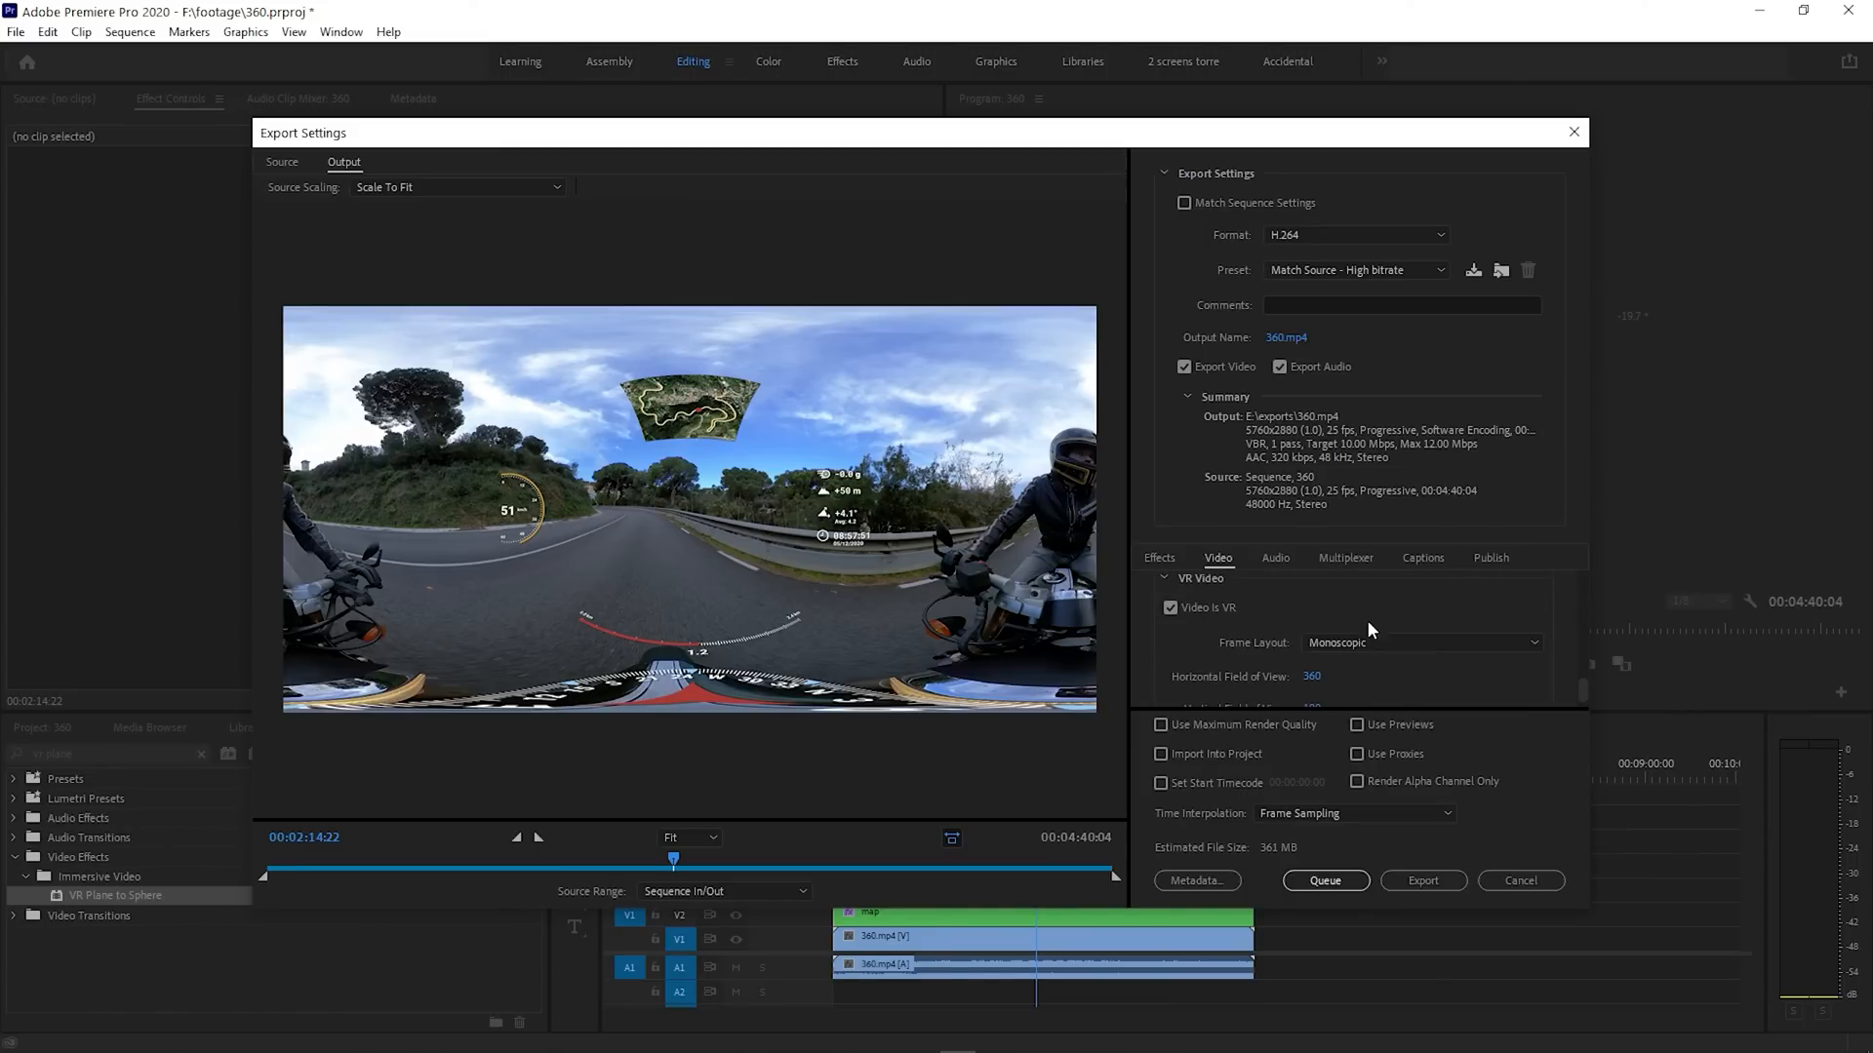
pyautogui.moveTo(1272, 728)
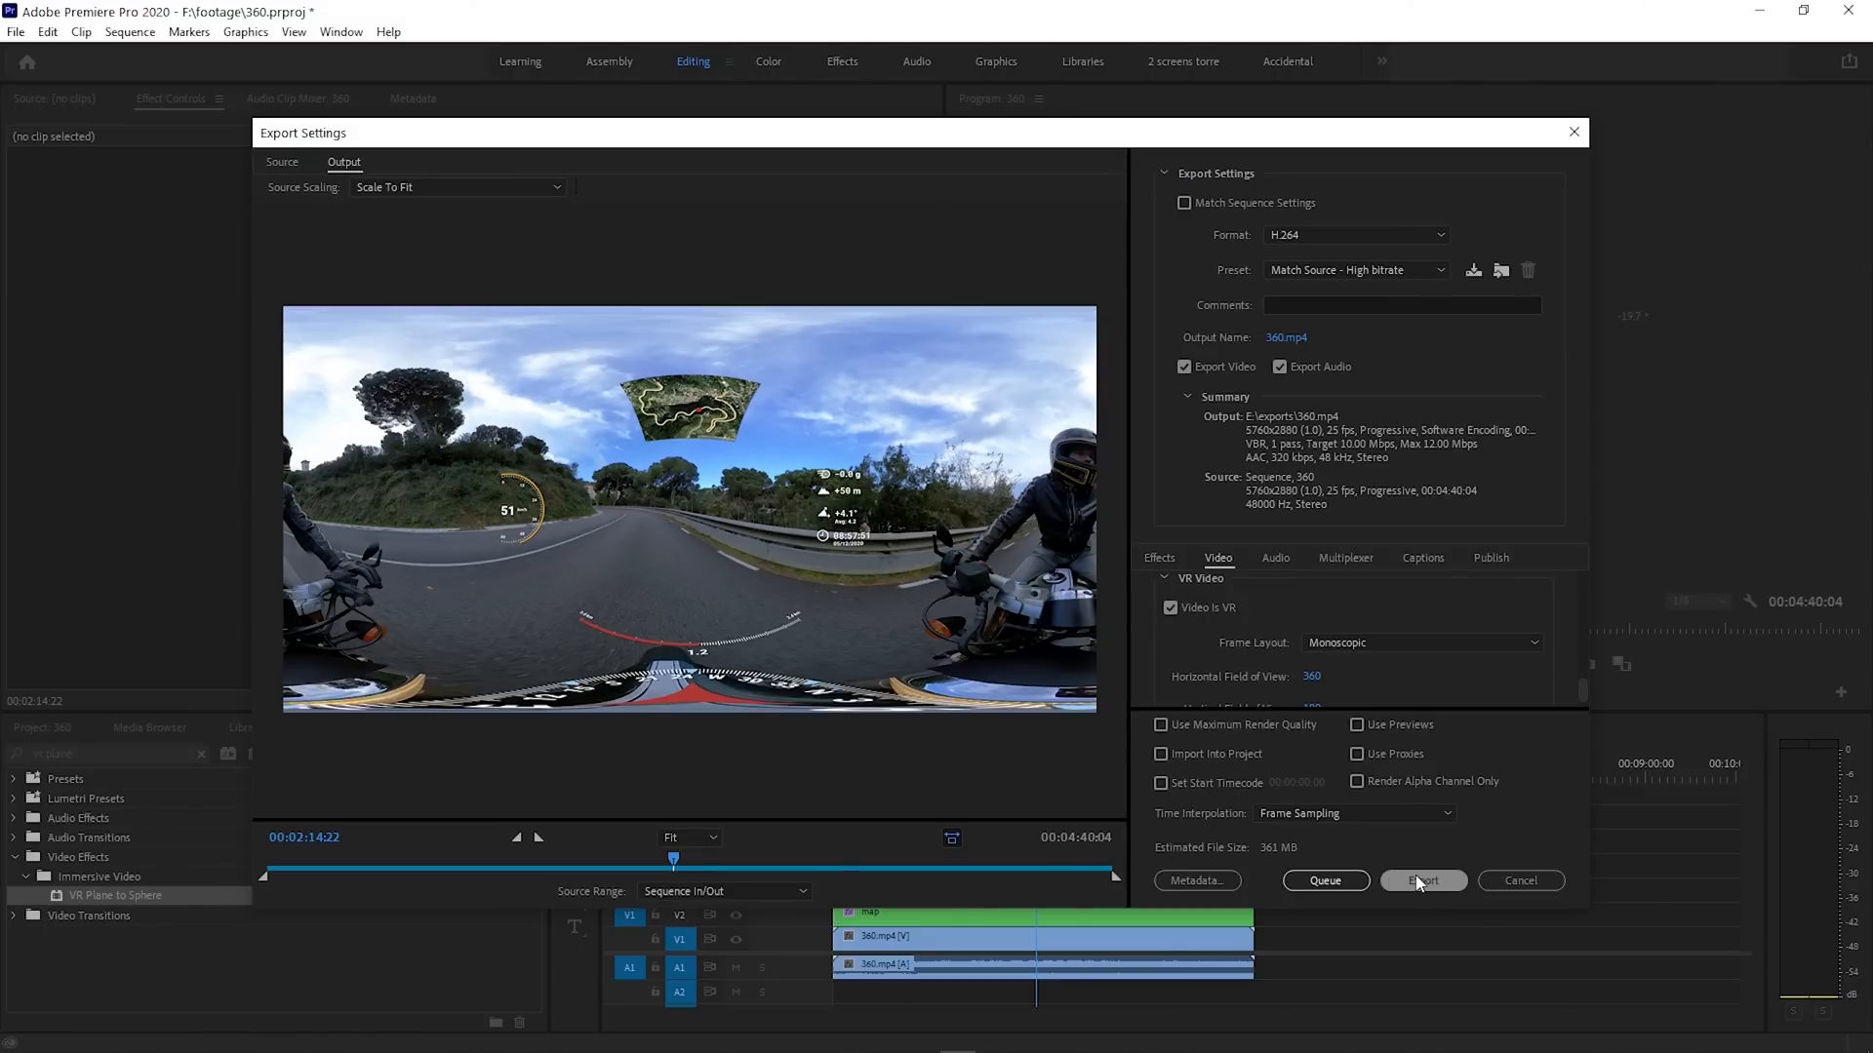
pyautogui.click(1422, 880)
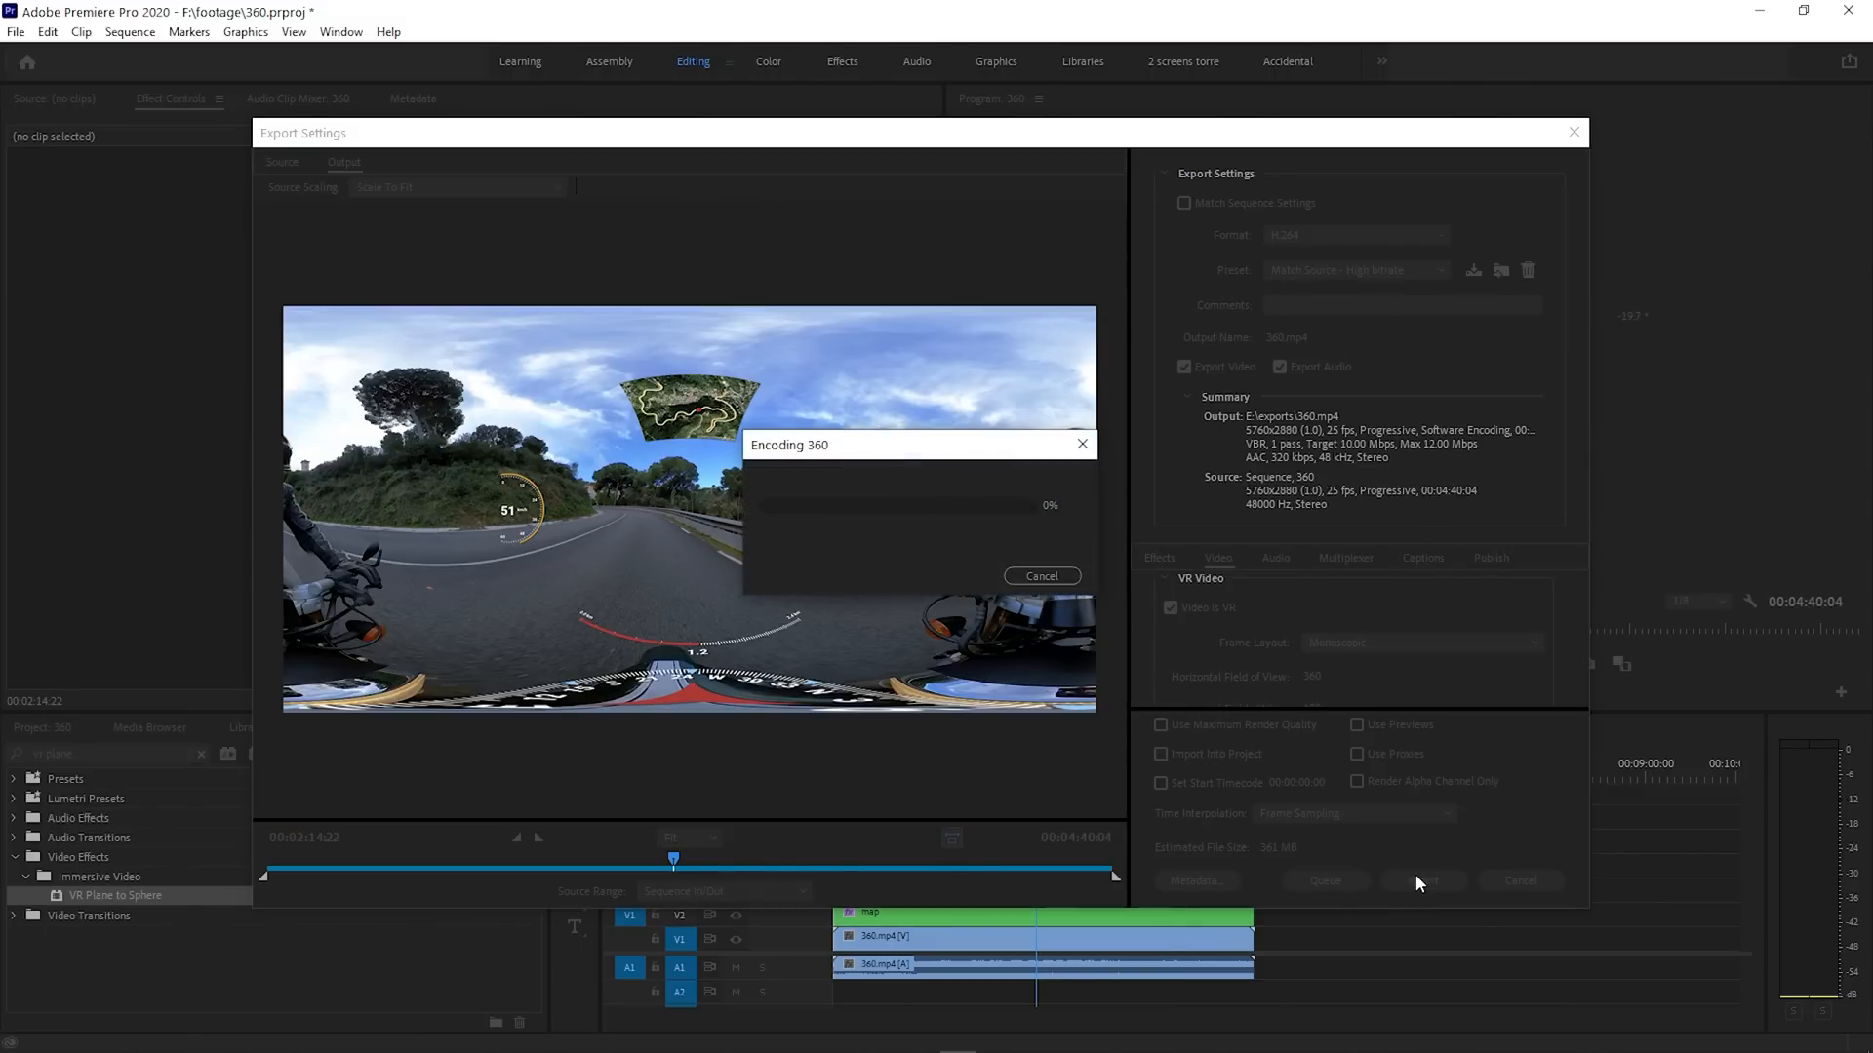